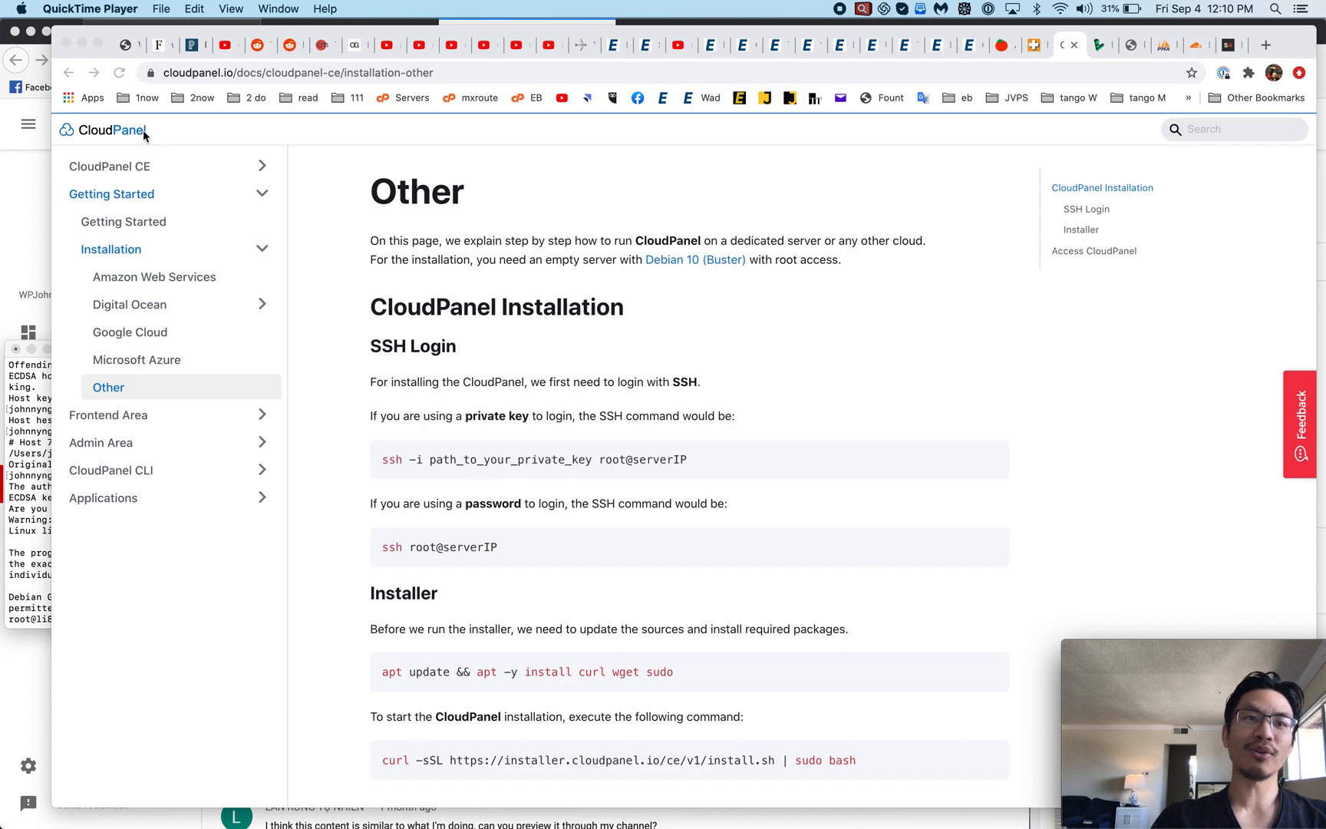
mouse_move(455, 306)
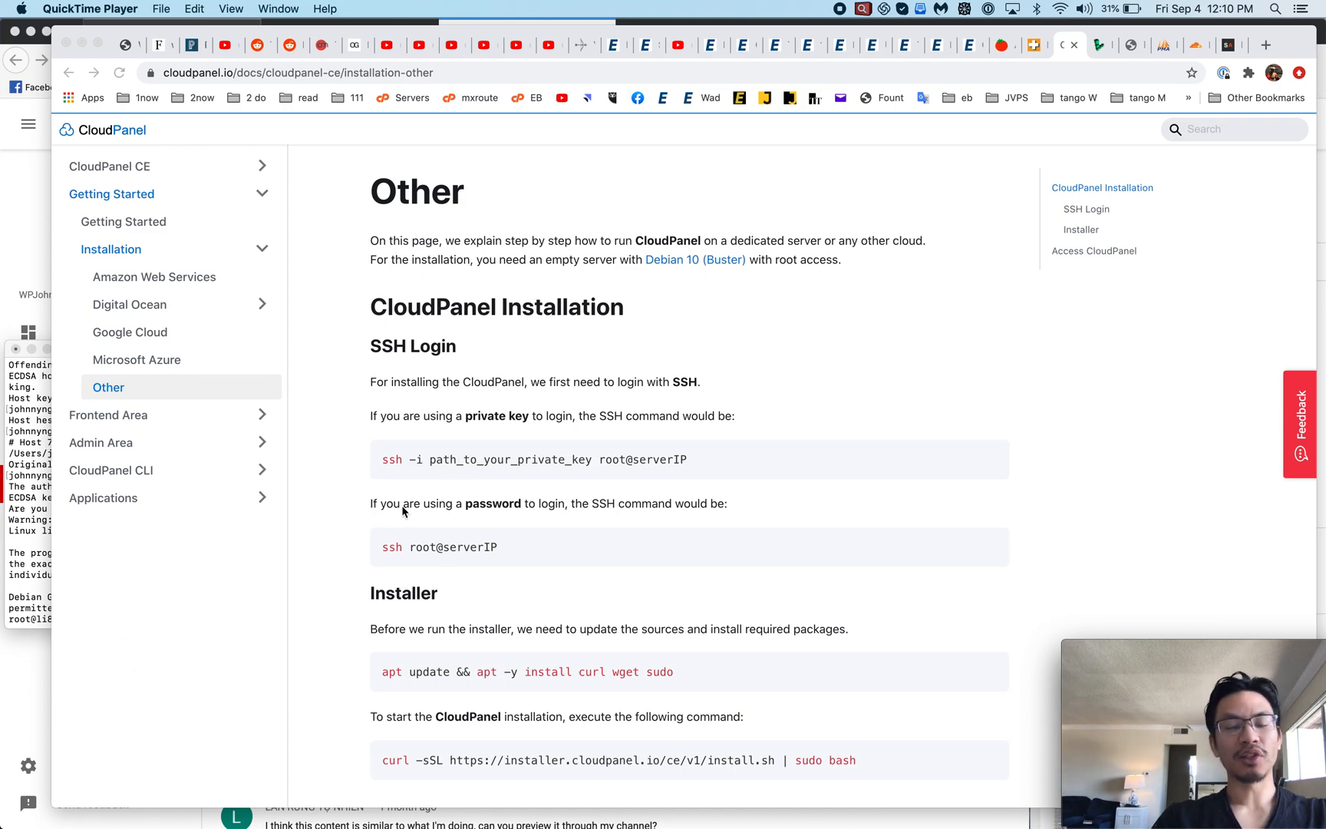
Scroll the Other installation page to the Installer's apt update, curl, wget and sudo command
scroll("down", 3)
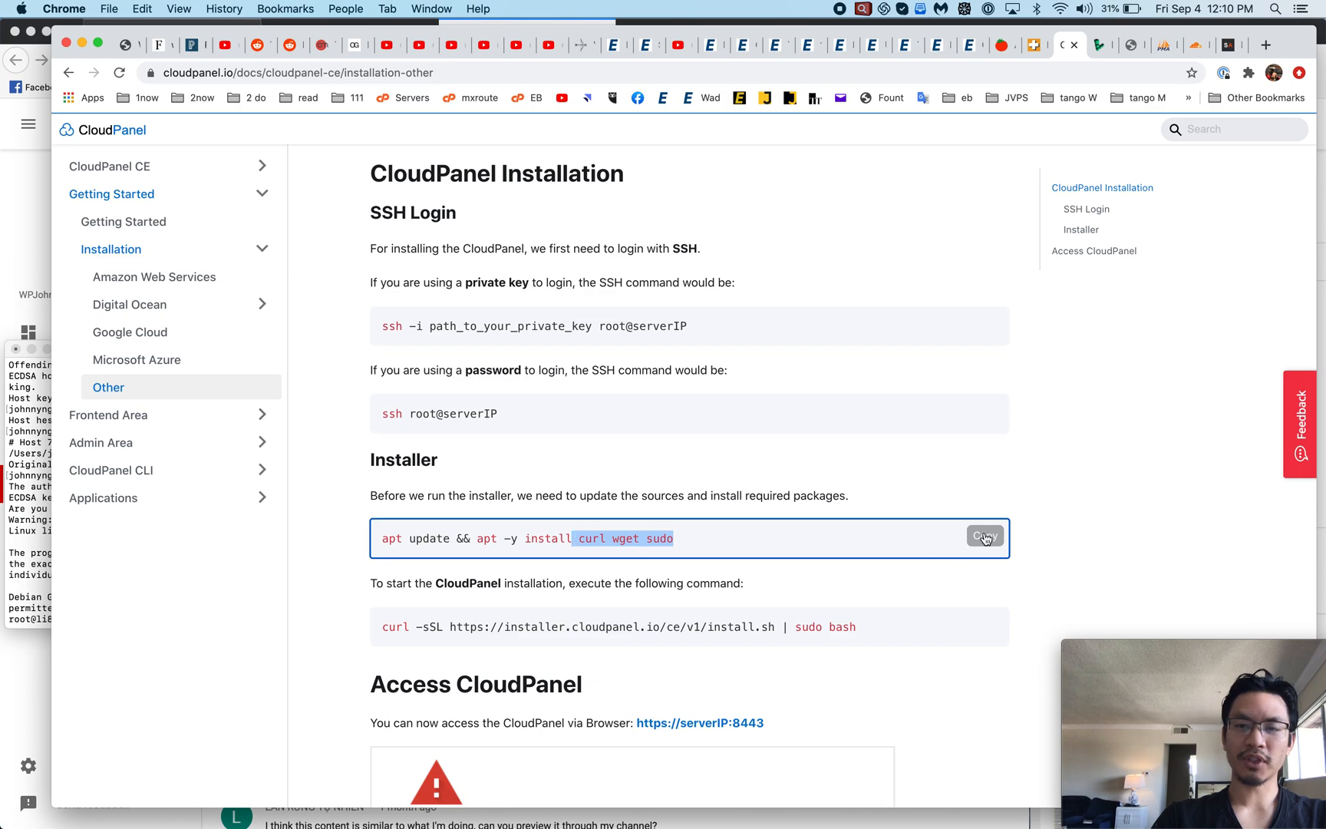
scroll("down", 3)
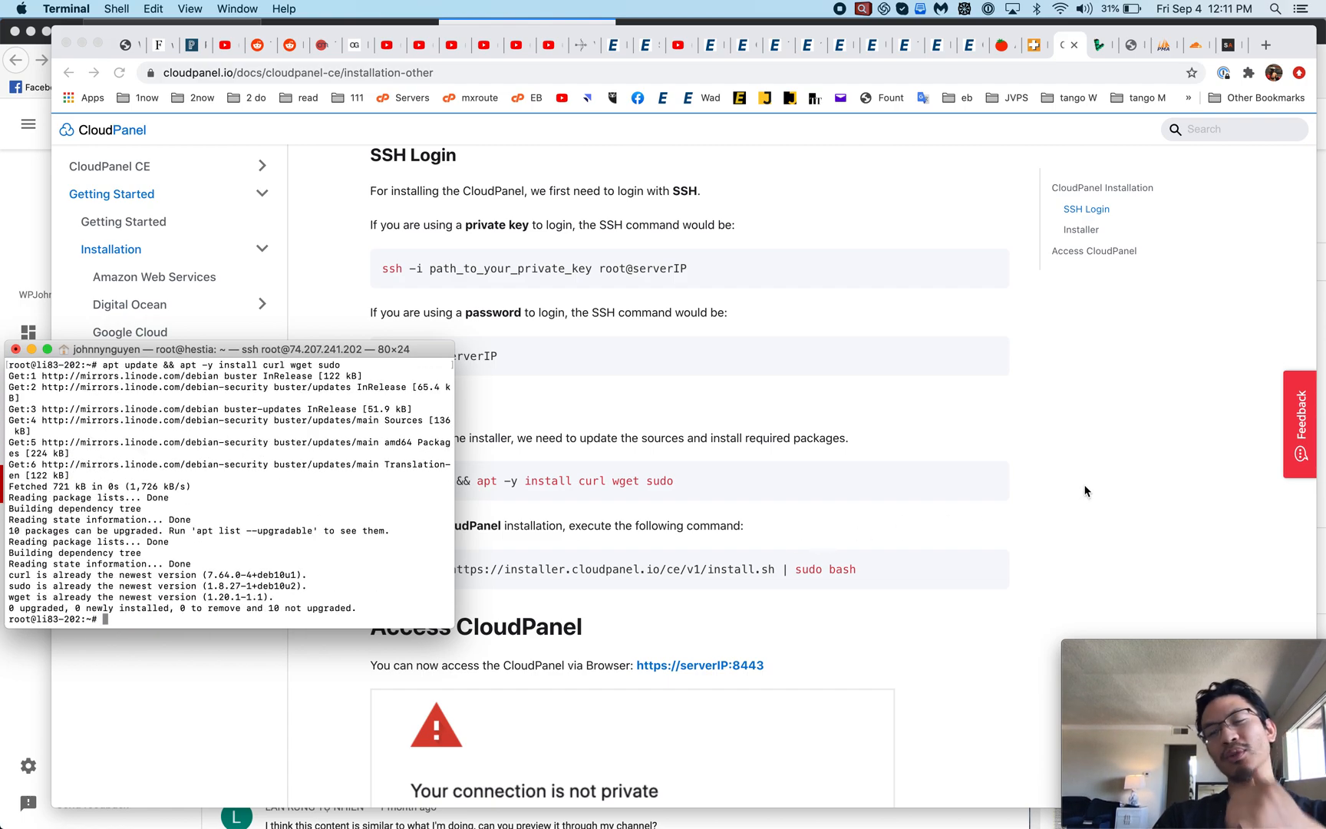
mouse_move(1090, 481)
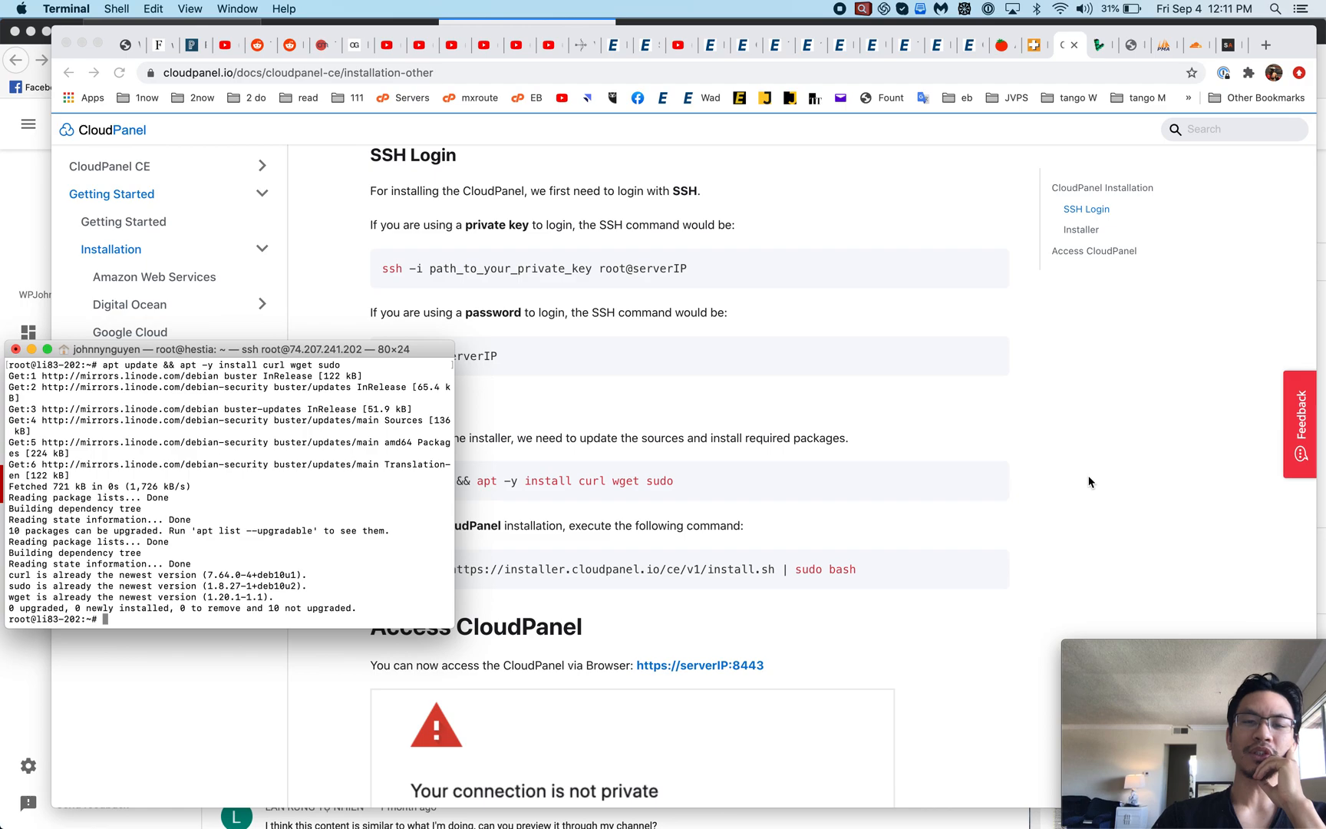
mouse_move(765, 545)
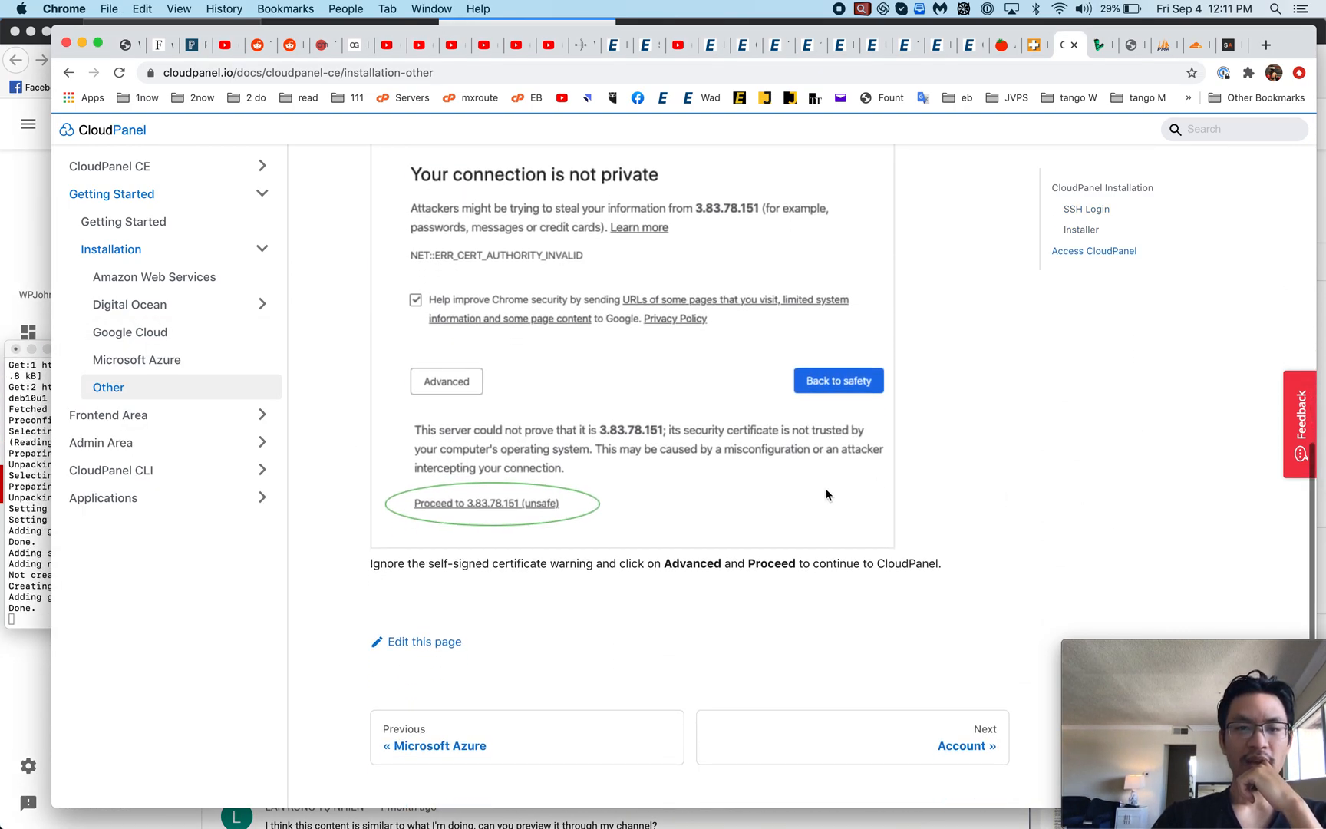
Read through the Introduction page's dashboard preview, Benefits and Features sections
scroll("down", 3)
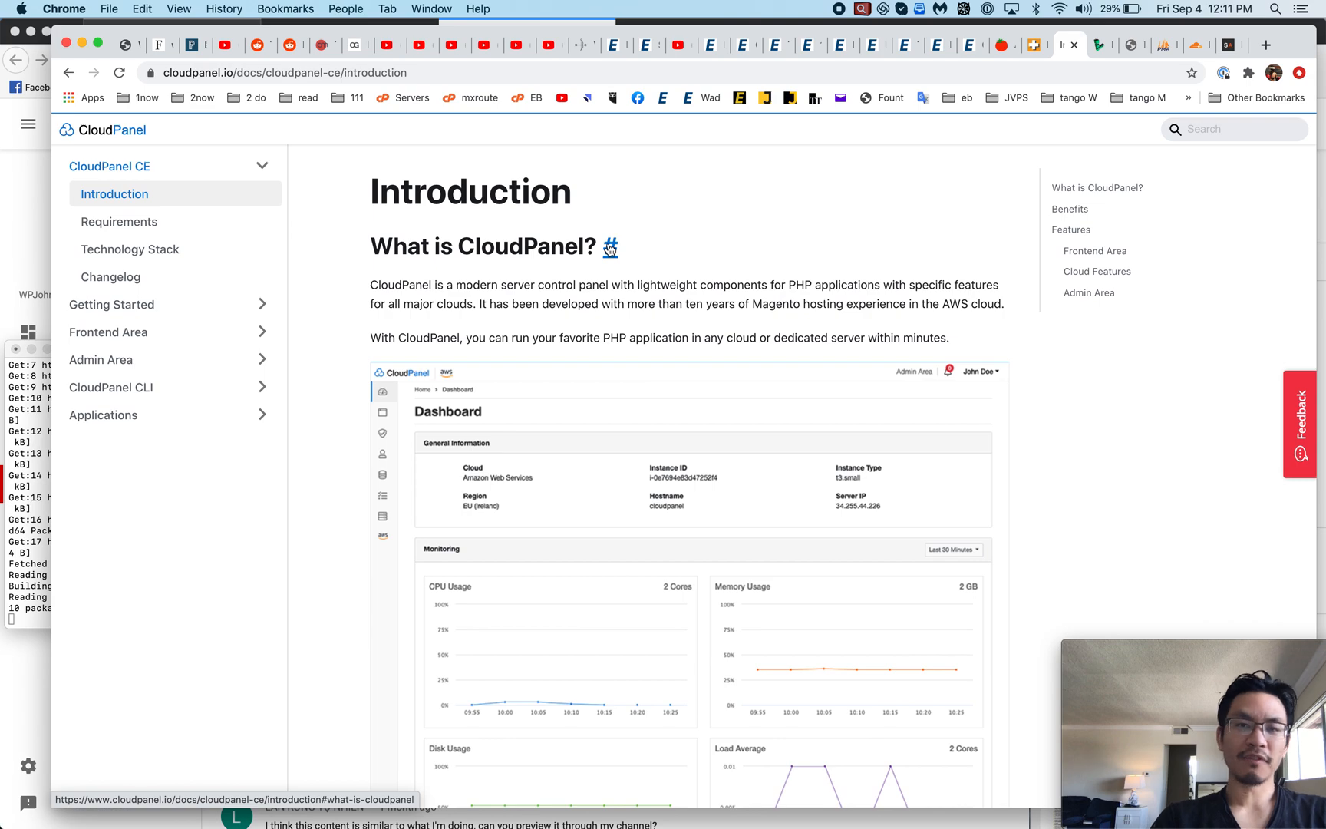
mouse_move(745, 301)
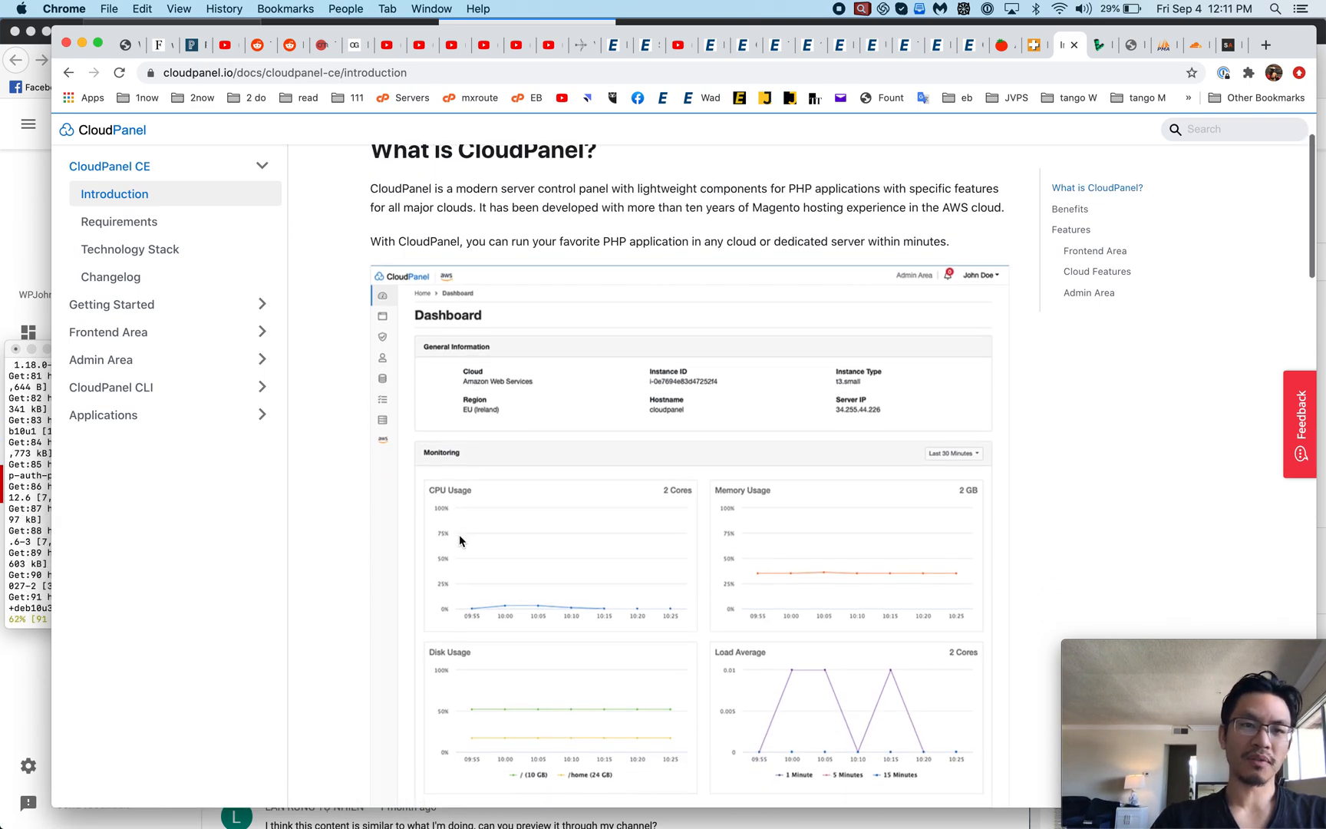
scroll("down", 3)
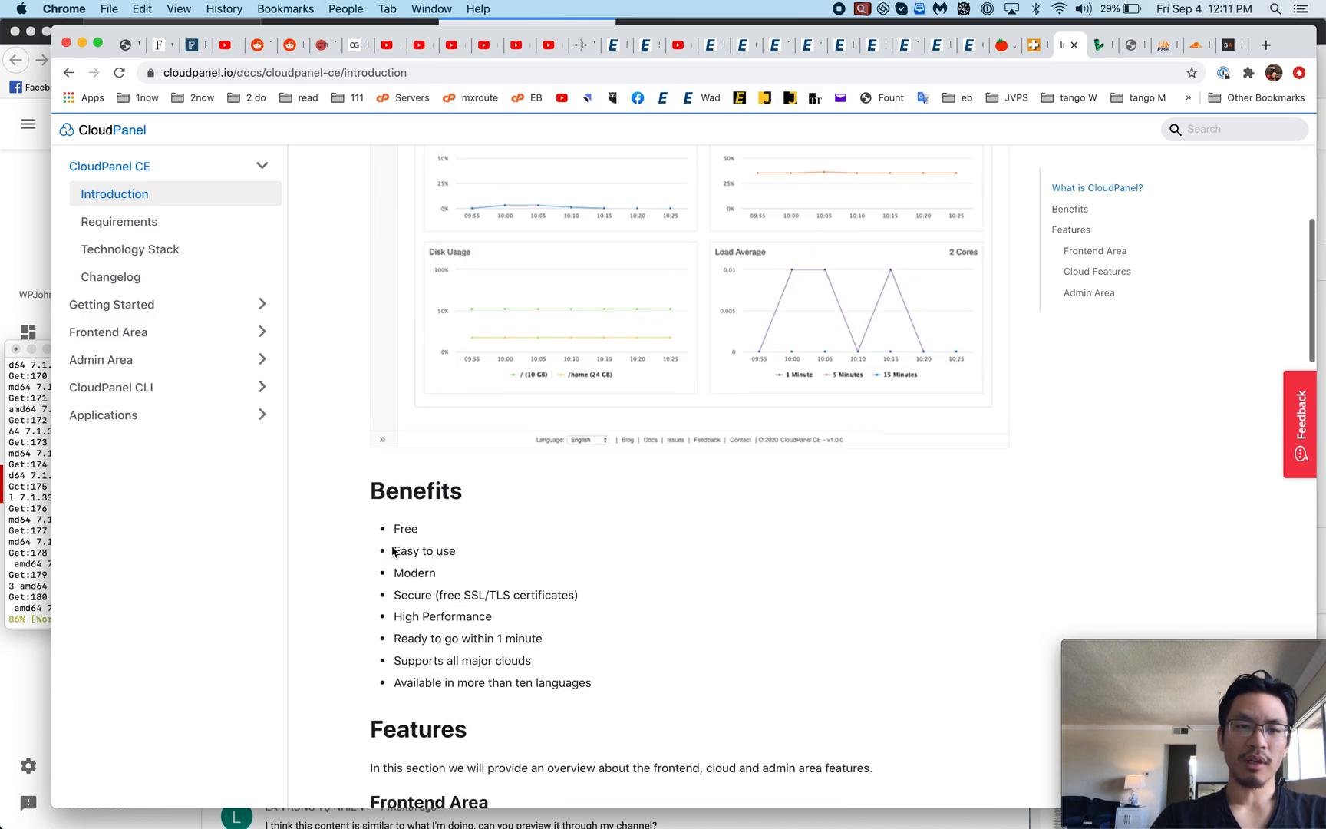
scroll("down", 3)
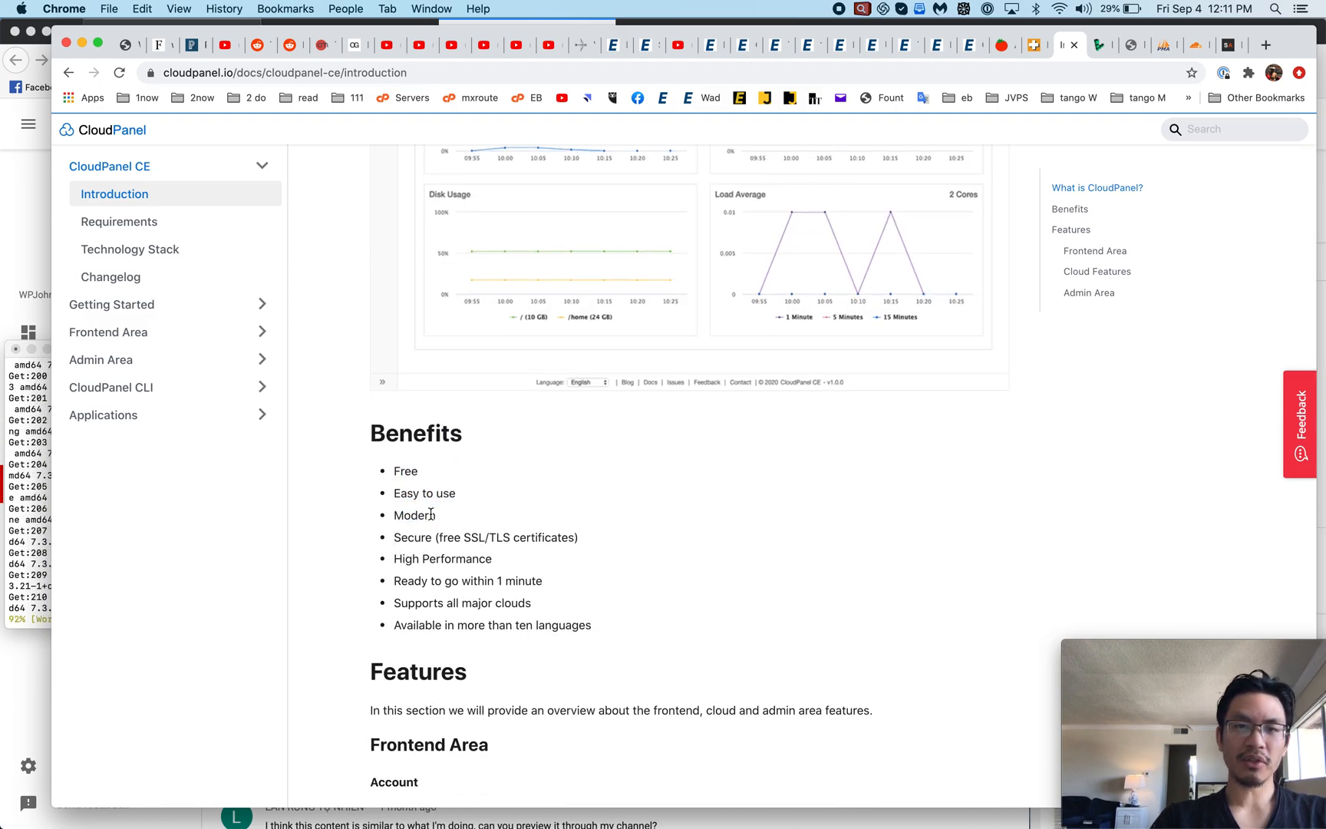
scroll("up", 3)
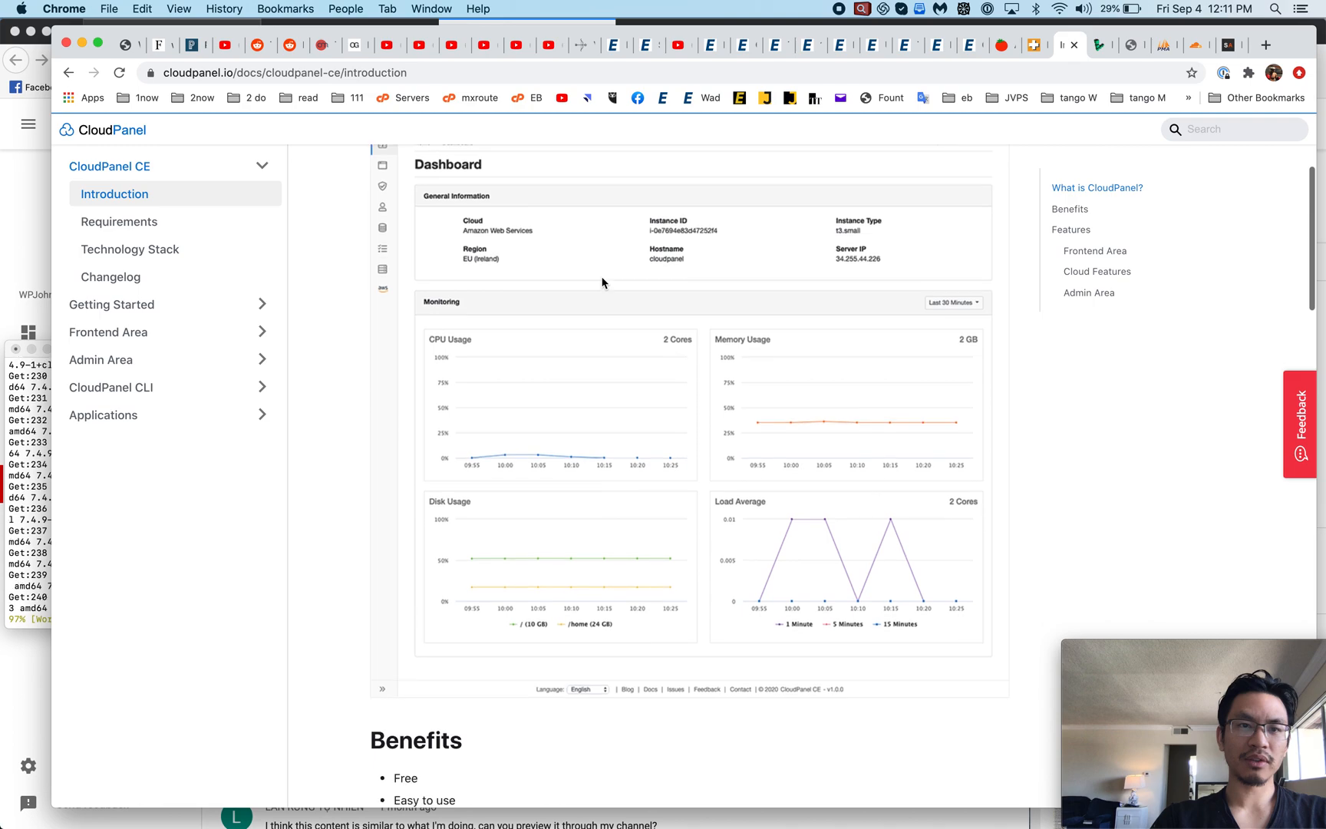
scroll("down", 3)
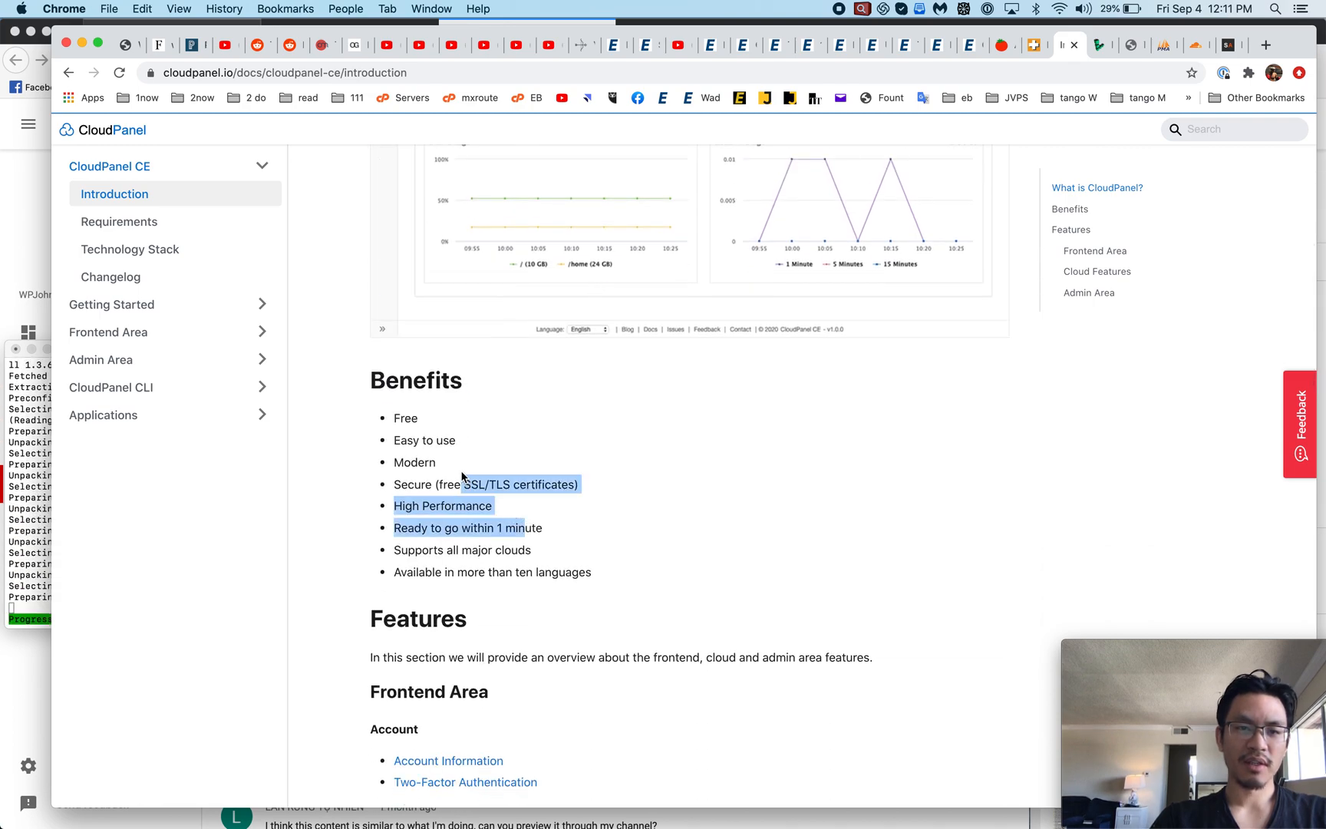
scroll("down", 3)
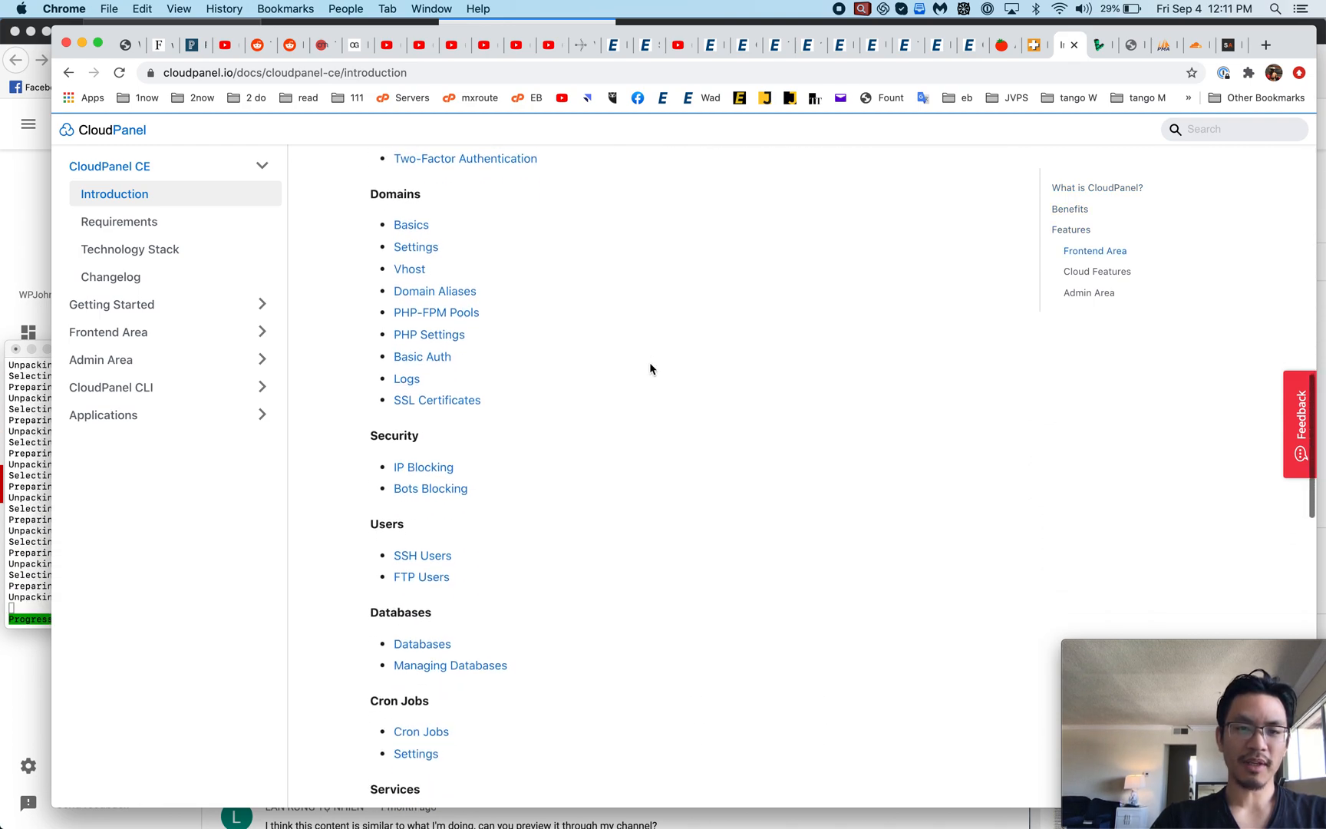
scroll("down", 3)
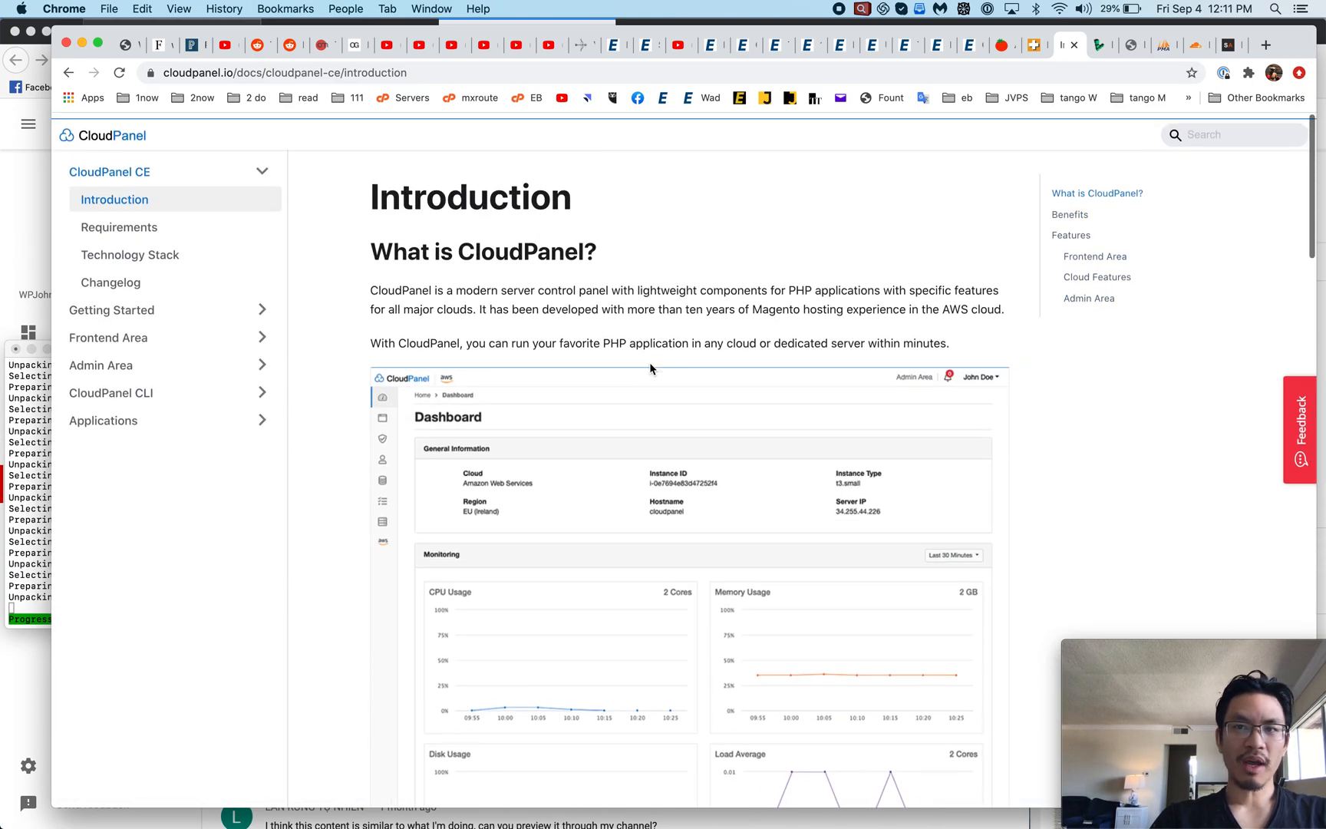
scroll("down", 3)
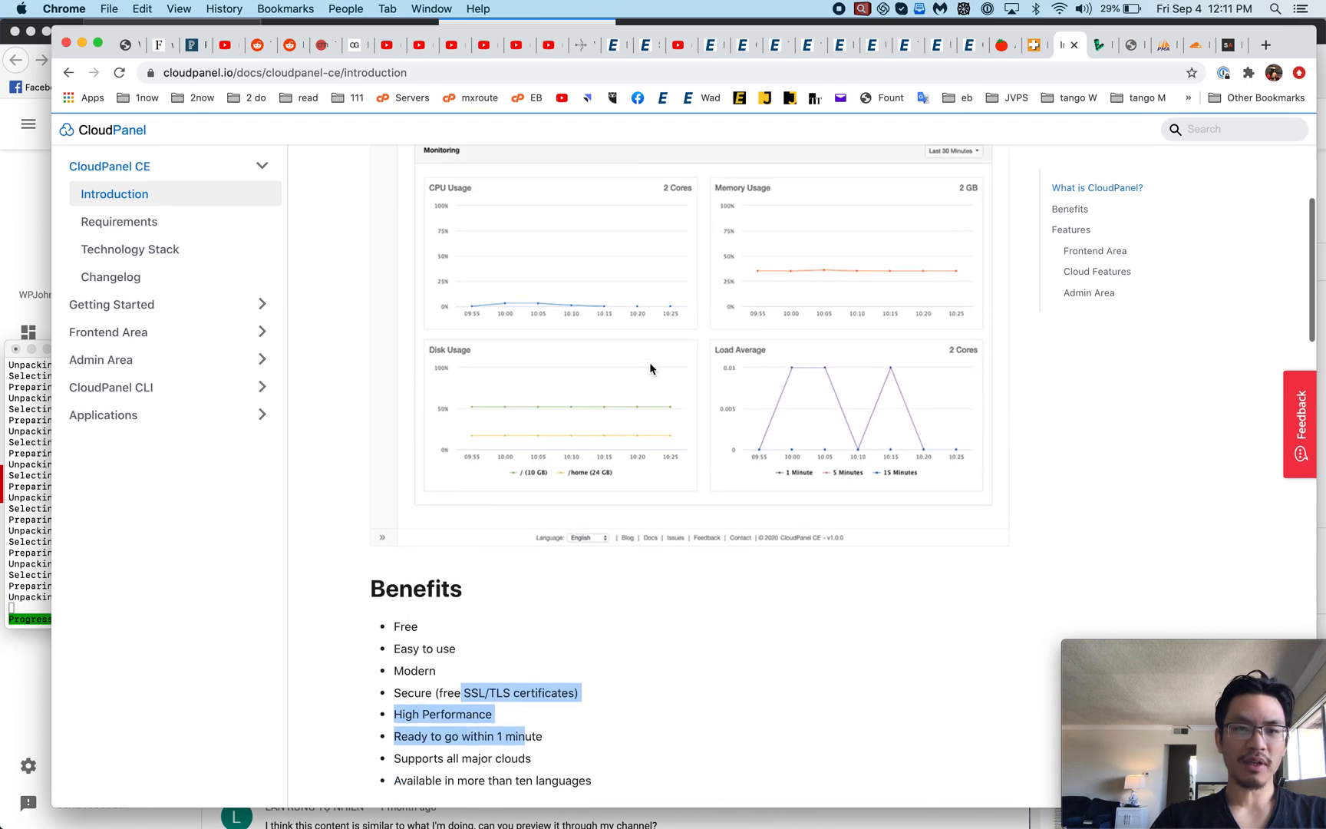
scroll("up", 3)
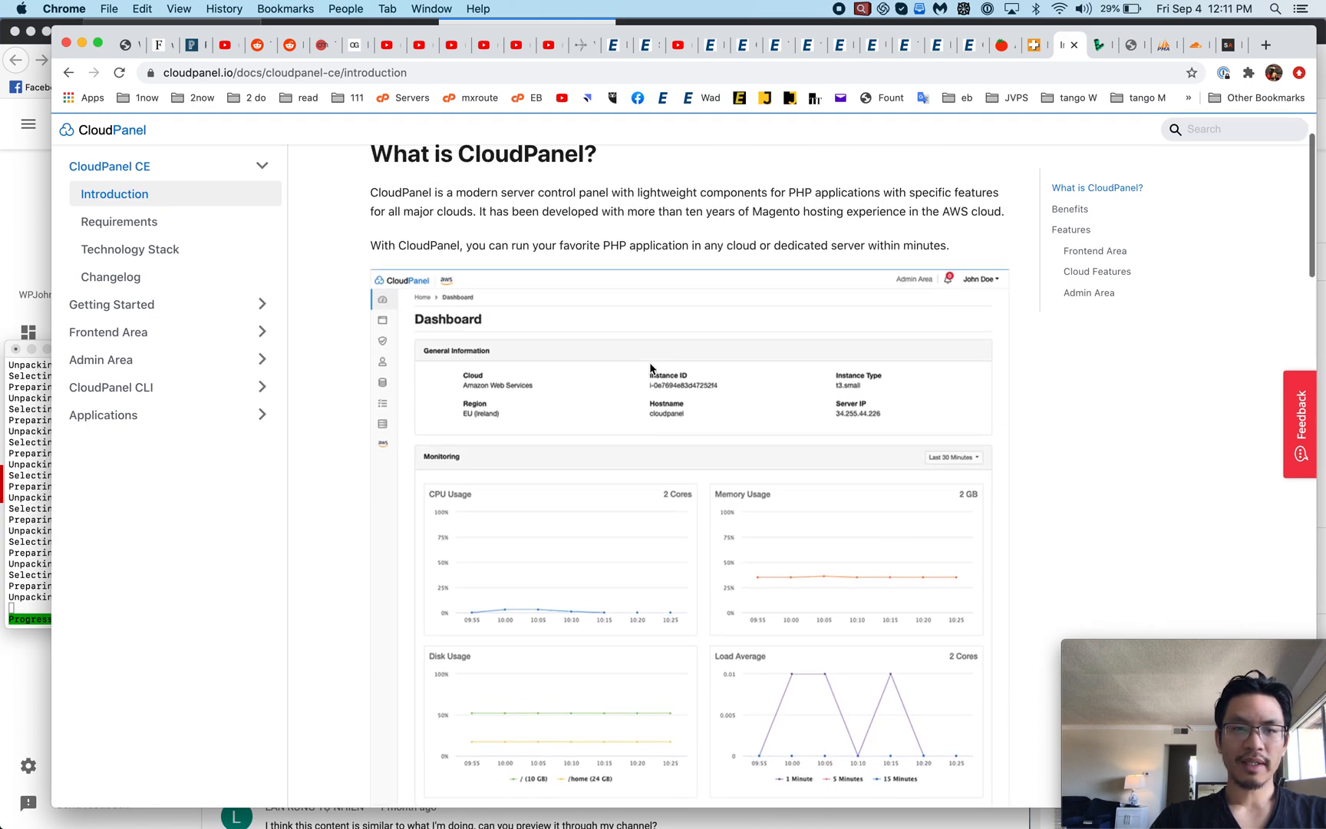
left_click(118, 221)
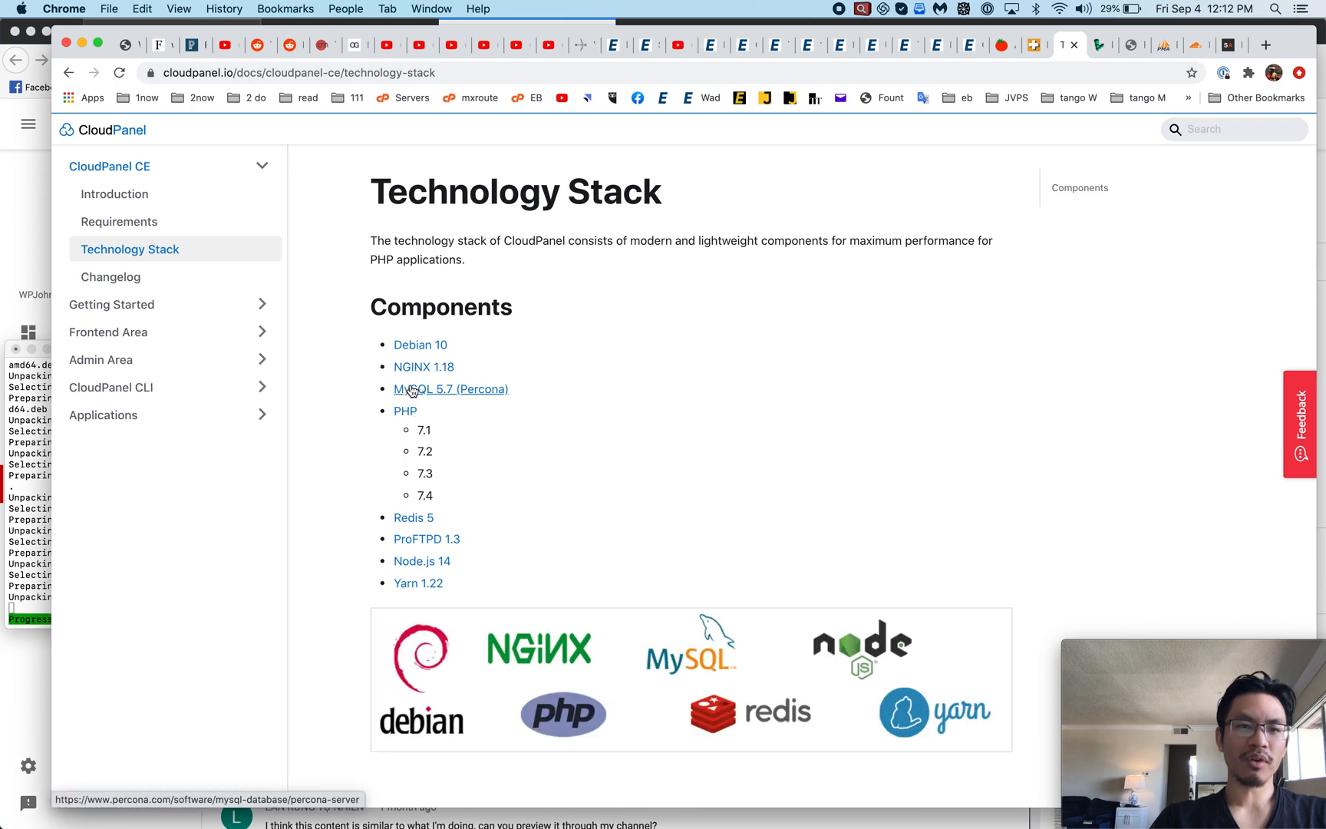
mouse_move(415, 497)
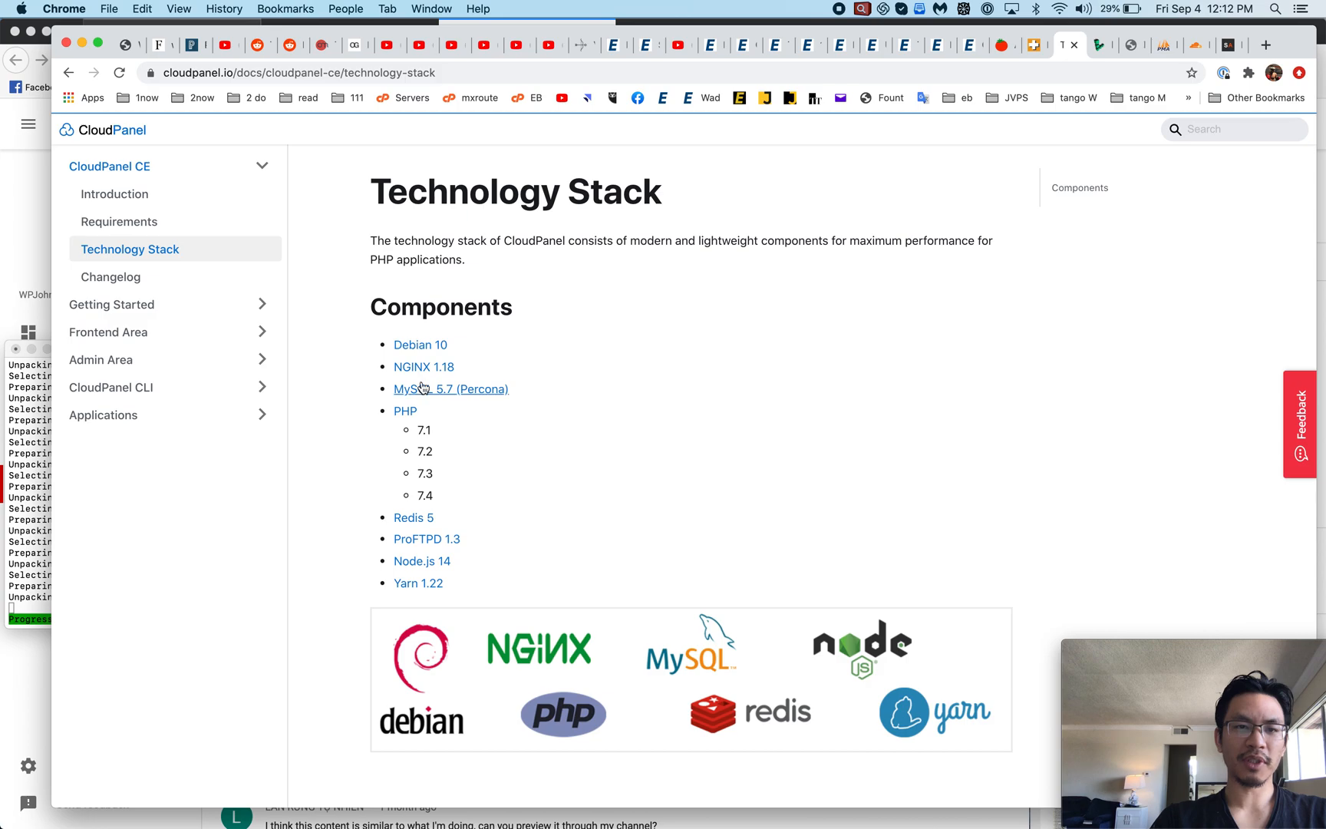
Expand the Getting Started and Frontend Area sections in the docs sidebar
left_click(450, 388)
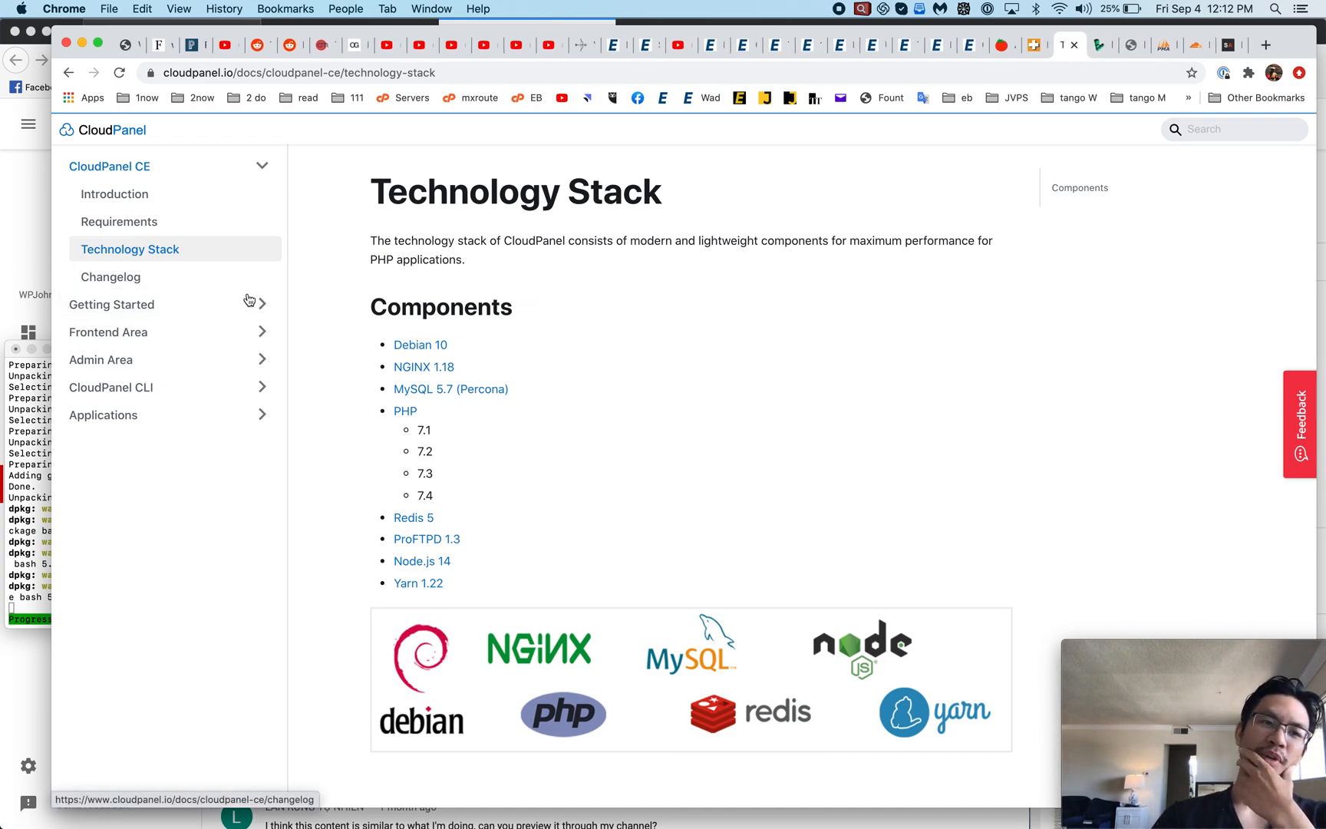
left_click(110, 304)
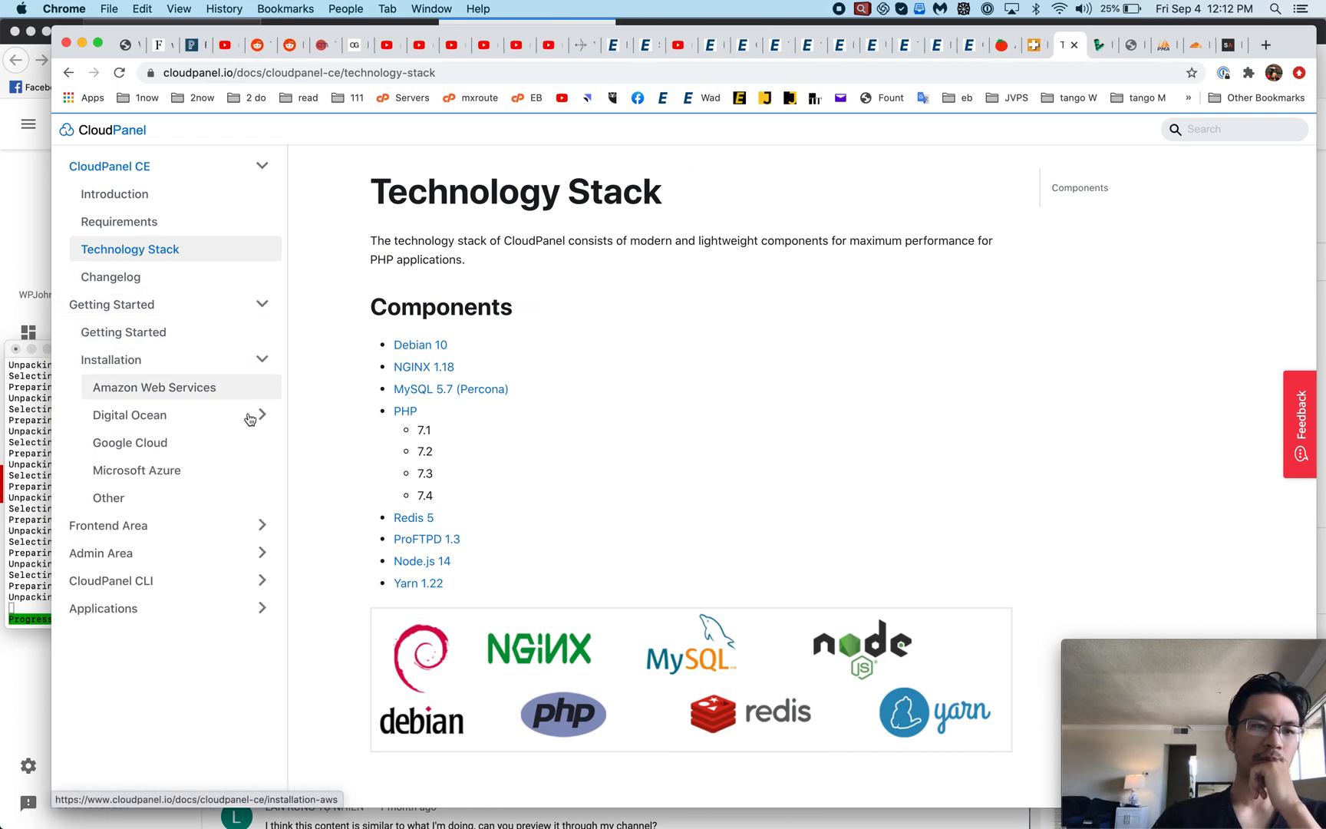
left_click(107, 524)
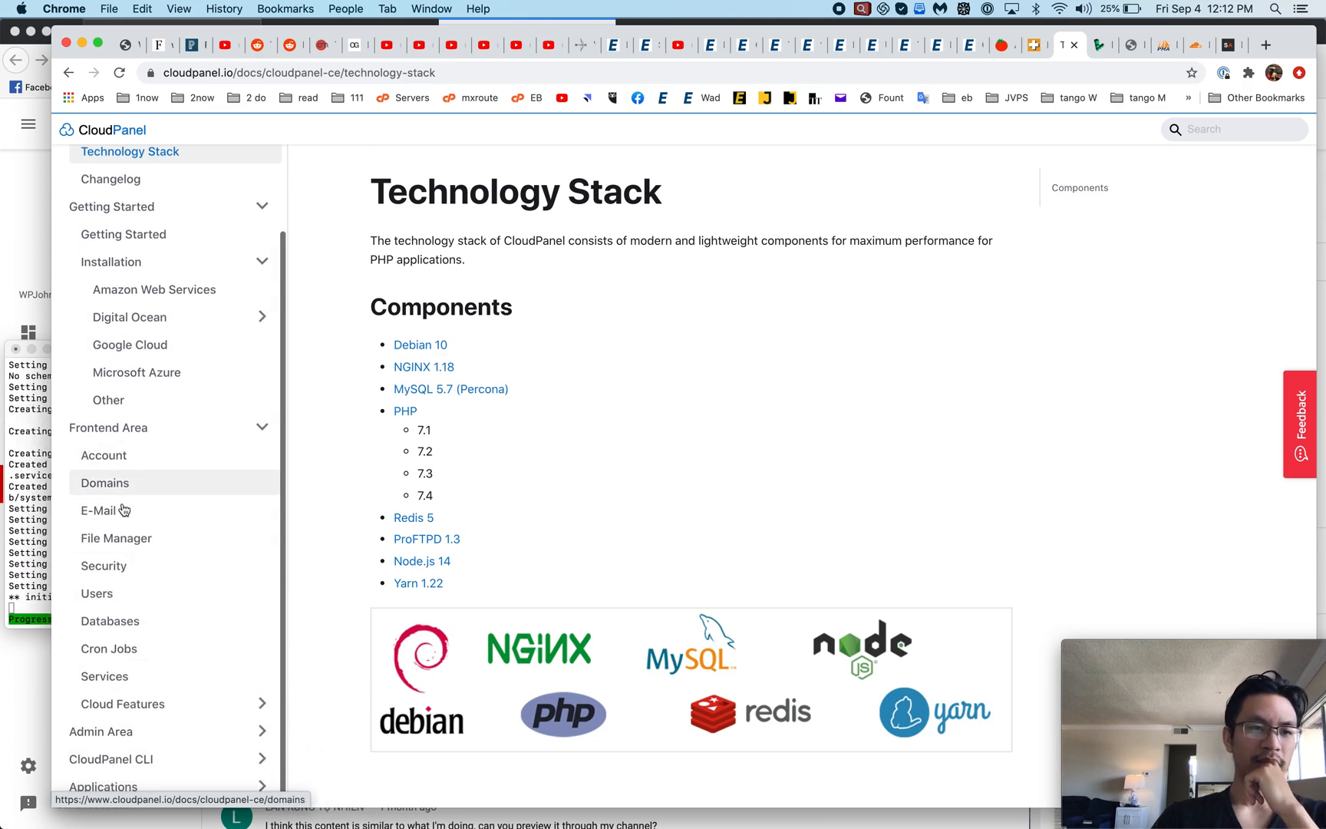
View the File Manager page and highlight its note that no file manager is provided
left_click(116, 538)
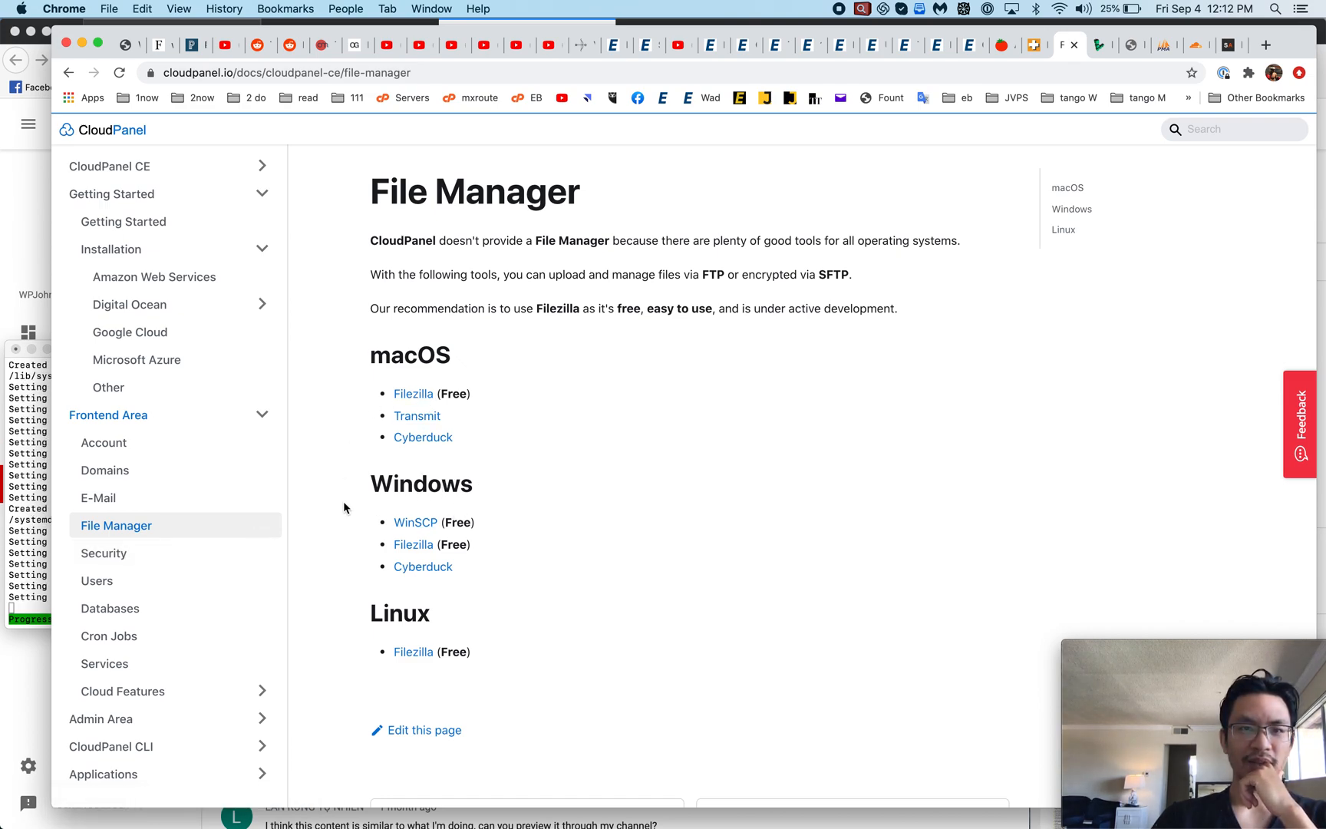
left_click_drag(412, 240, 668, 273)
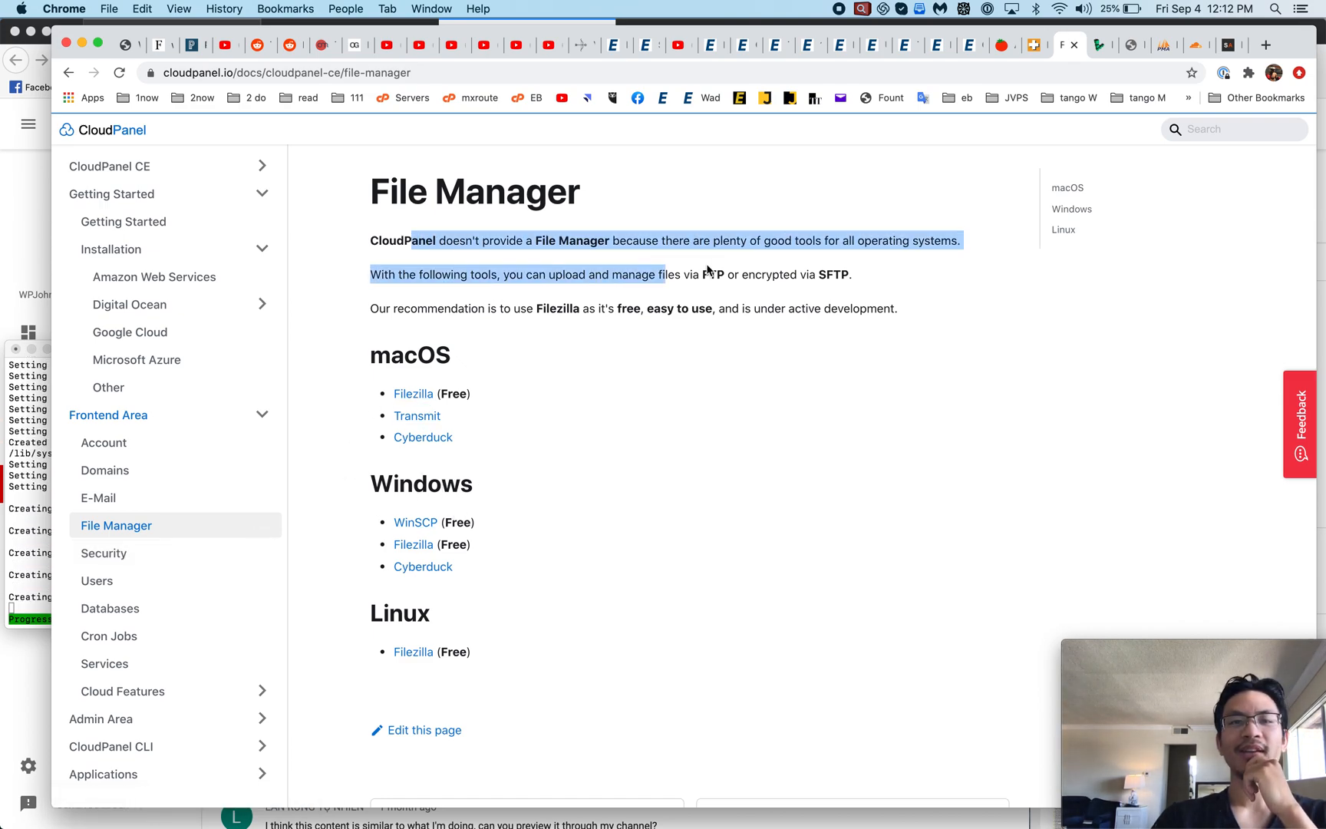
left_click(689, 269)
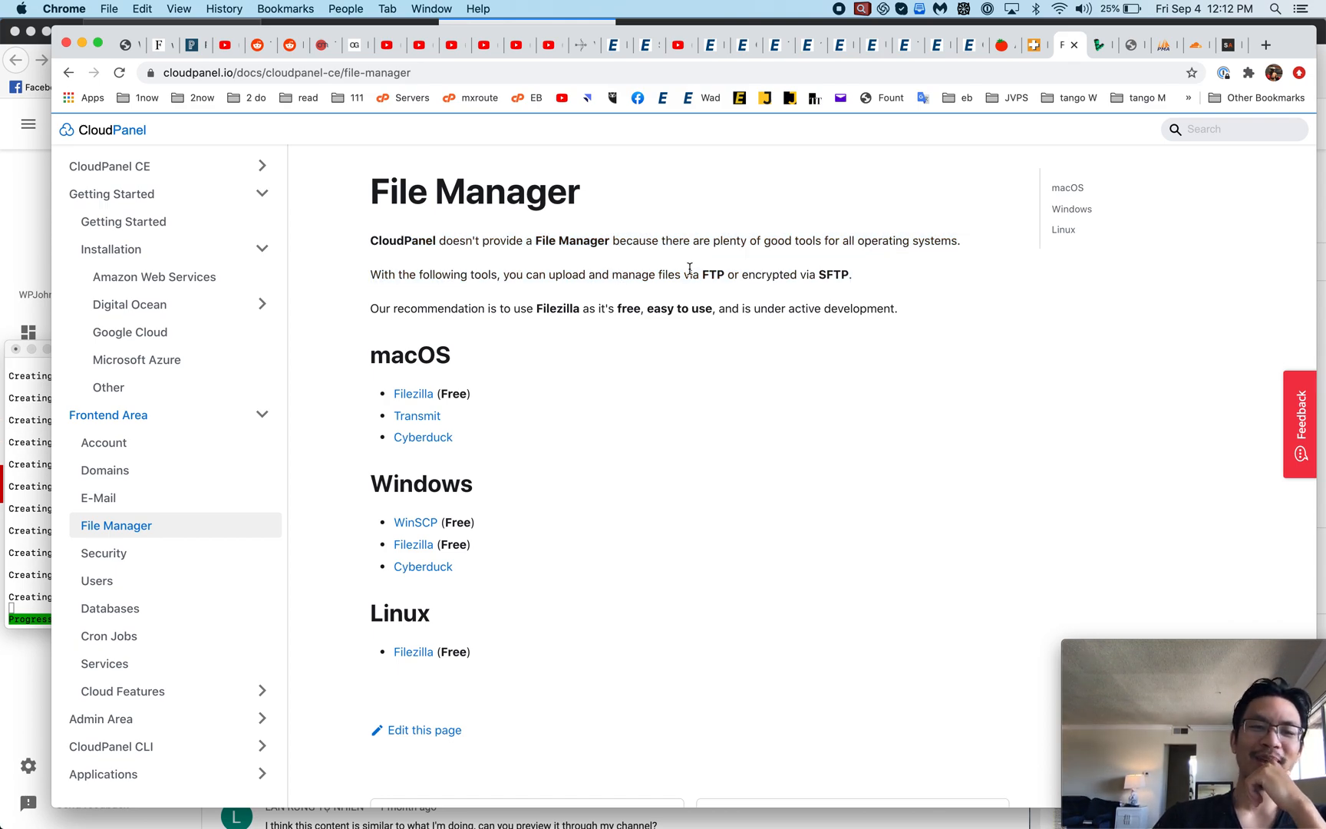
Read the Security page's IP Blocking and Bot Blocking sections
left_click(103, 553)
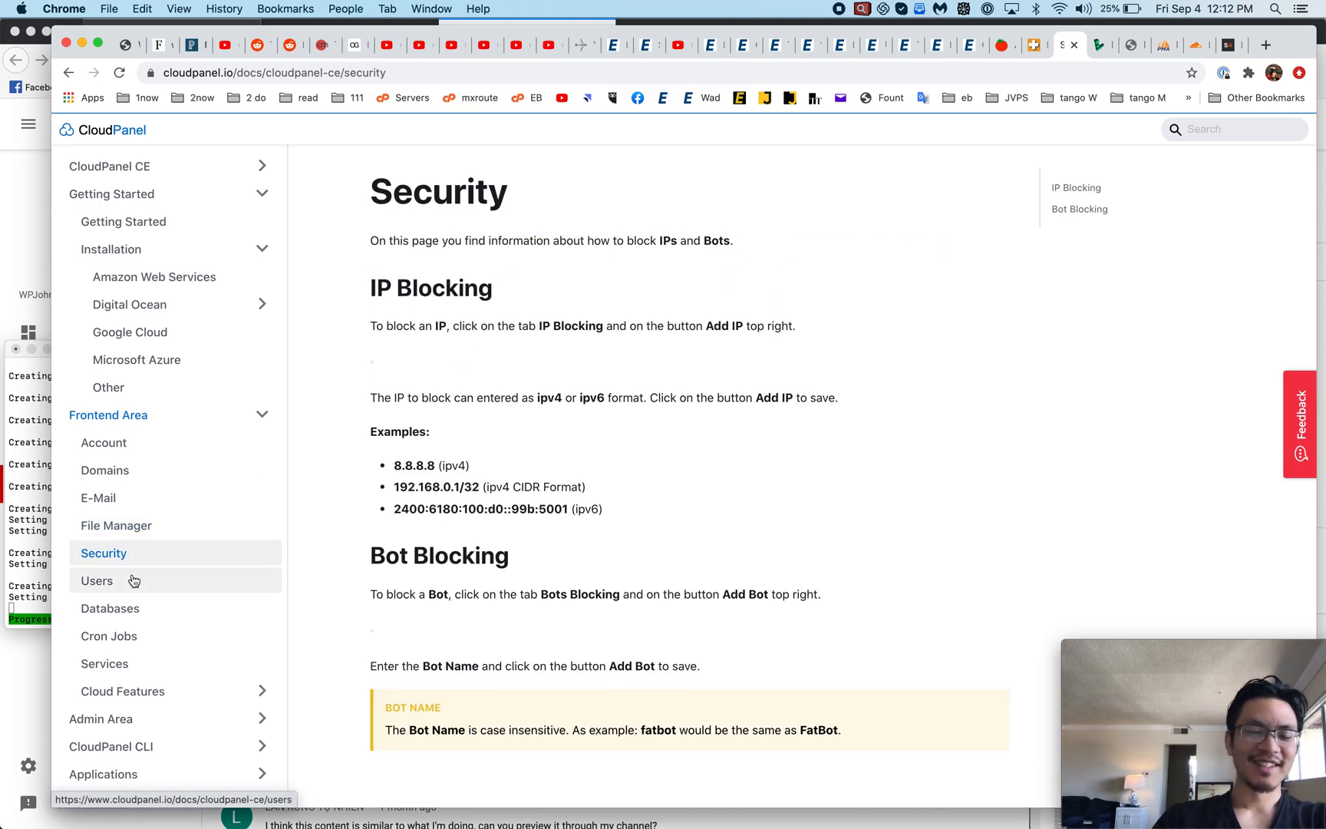
scroll("down", 3)
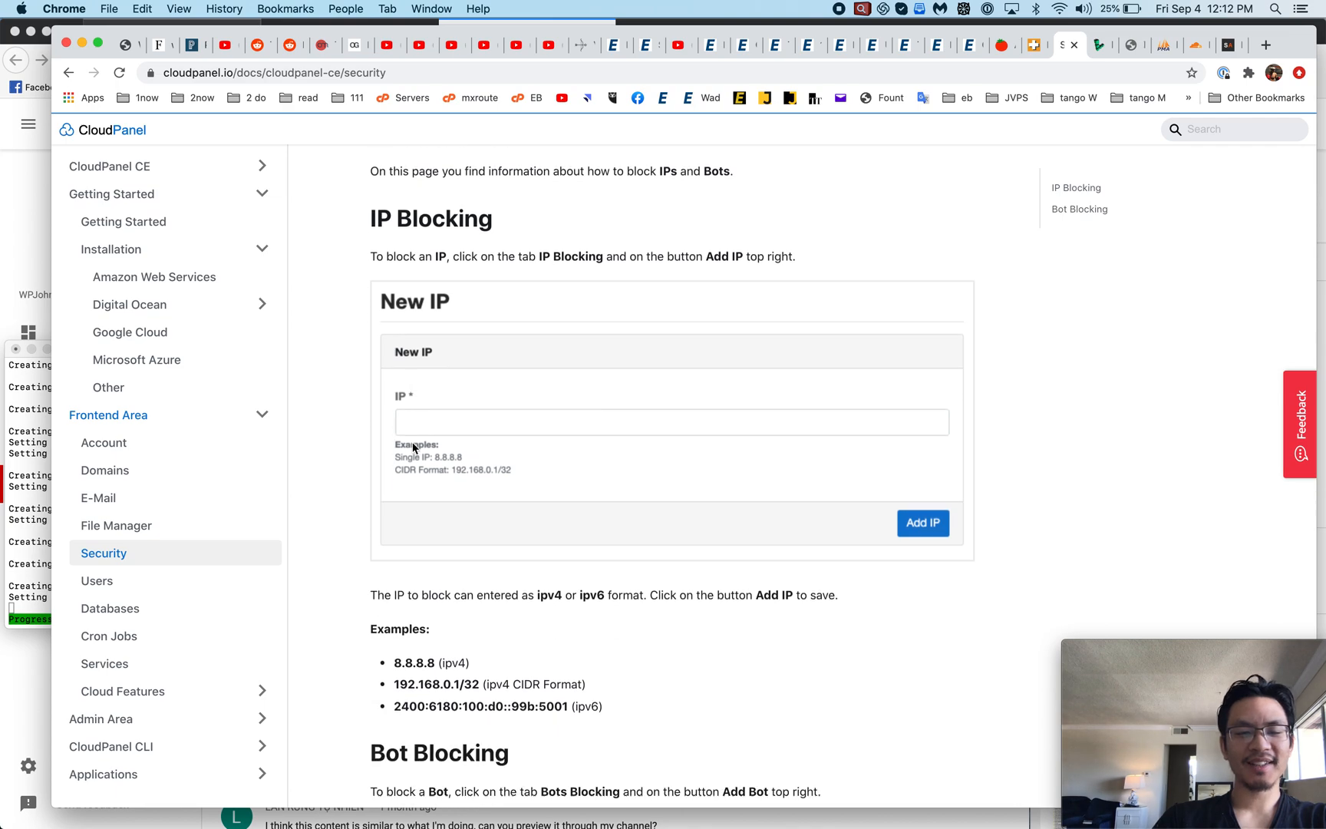
scroll("down", 3)
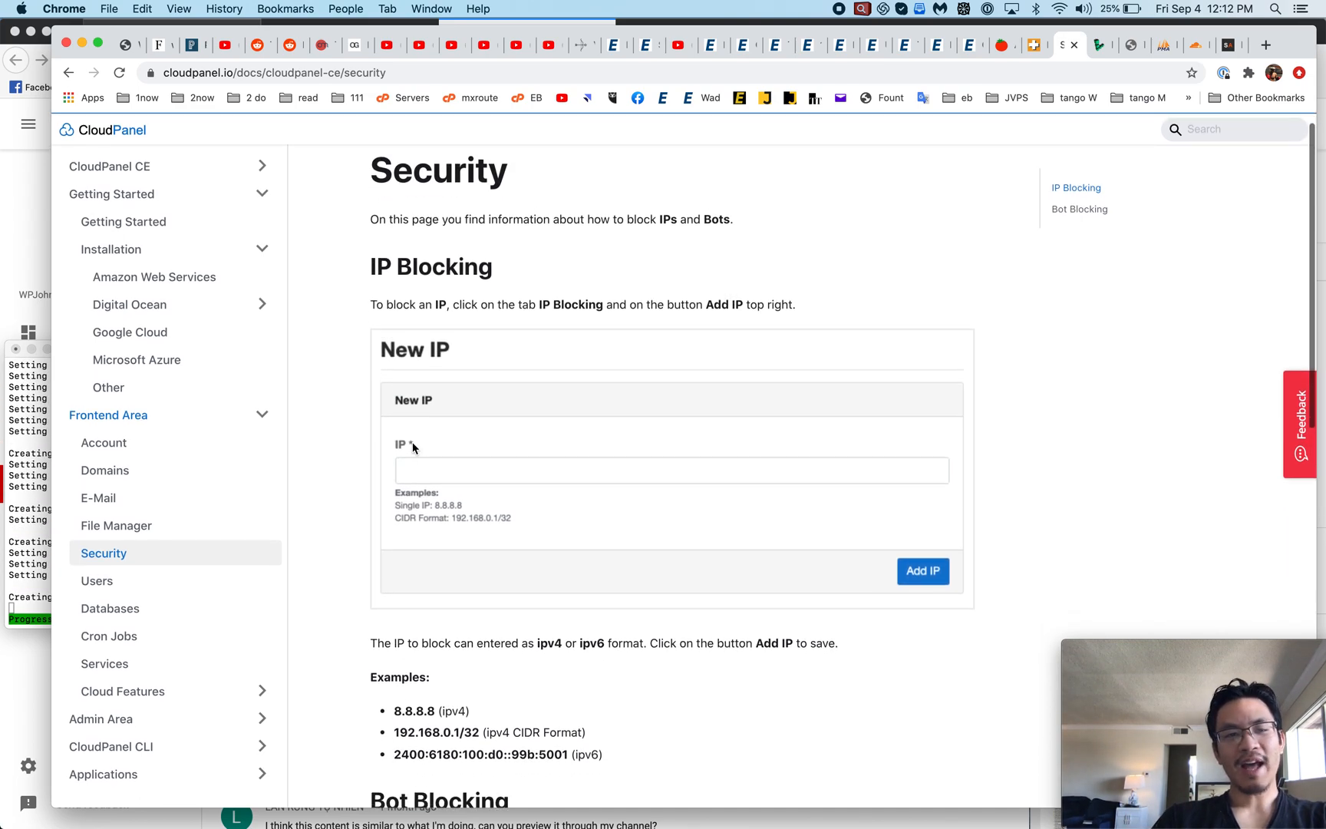
scroll("down", 3)
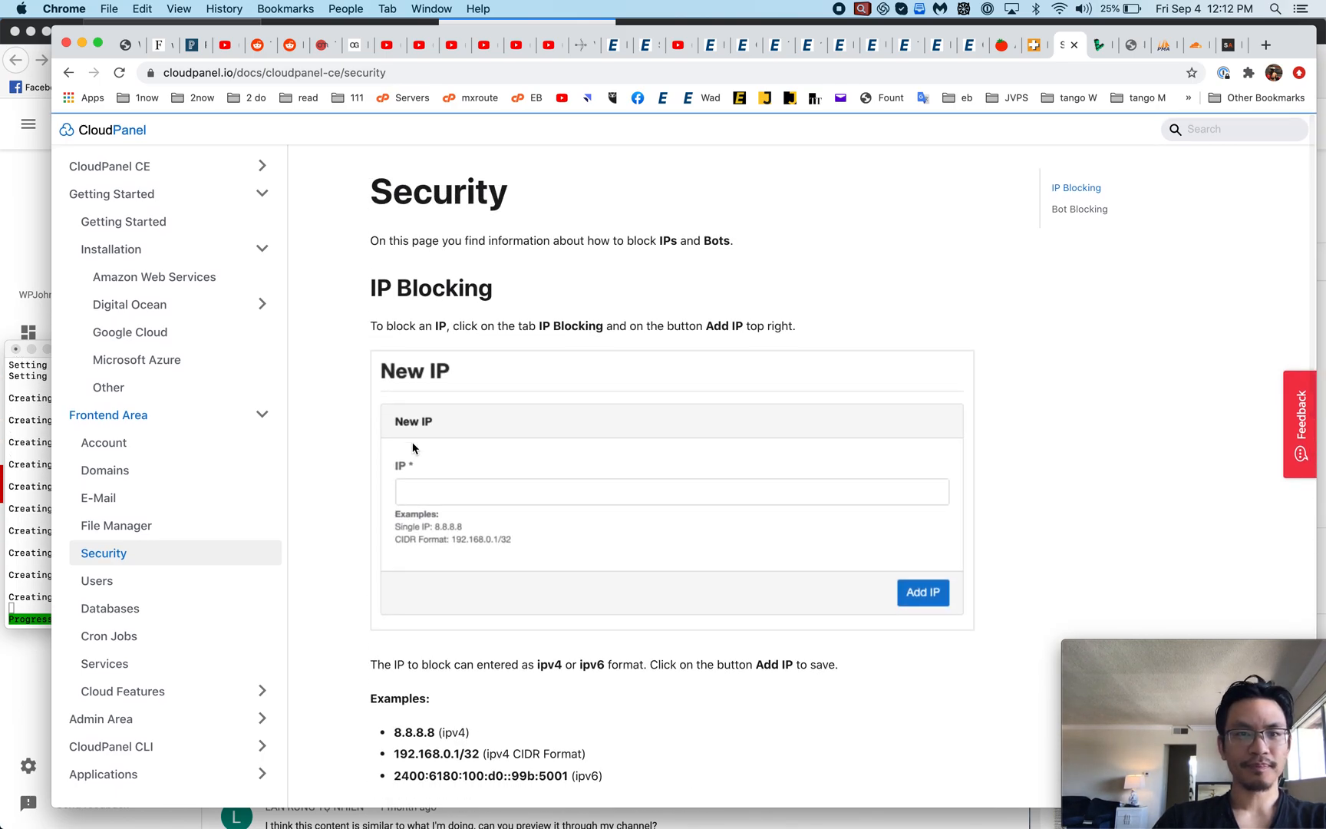
scroll("down", 3)
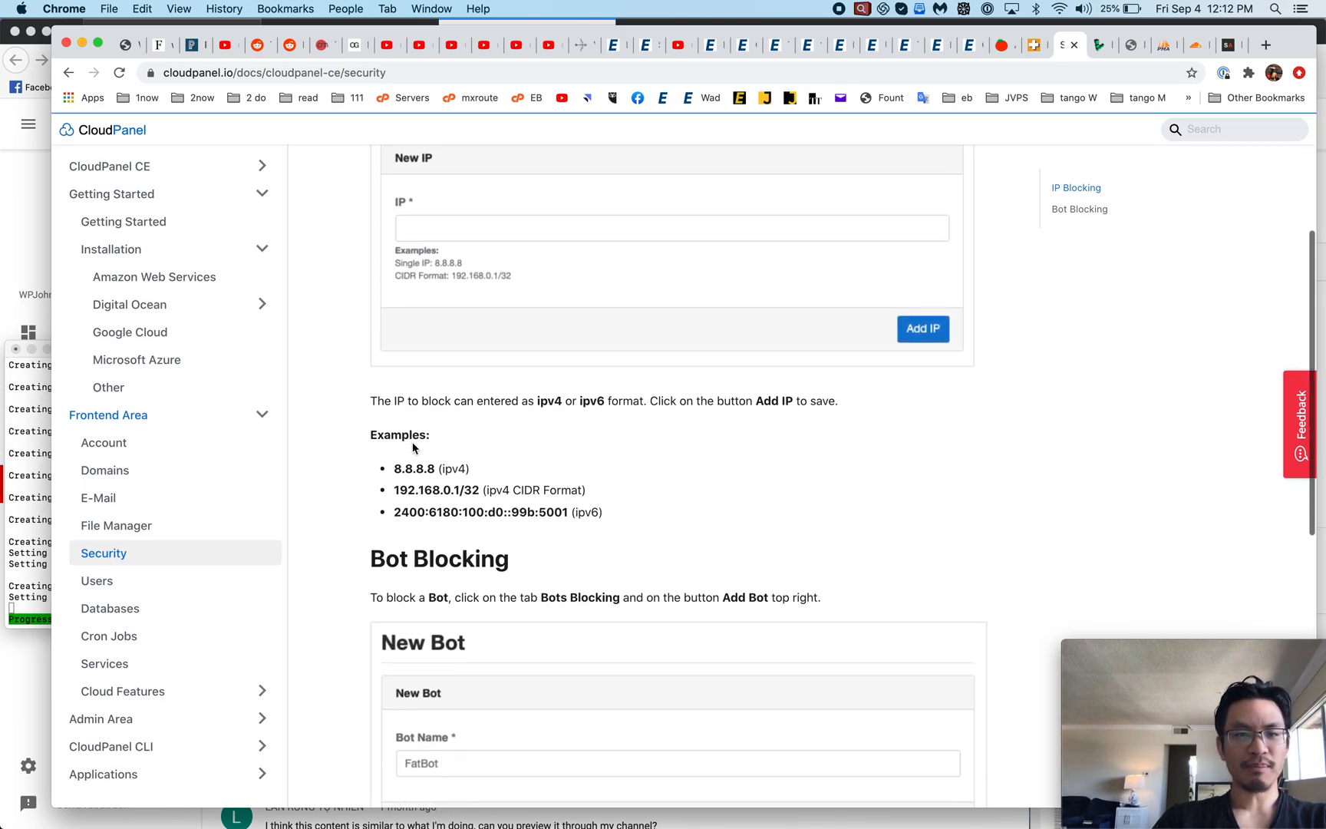
scroll("down", 3)
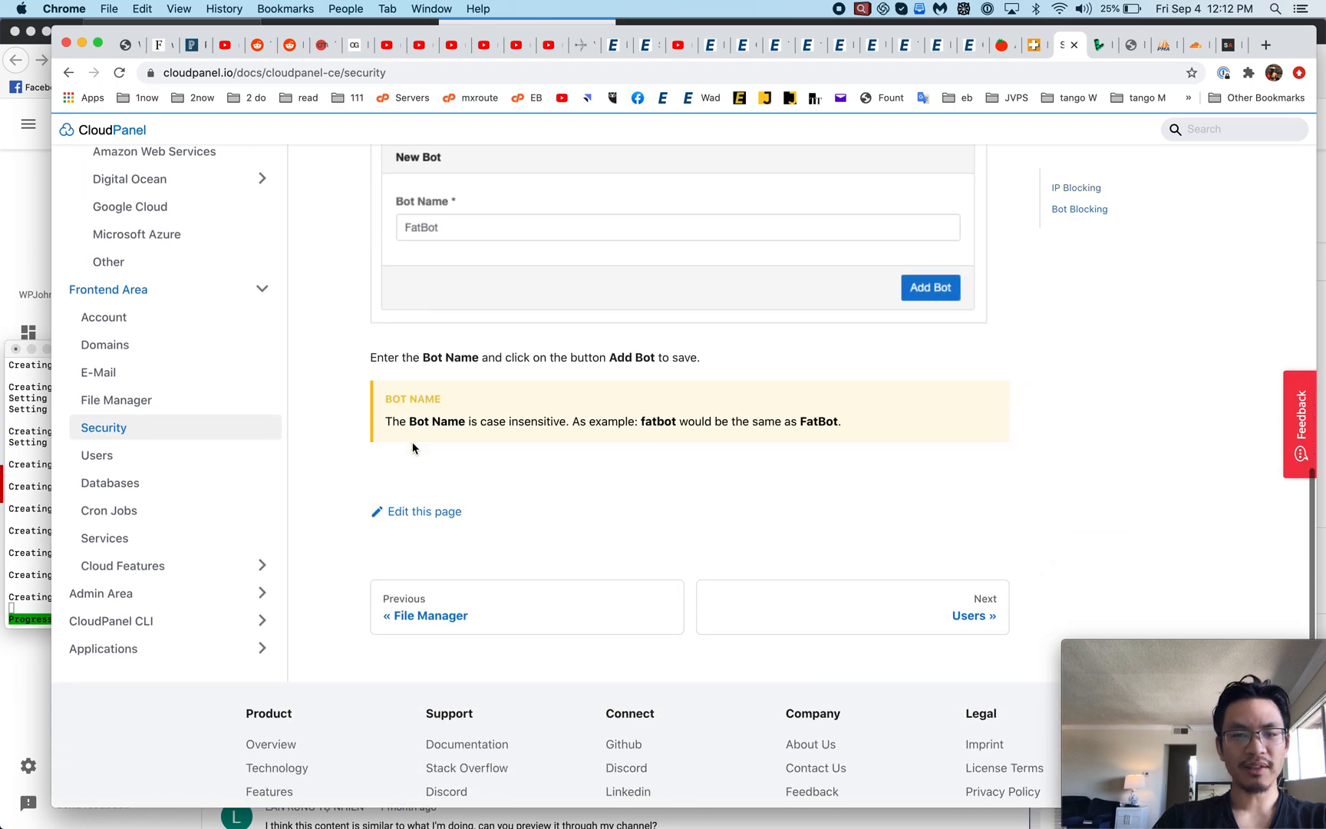
scroll("up", 3)
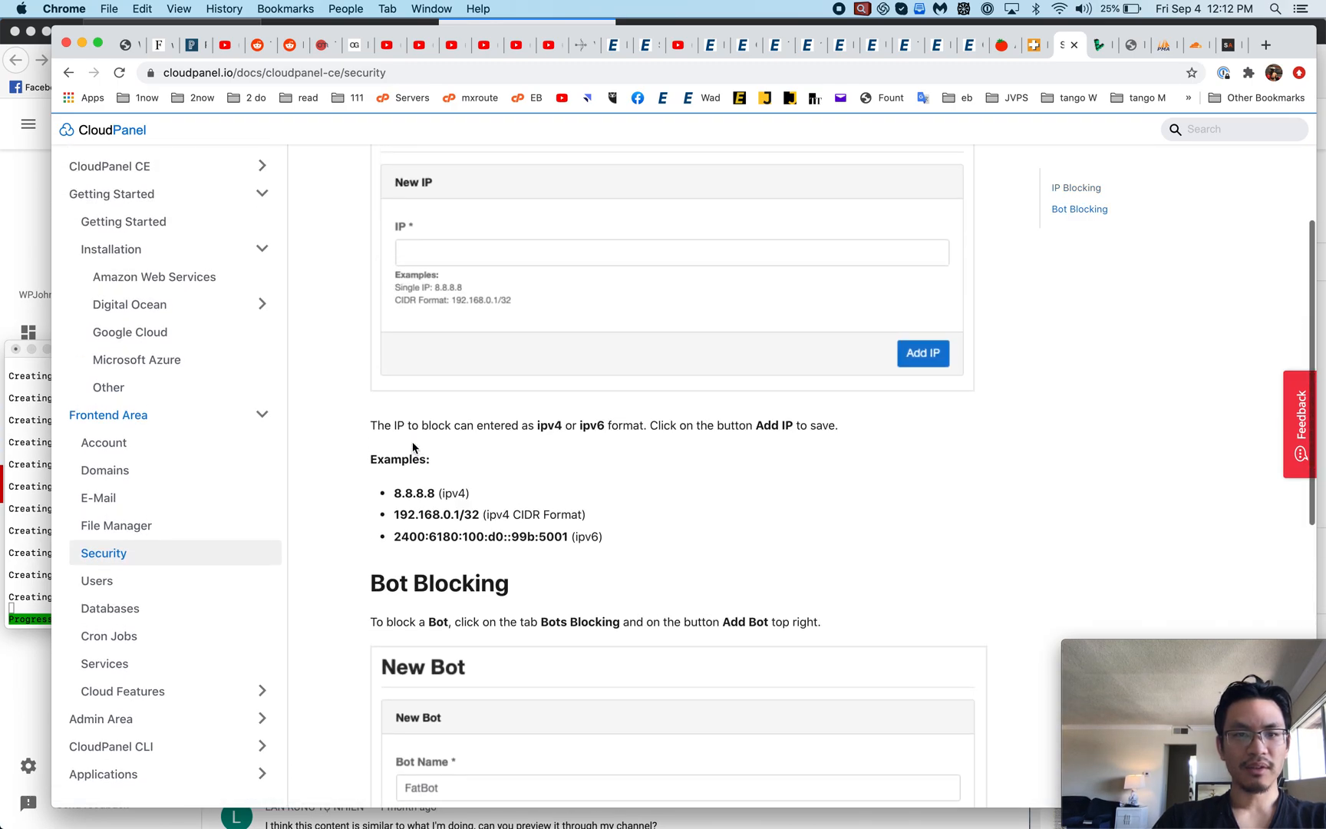
scroll("up", 3)
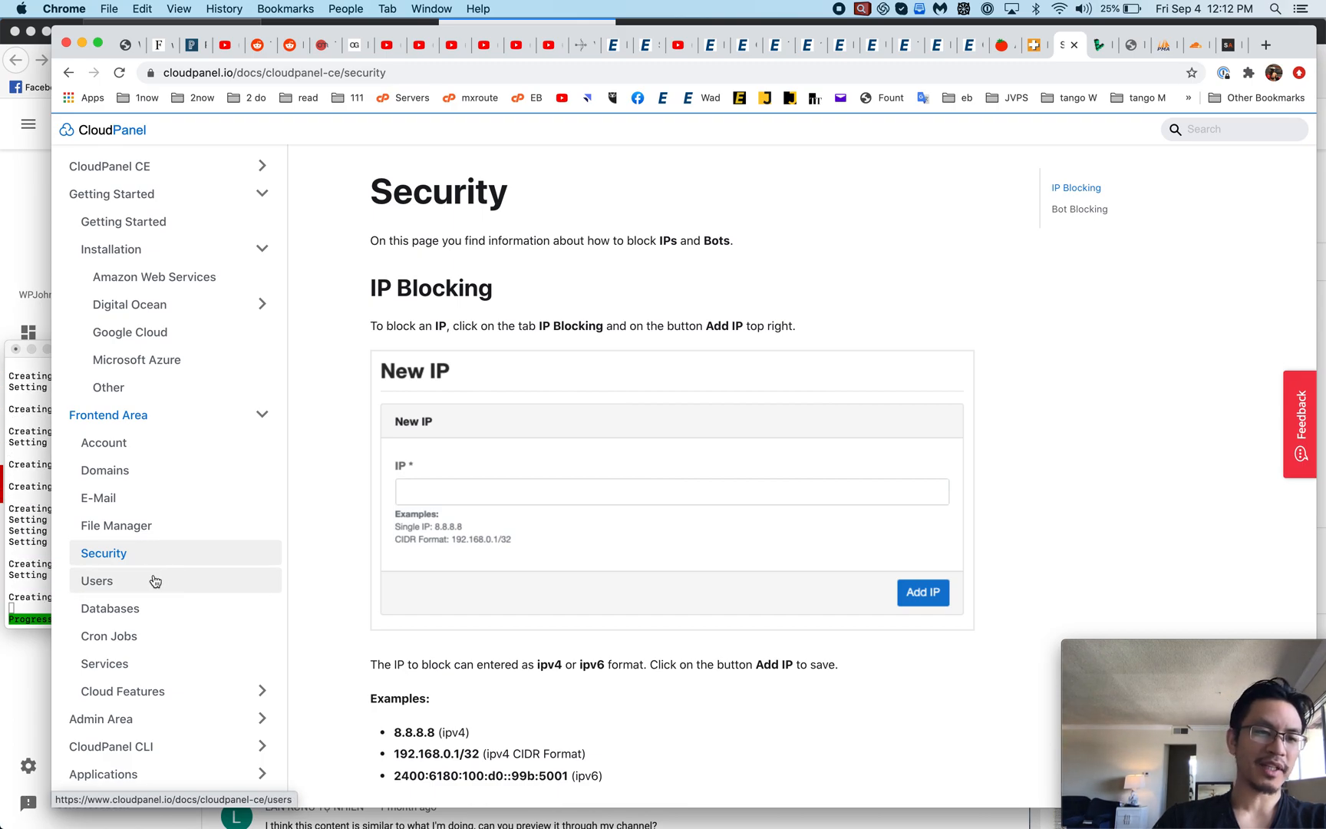
Read the Frontend Area Users documentation page
left_click(97, 580)
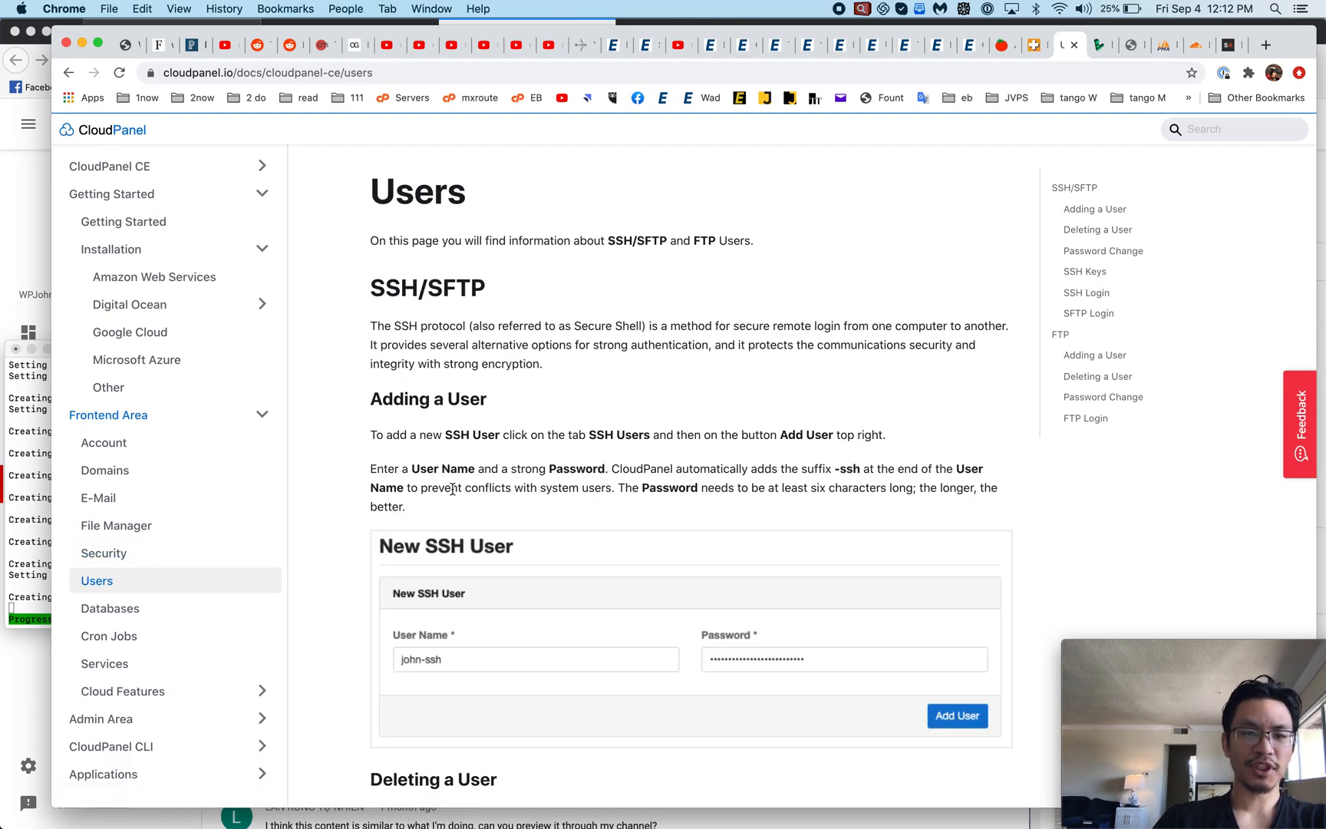
scroll("down", 3)
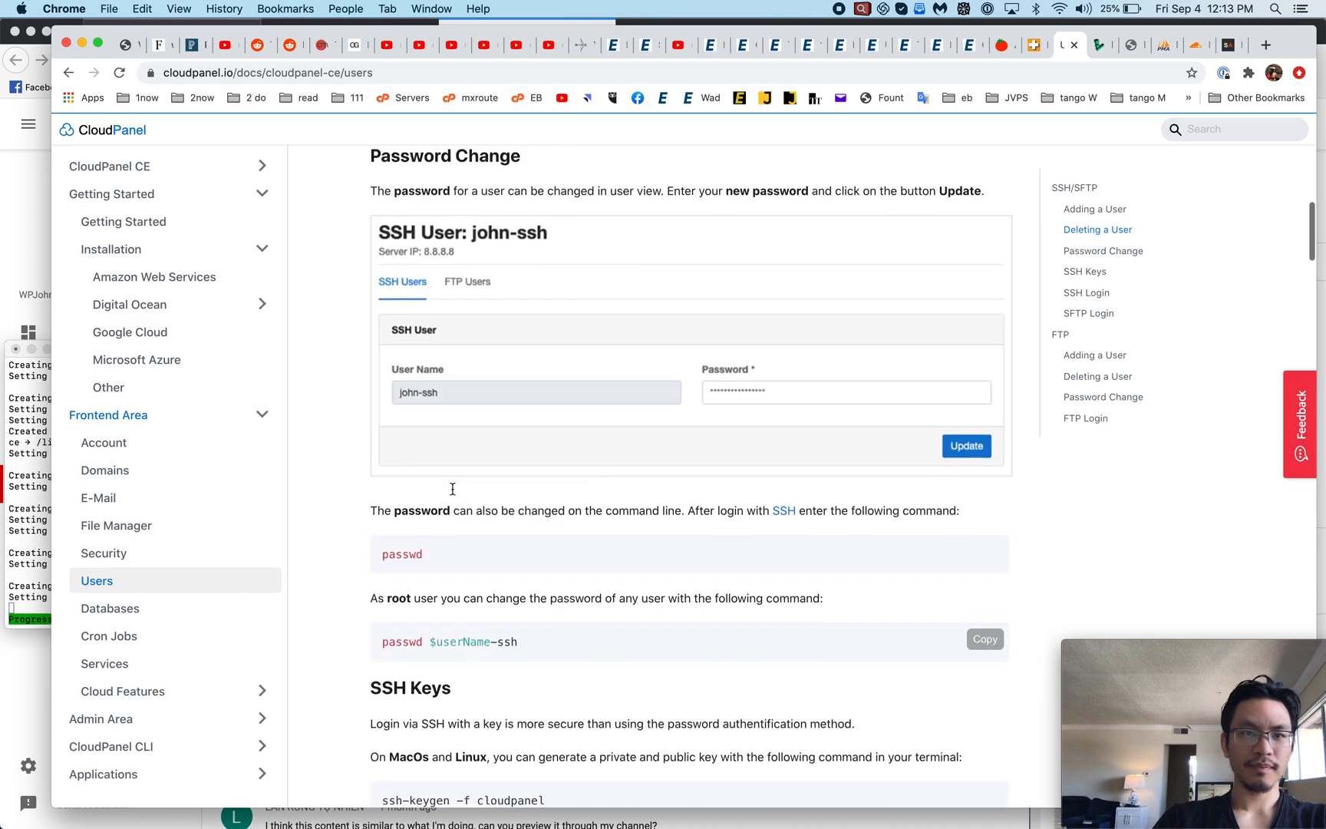
scroll("down", 3)
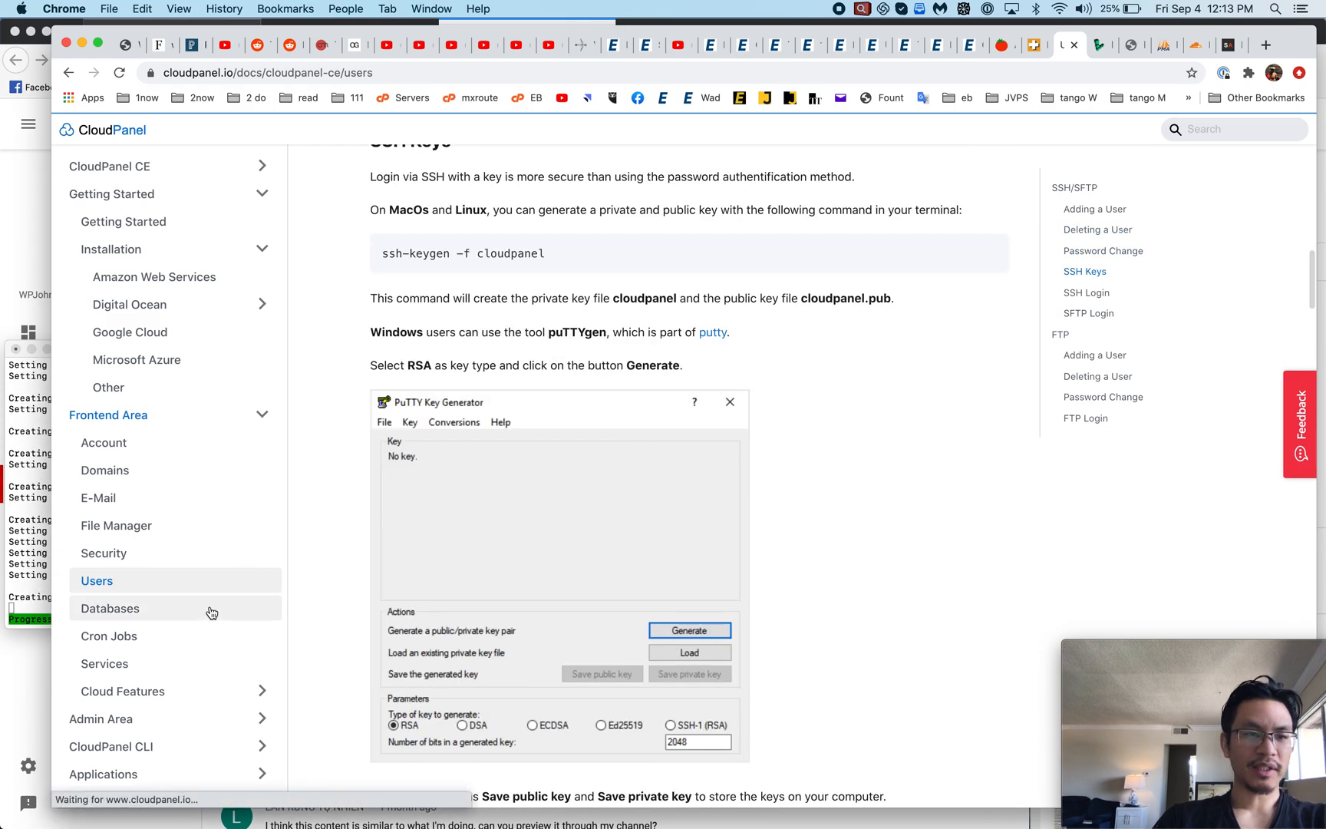
Go to the Databases page and scroll to Master Database Credentials
left_click(109, 607)
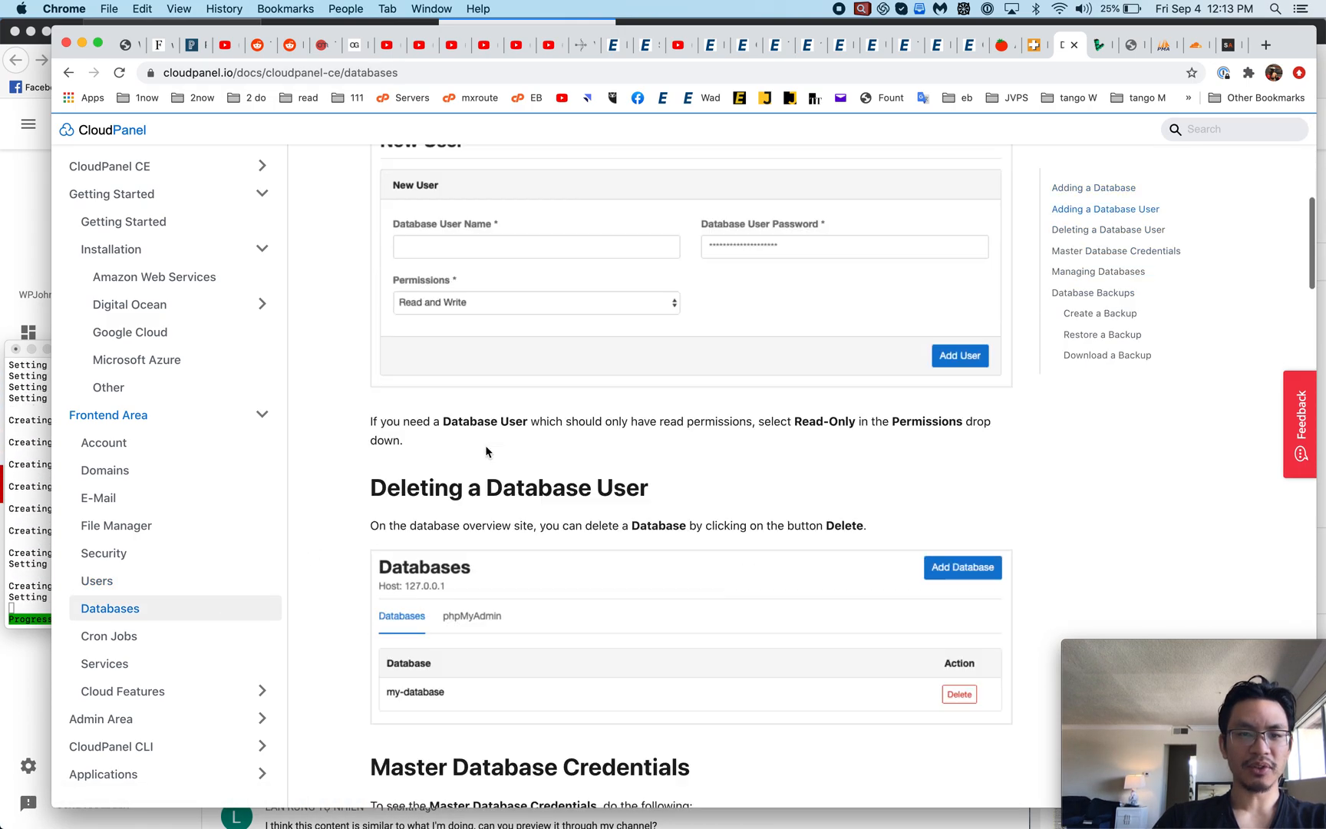
scroll("down", 3)
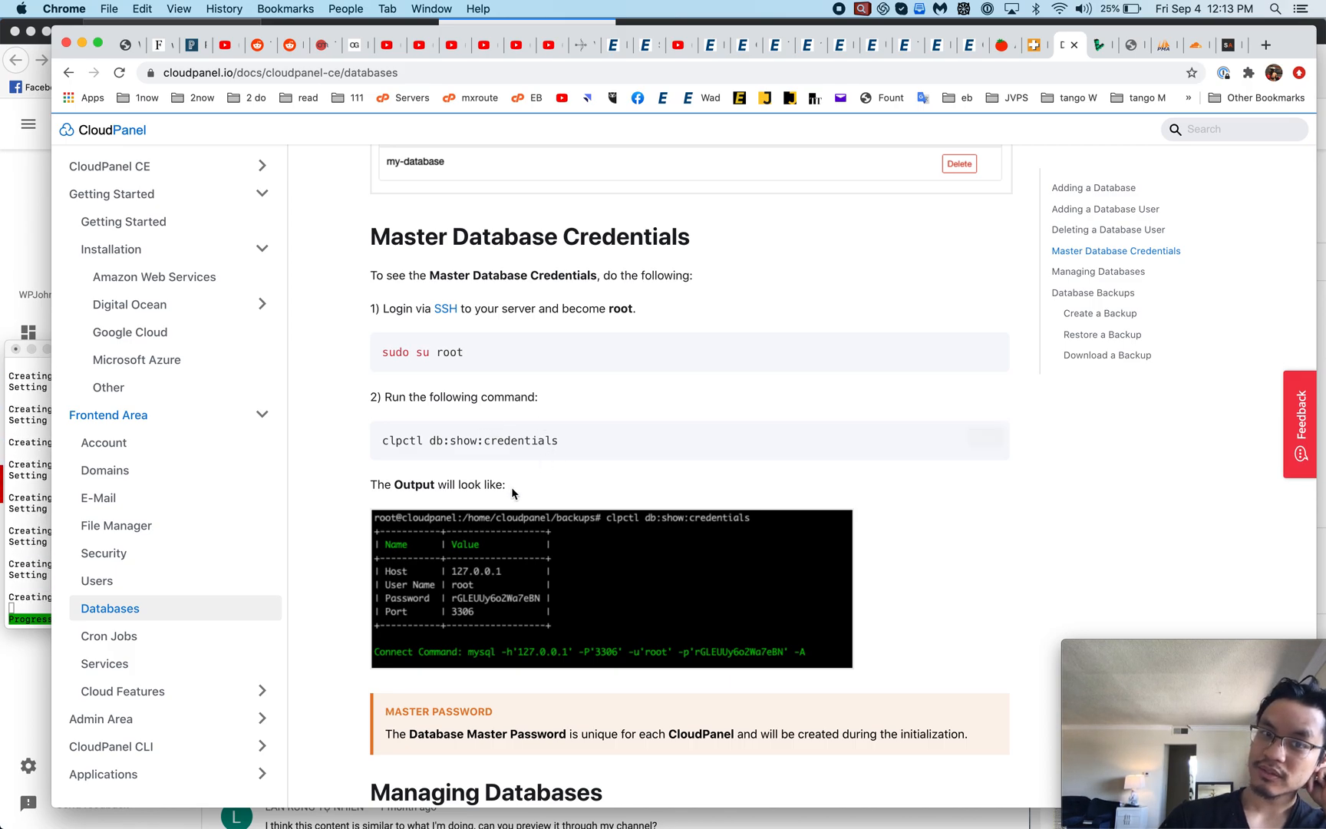
scroll("down", 3)
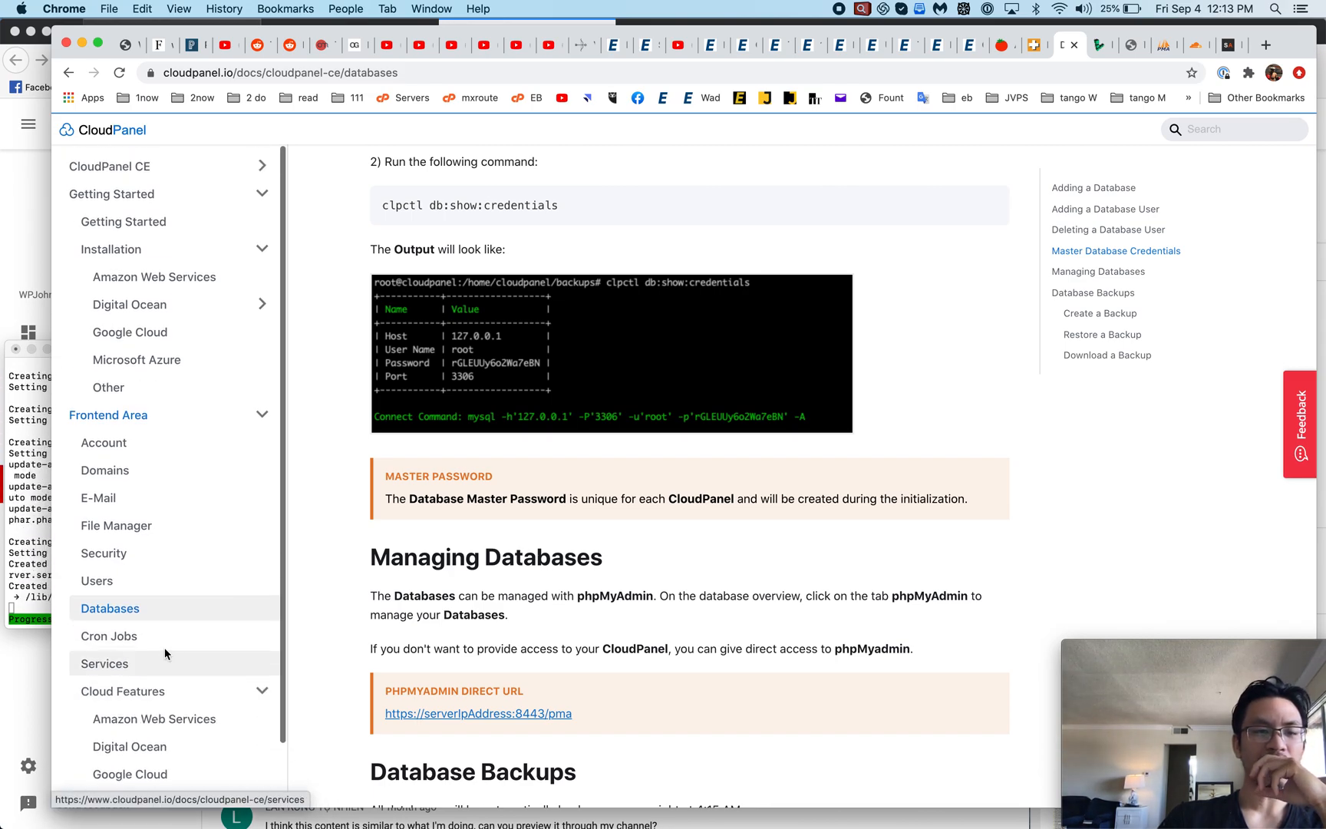
Review the Cron Jobs and Services documentation pages
left_click(108, 635)
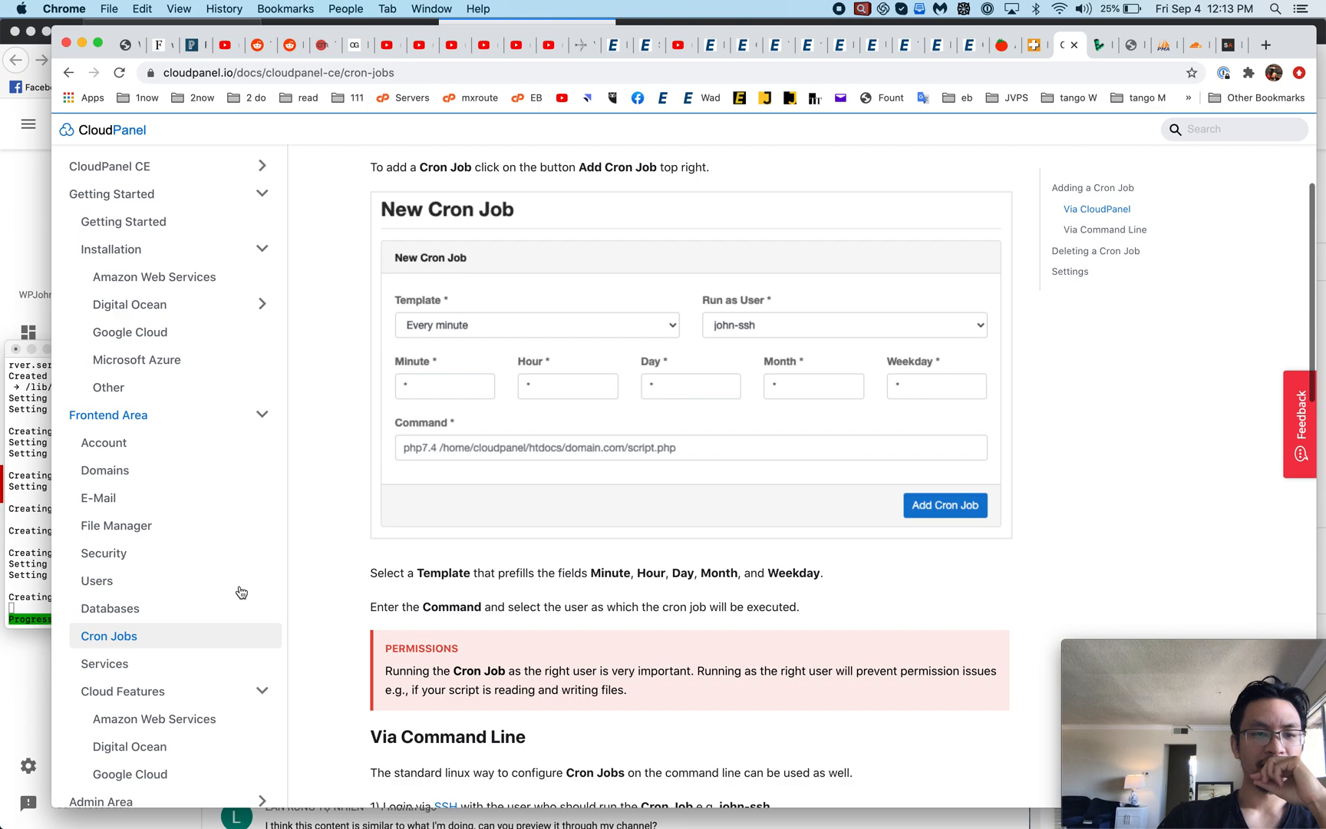
left_click(104, 663)
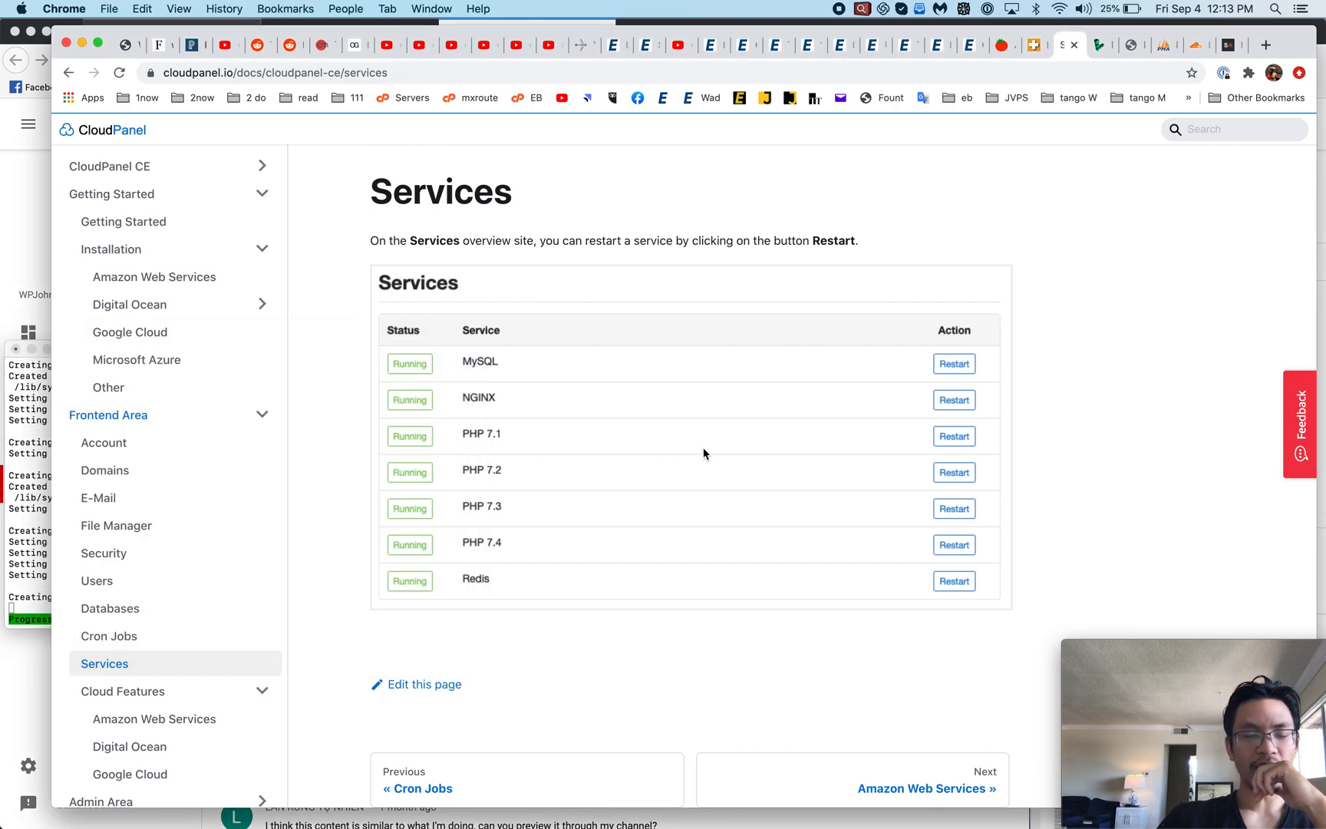
scroll("down", 3)
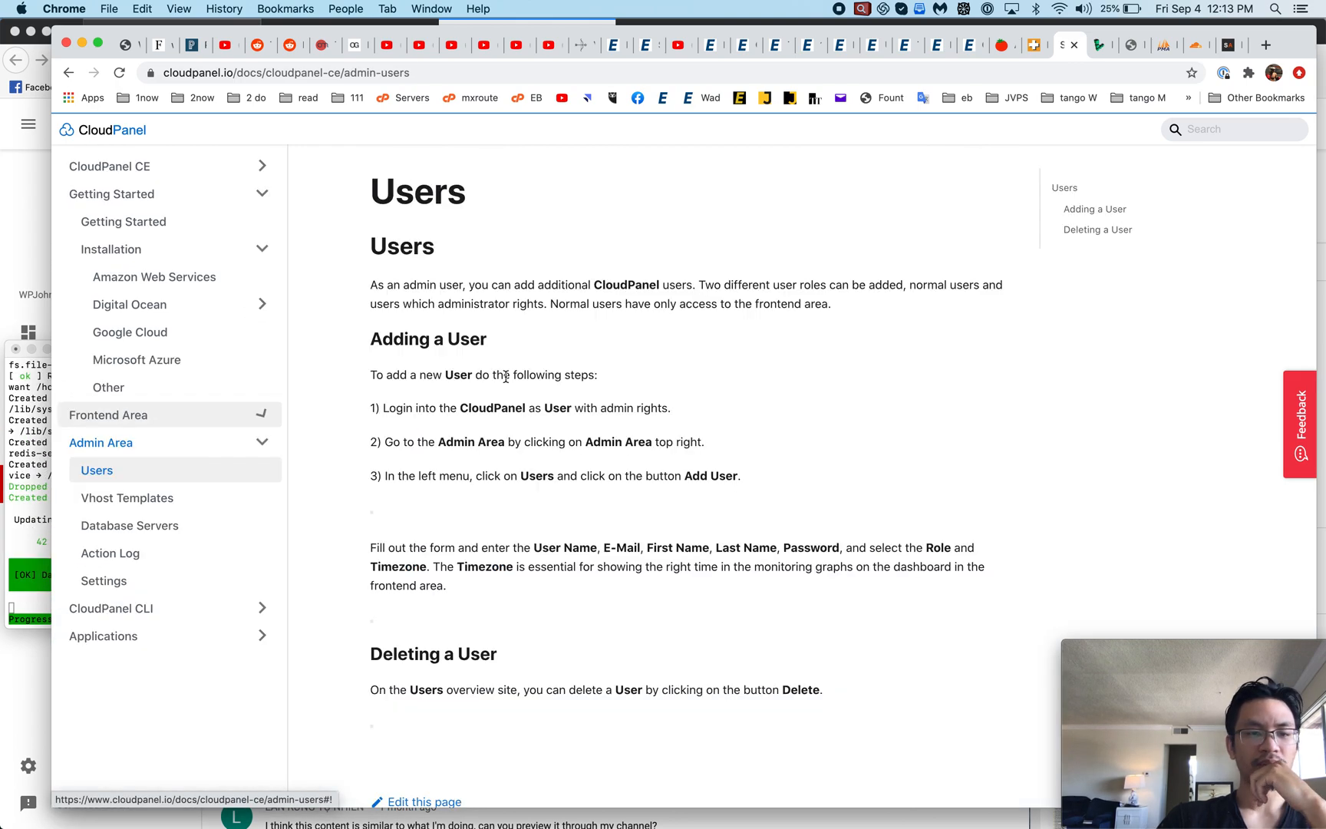
scroll("down", 3)
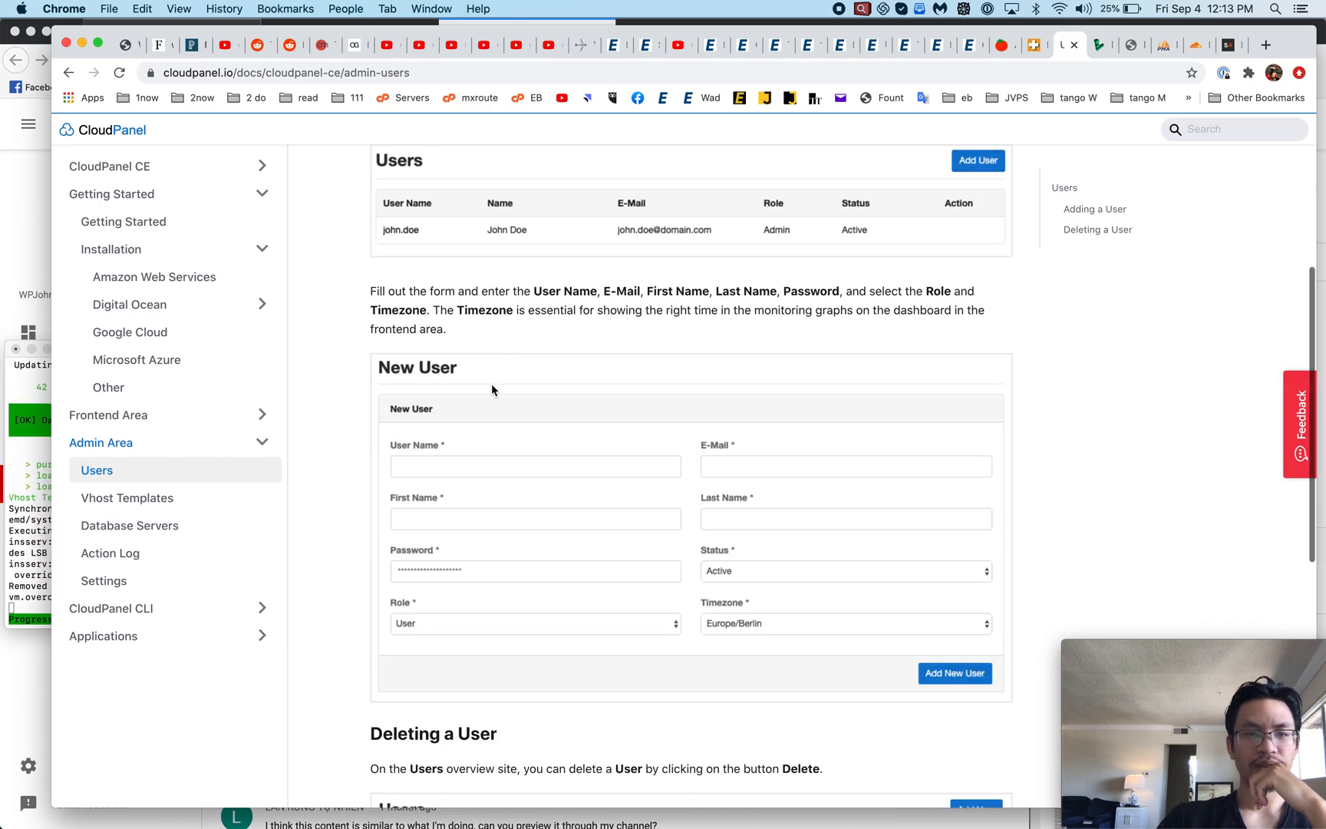
scroll("down", 3)
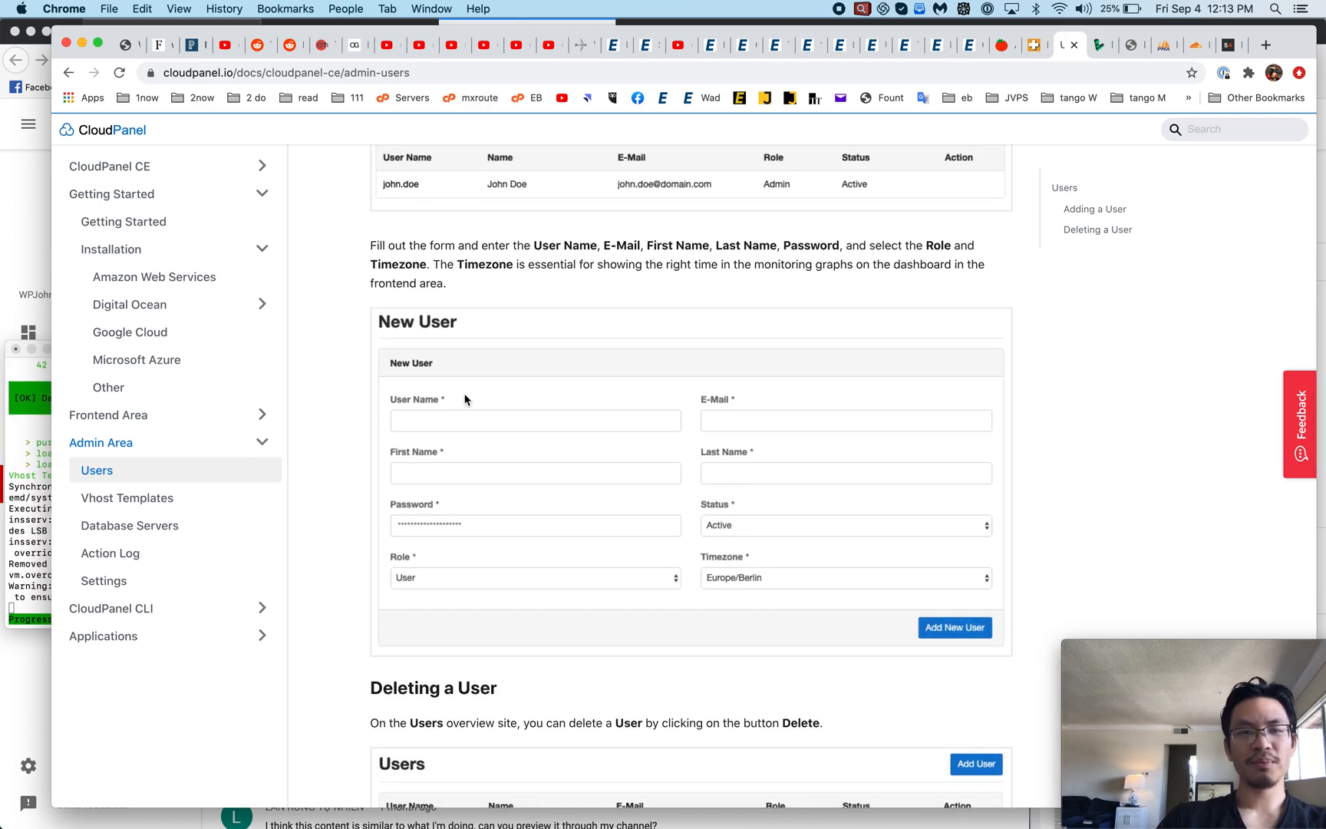
mouse_move(575, 450)
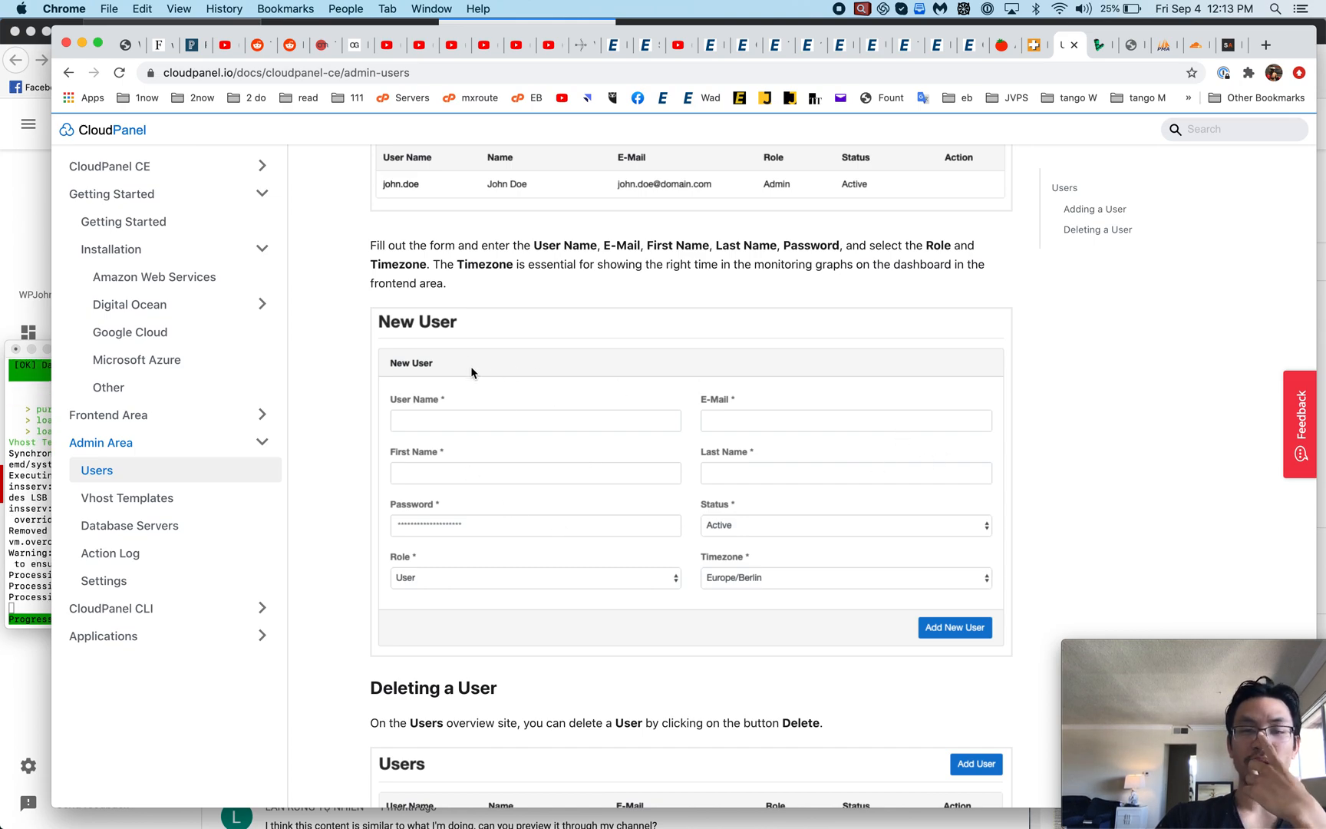
mouse_move(528, 362)
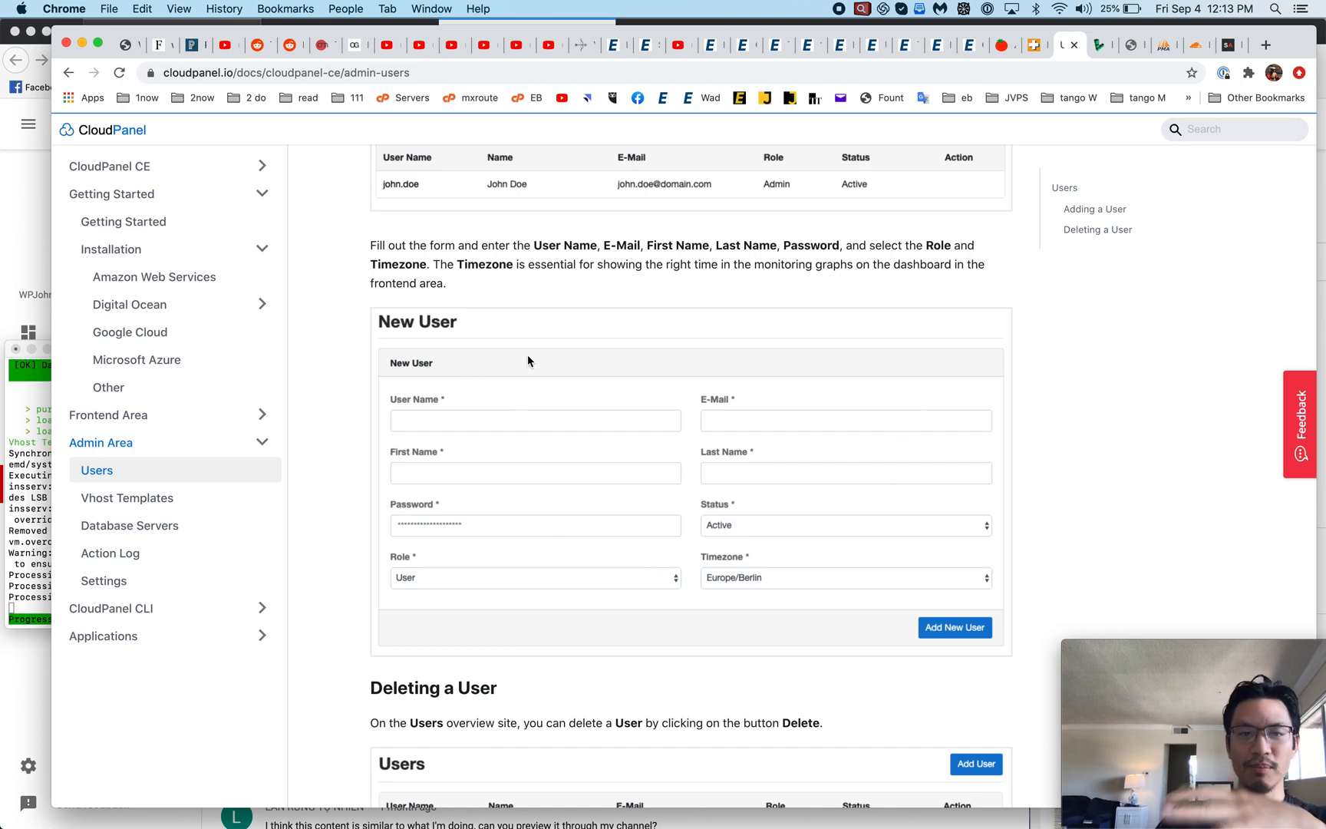
mouse_move(406, 279)
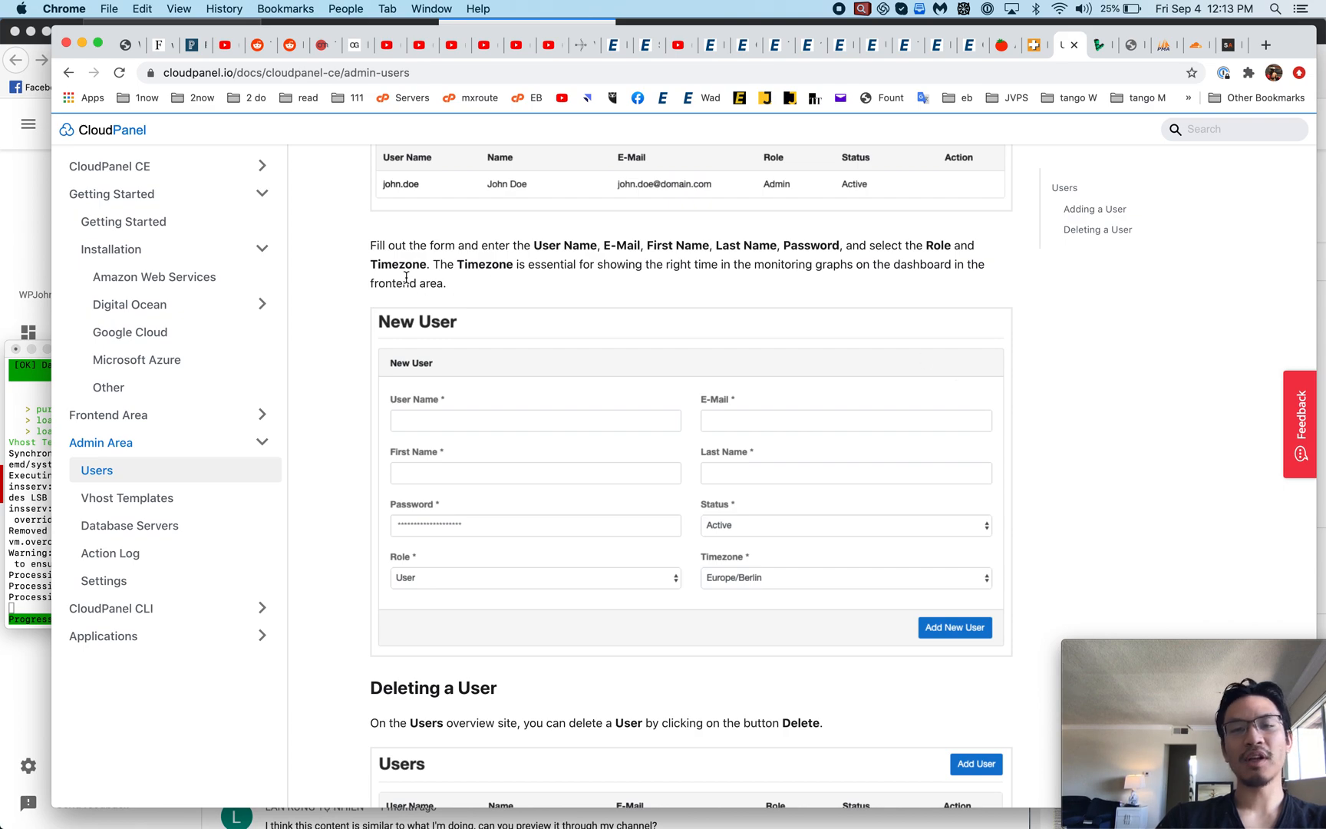
mouse_move(1049, 368)
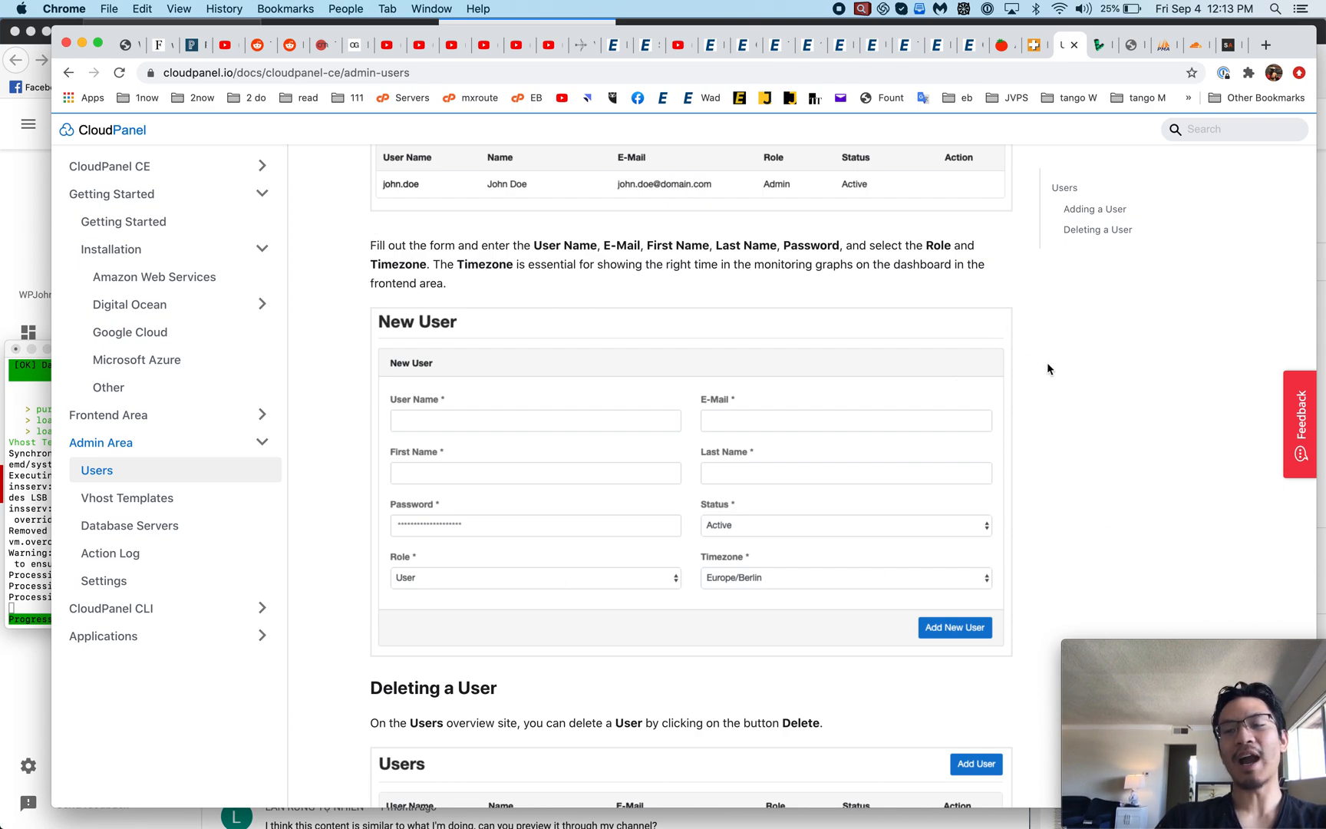
mouse_move(129, 497)
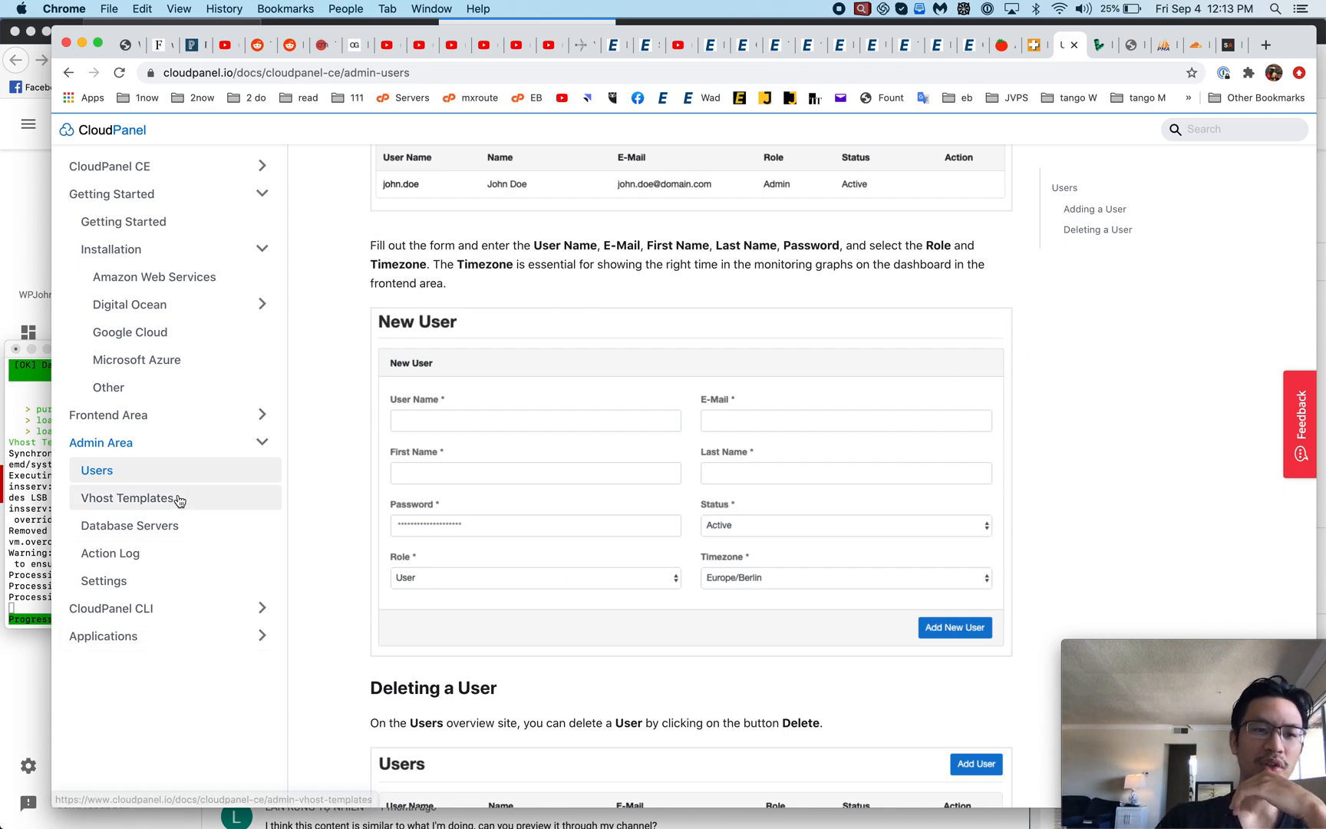
Review the Vhost Templates and Database Servers admin documentation pages
left_click(127, 498)
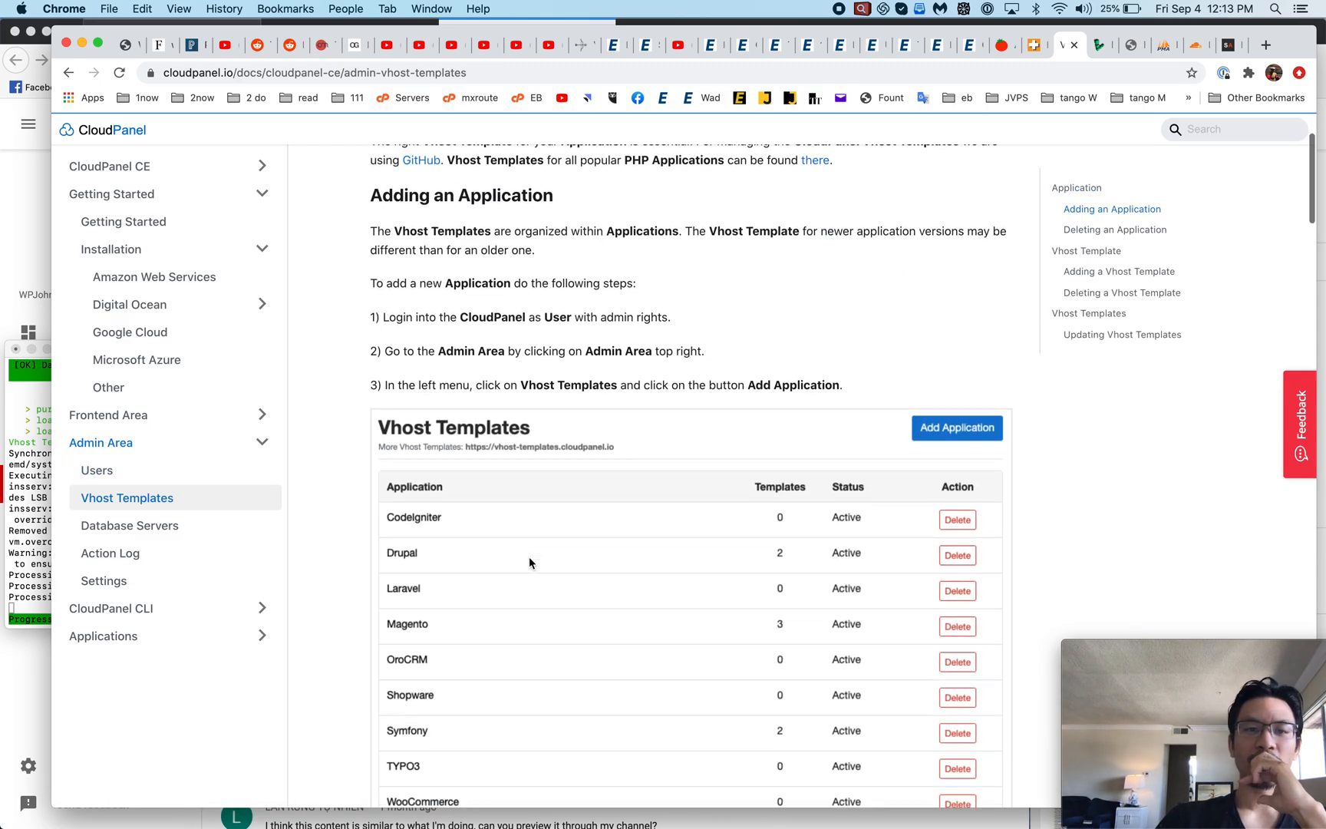
scroll("down", 3)
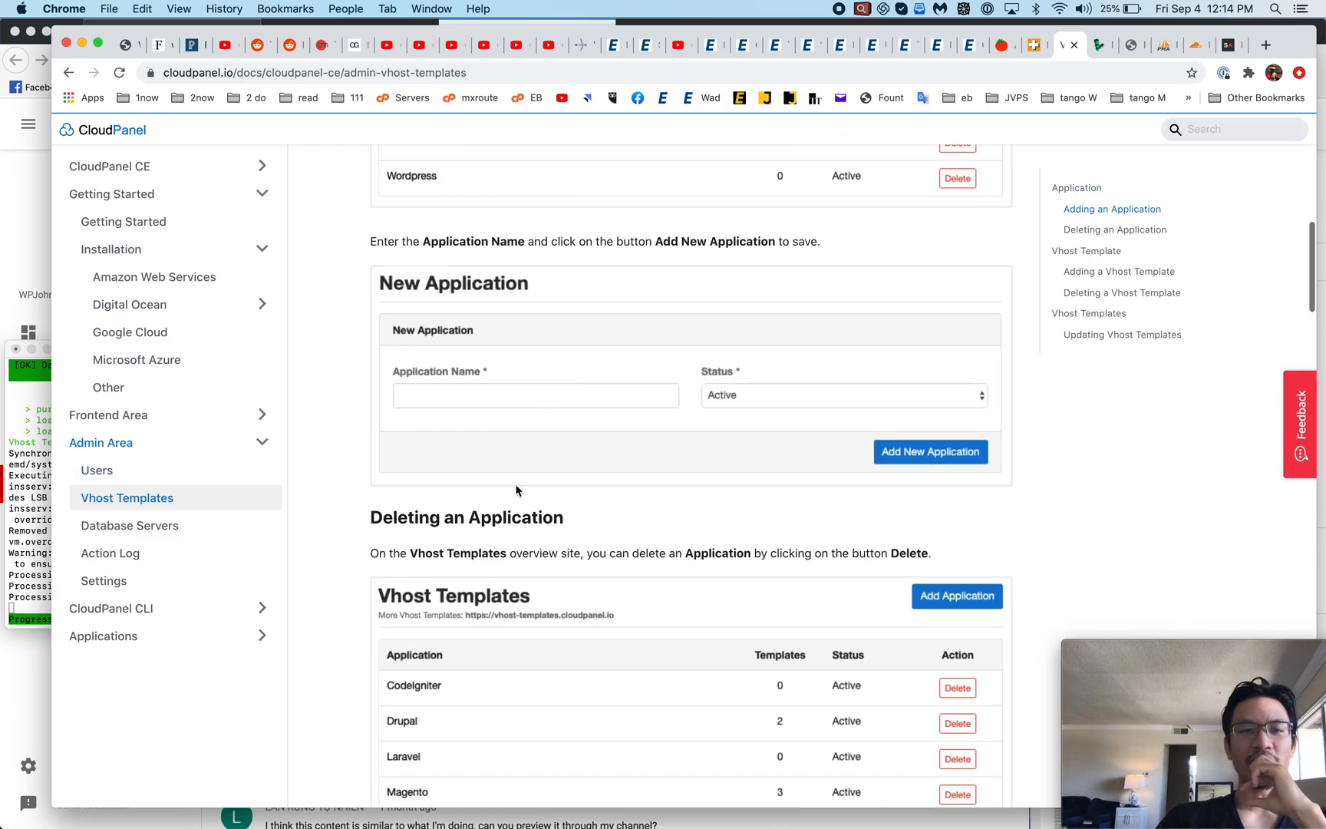
left_click(130, 525)
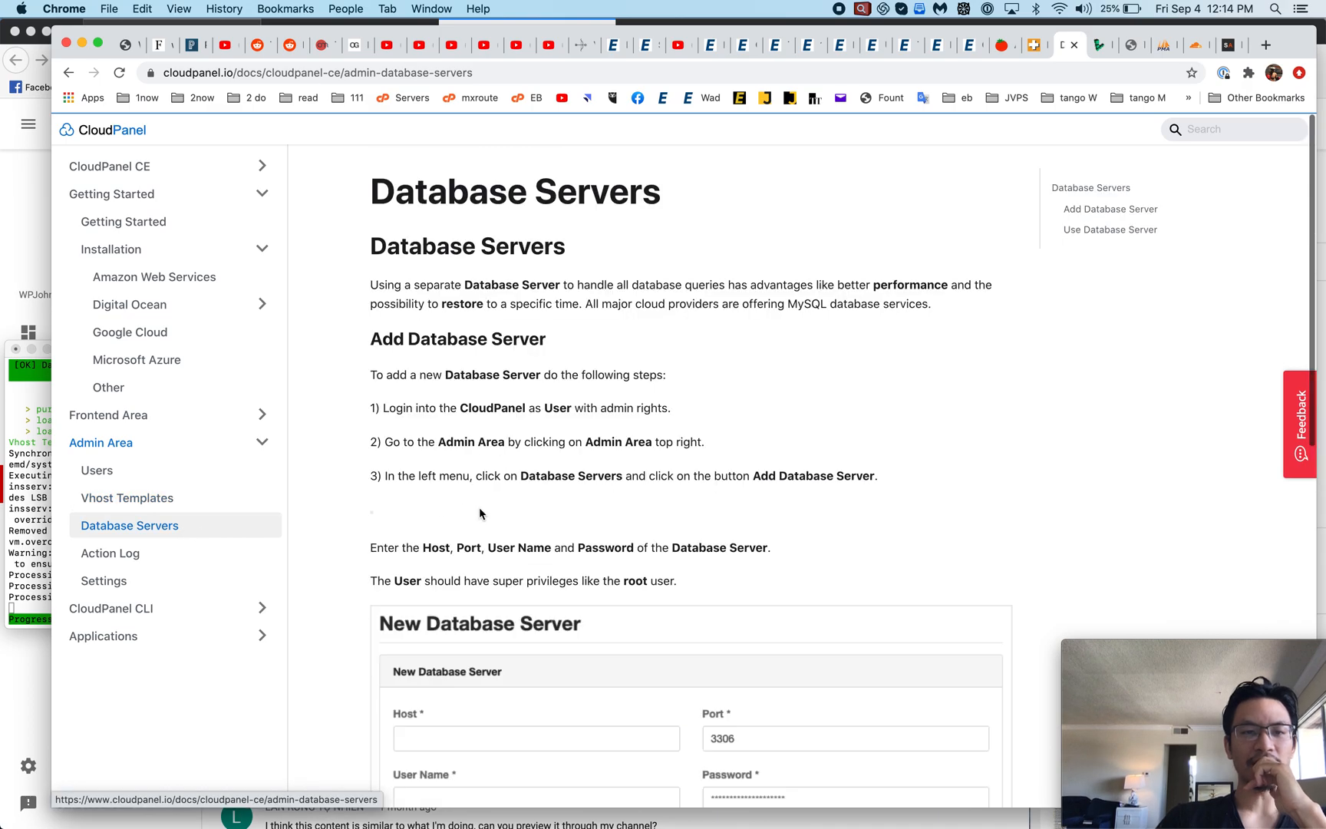
scroll("down", 3)
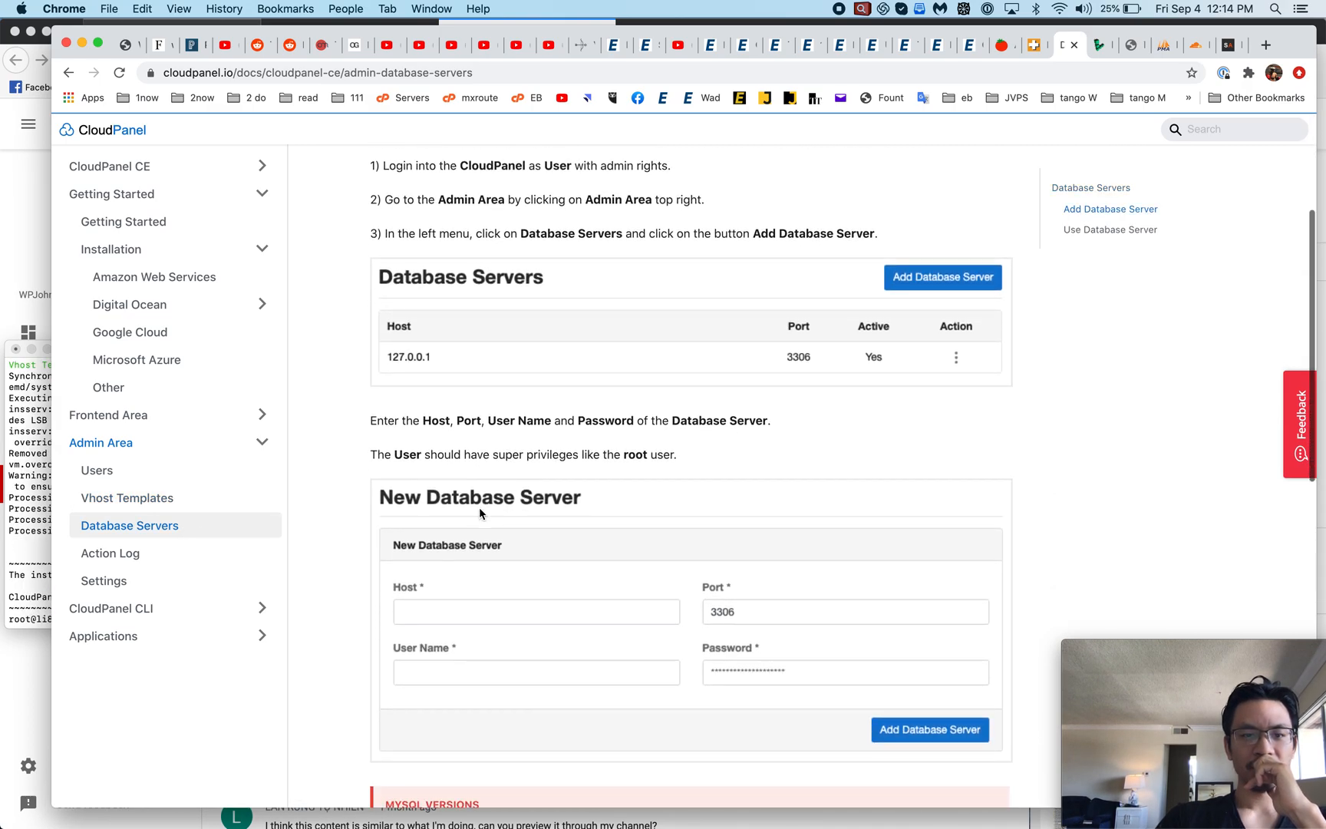
scroll("down", 3)
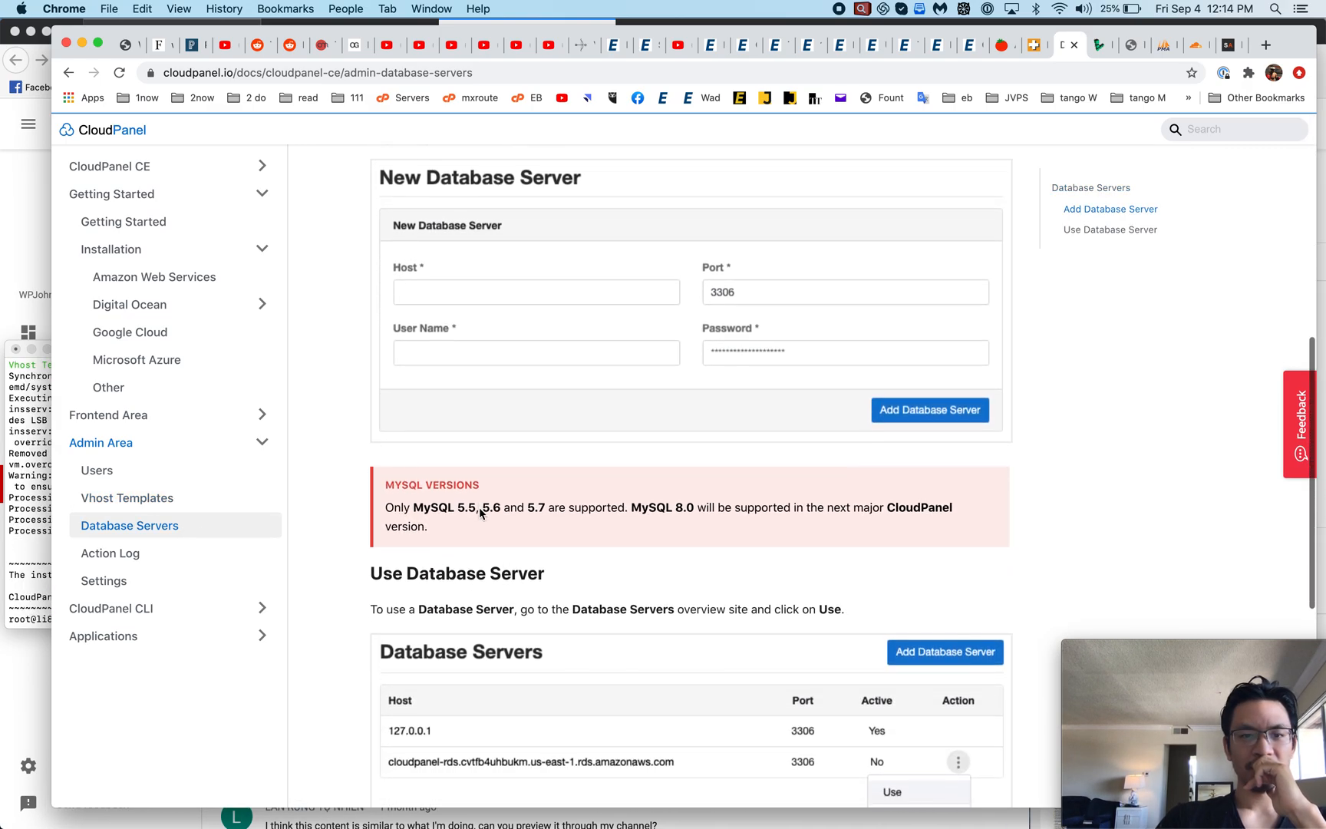
scroll("down", 3)
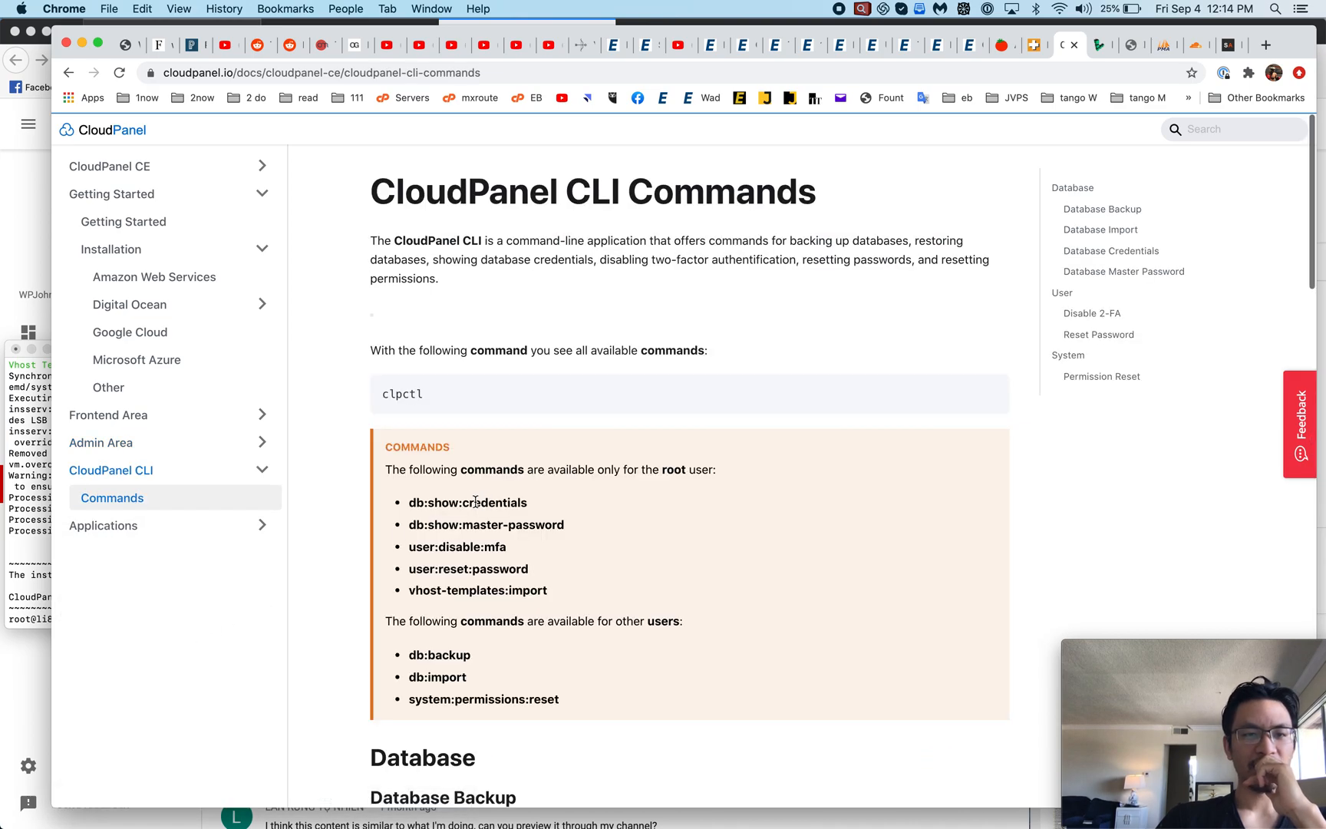
Scroll the docs to show the Applications guides from CakePHP to WordPress 5
scroll("down", 3)
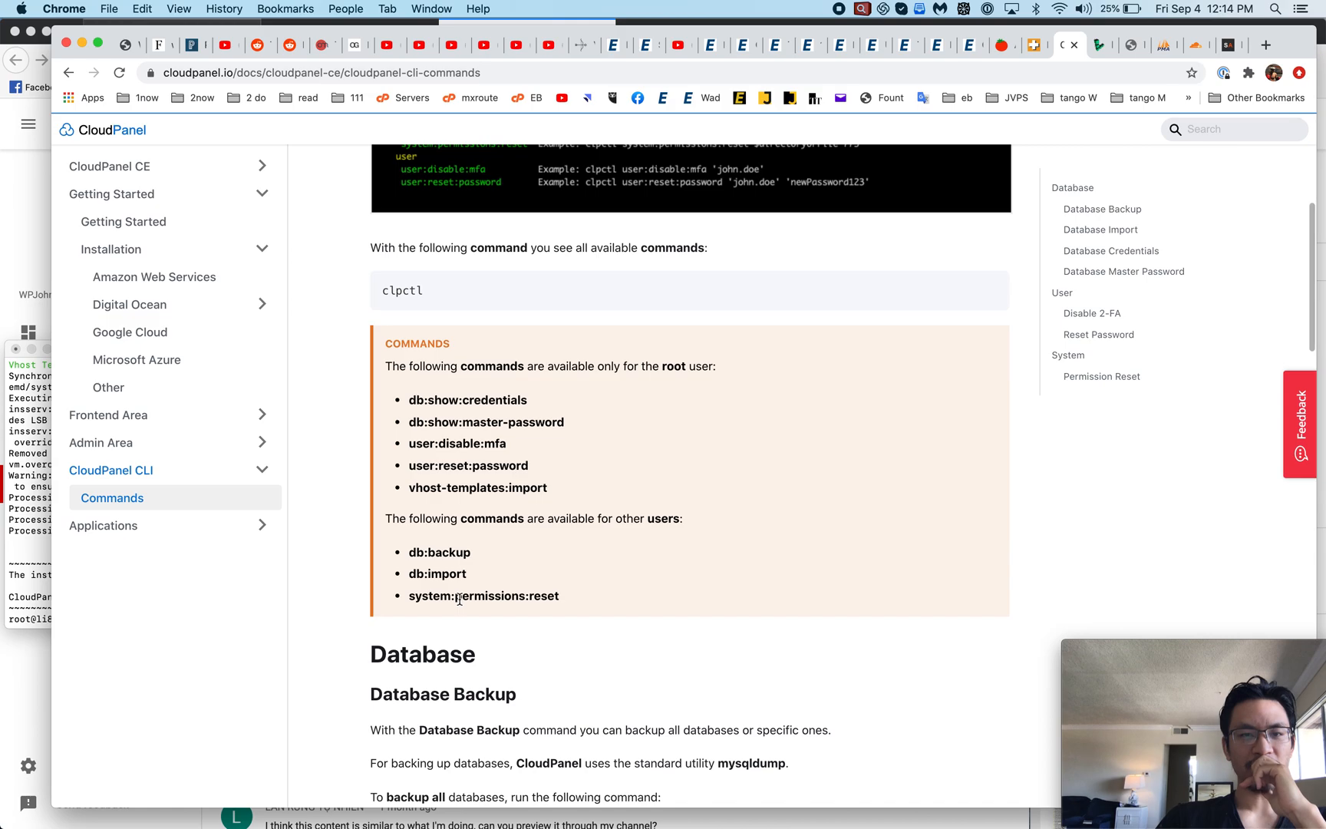
scroll("down", 3)
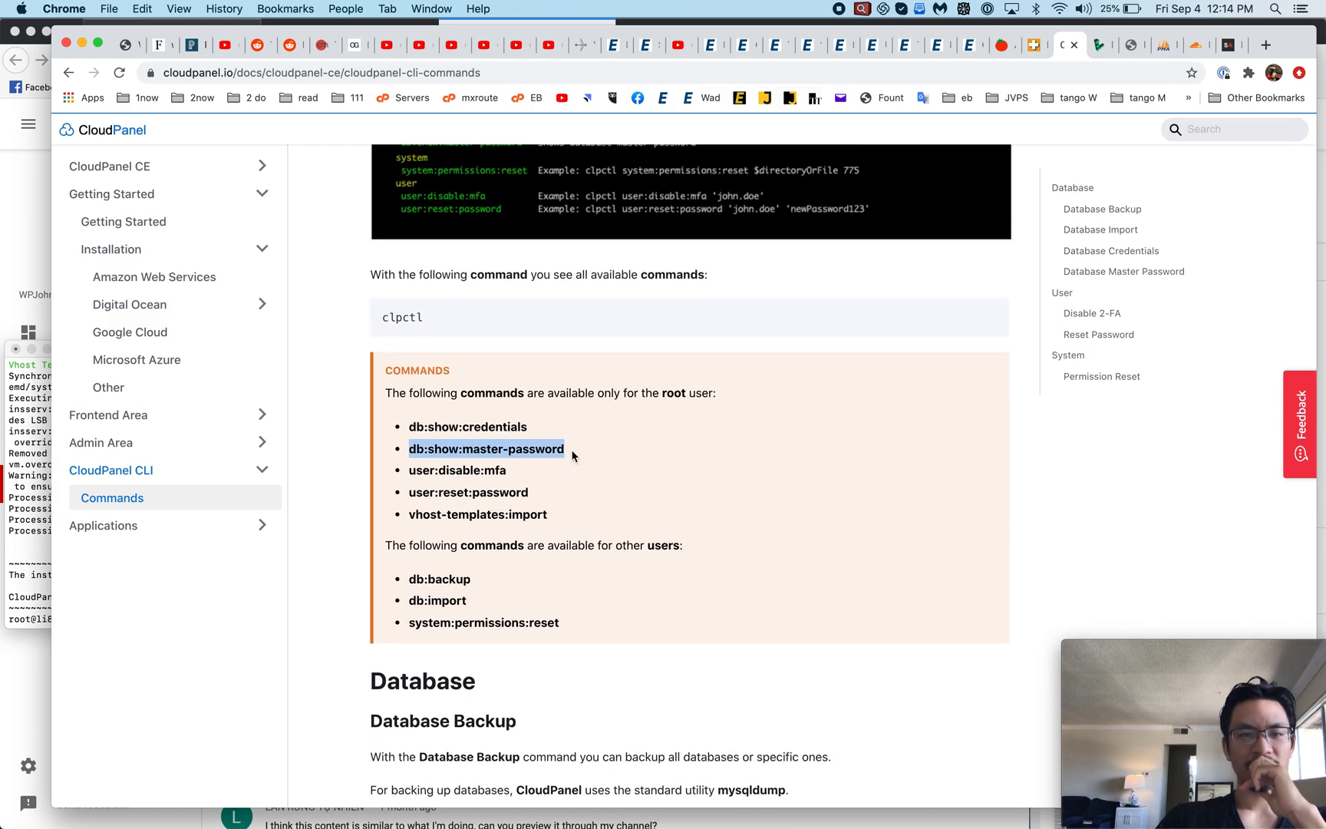
scroll("down", 3)
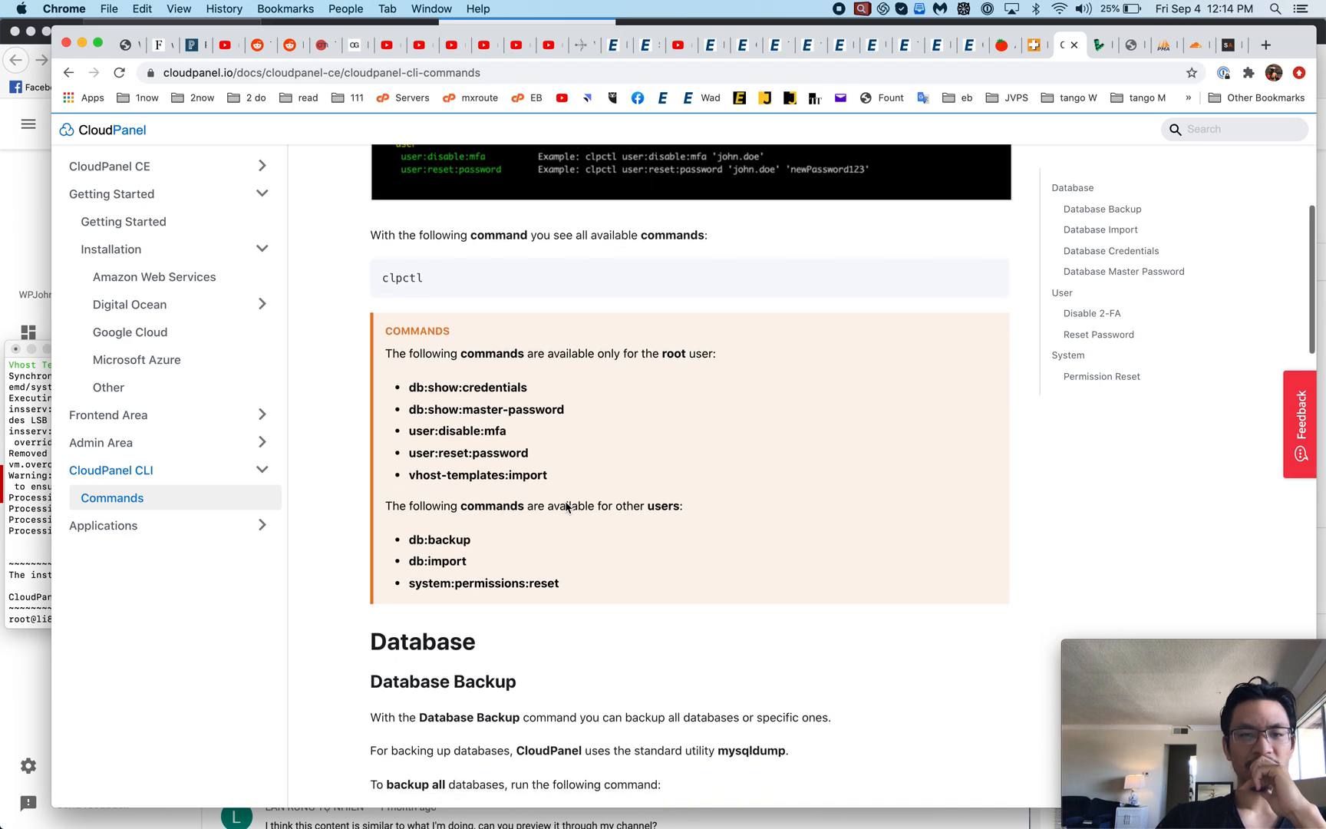
scroll("down", 3)
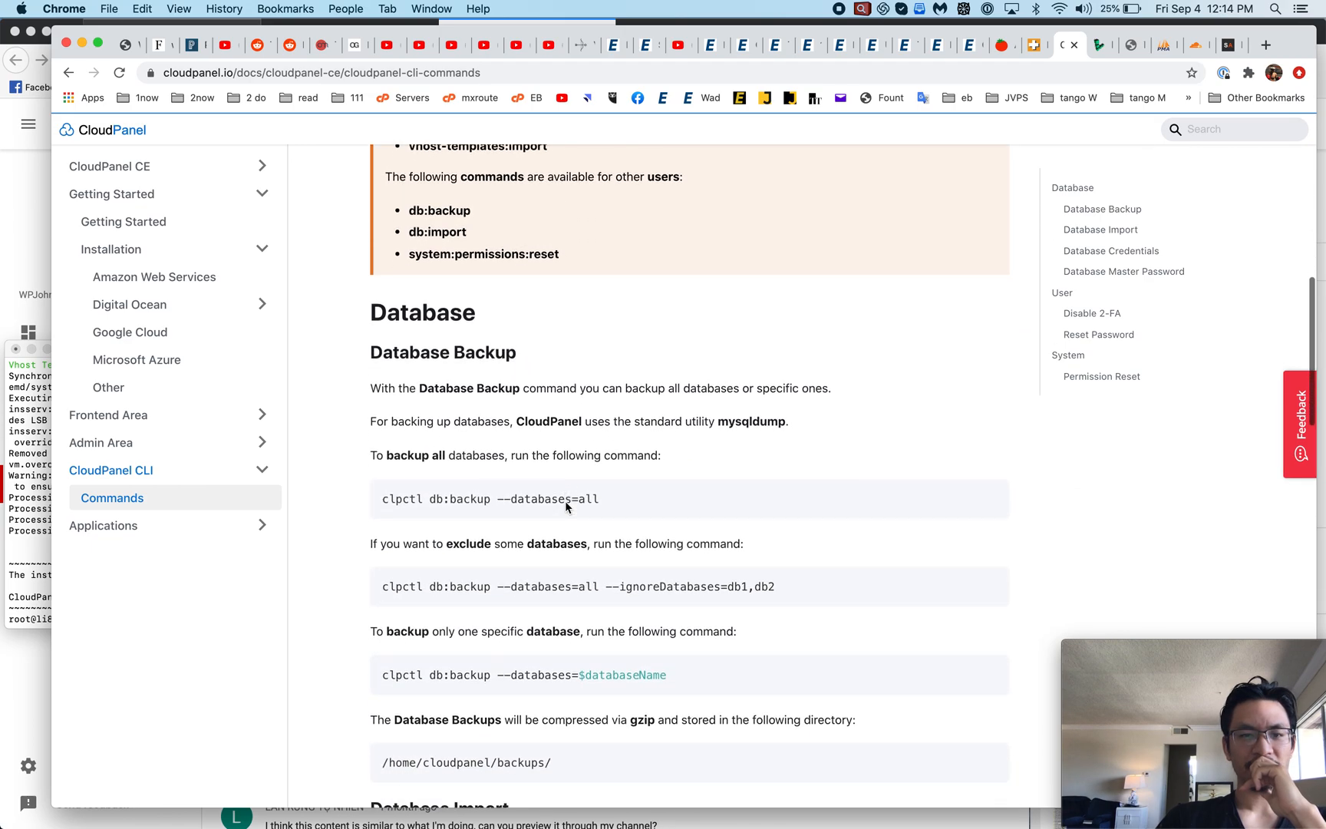
scroll("down", 3)
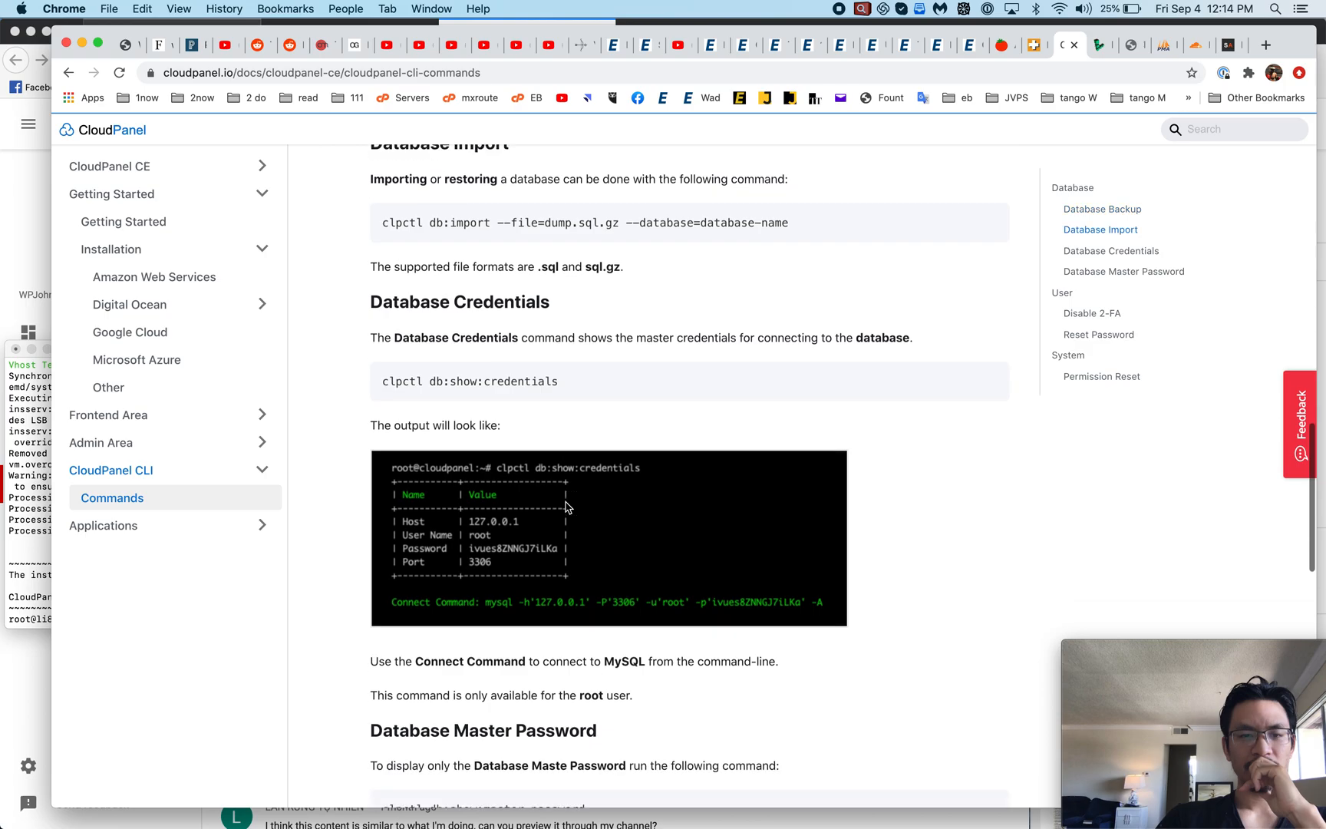
scroll("down", 3)
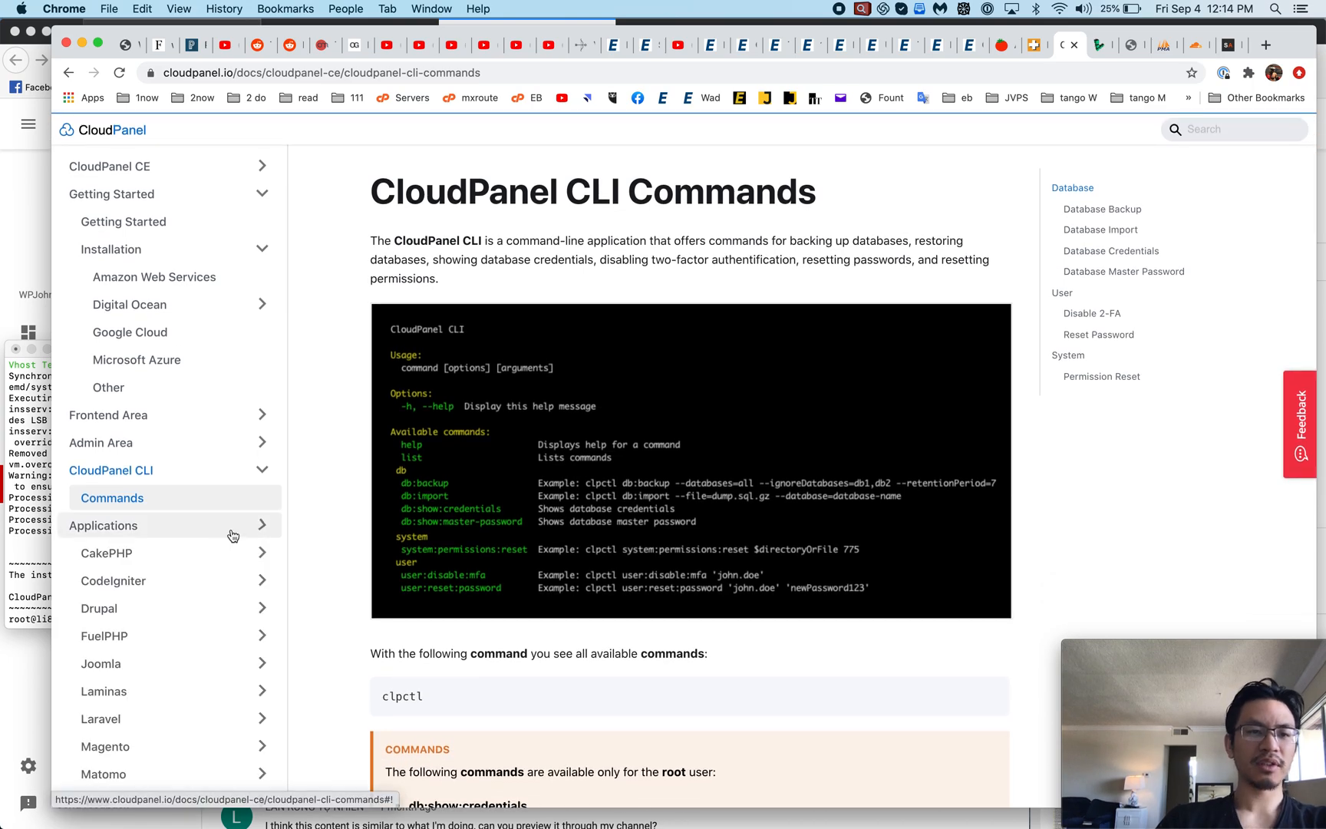
scroll("down", 3)
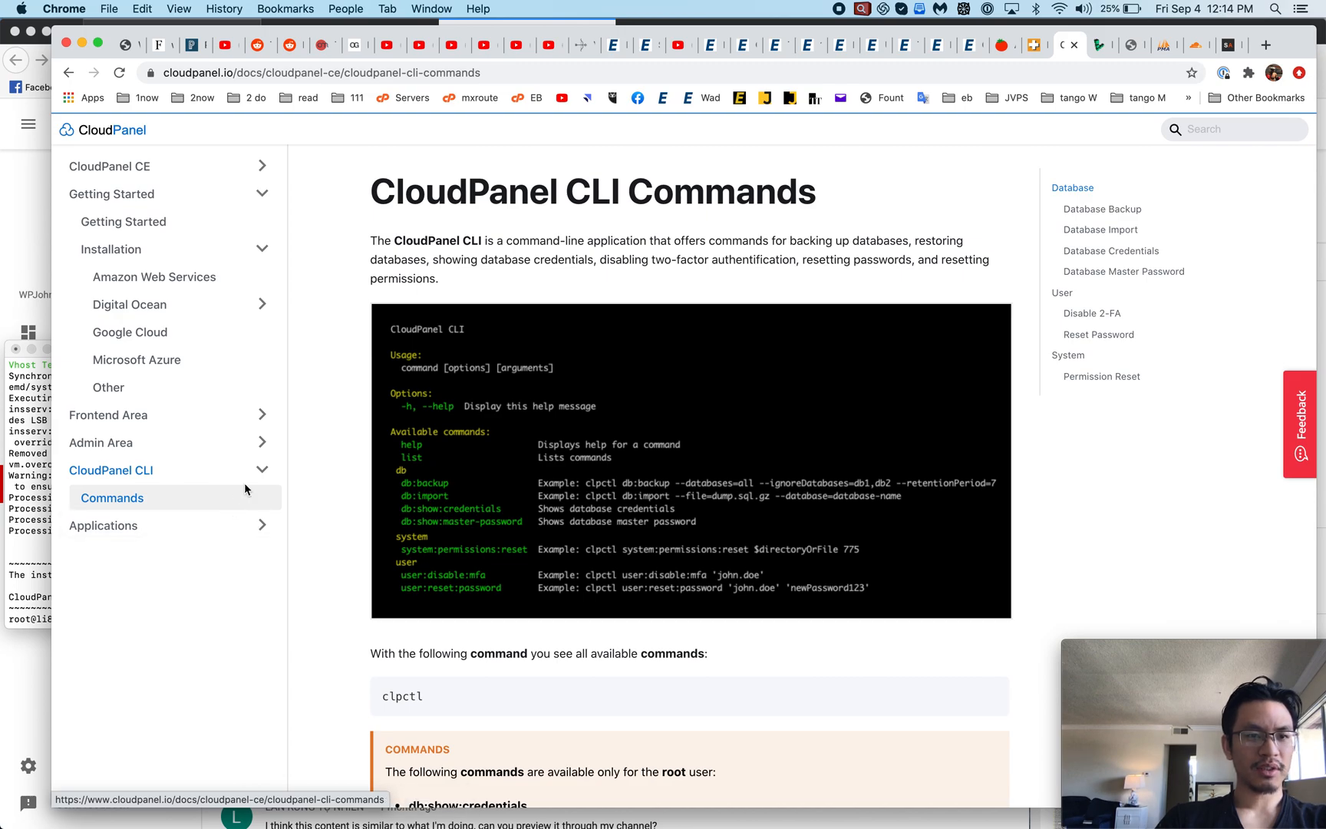
scroll("down", 3)
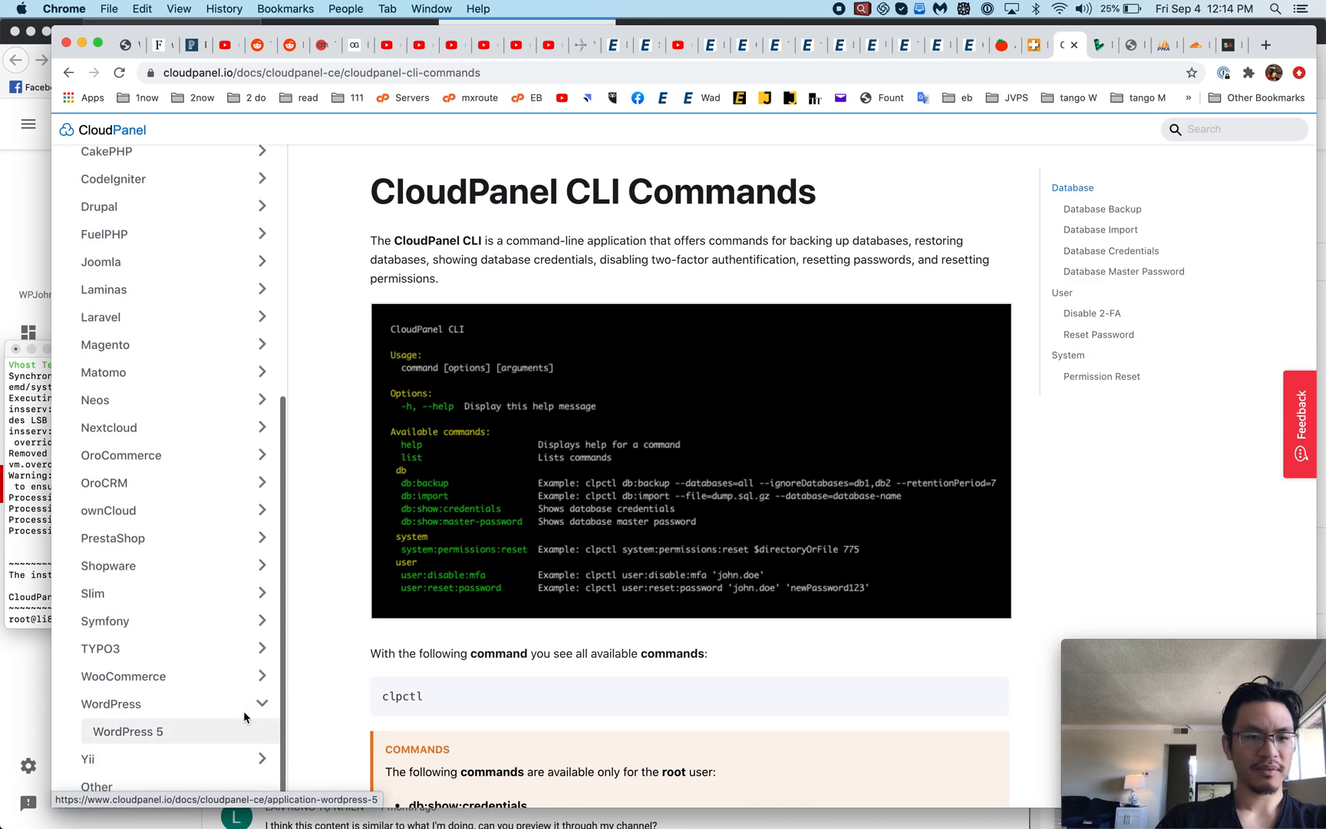
Open the WordPress 5 setup guide and scroll to its installation steps
left_click(126, 731)
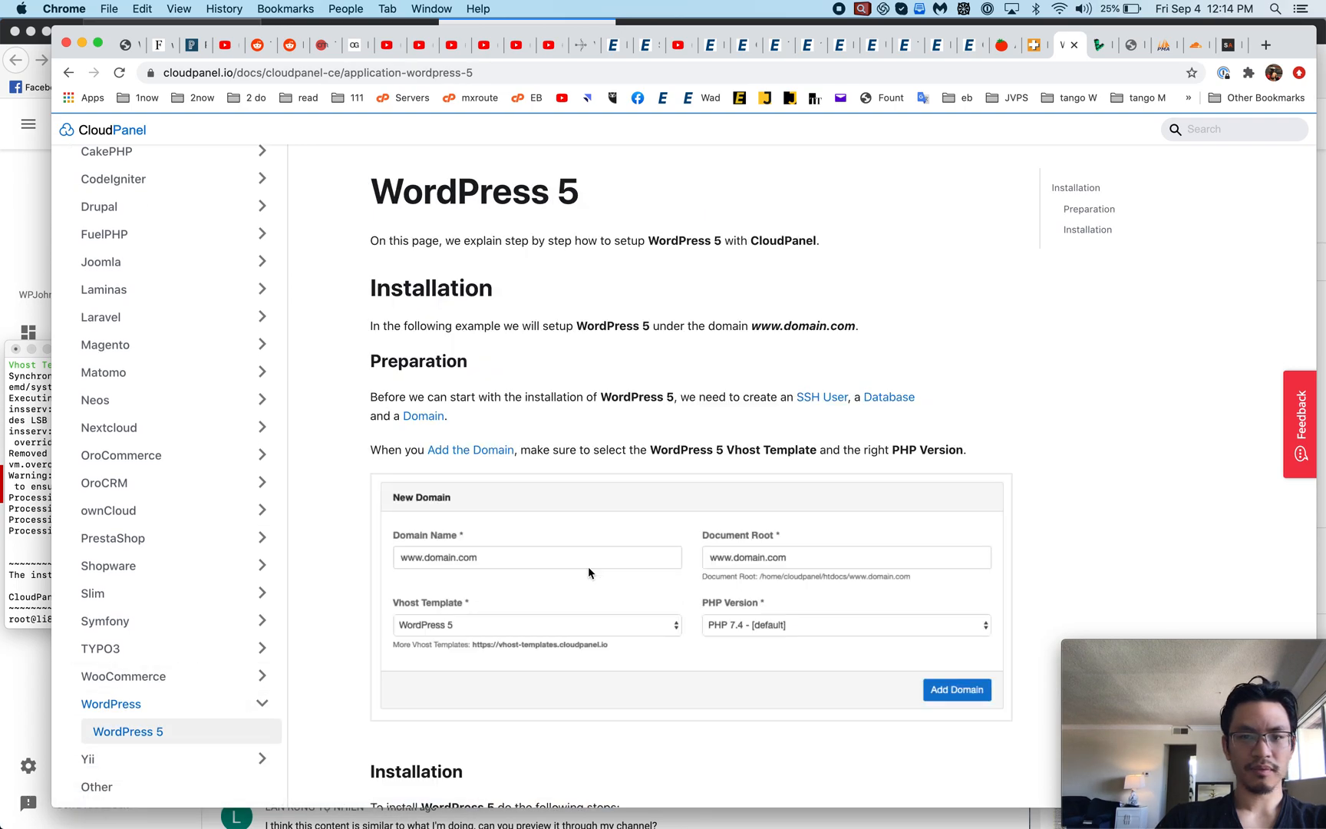
scroll("down", 3)
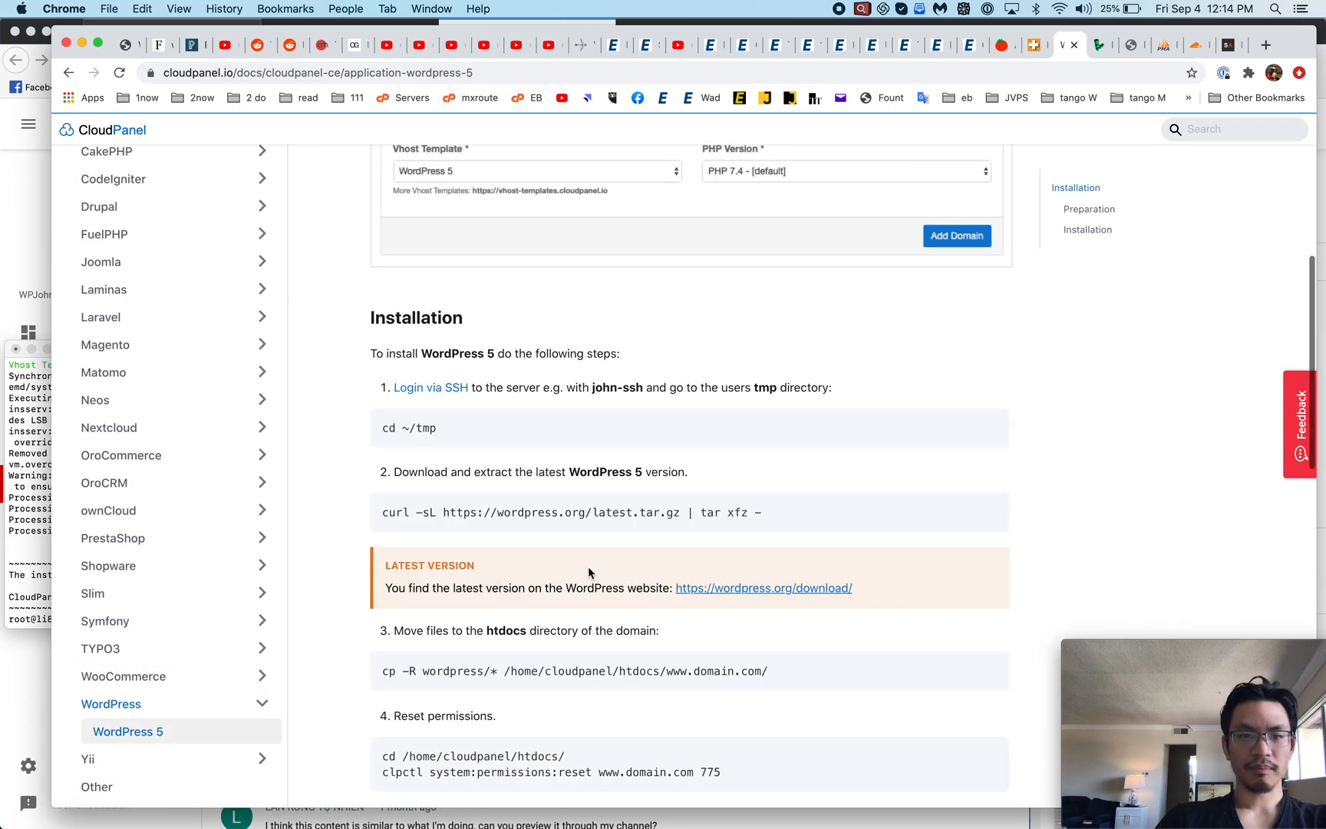
scroll("down", 3)
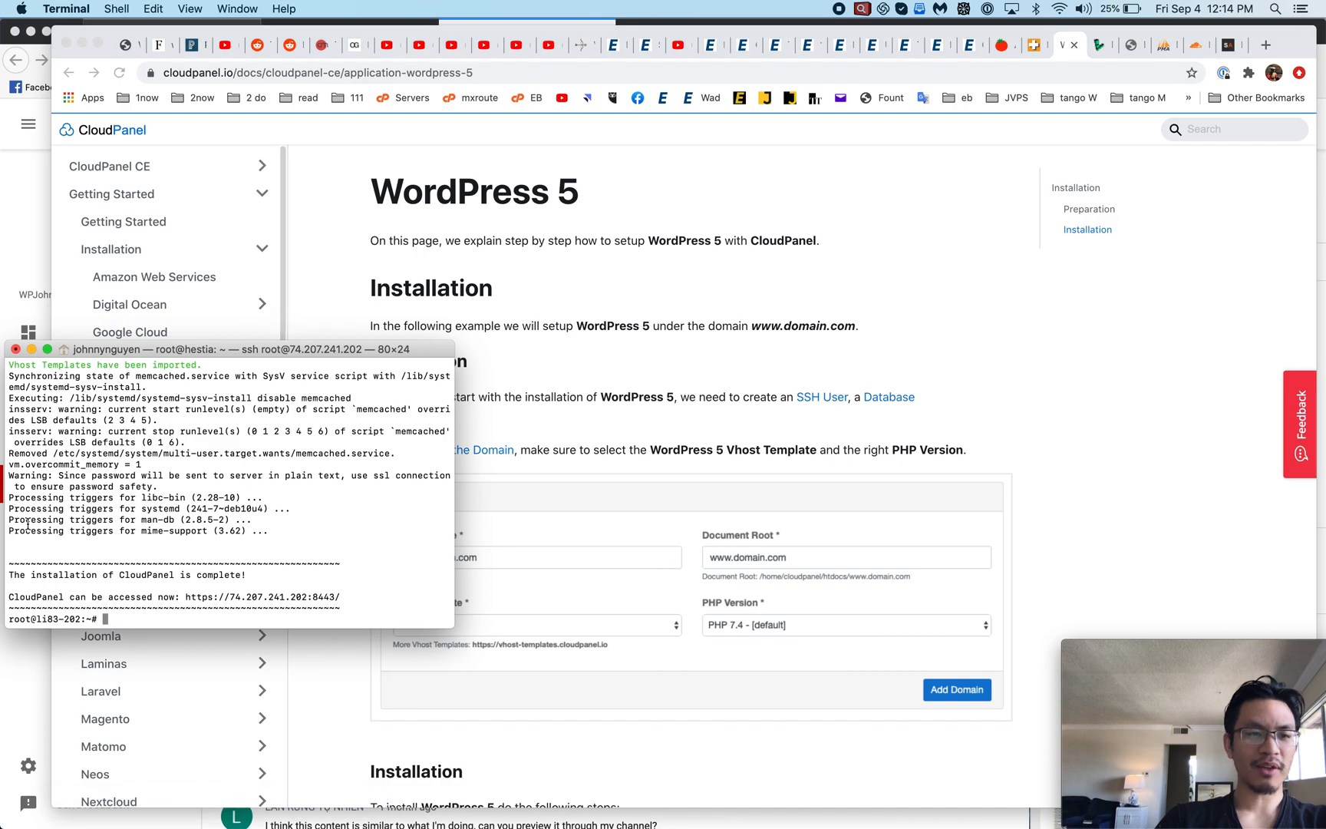
mouse_move(193, 599)
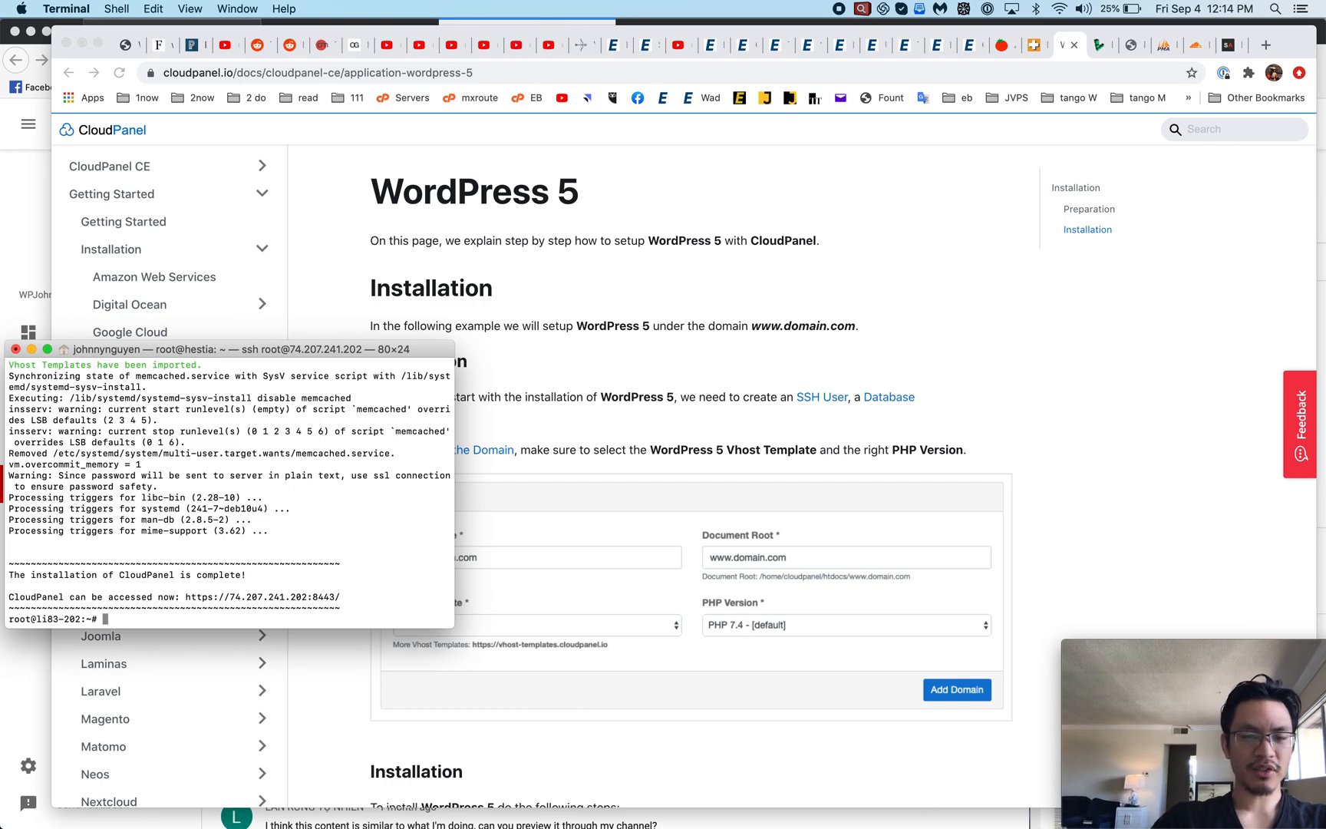
Set and verify the hostname cloudpanel.wpjohnny.com, then open a browser tab for the panel
type("hostname")
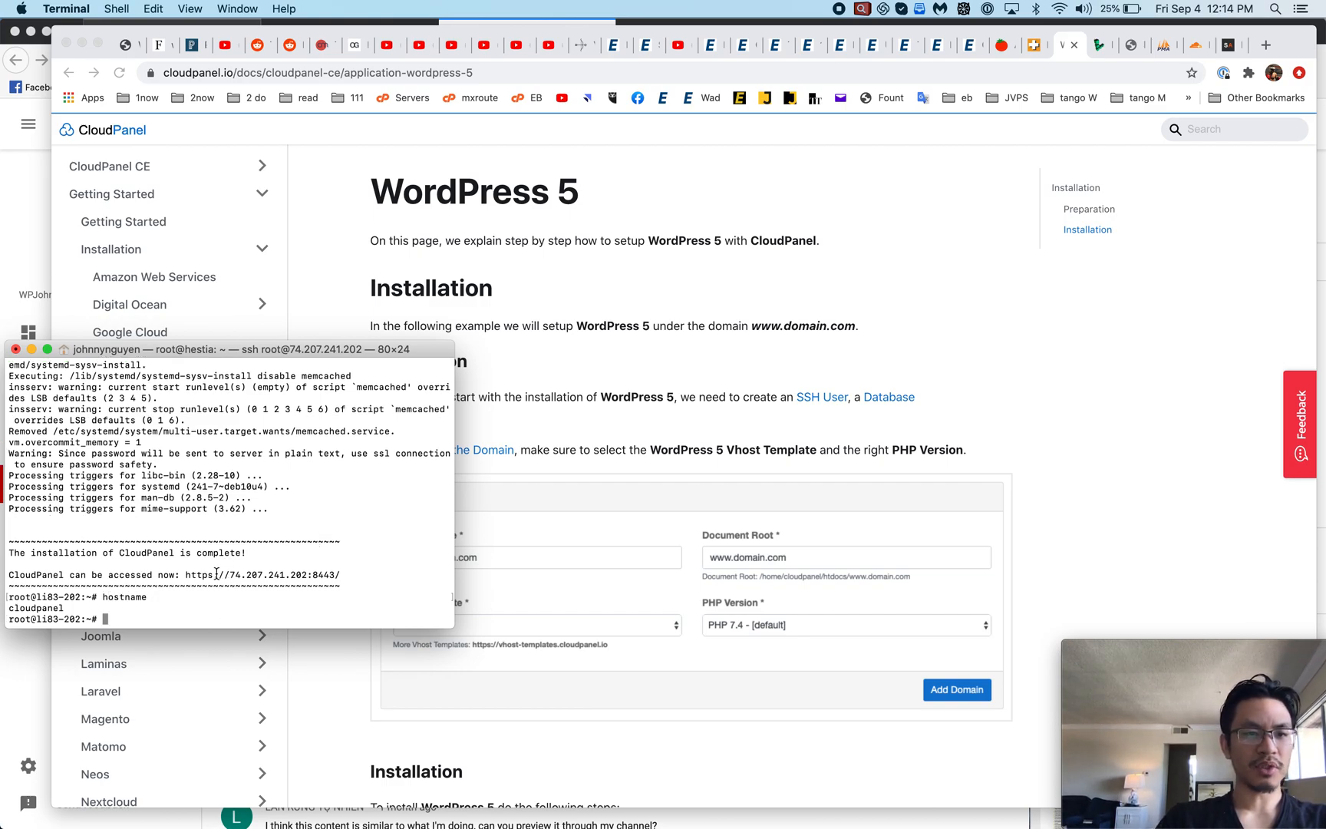
left_click_drag(188, 575, 340, 575)
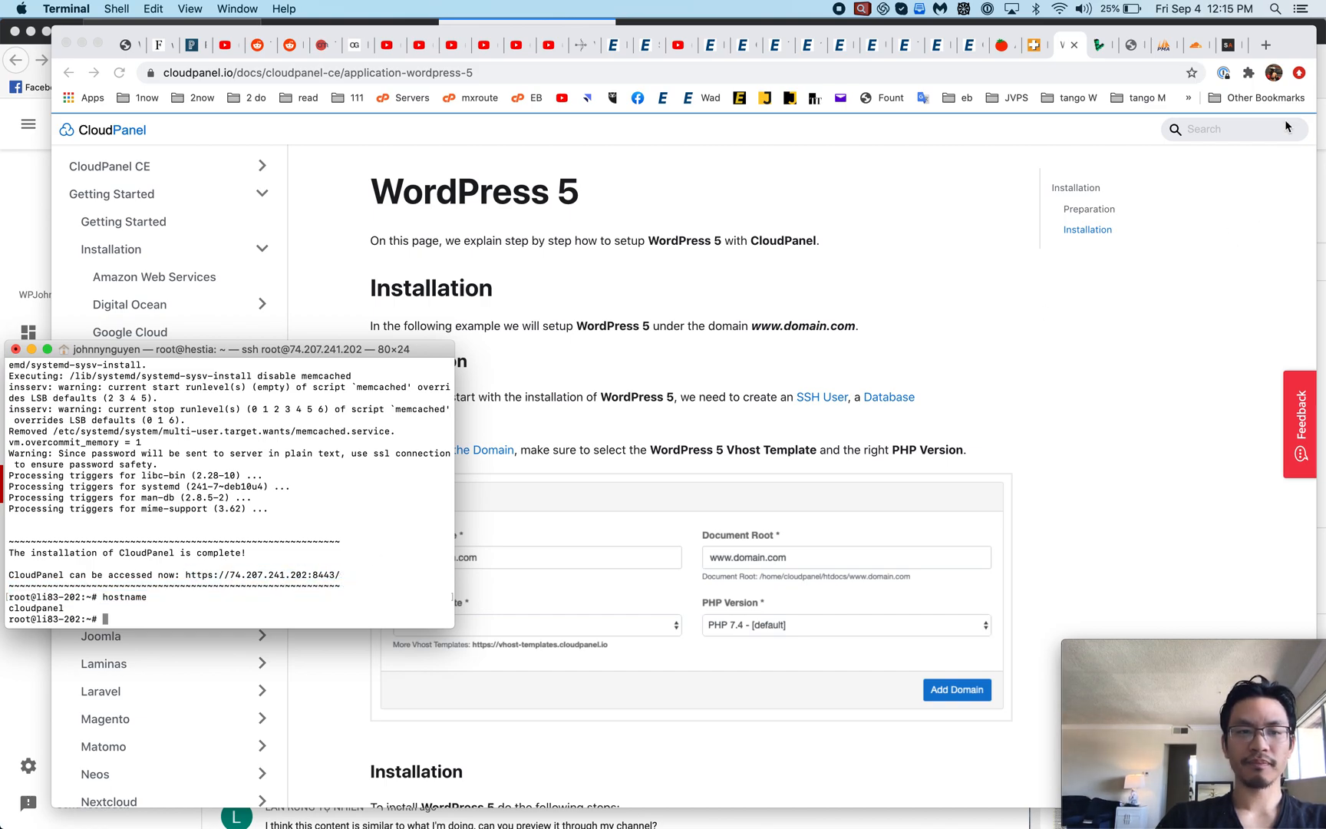
mouse_move(279, 549)
type("hostname cloudpanel.wpjohnny.com")
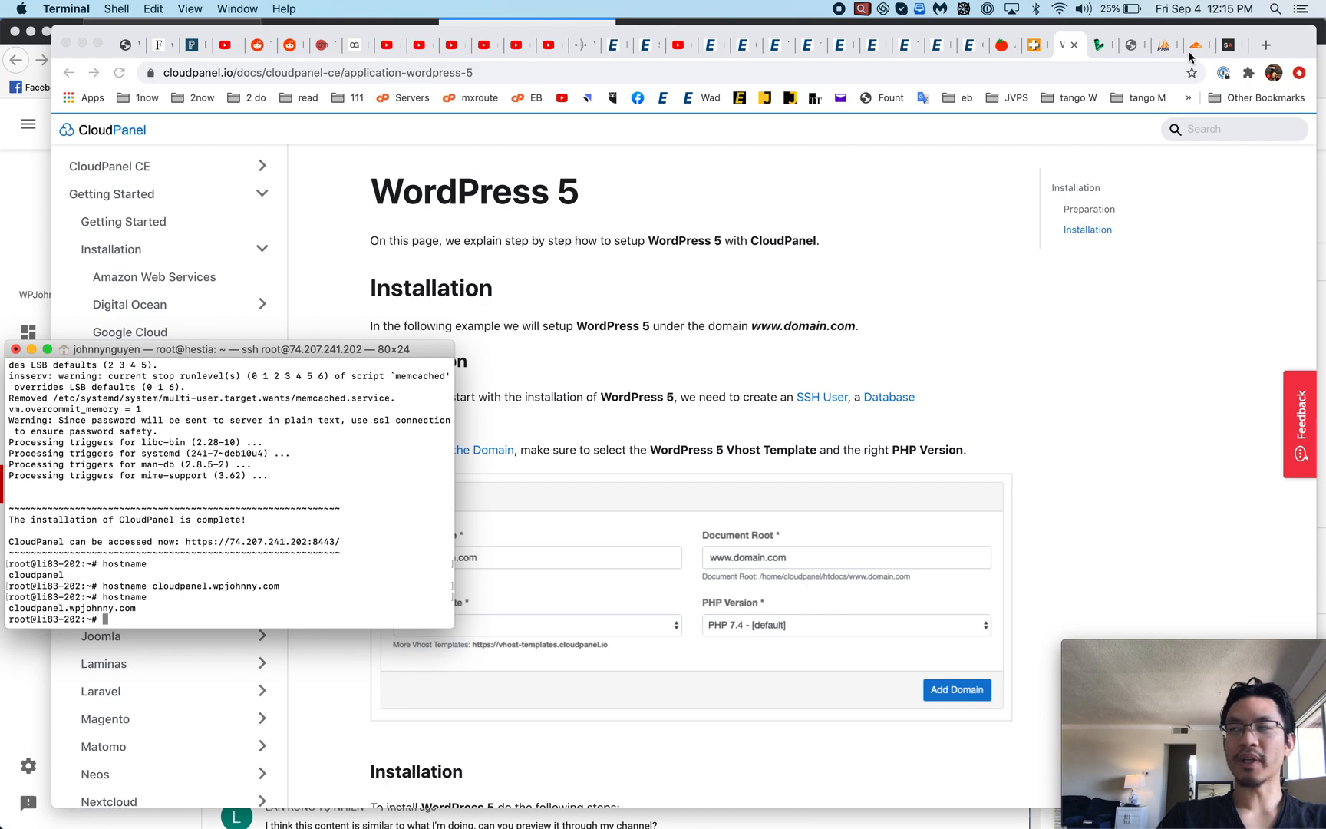
left_click(1129, 44)
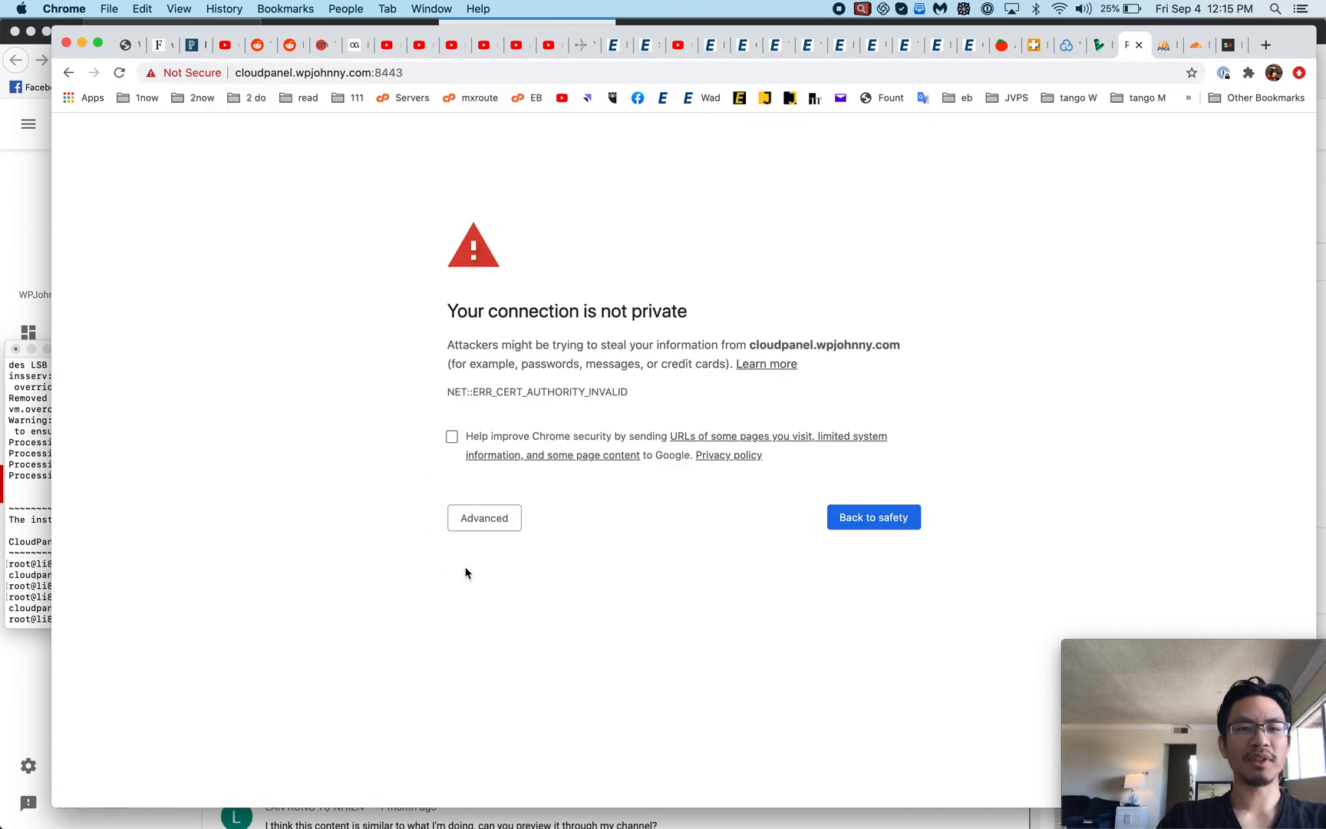
Bypass the certificate warning and enter the admin's name Nguyen and contact details
left_click(483, 517)
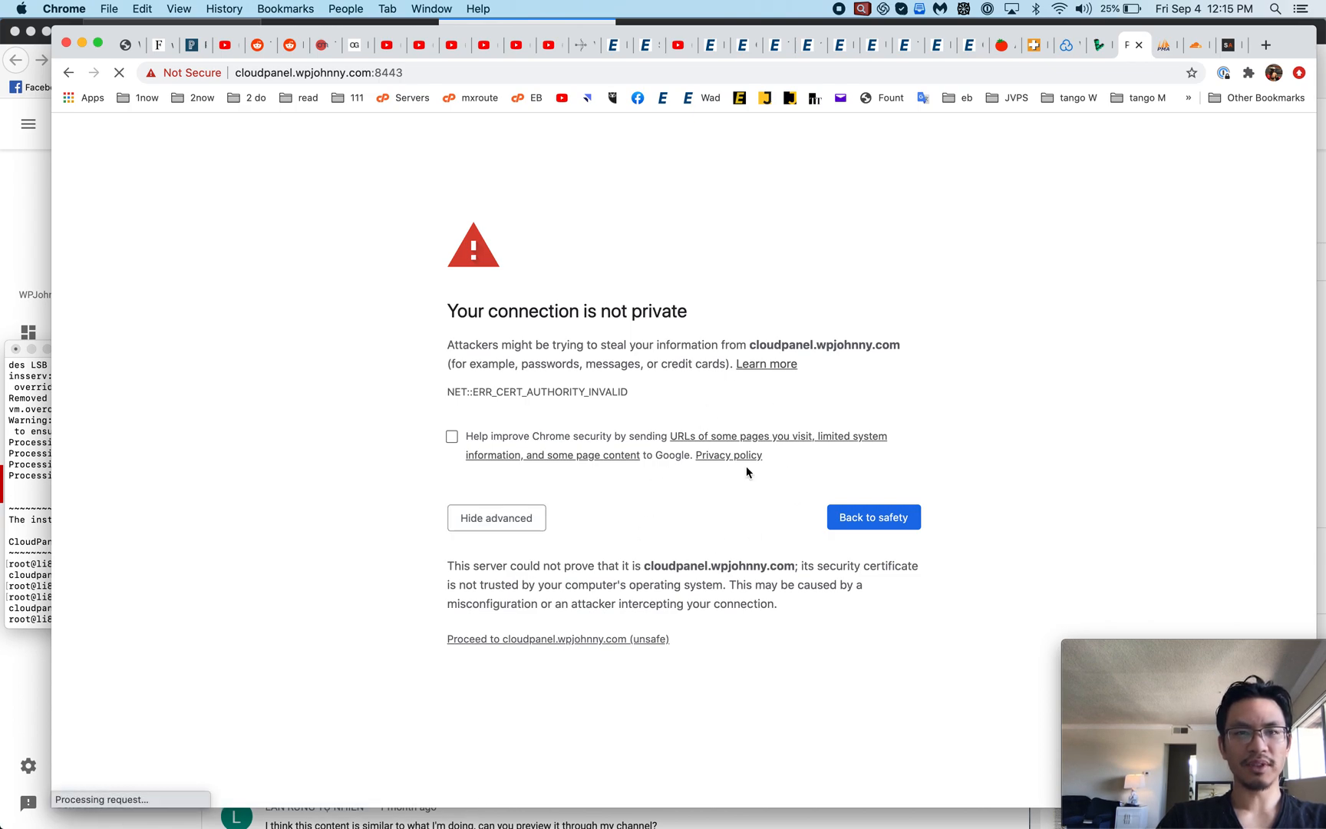
left_click(557, 639)
type("Joh")
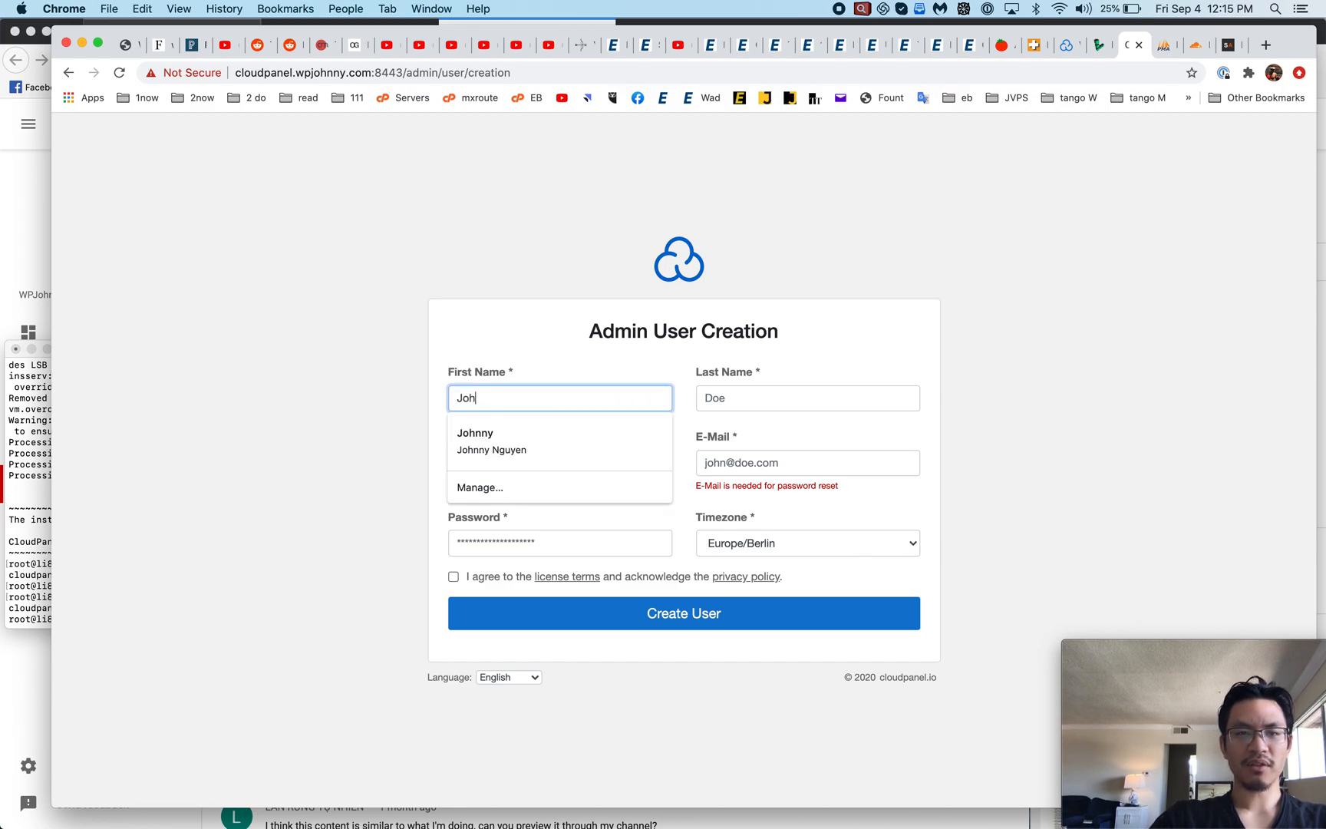
type("Nguyen")
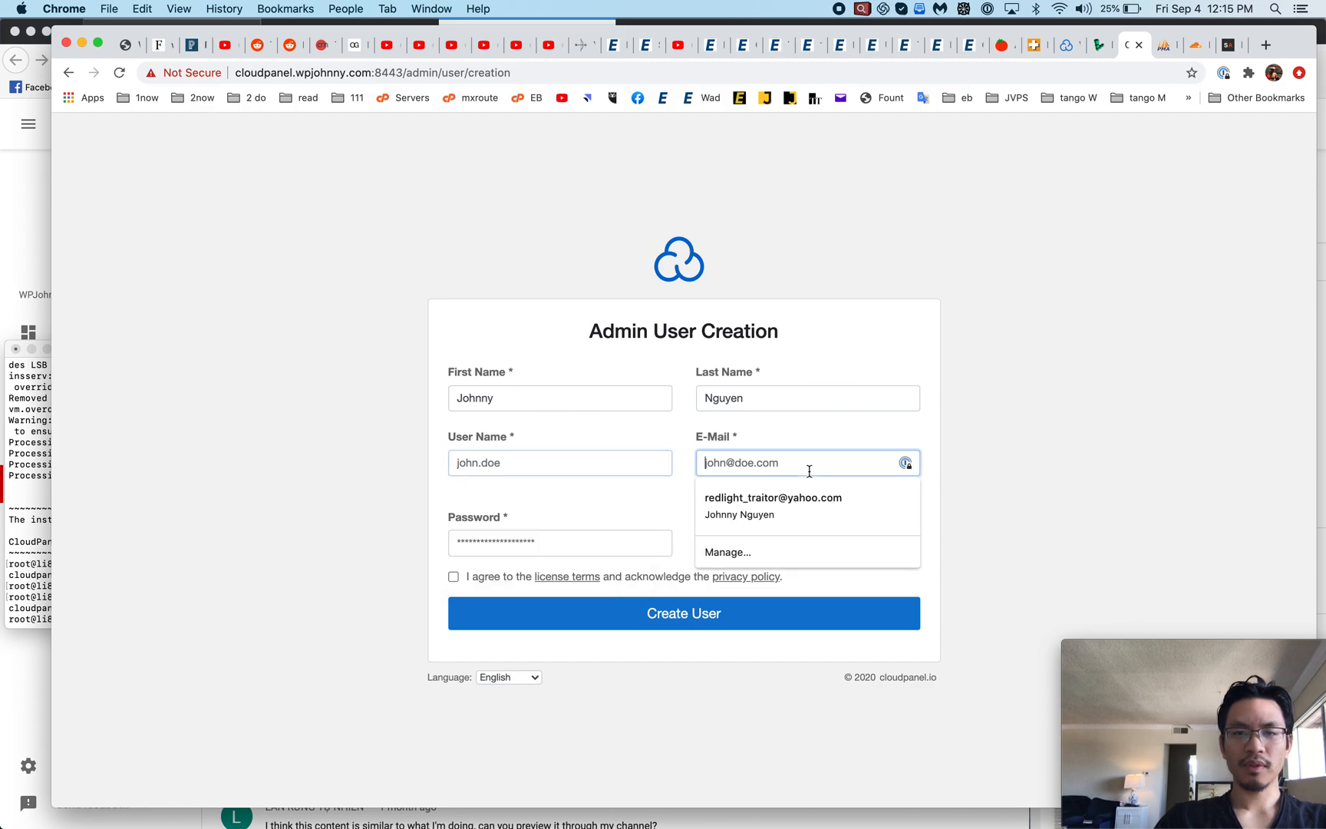
type("support")
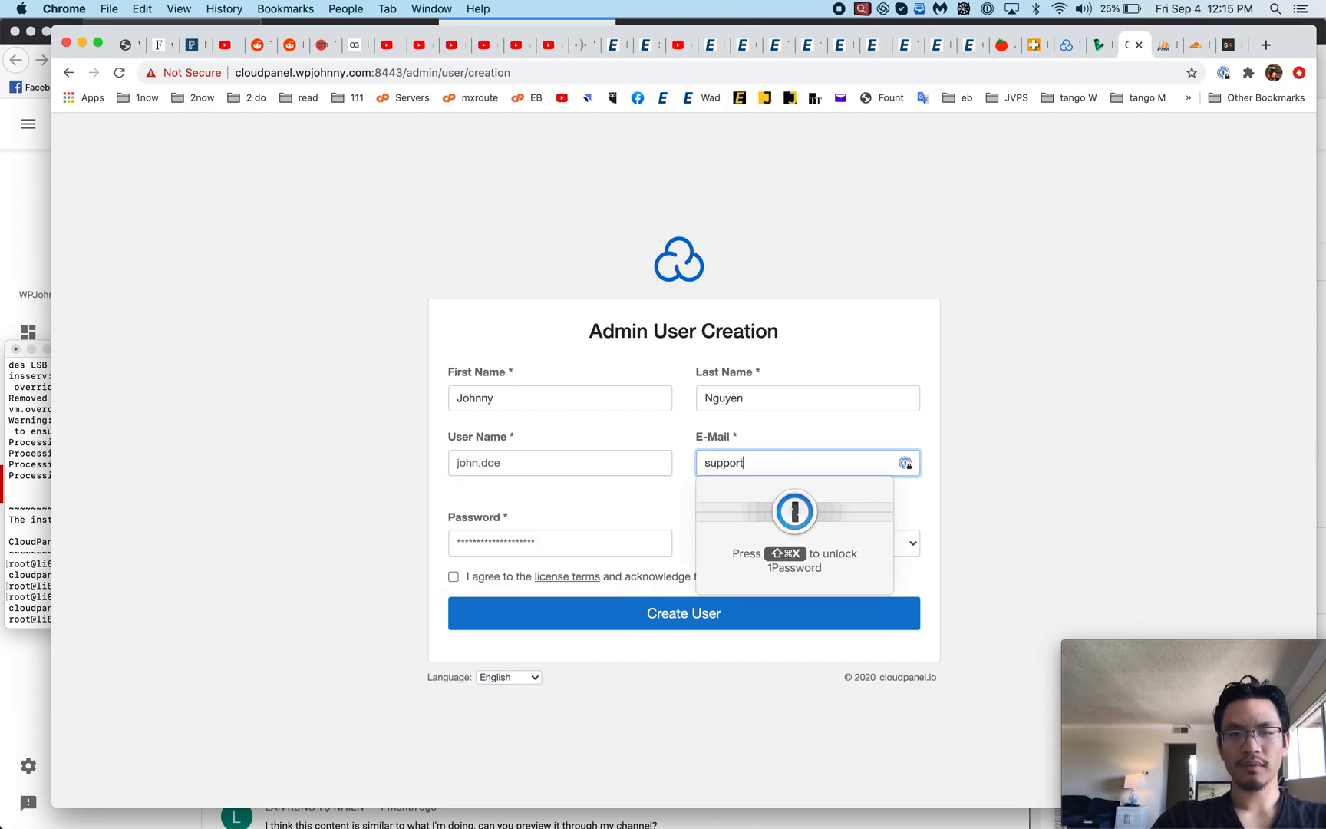
left_click(558, 544)
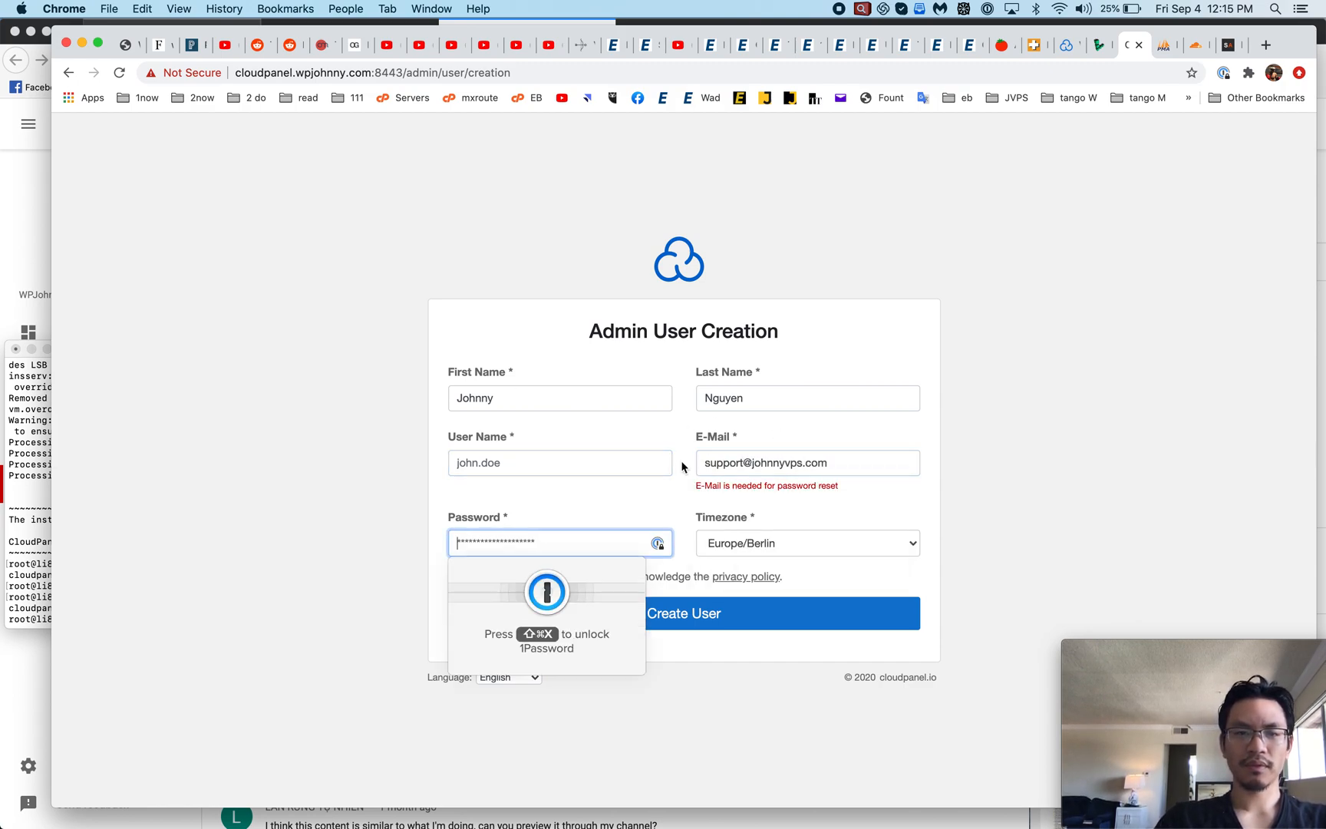
Enter user name admin, choose timezone America/Los_Angeles, and create the user
type("admin")
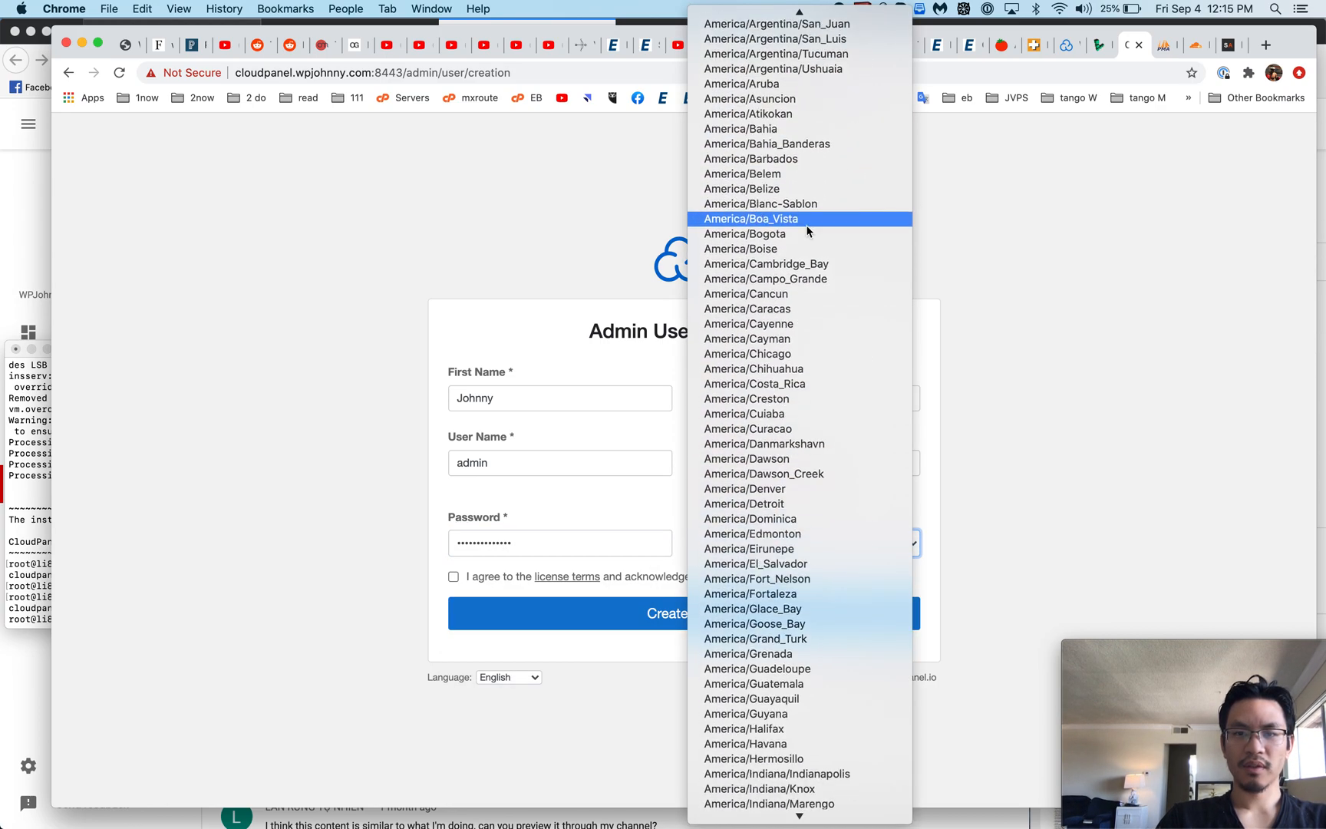
scroll("down", 3)
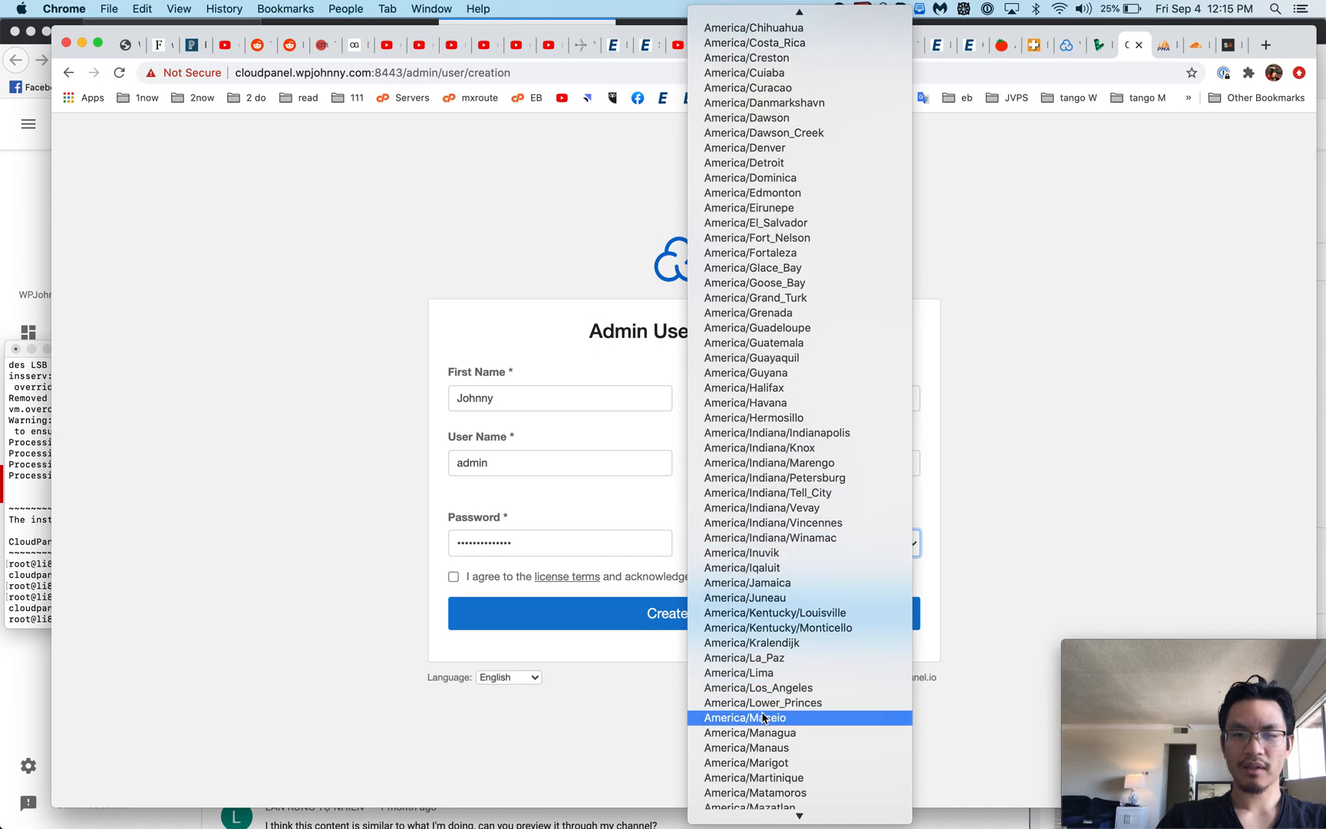
left_click(758, 688)
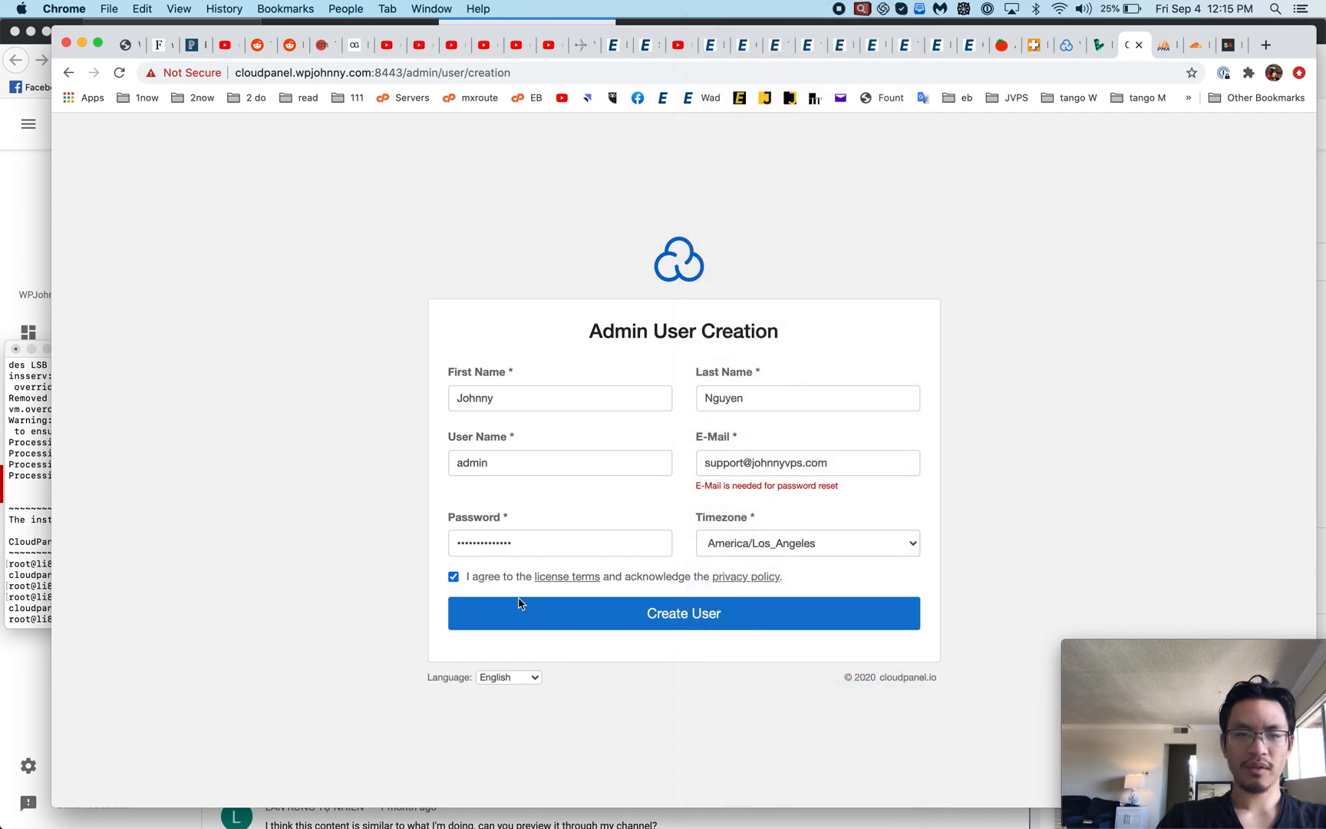
left_click(683, 614)
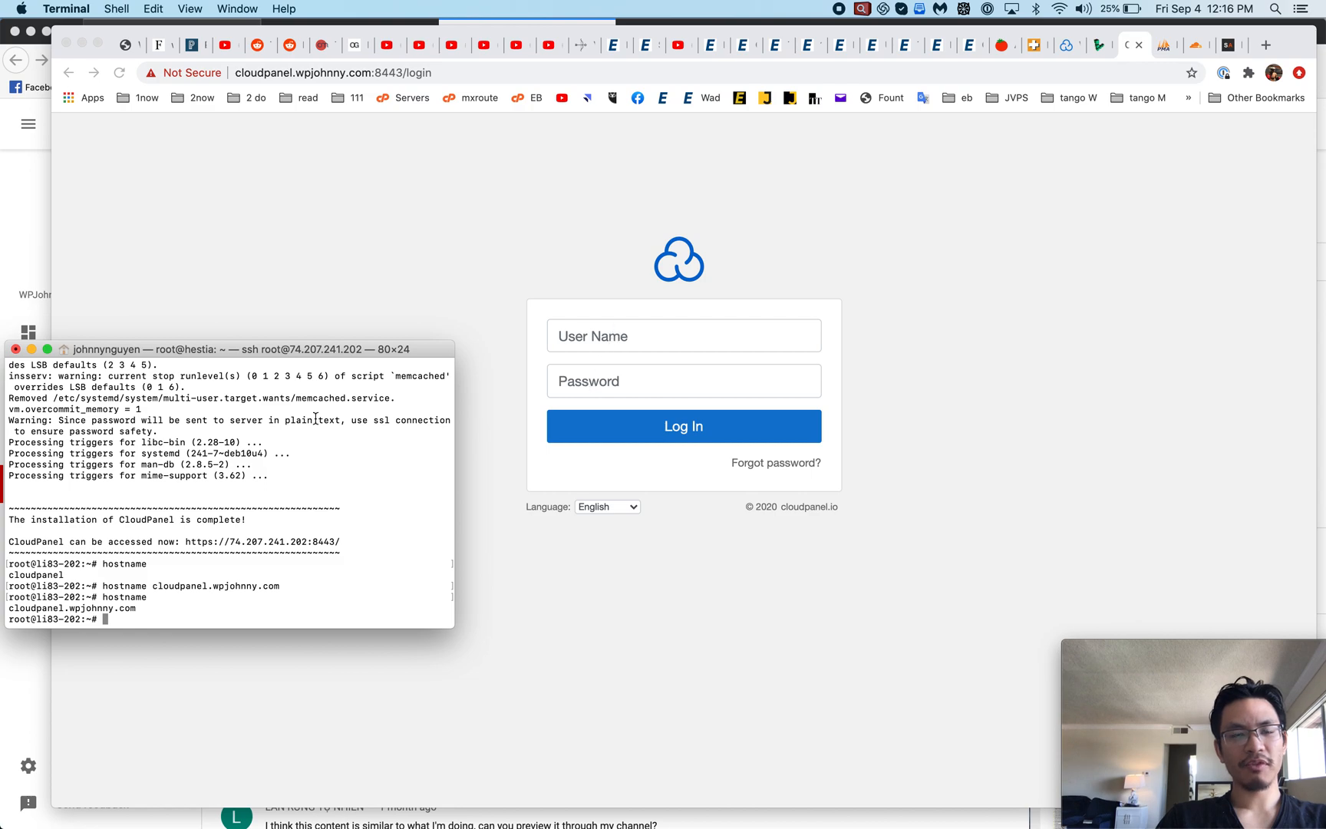
Log in as admin and scroll through the Dashboard's CPU, memory, disk and load graphs
left_click(681, 335)
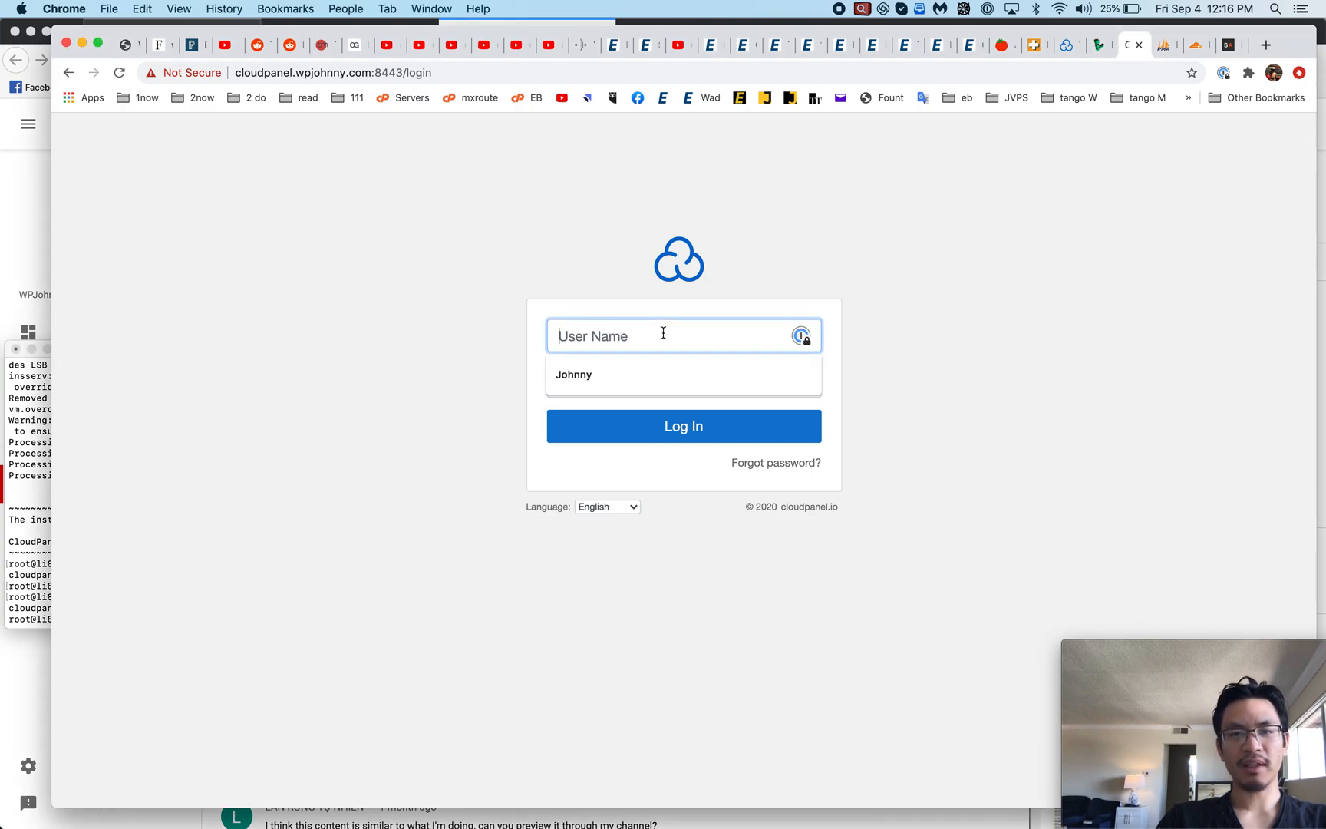
type("admin")
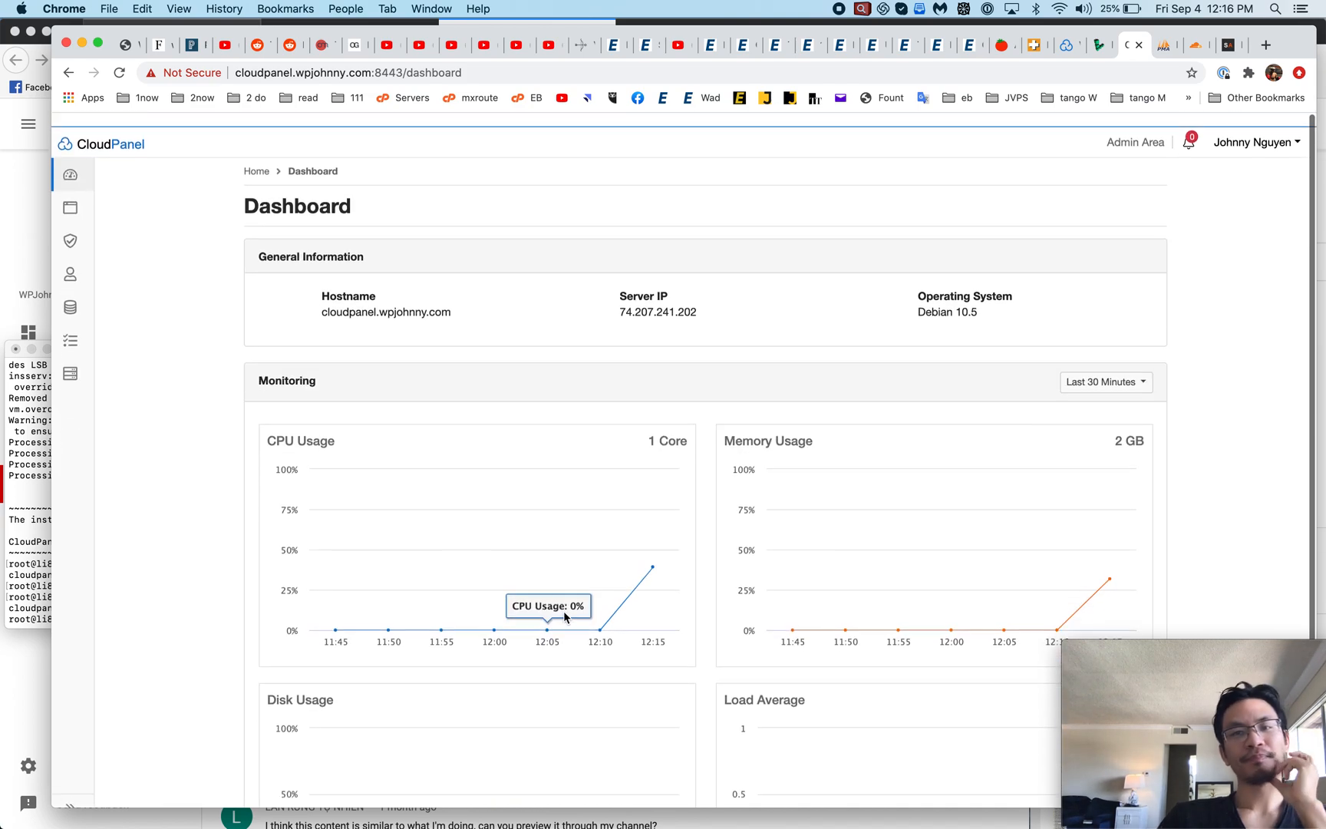
scroll("down", 3)
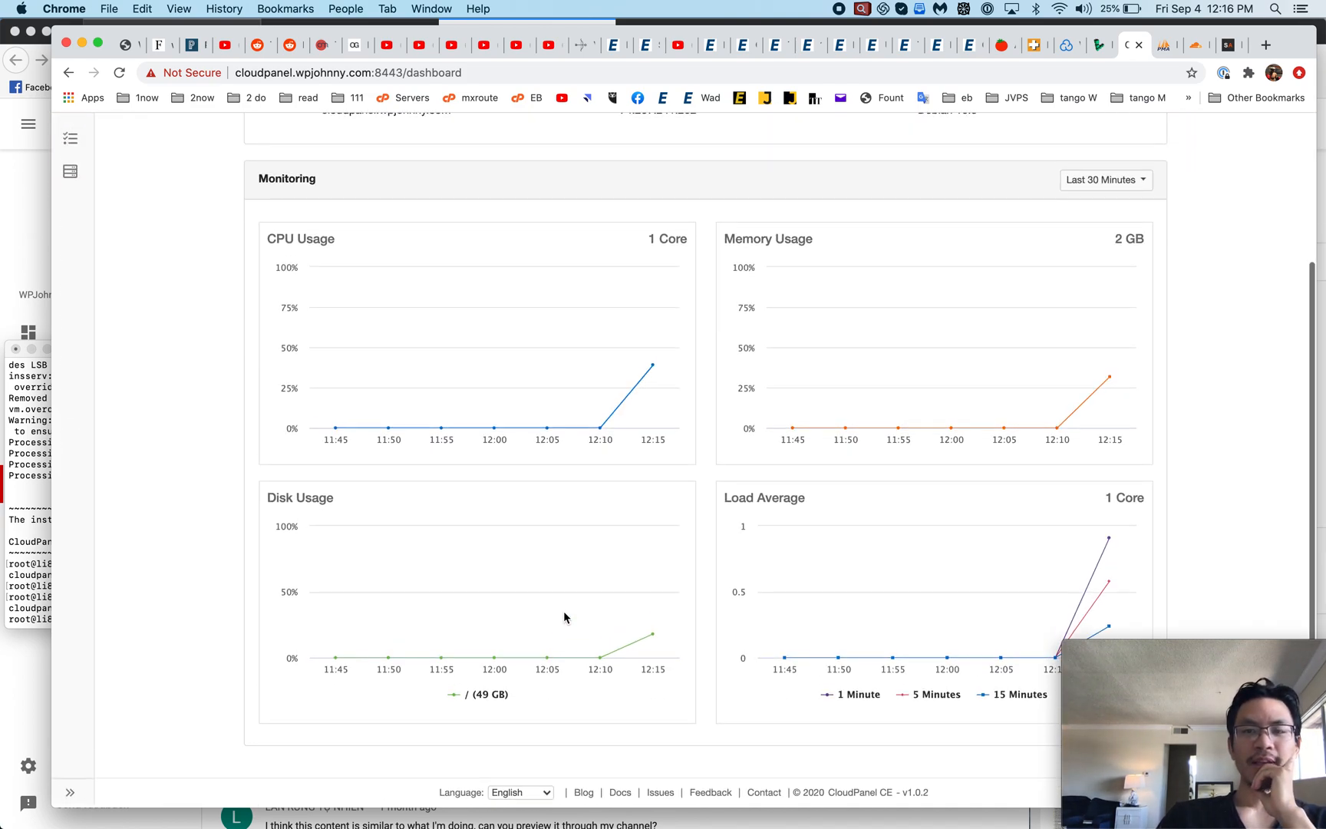
mouse_move(546, 657)
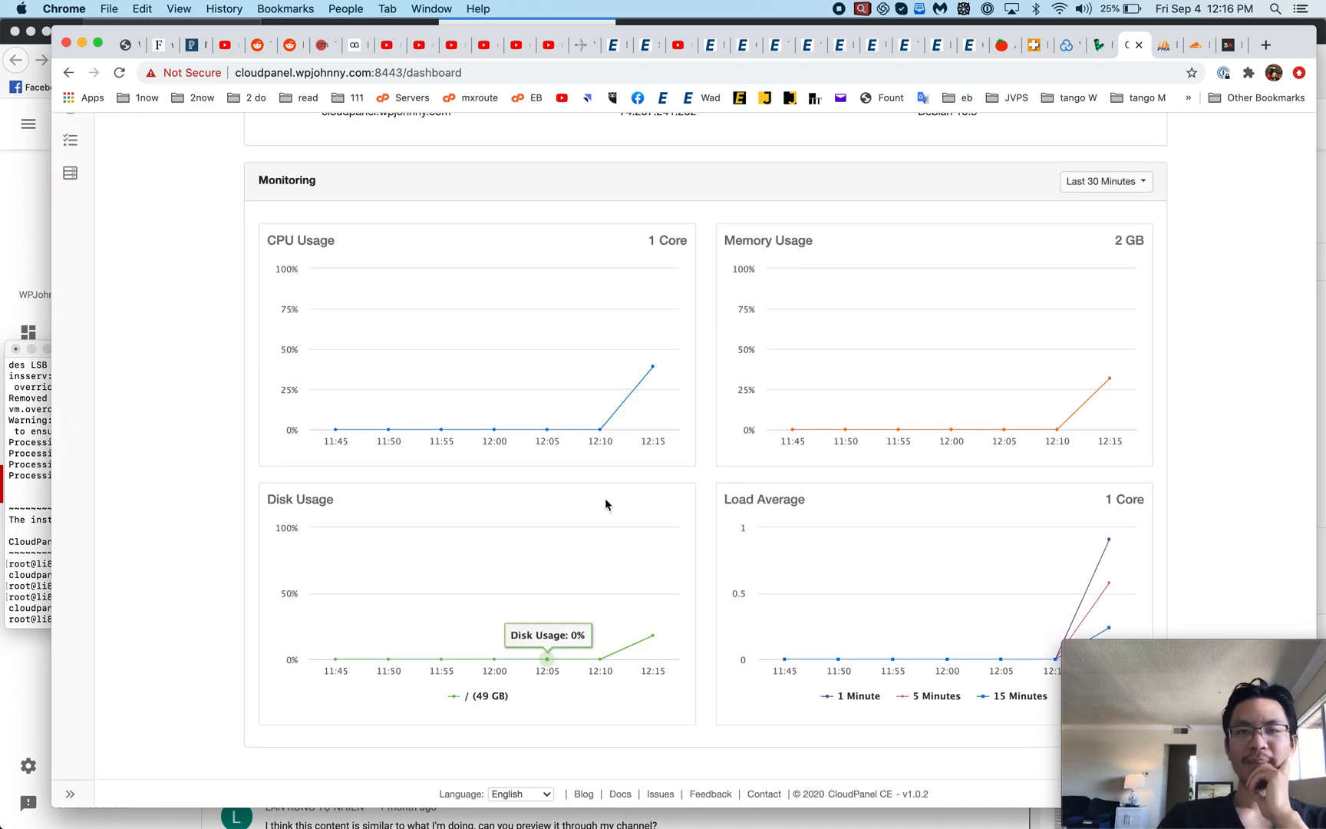
mouse_move(698, 531)
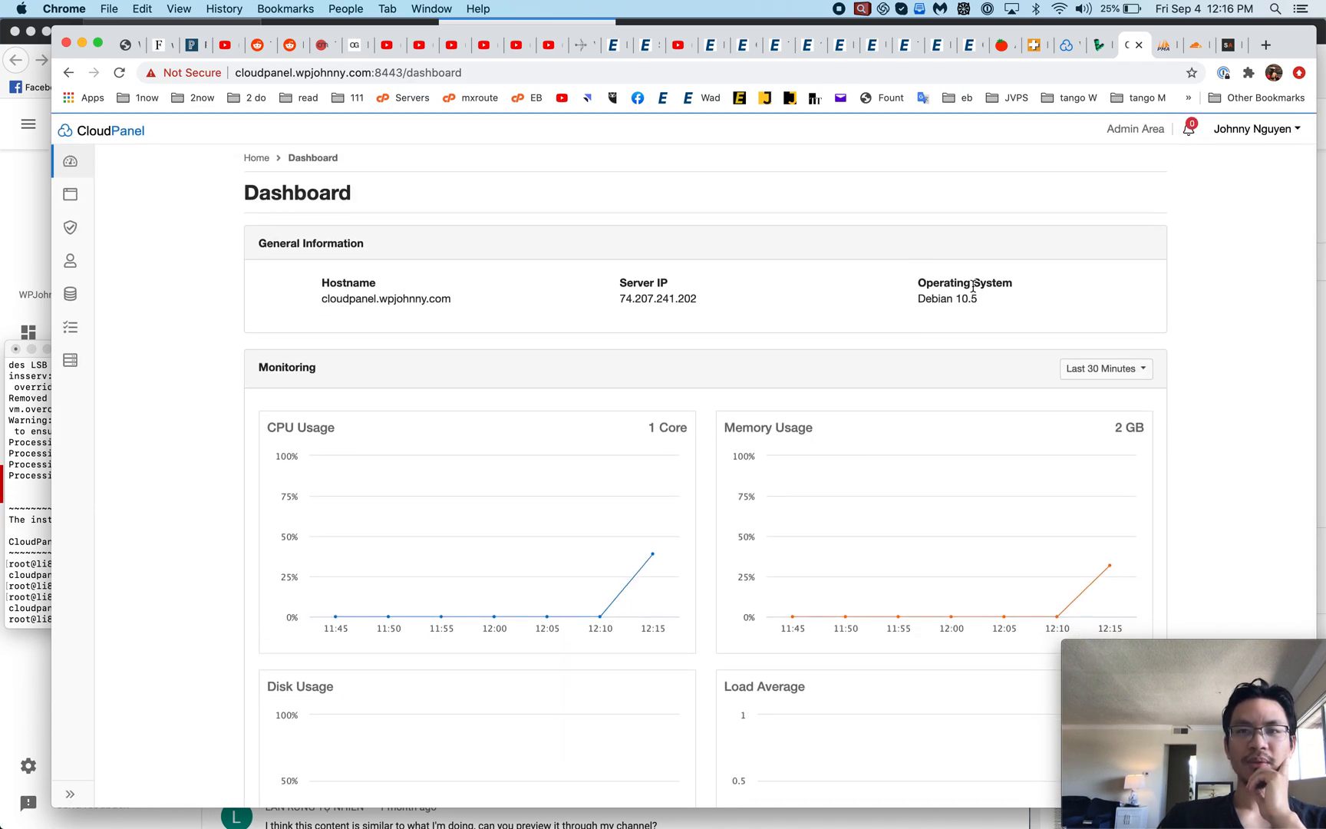
Review the Domains, SSH Users, Databases (phpMyAdmin), Cron Jobs and Services sections
left_click(70, 194)
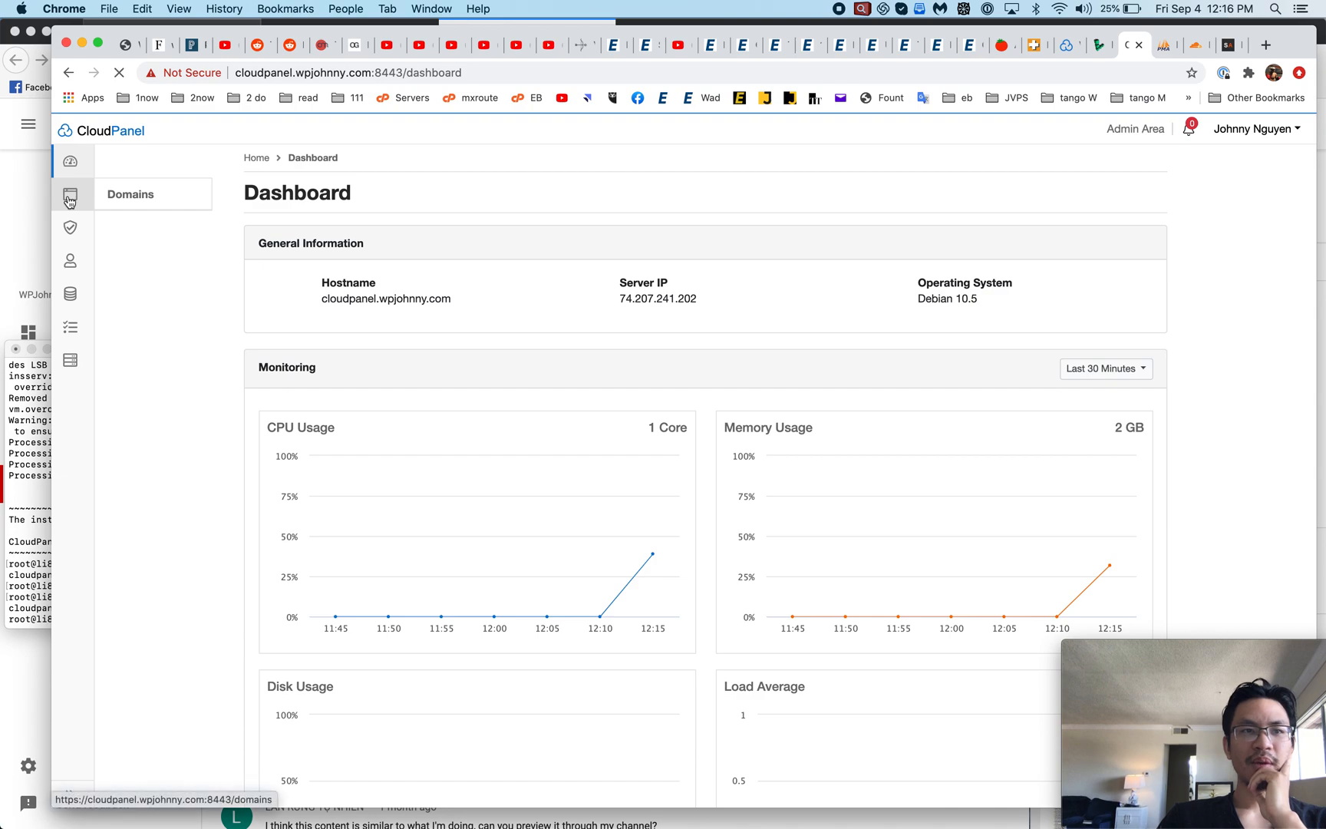
left_click(72, 226)
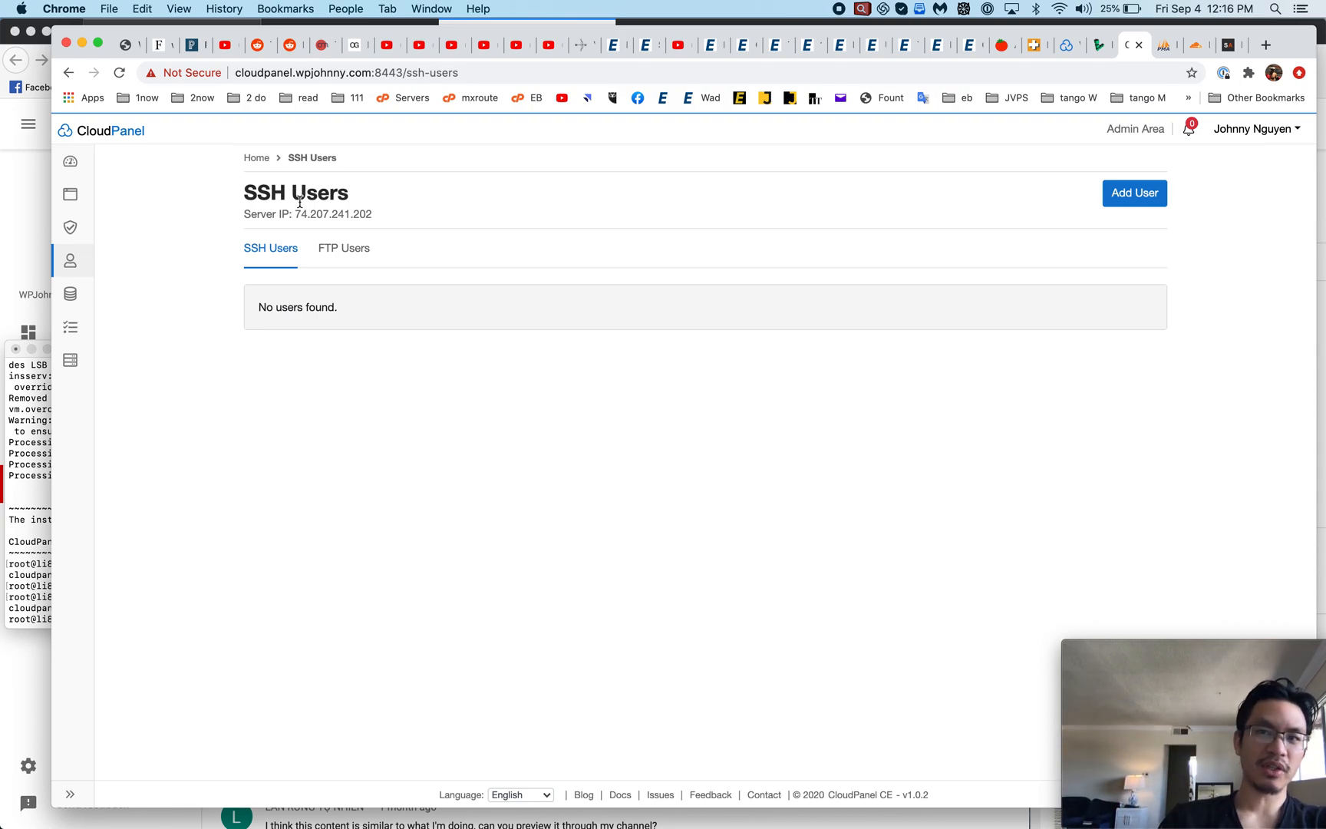
mouse_move(1180, 131)
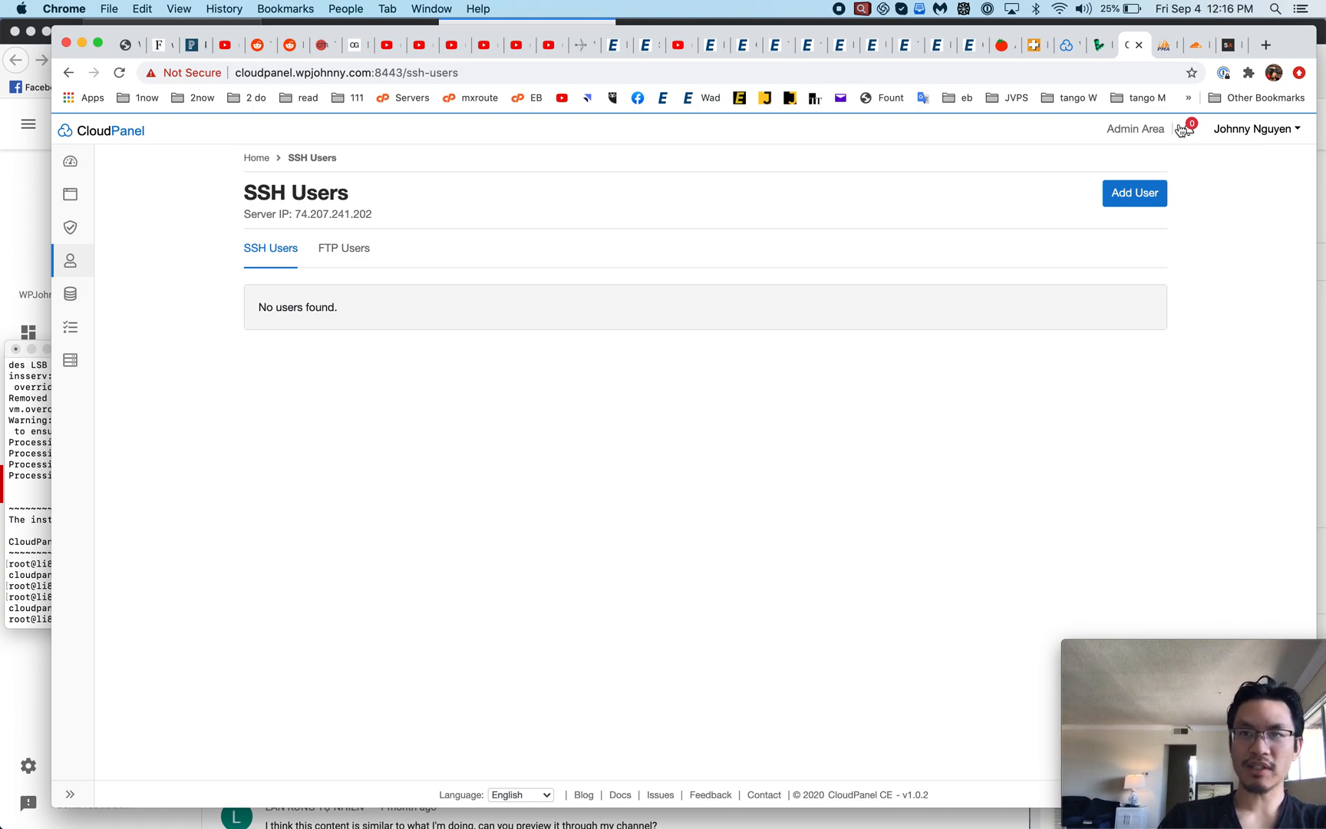
mouse_move(340, 265)
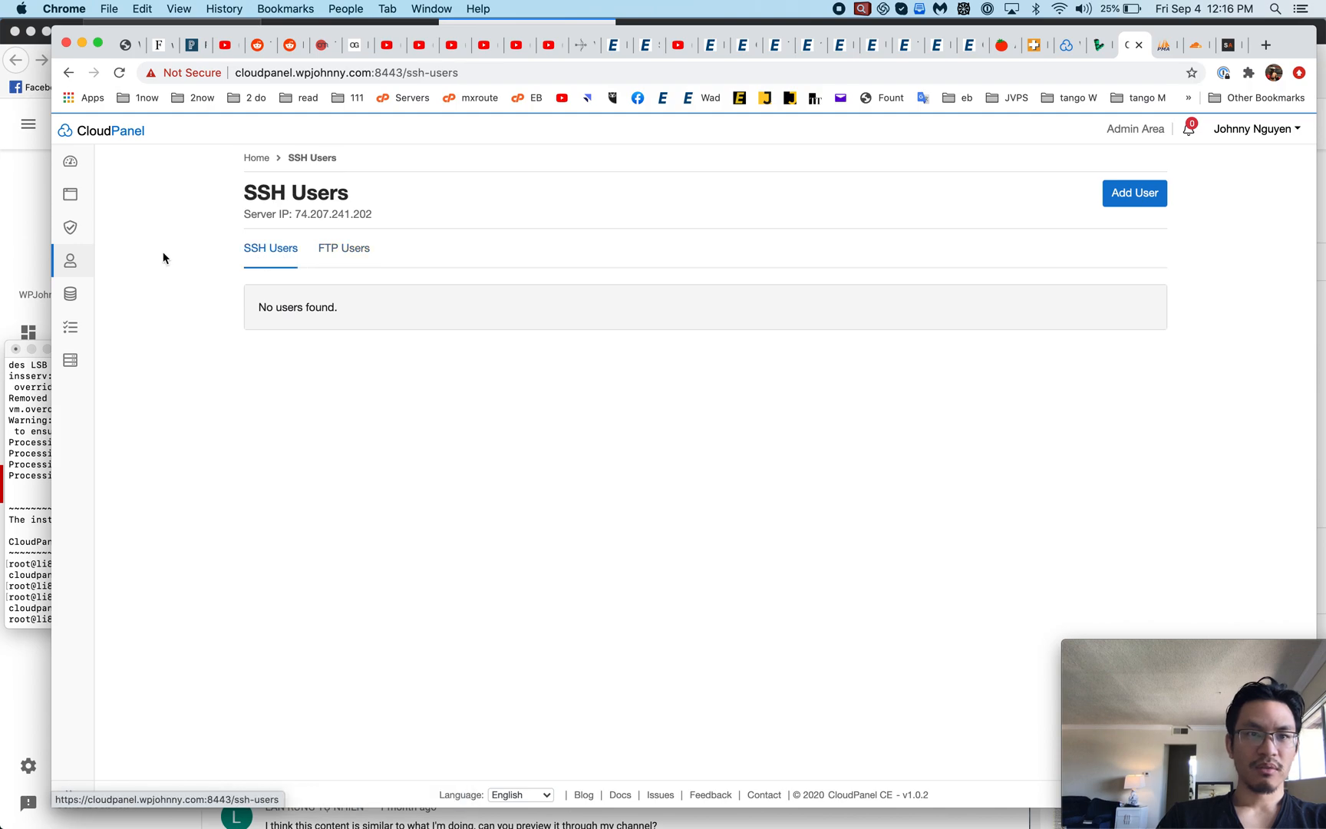
left_click(72, 293)
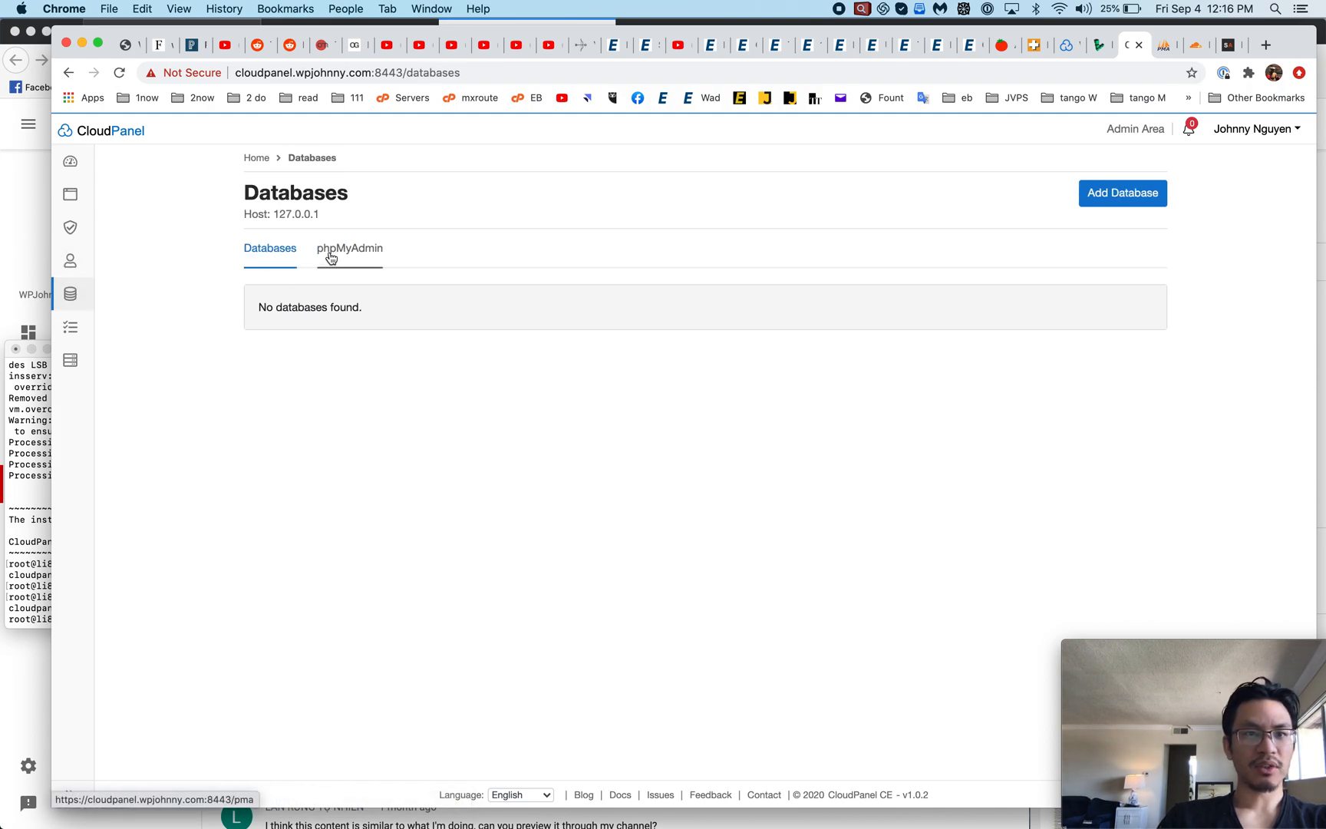
left_click(349, 248)
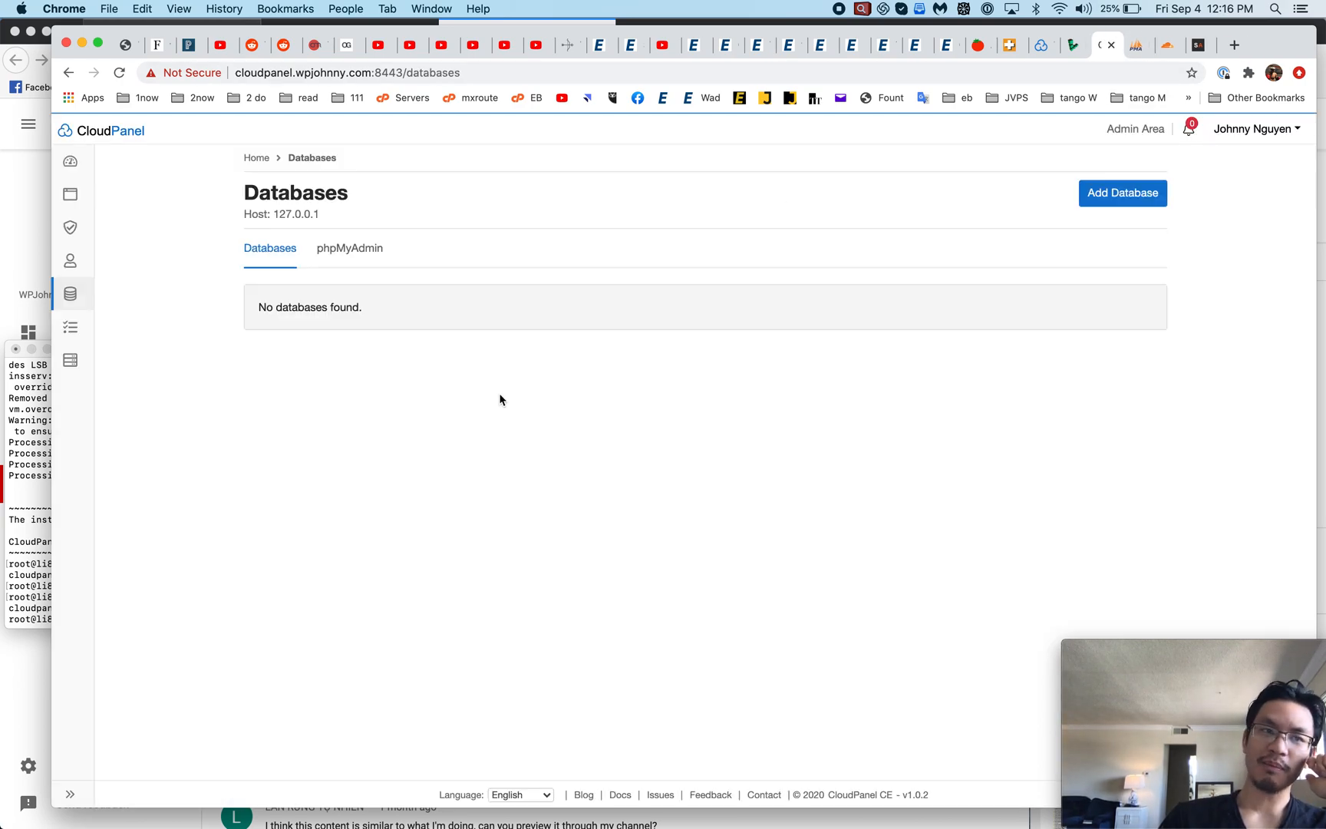
left_click(71, 327)
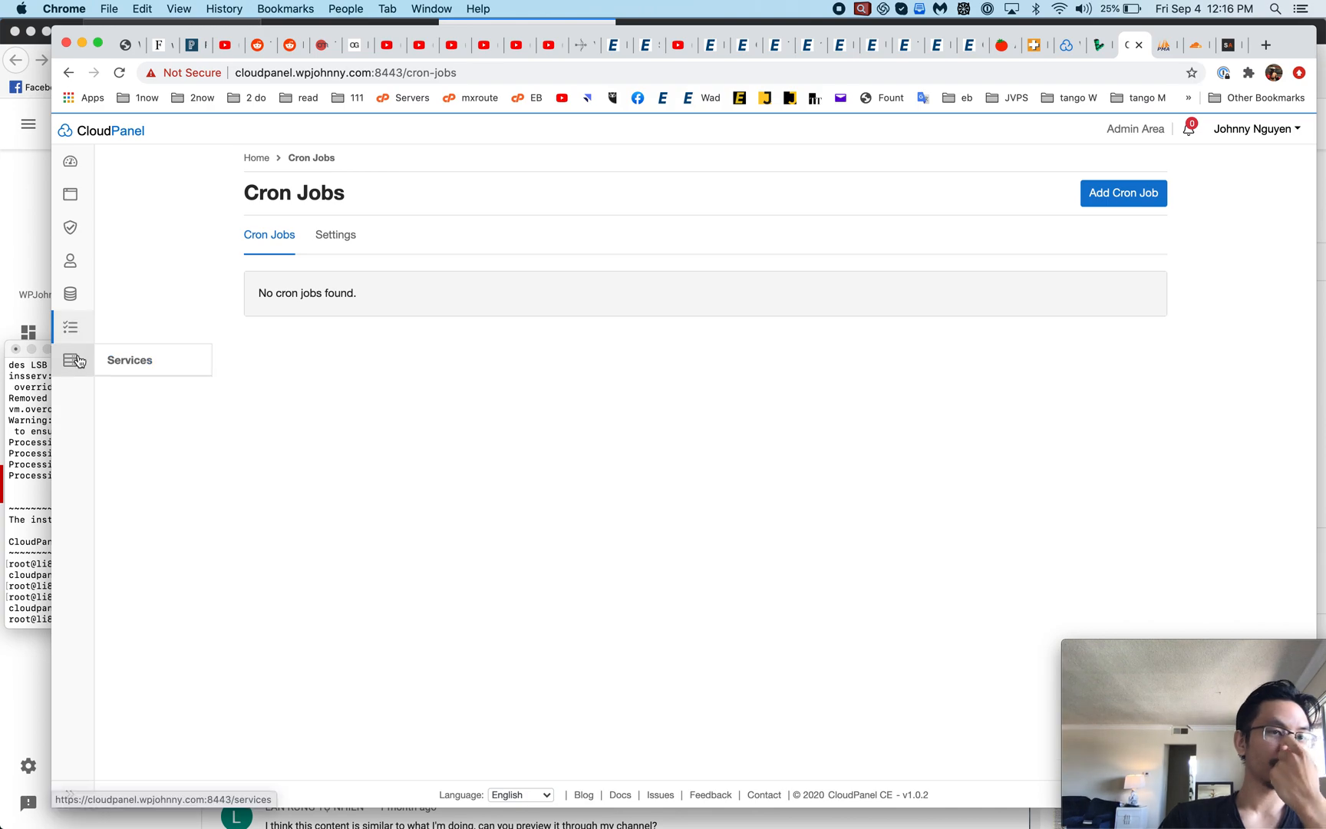
left_click(74, 360)
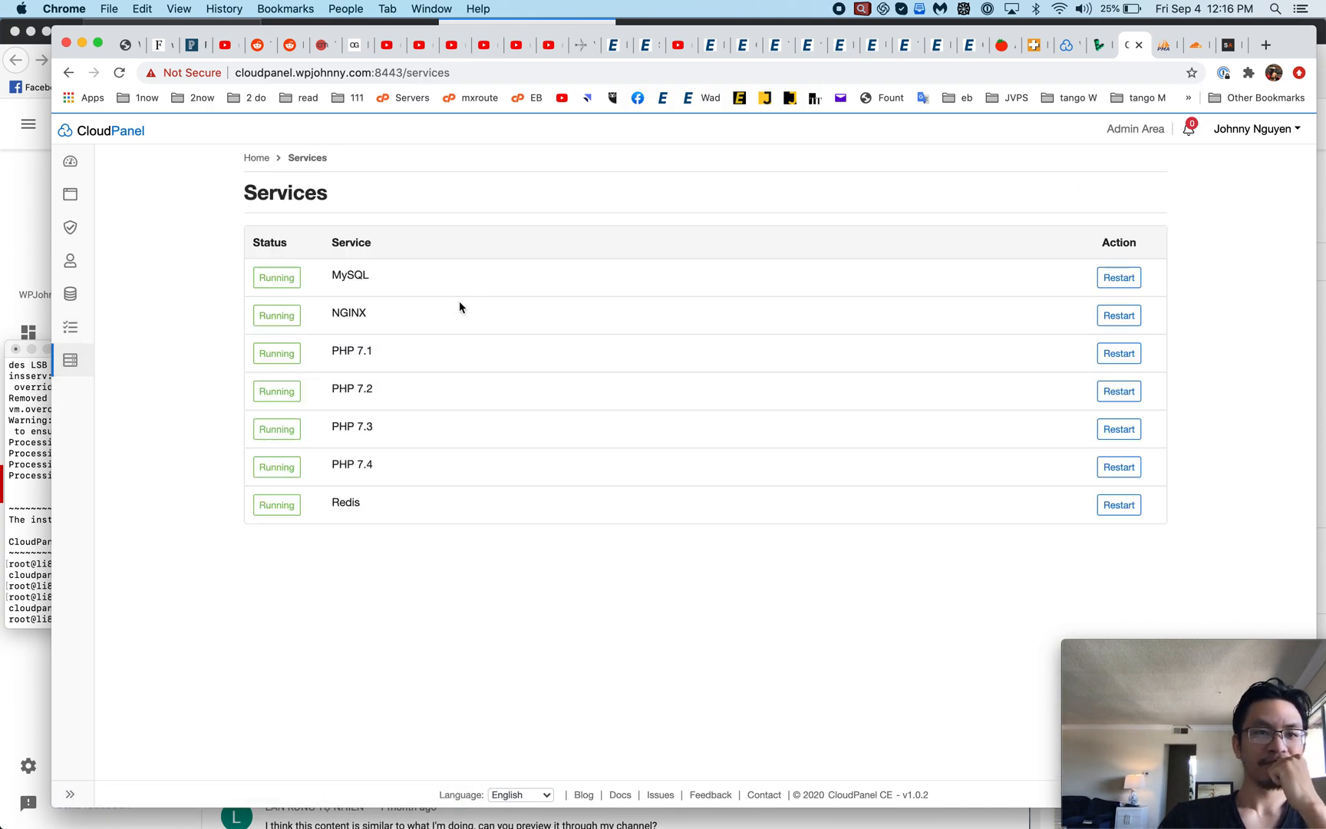
mouse_move(214, 410)
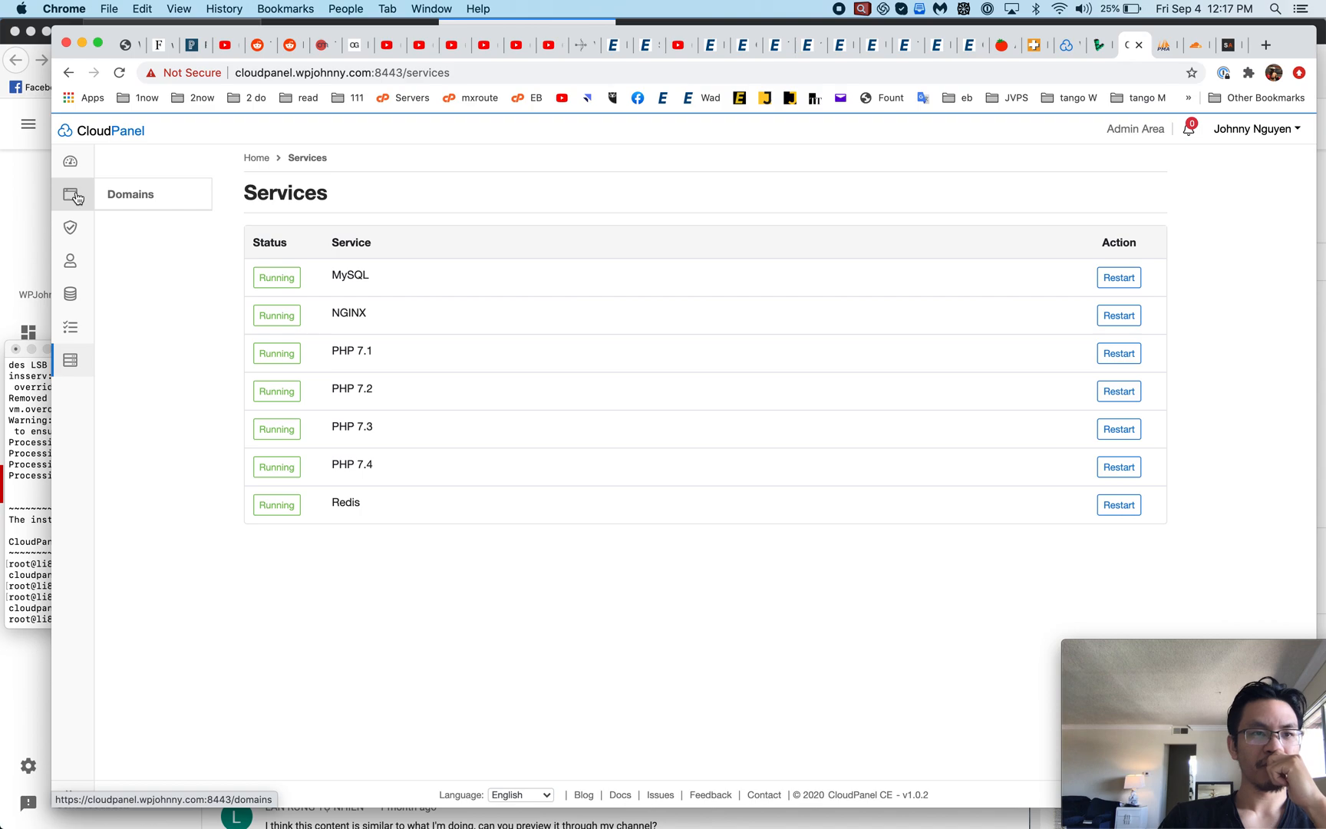
mouse_move(285, 511)
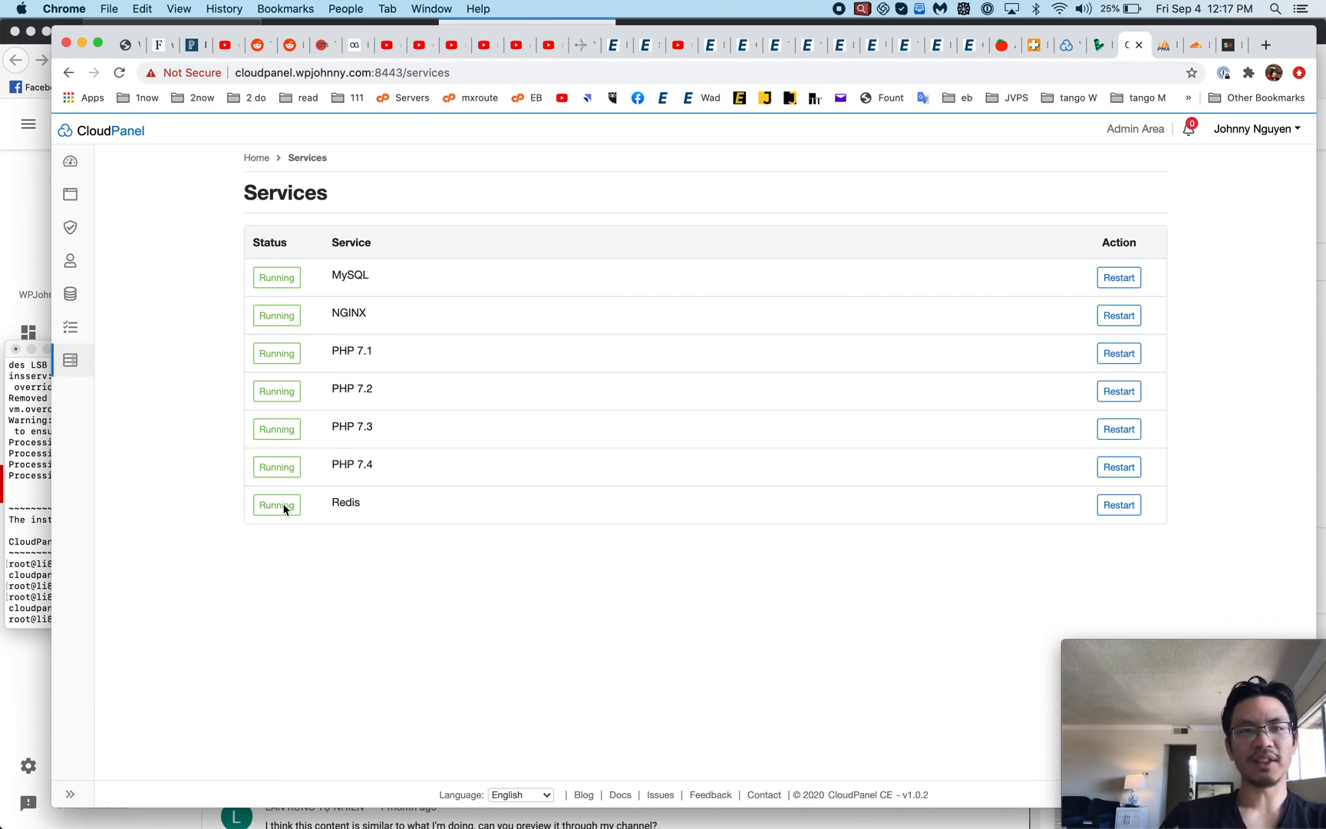
mouse_move(216, 350)
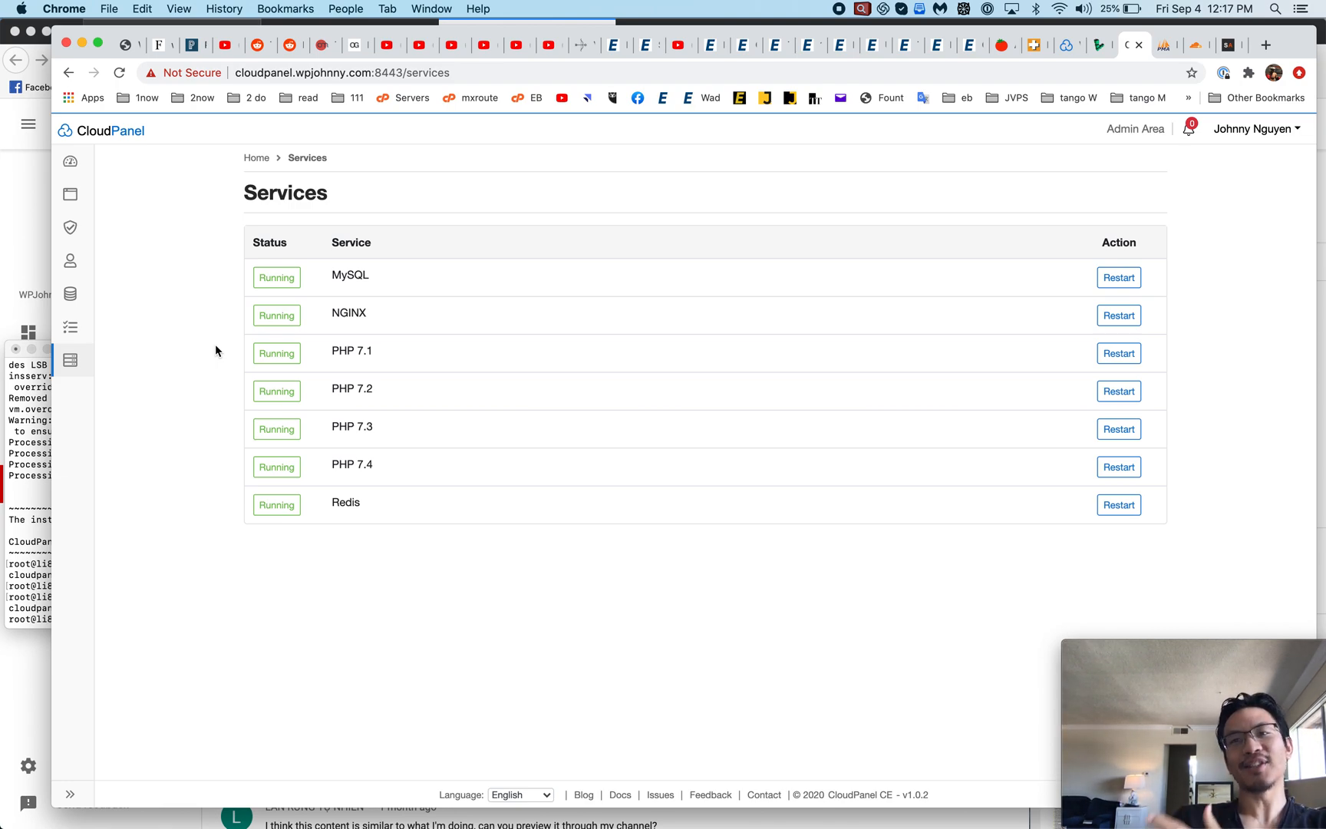
mouse_move(72, 194)
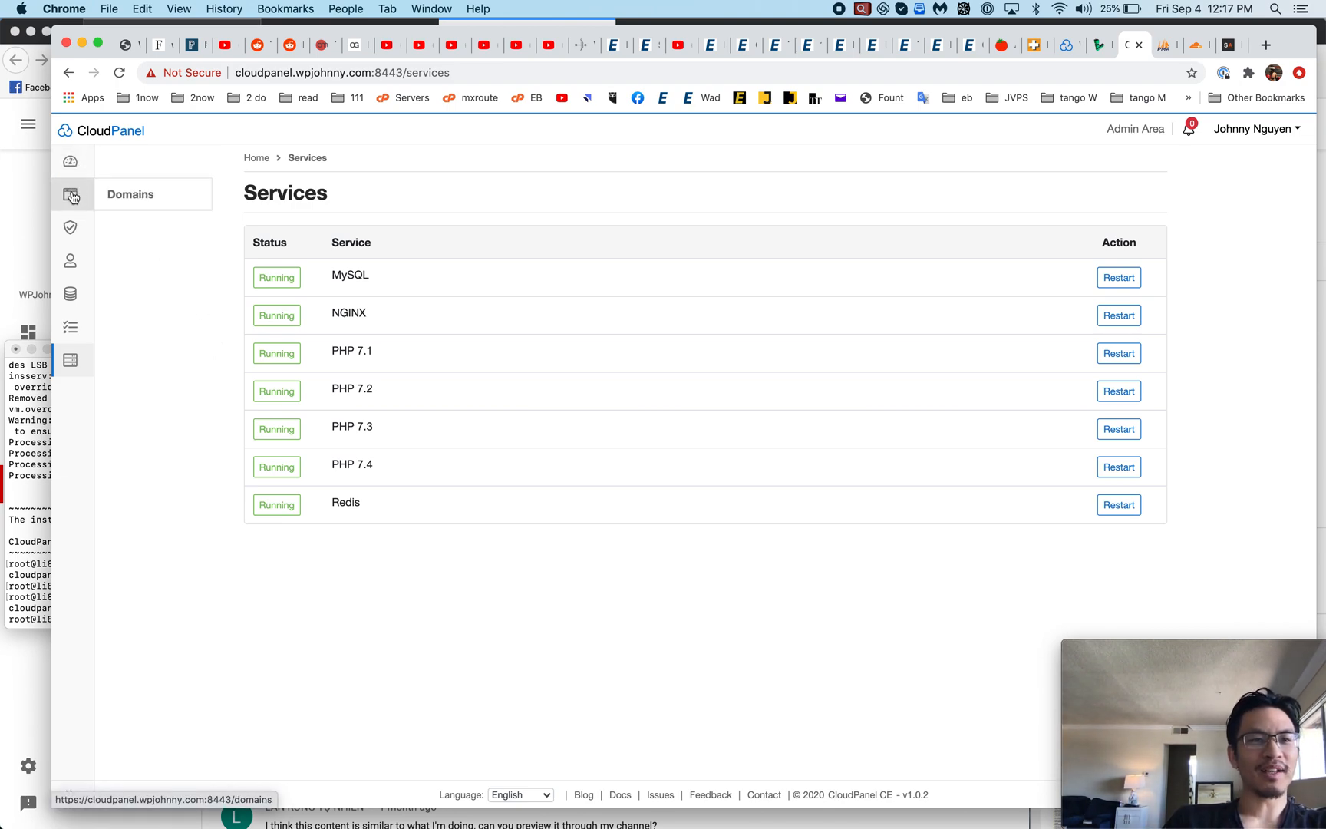
Start a new domain in Domains and enter the name cloudpanel.wpjohnny.com
left_click(72, 194)
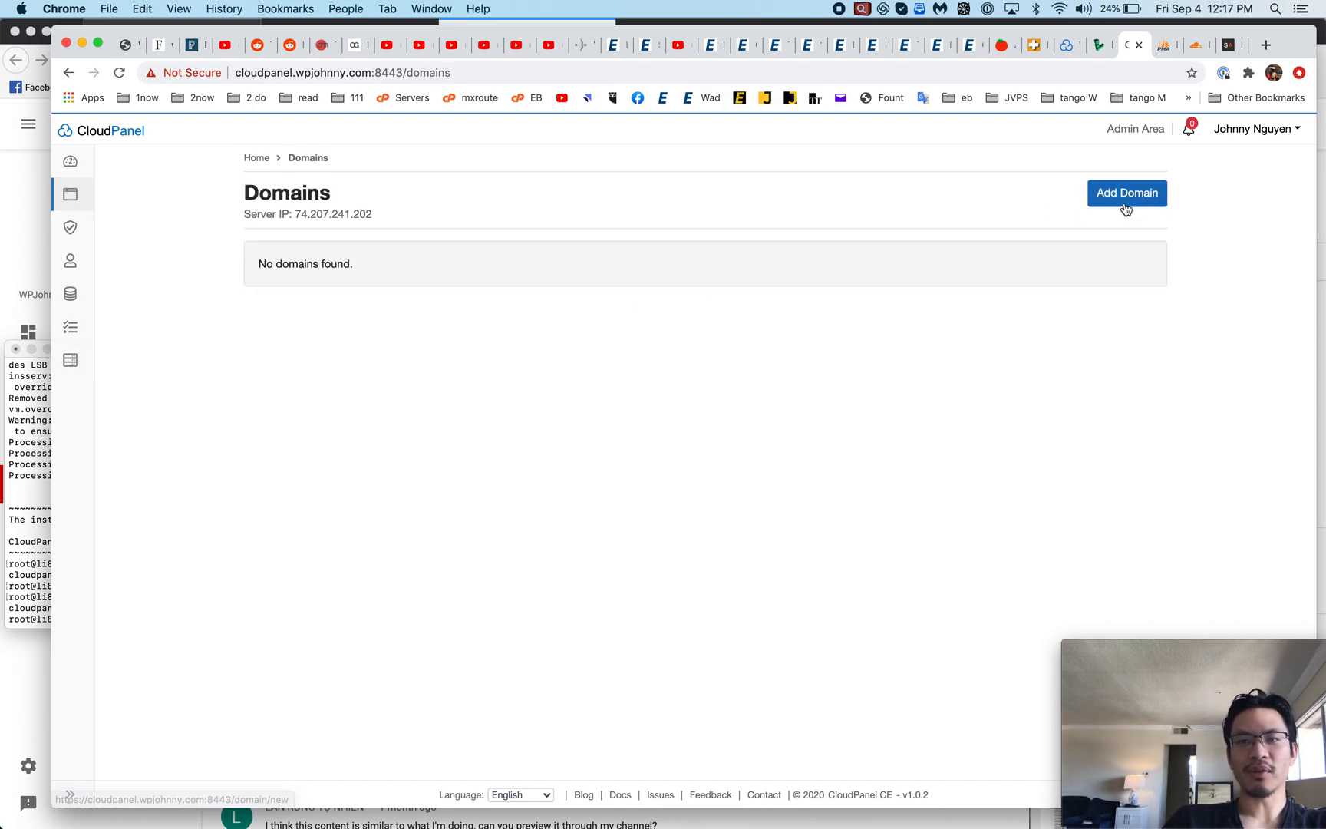
left_click(1126, 192)
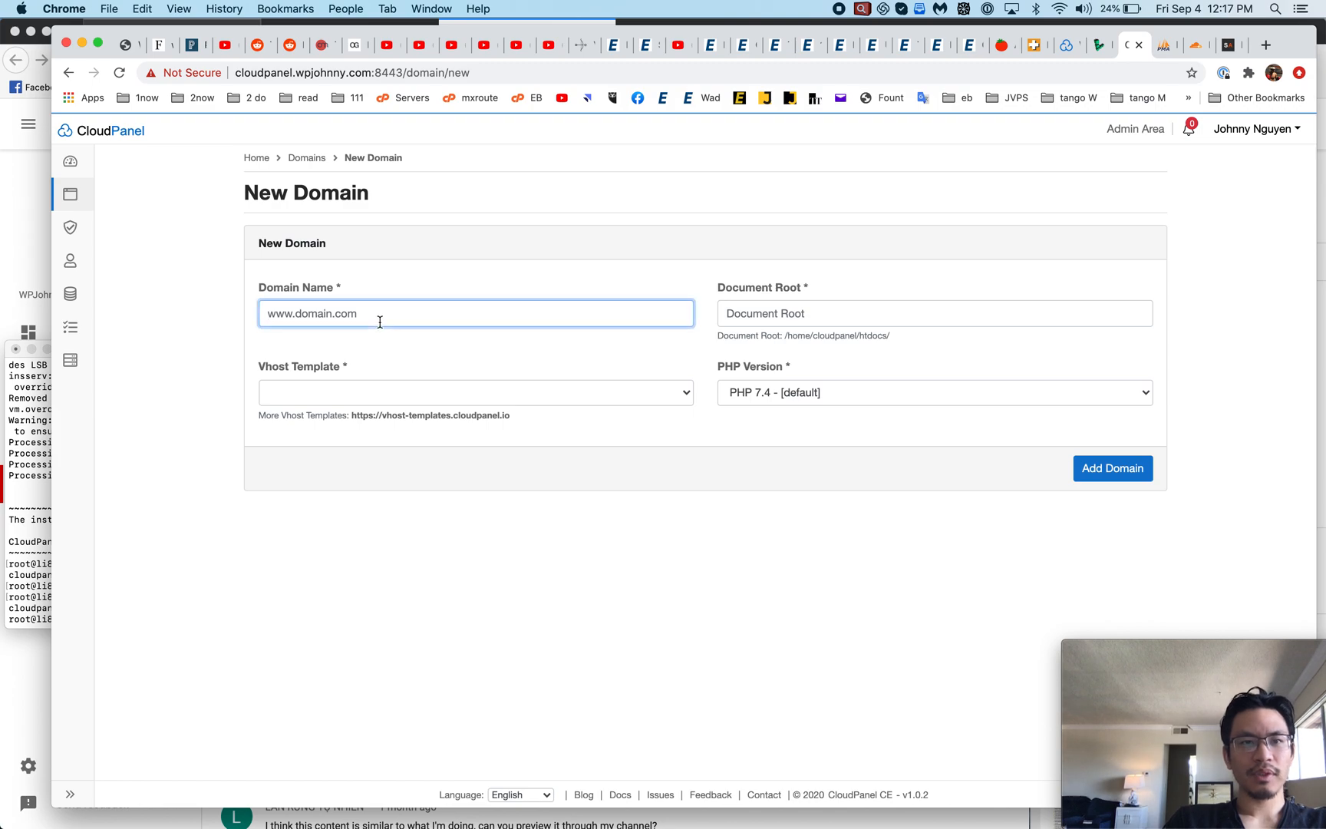
left_click(1265, 44)
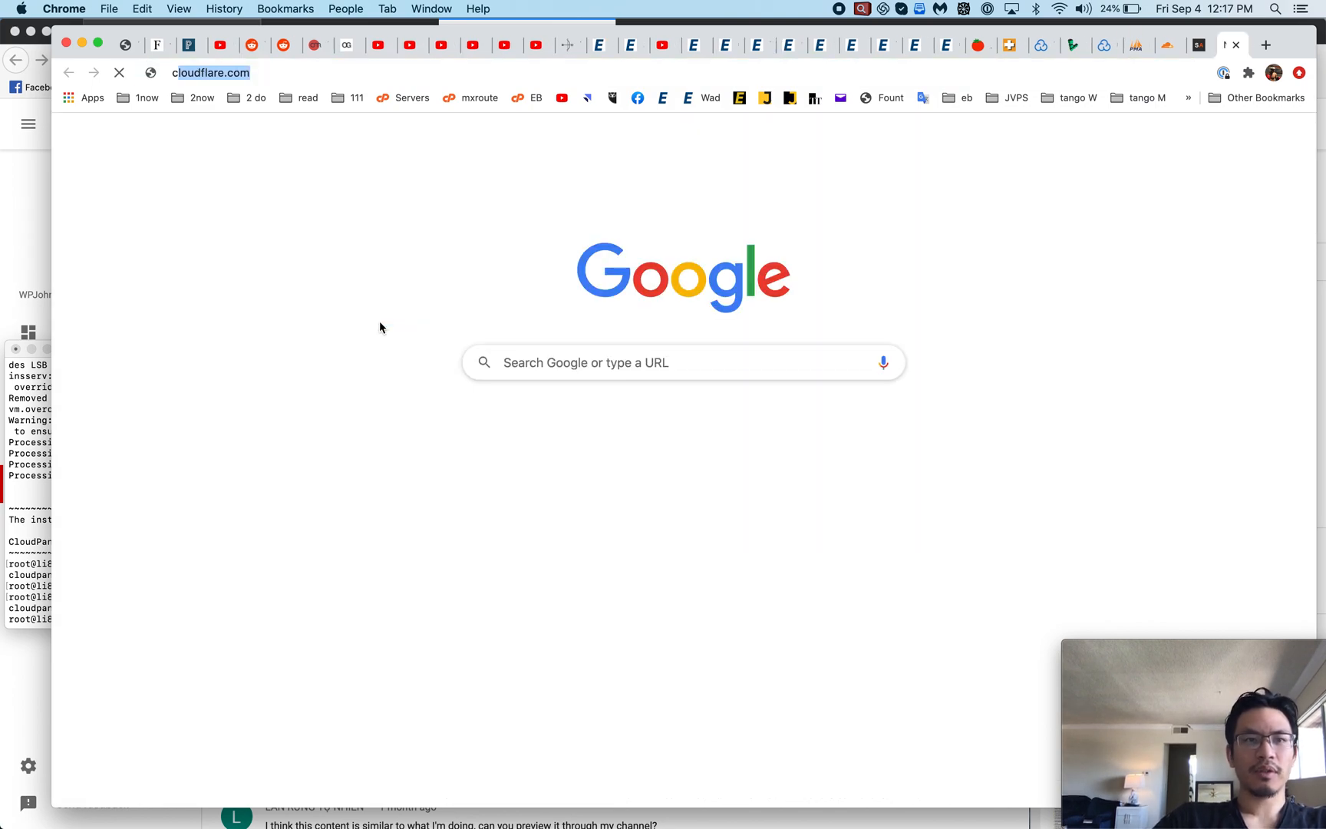
type("cloudpanel.j")
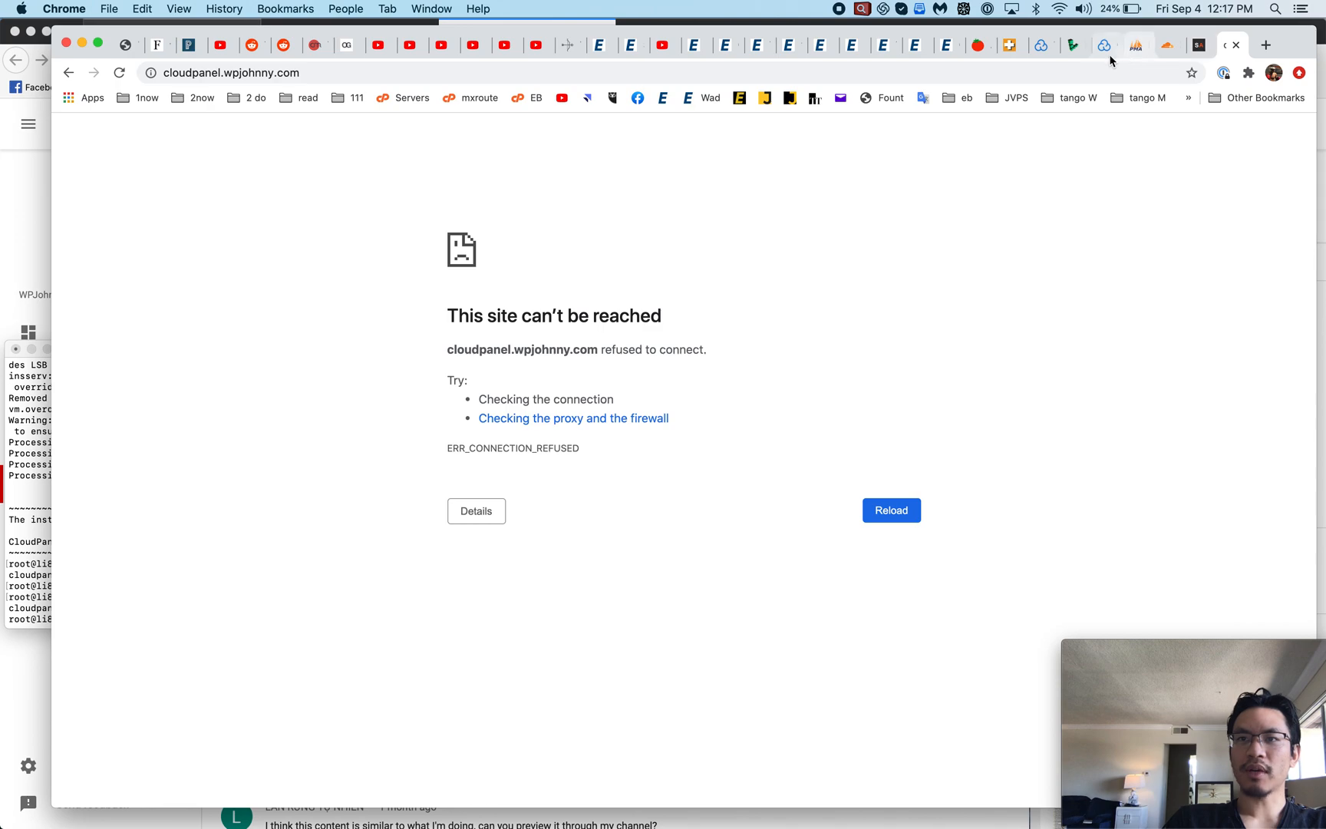
type("c")
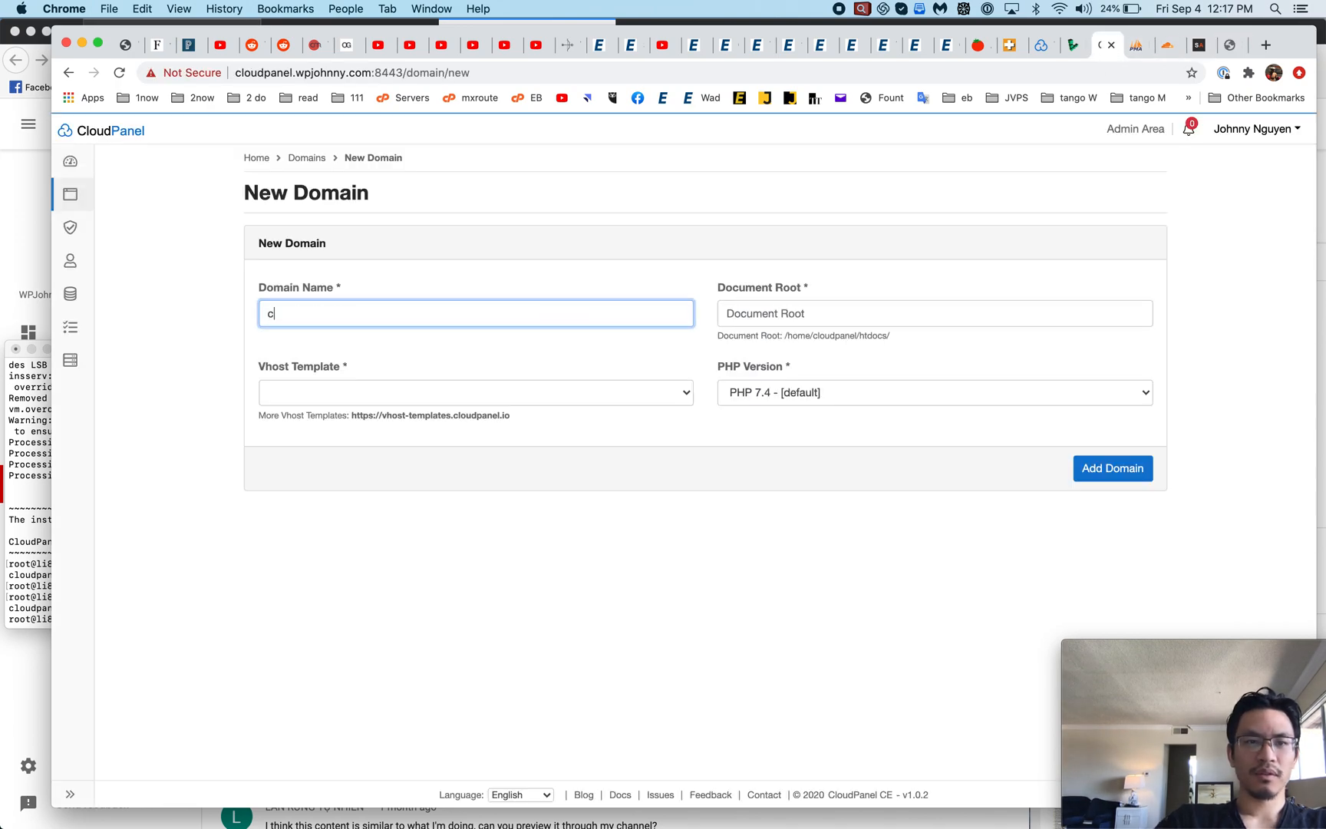
type("loudpanel.wpjohnny.com")
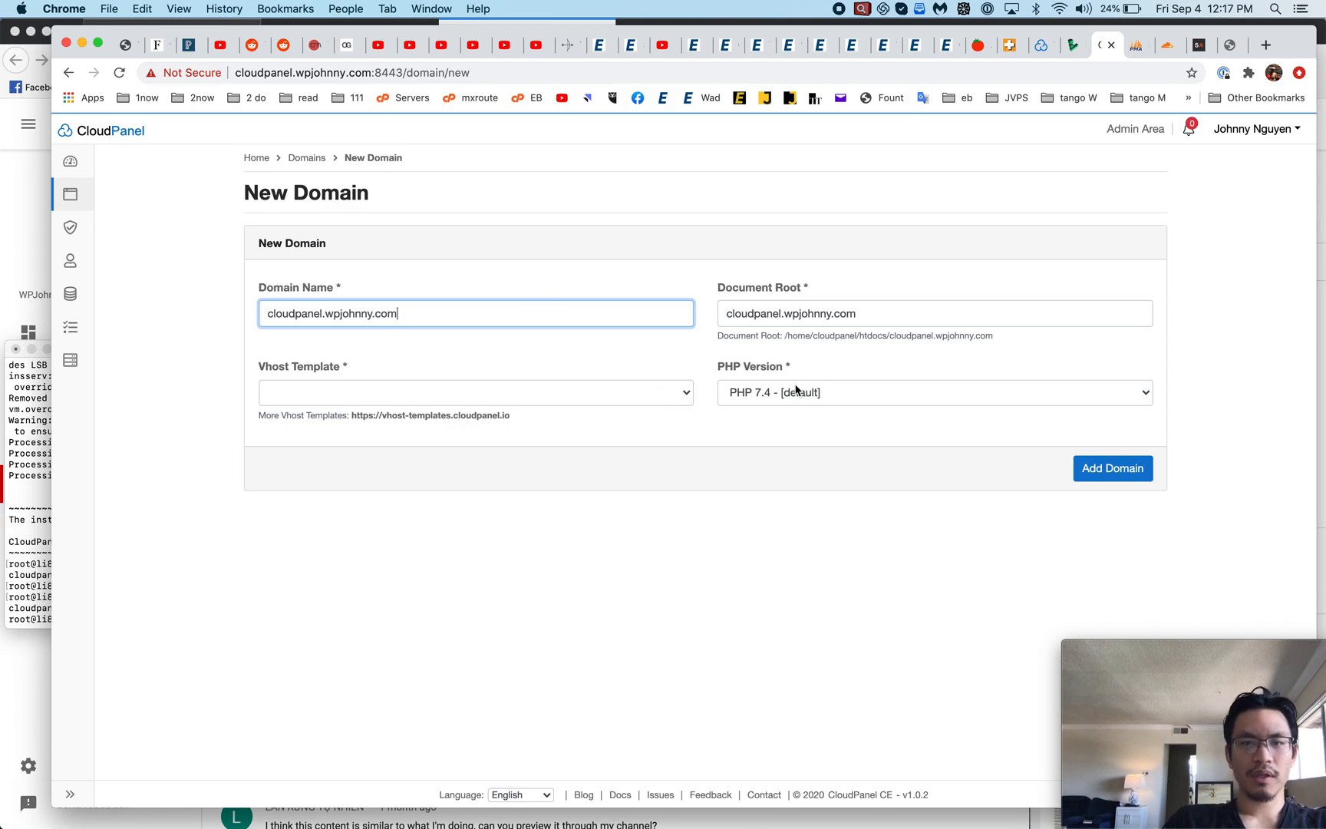
Choose the WordPress 5 vhost template, add the domain, and proceed past the certificate warning
left_click(475, 391)
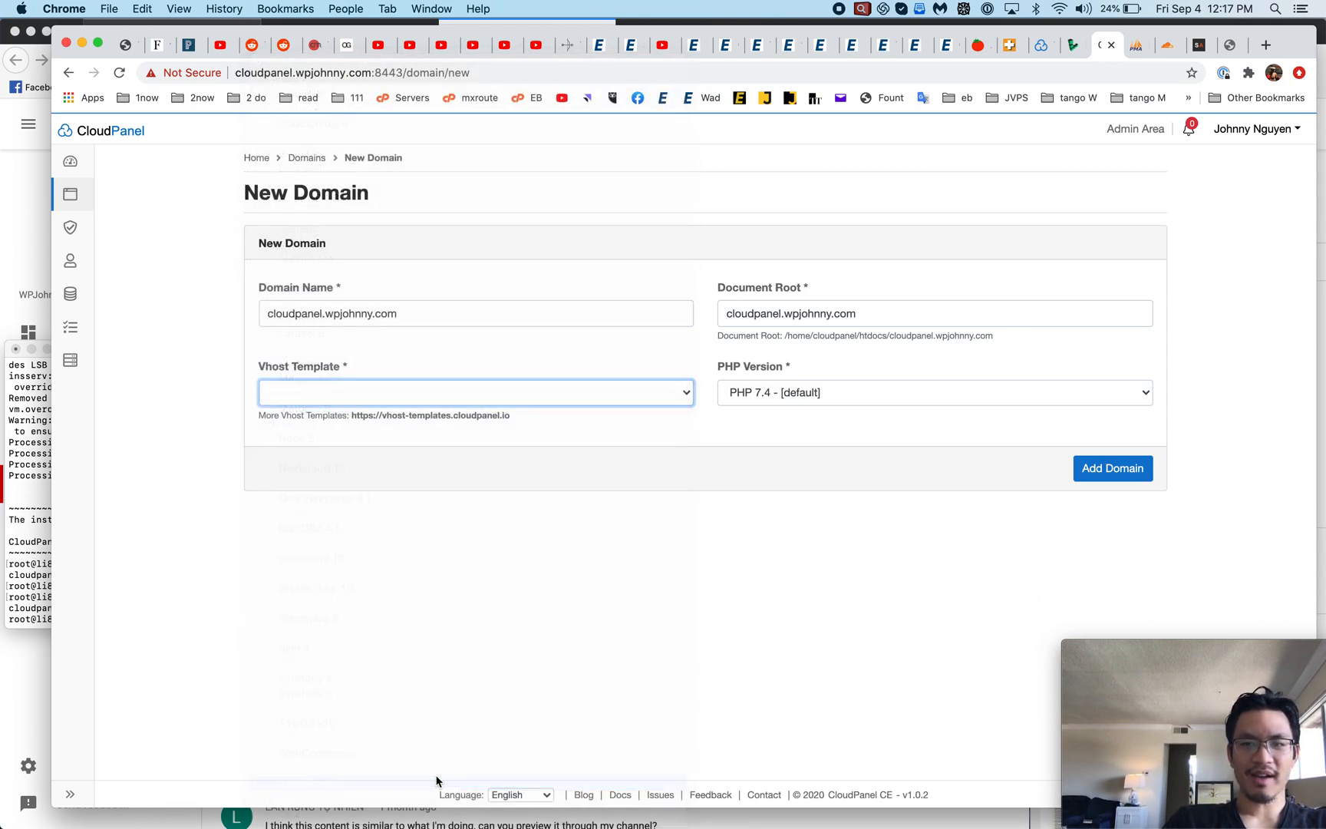
left_click(474, 392)
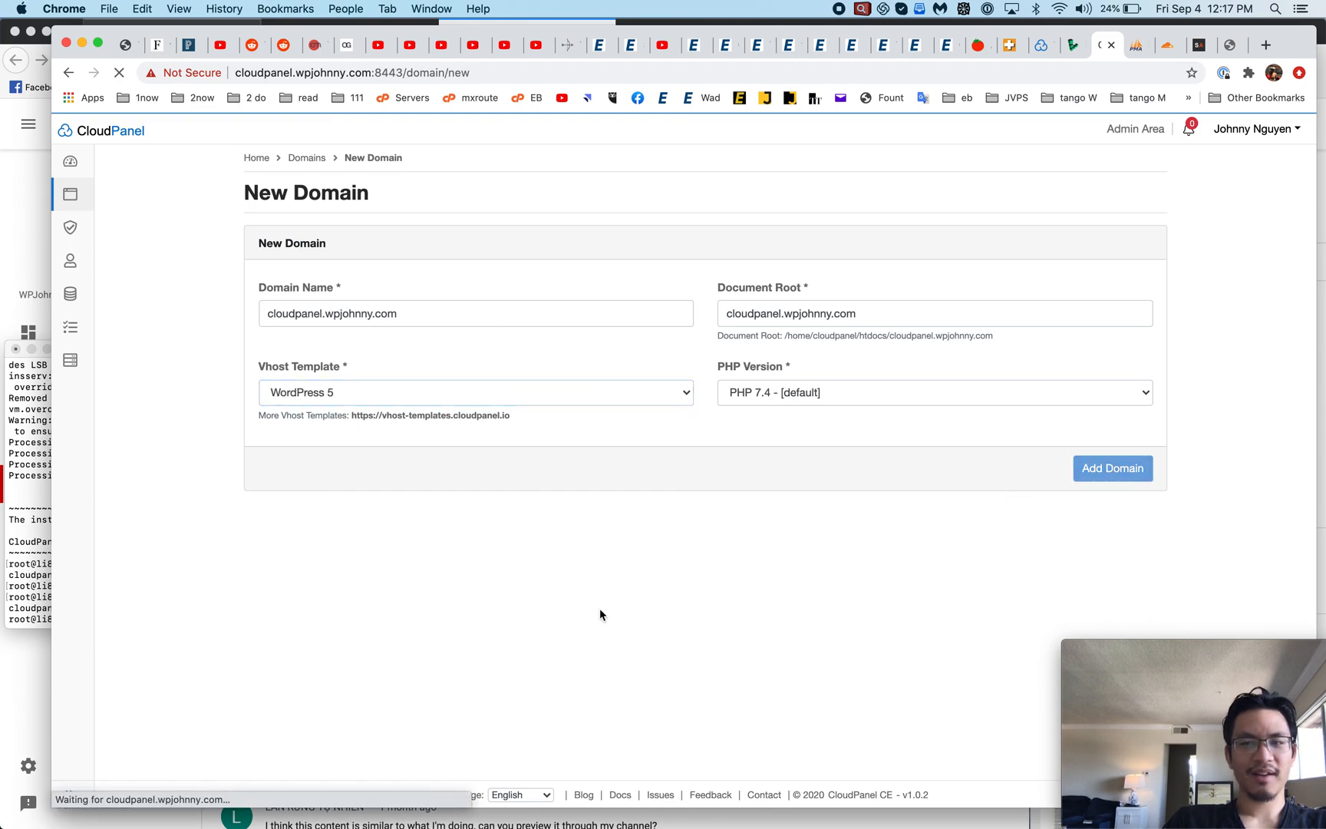
left_click(1112, 468)
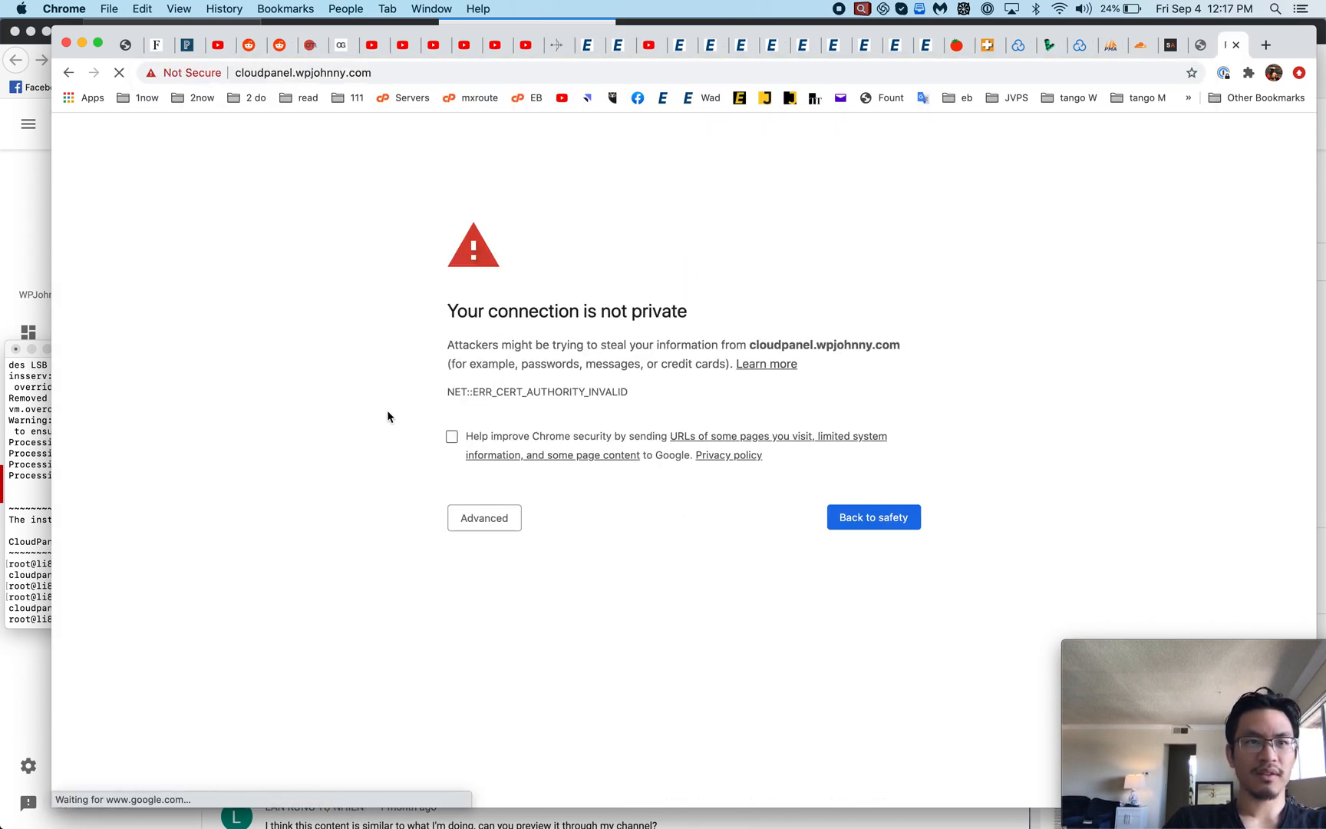
left_click(484, 517)
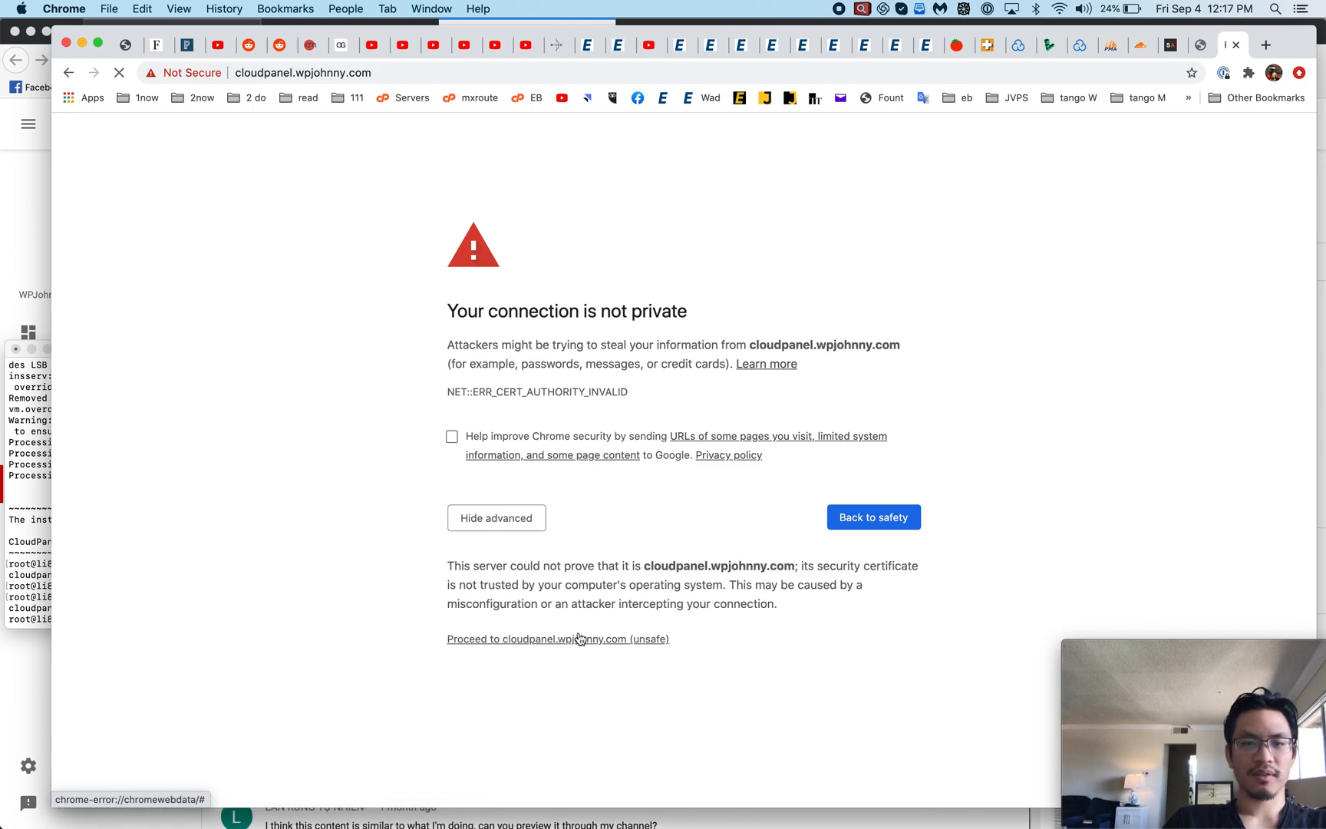
left_click(558, 638)
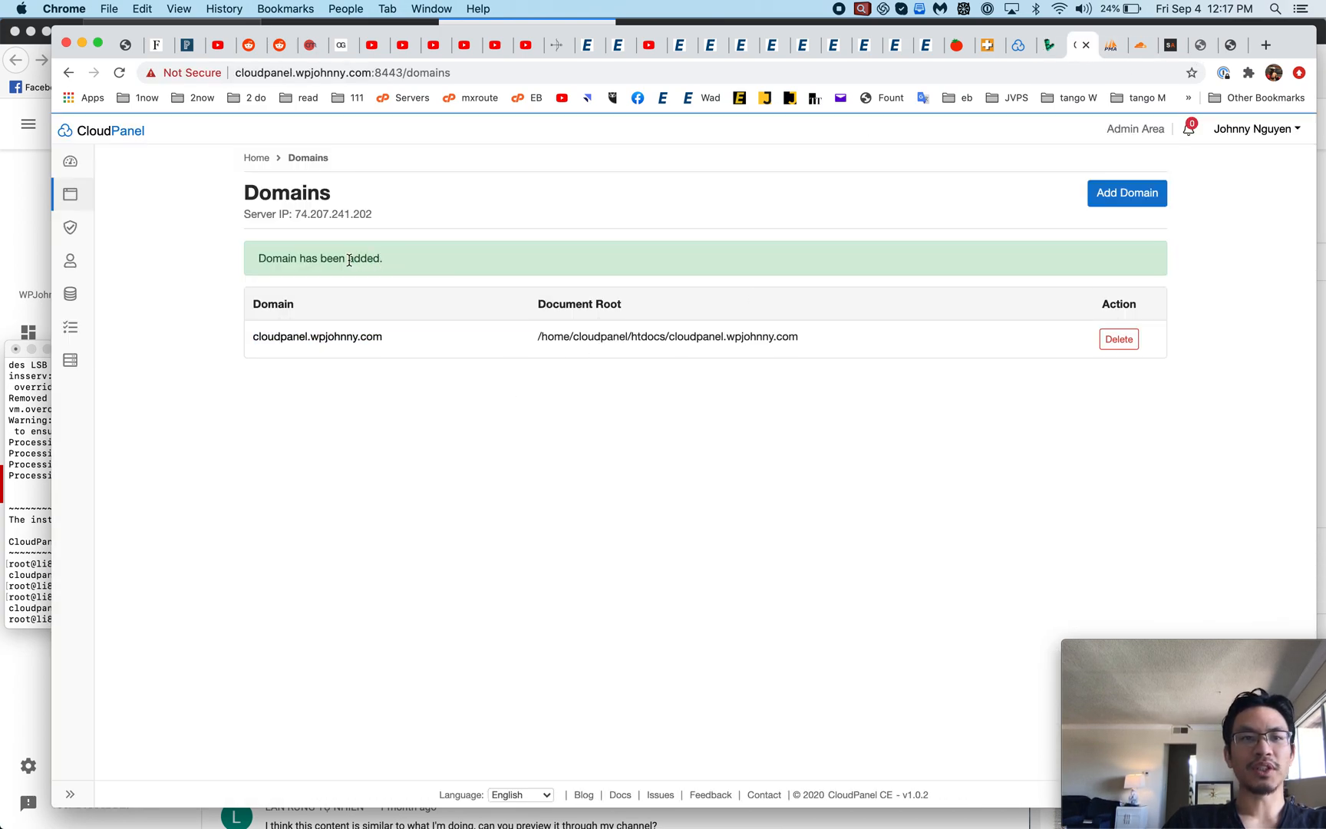
Go from the dashboard back to Domains and open cloudpanel.wpjohnny.com's settings
left_click(255, 158)
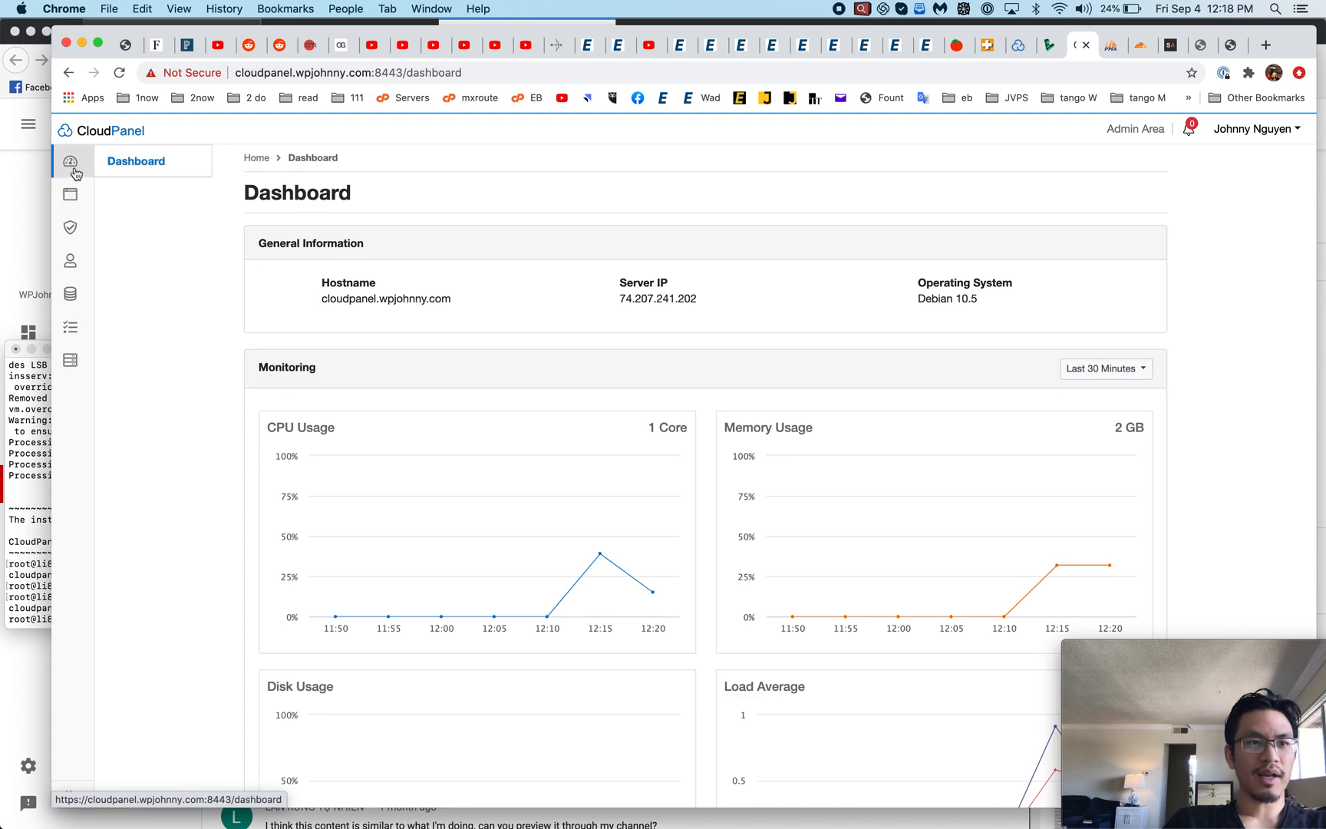
left_click(70, 194)
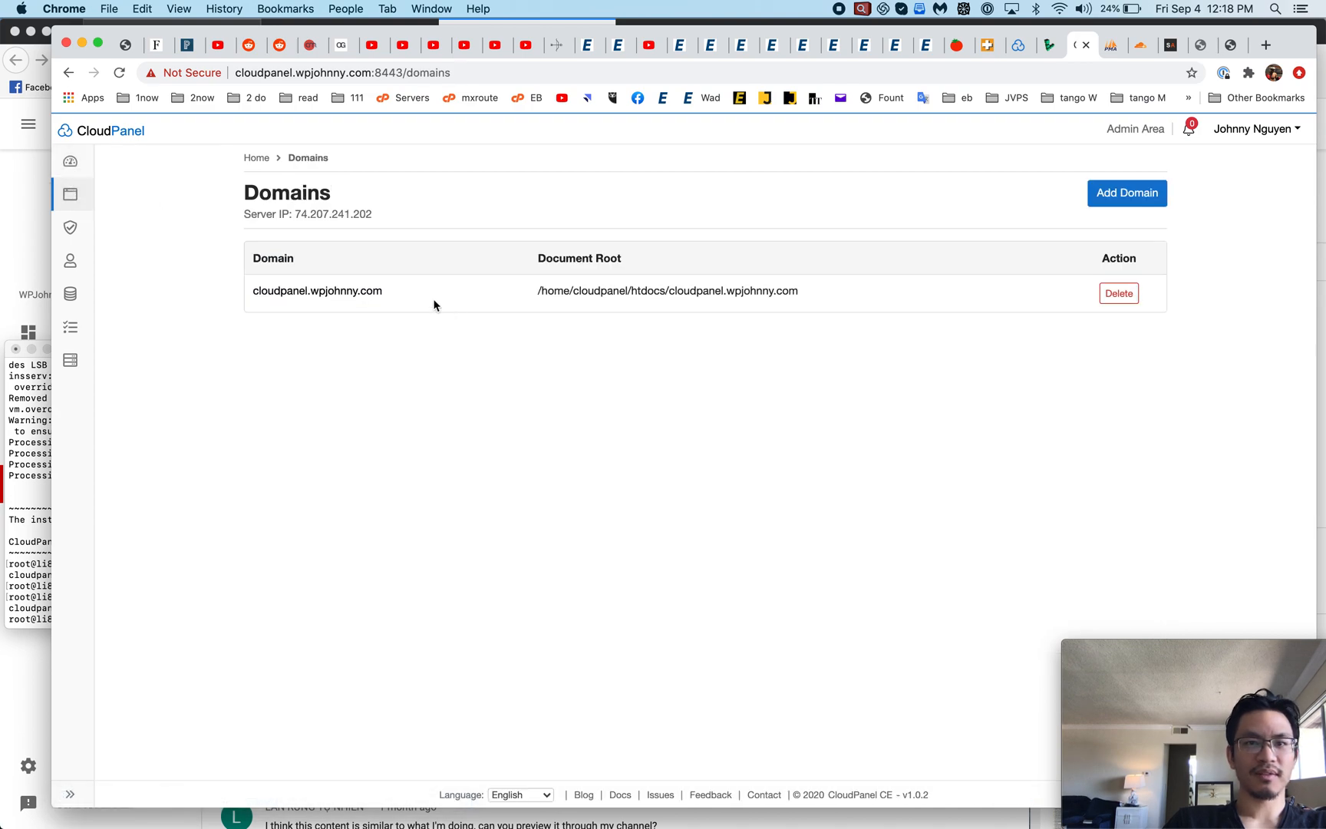
left_click(317, 290)
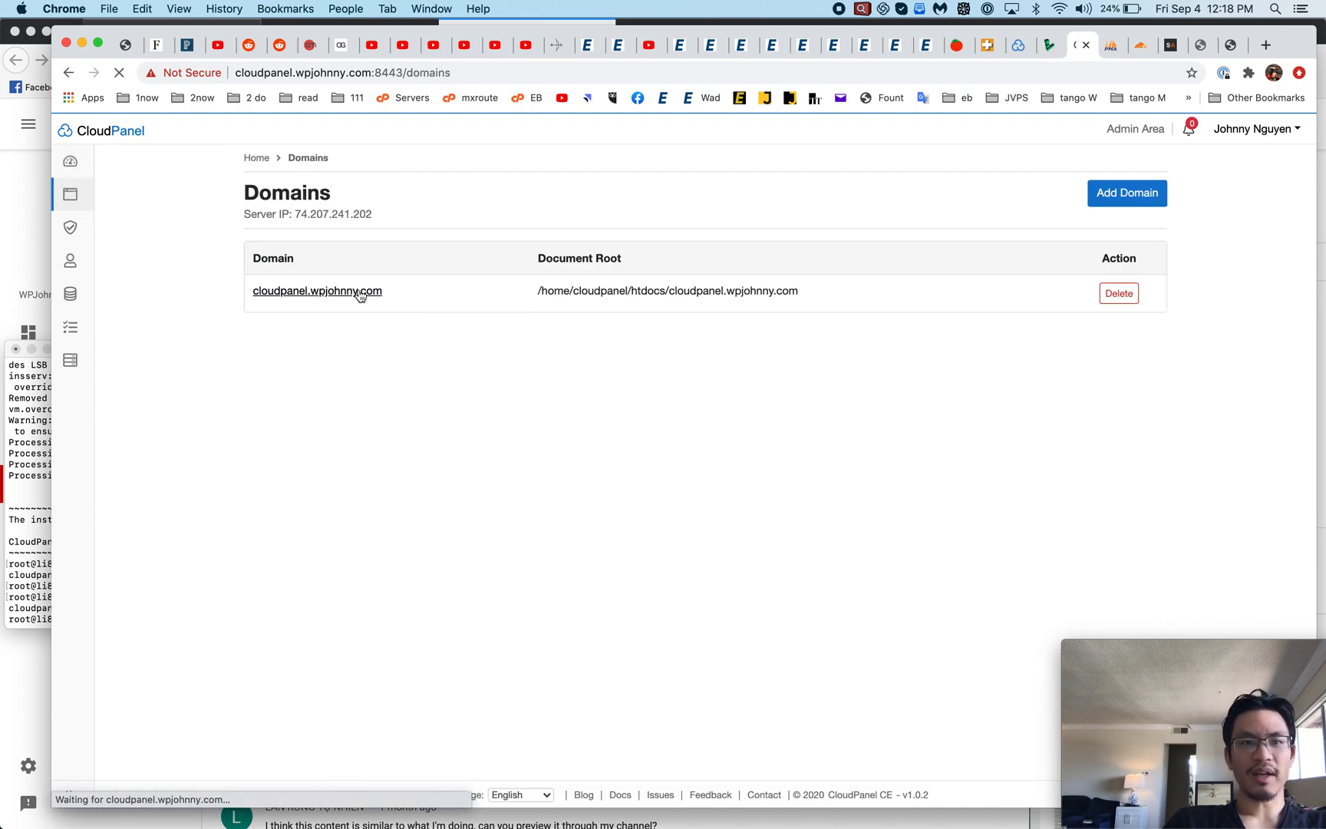
left_click(317, 291)
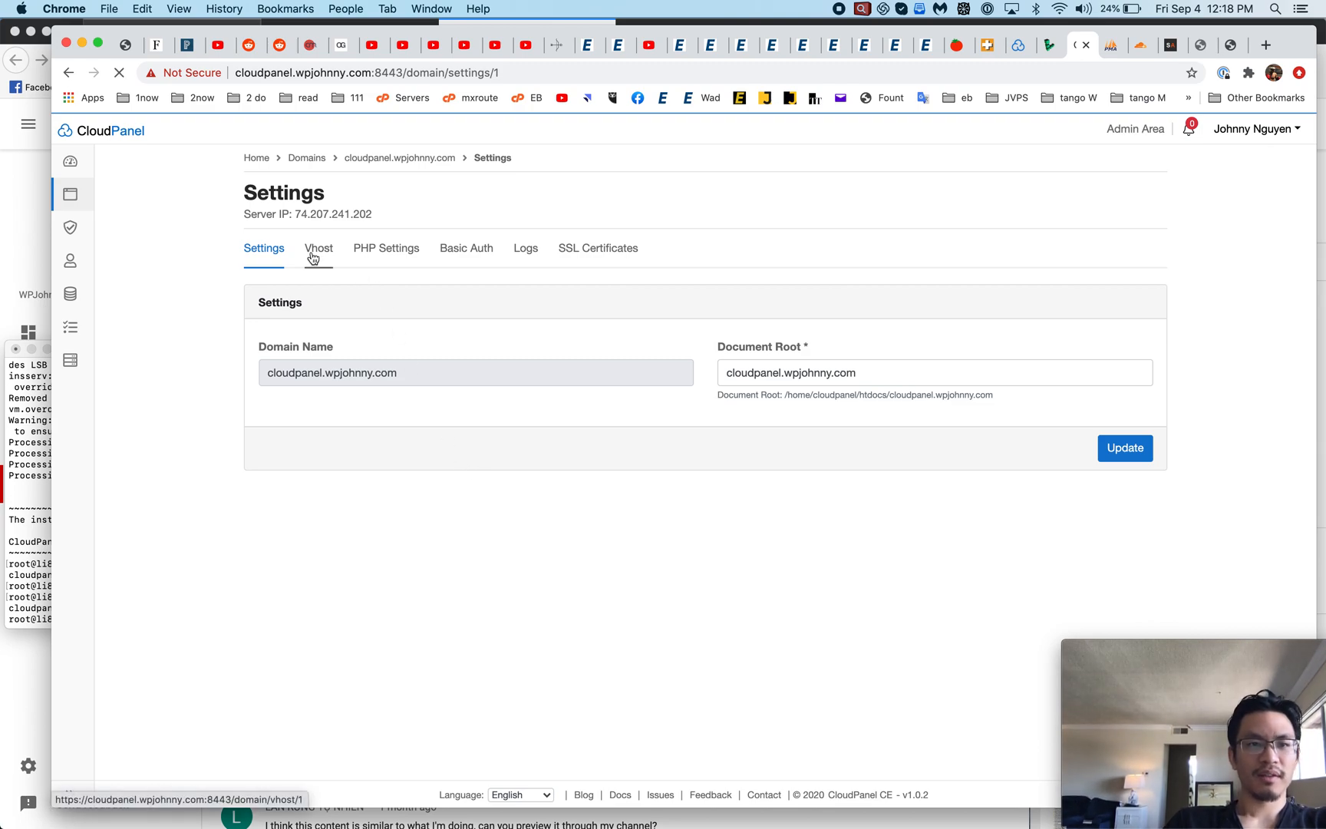
Review PHP 7.4 settings: 512 MB memory, 64 MB uploads, Europe/Berlin timezone directive
left_click(319, 248)
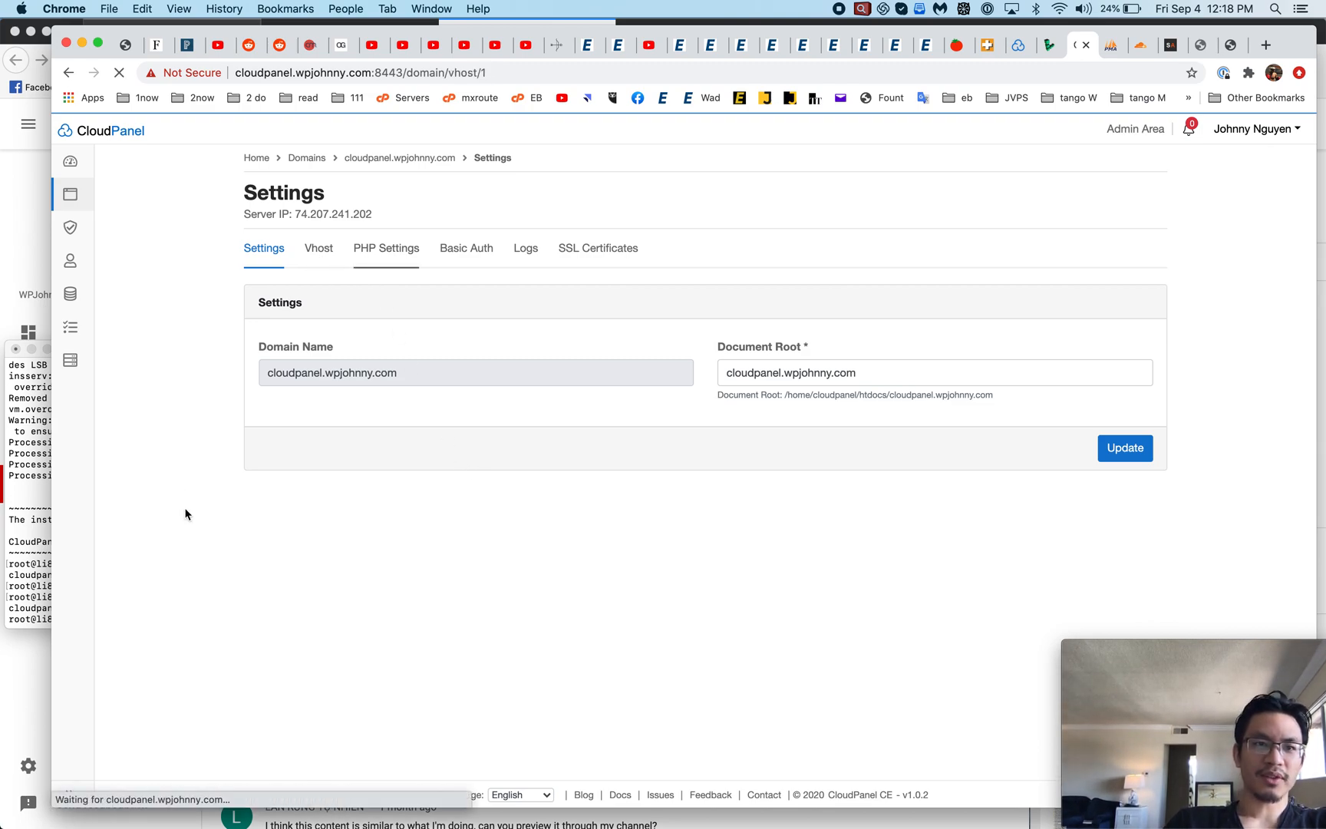
left_click(318, 248)
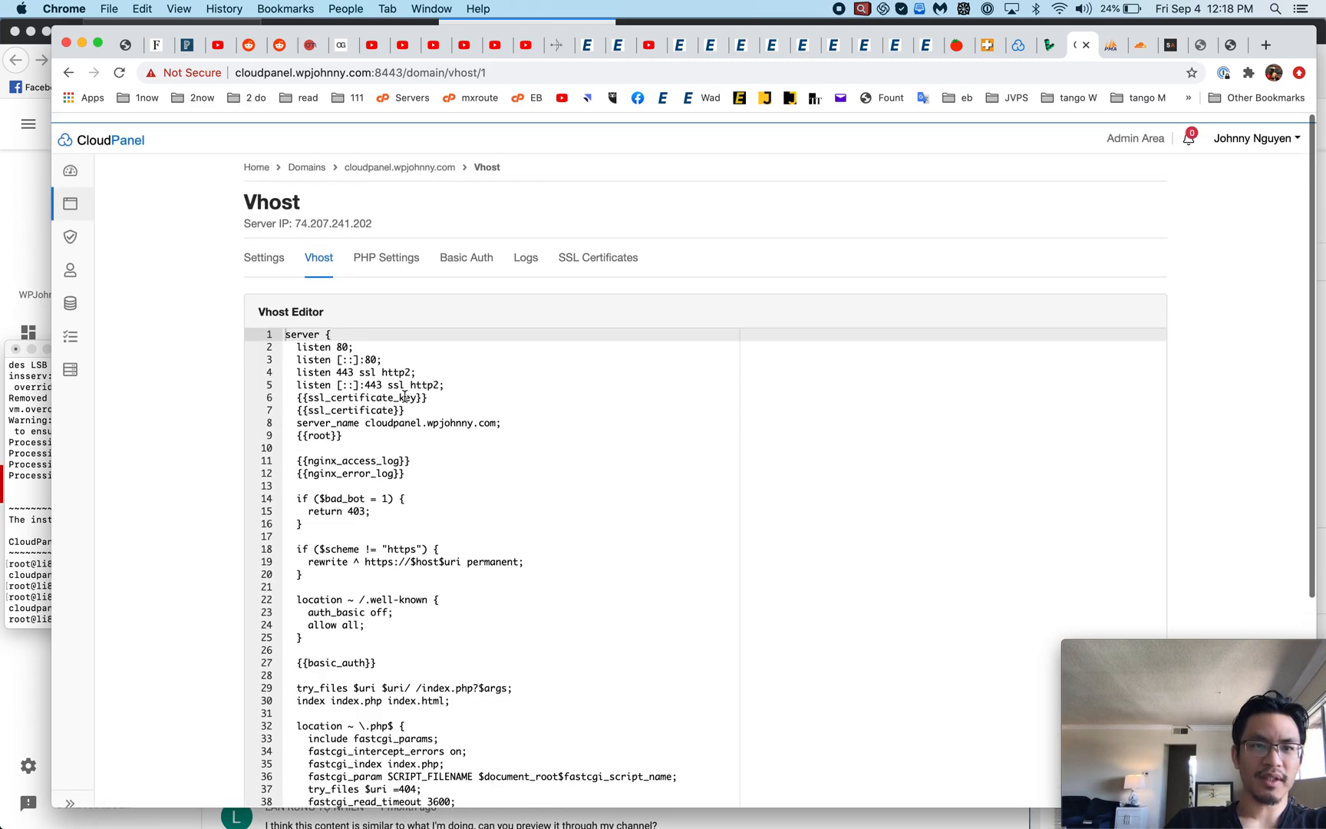
left_click(386, 248)
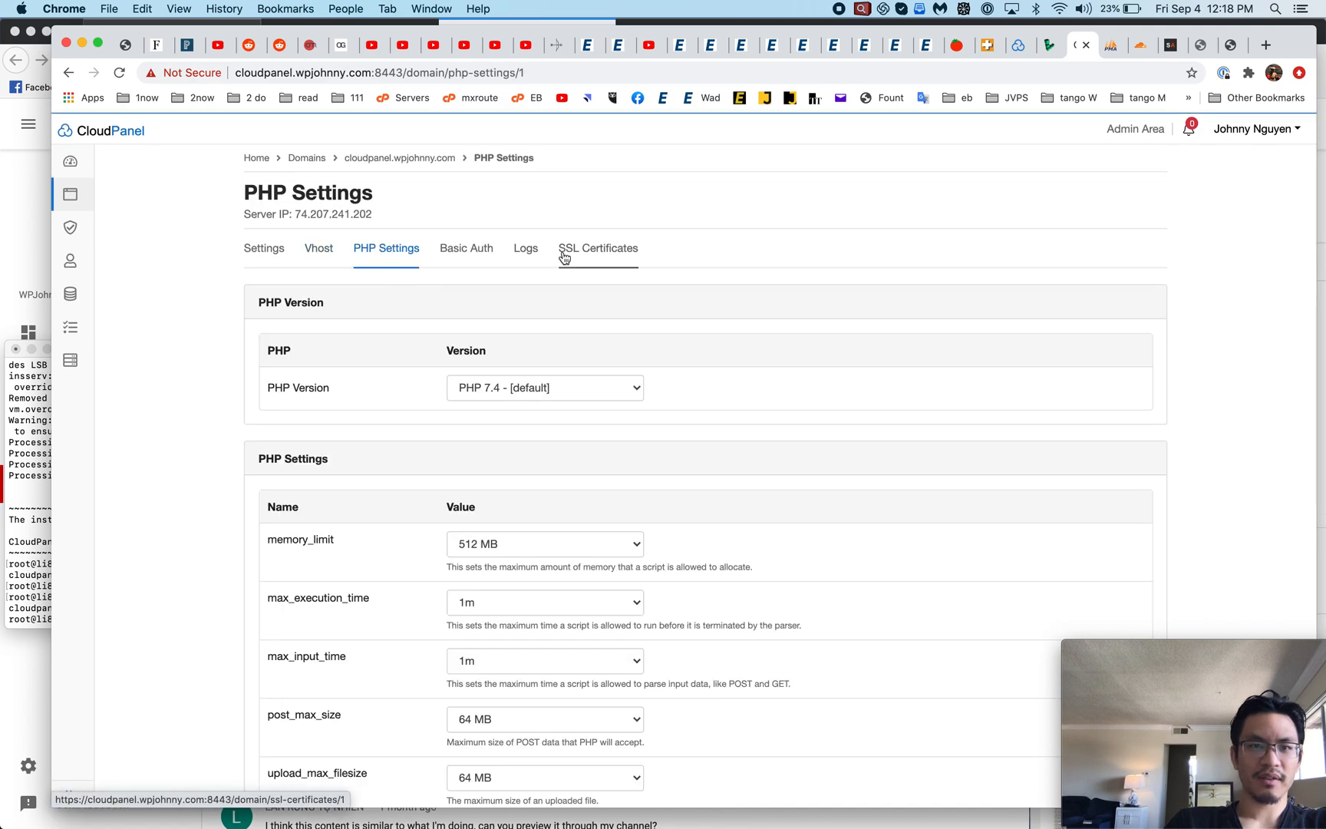
scroll("down", 3)
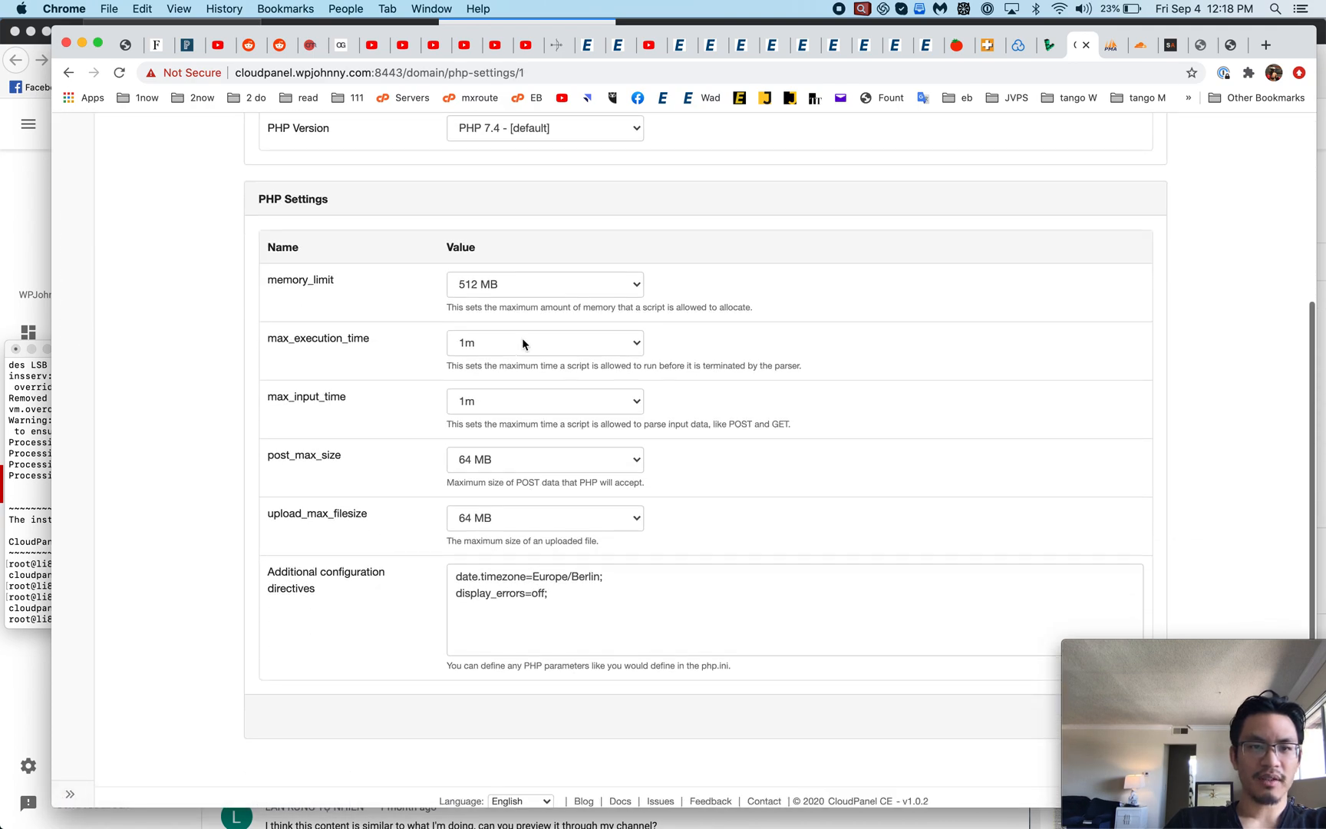
mouse_move(521, 348)
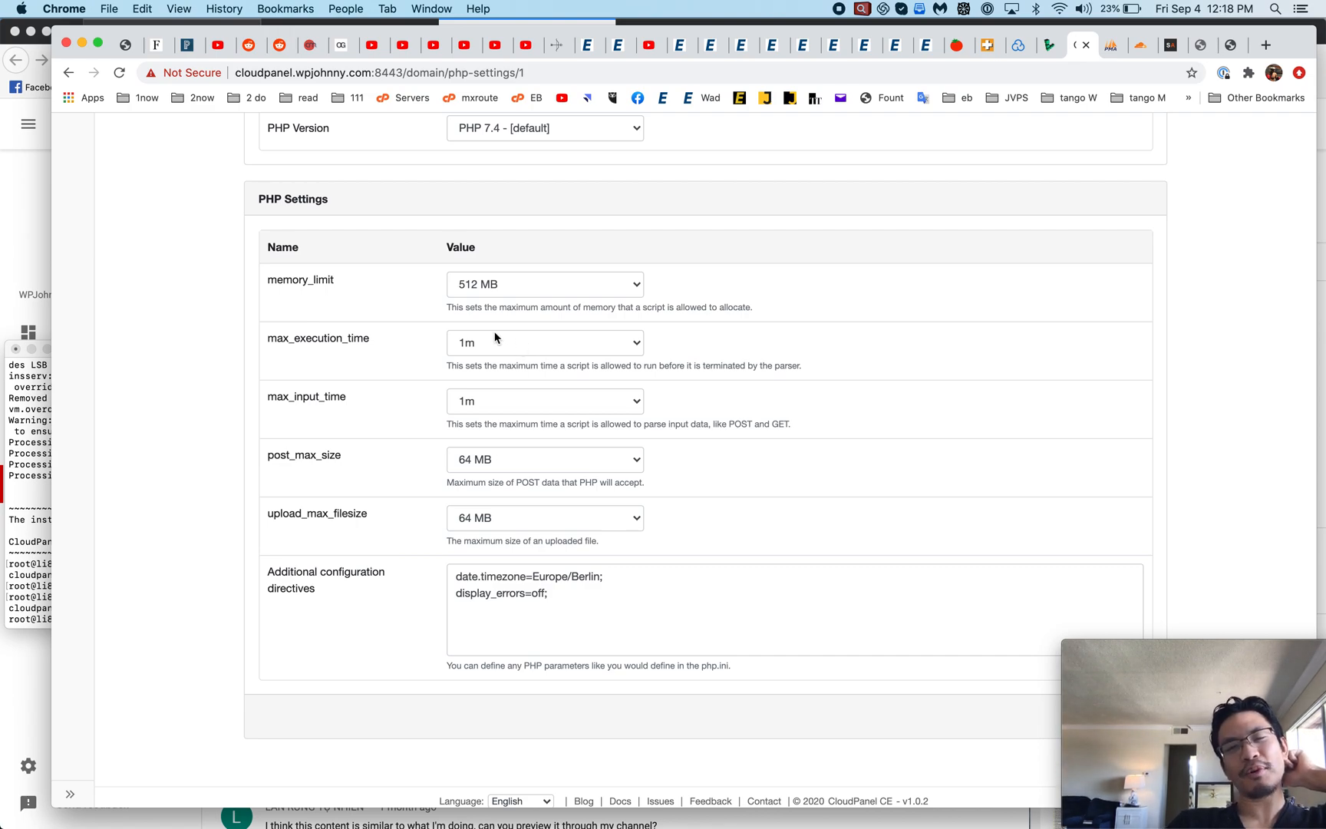
left_click(545, 342)
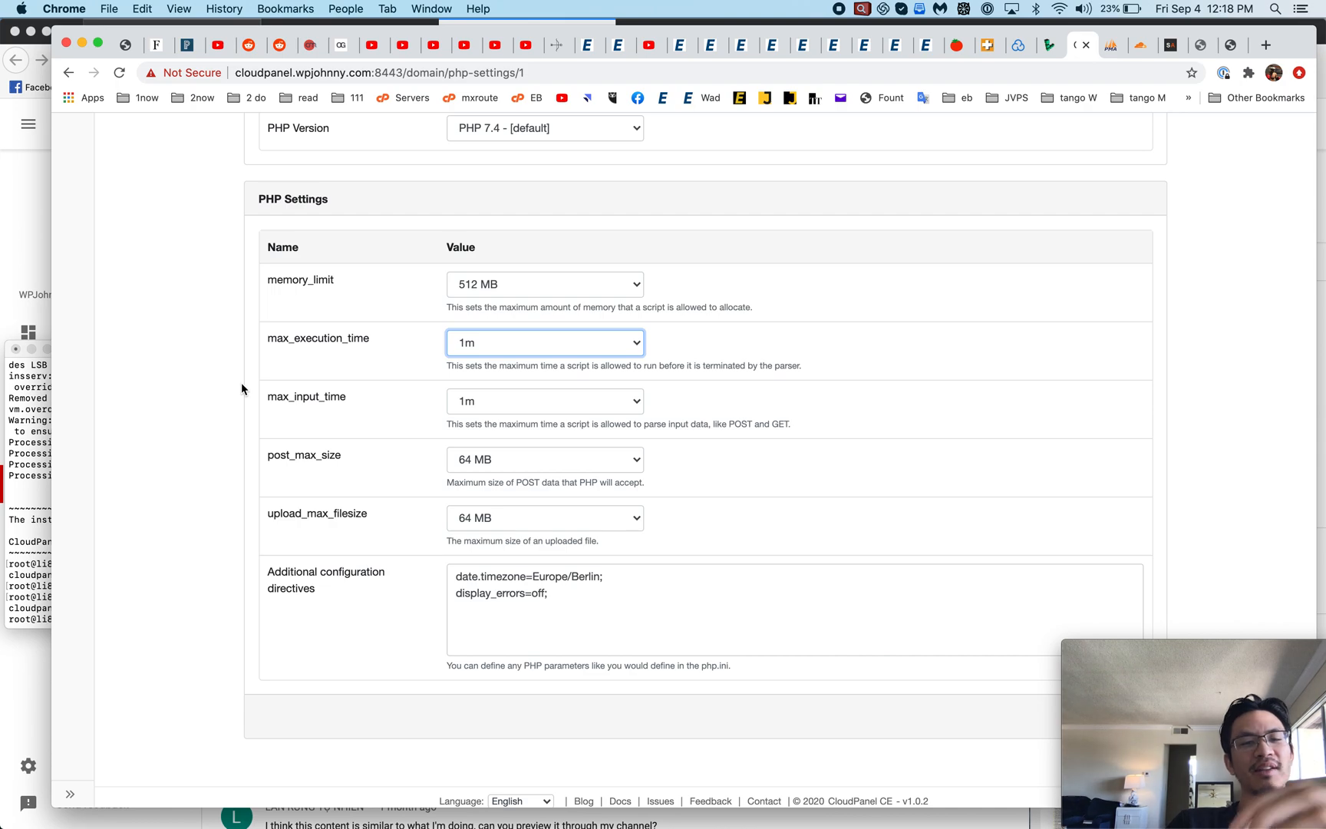
mouse_move(498, 347)
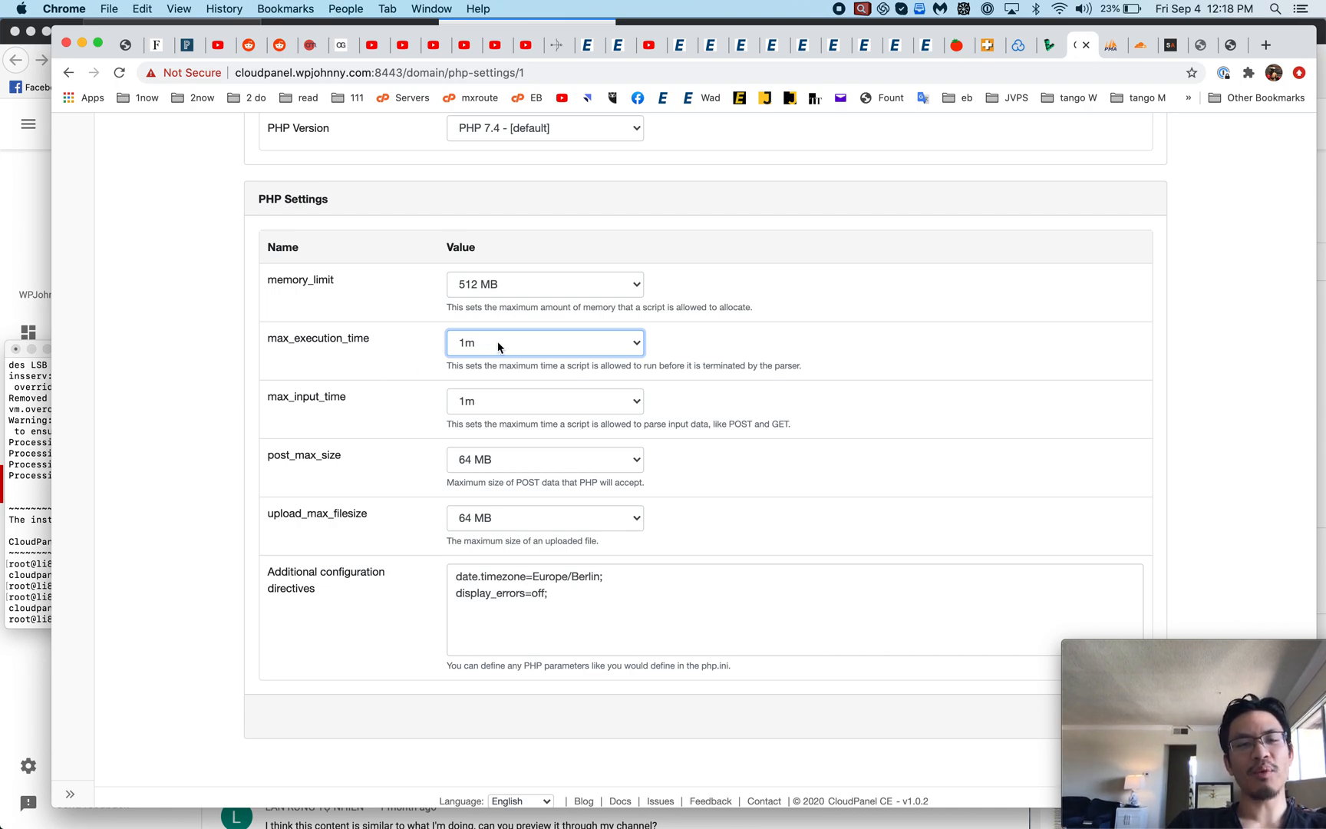
mouse_move(379, 472)
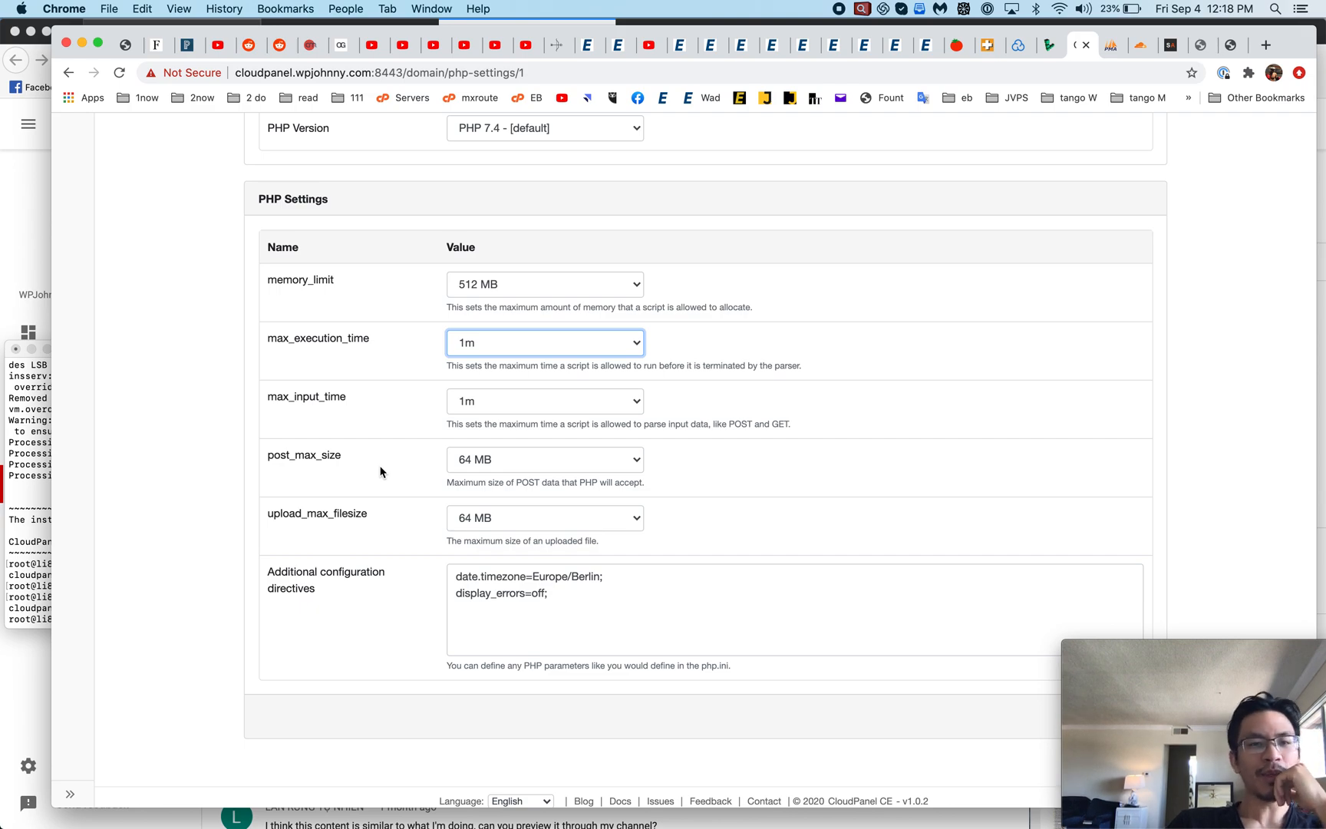
mouse_move(424, 596)
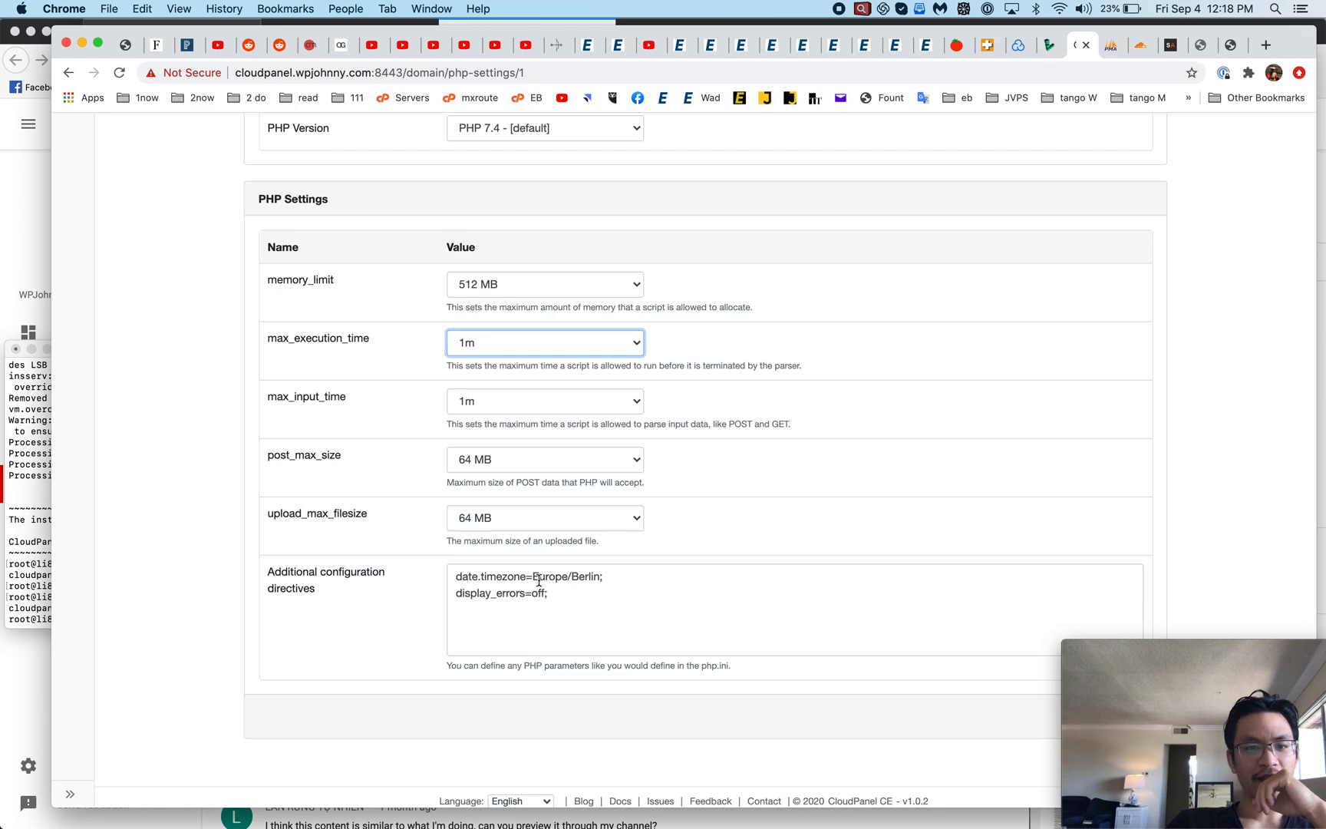
double_click(567, 575)
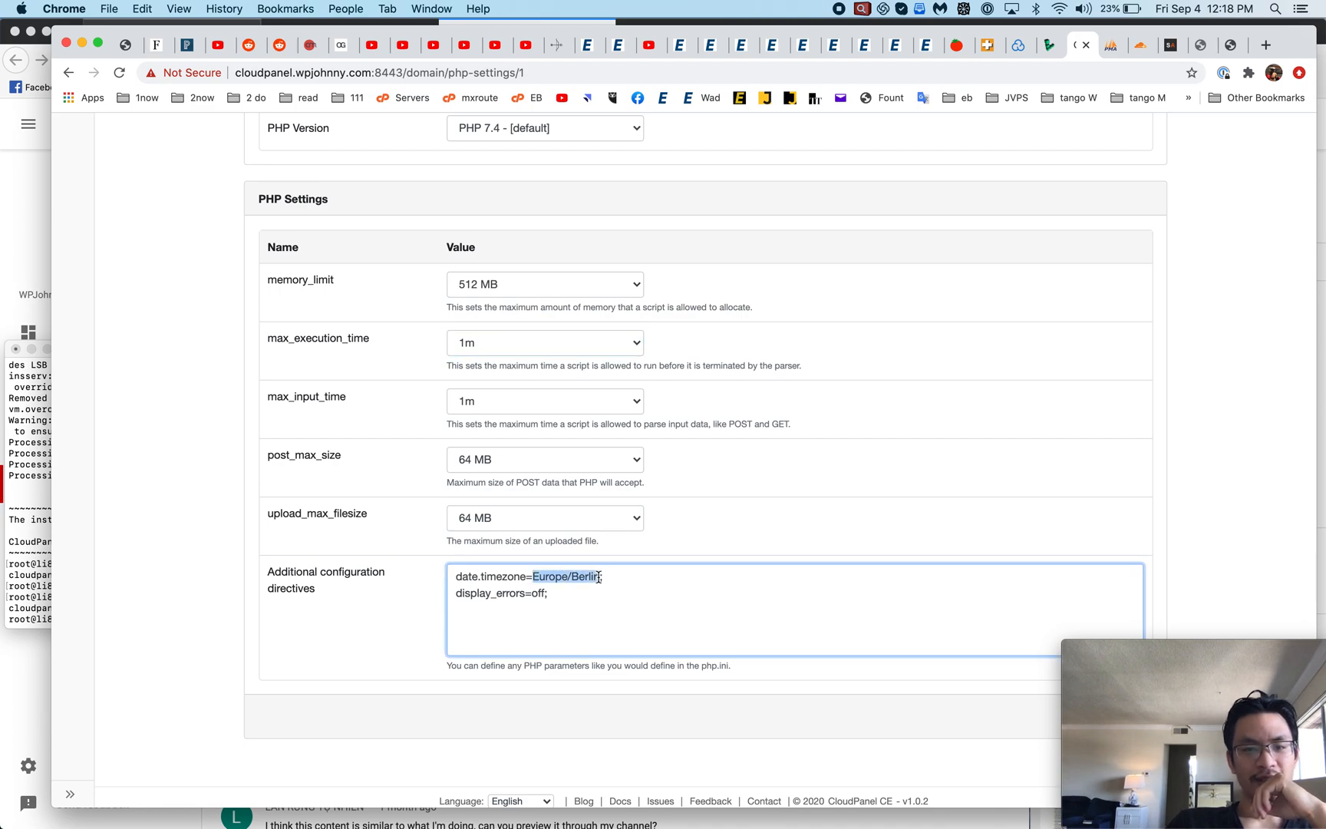
mouse_move(431, 490)
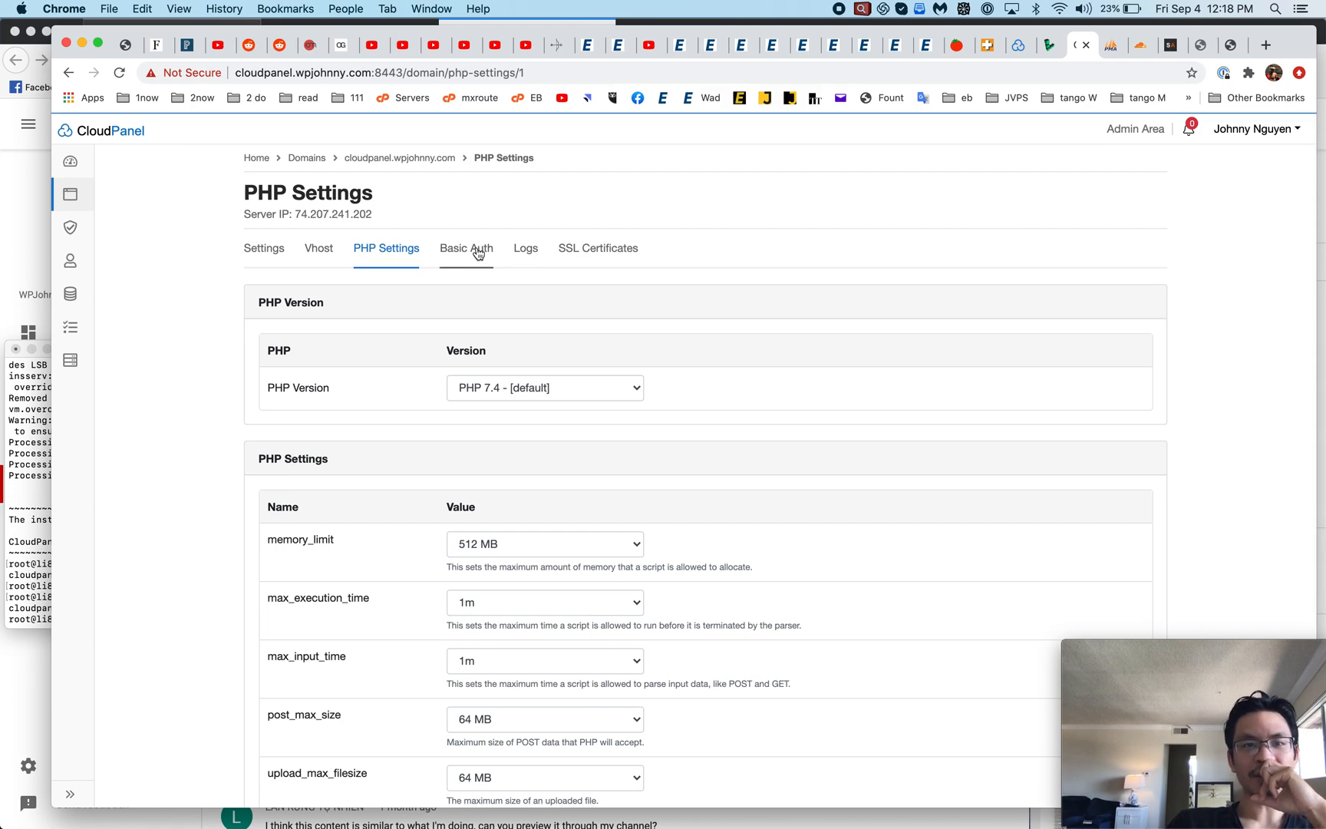
Look over the Basic Auth options and its Add User form
left_click(465, 248)
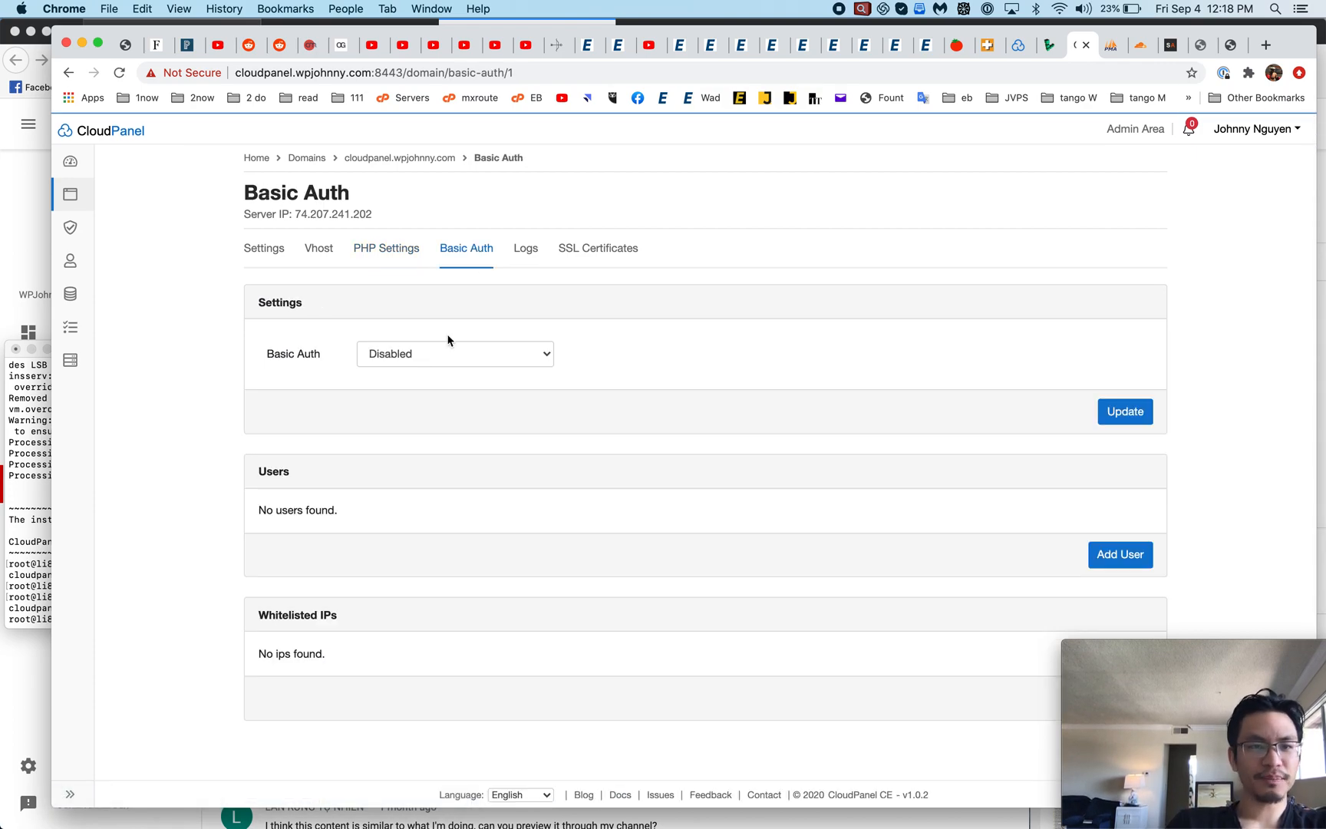
left_click(455, 353)
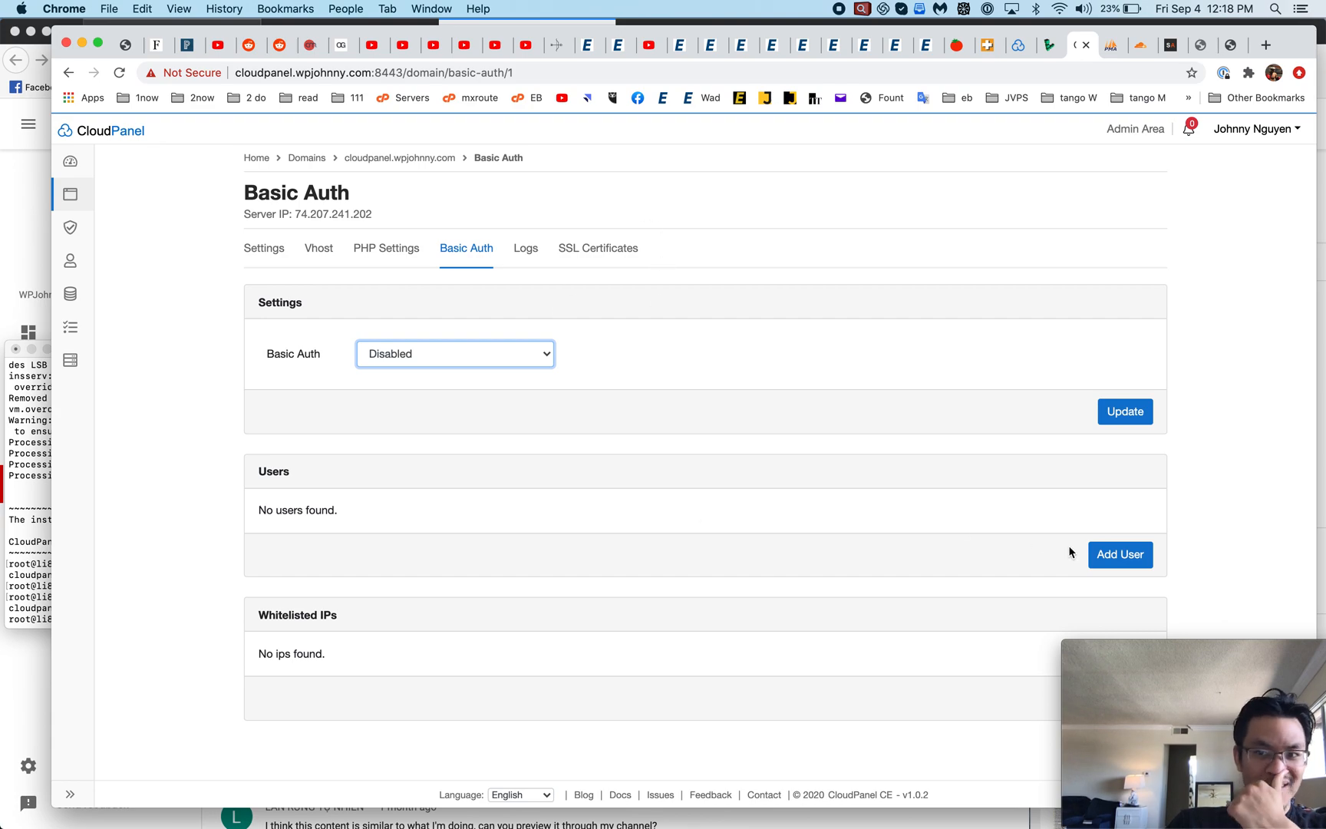
left_click(1119, 554)
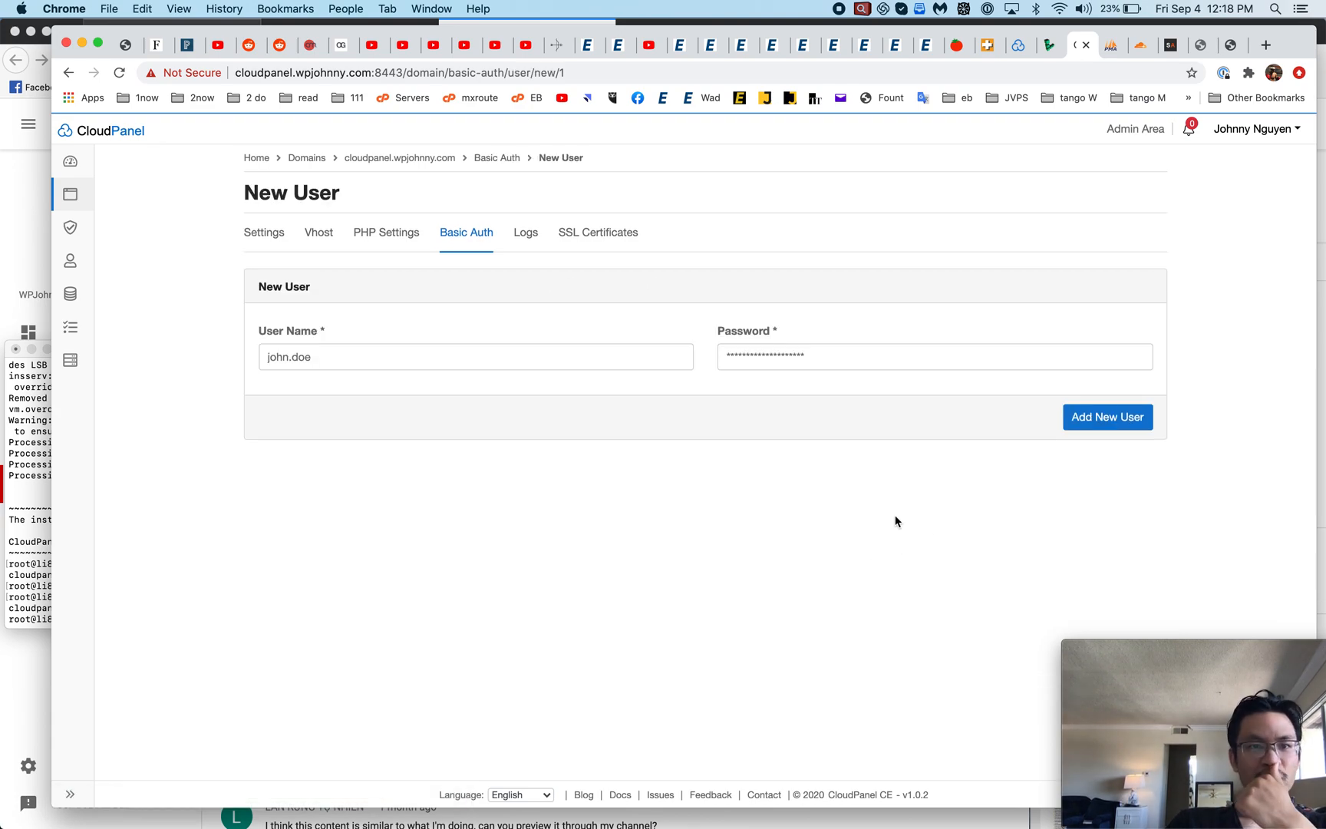
mouse_move(467, 257)
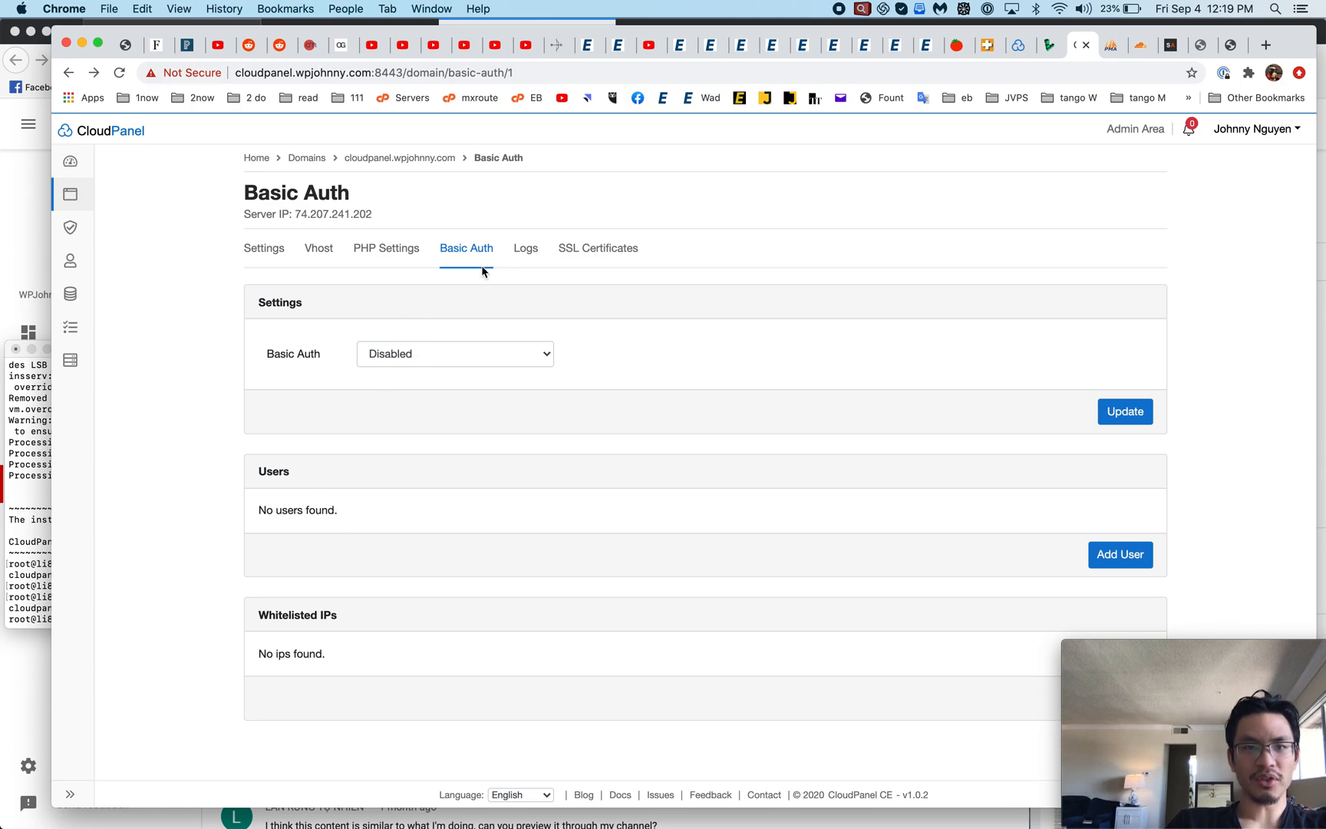
Load the nginx error.log in Logs, then view the SSL Certificates tab
left_click(525, 248)
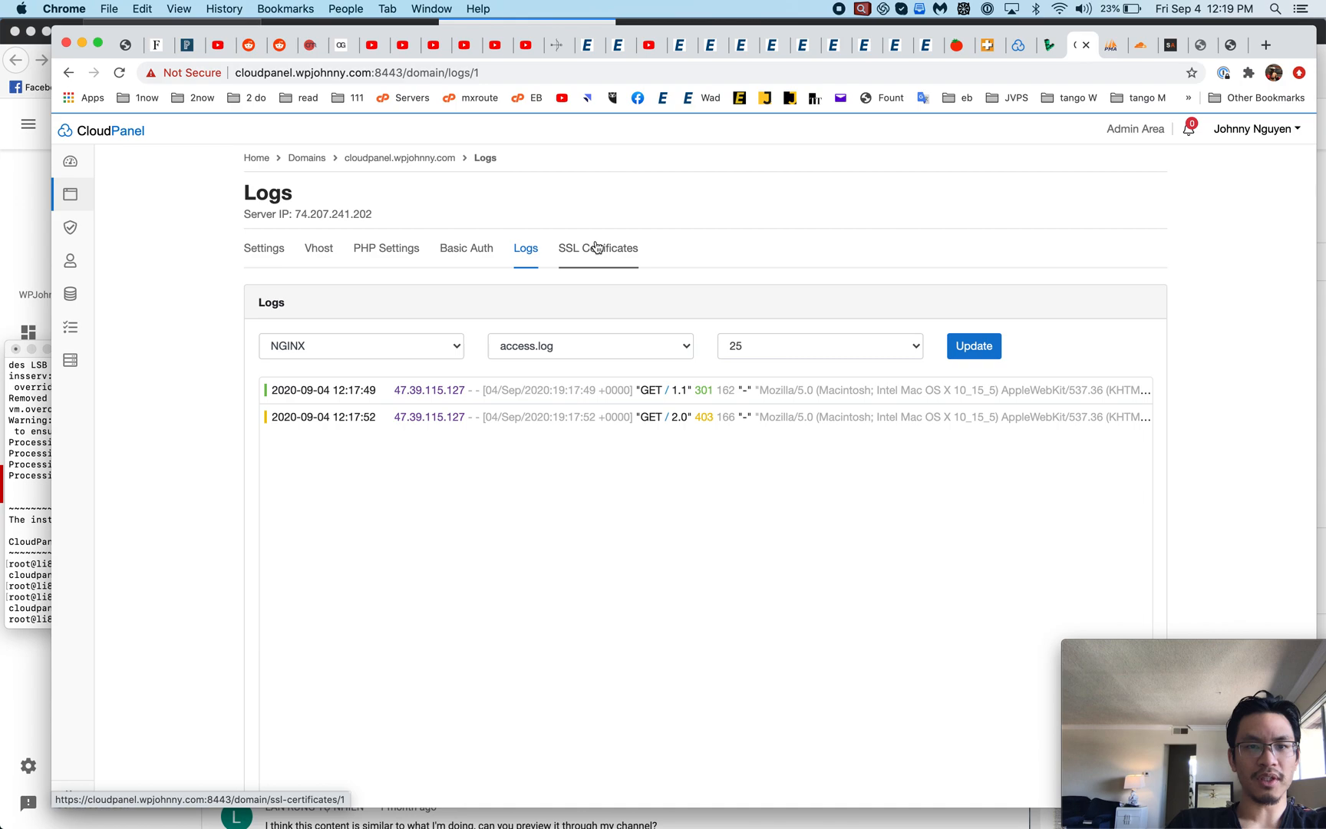
left_click(590, 346)
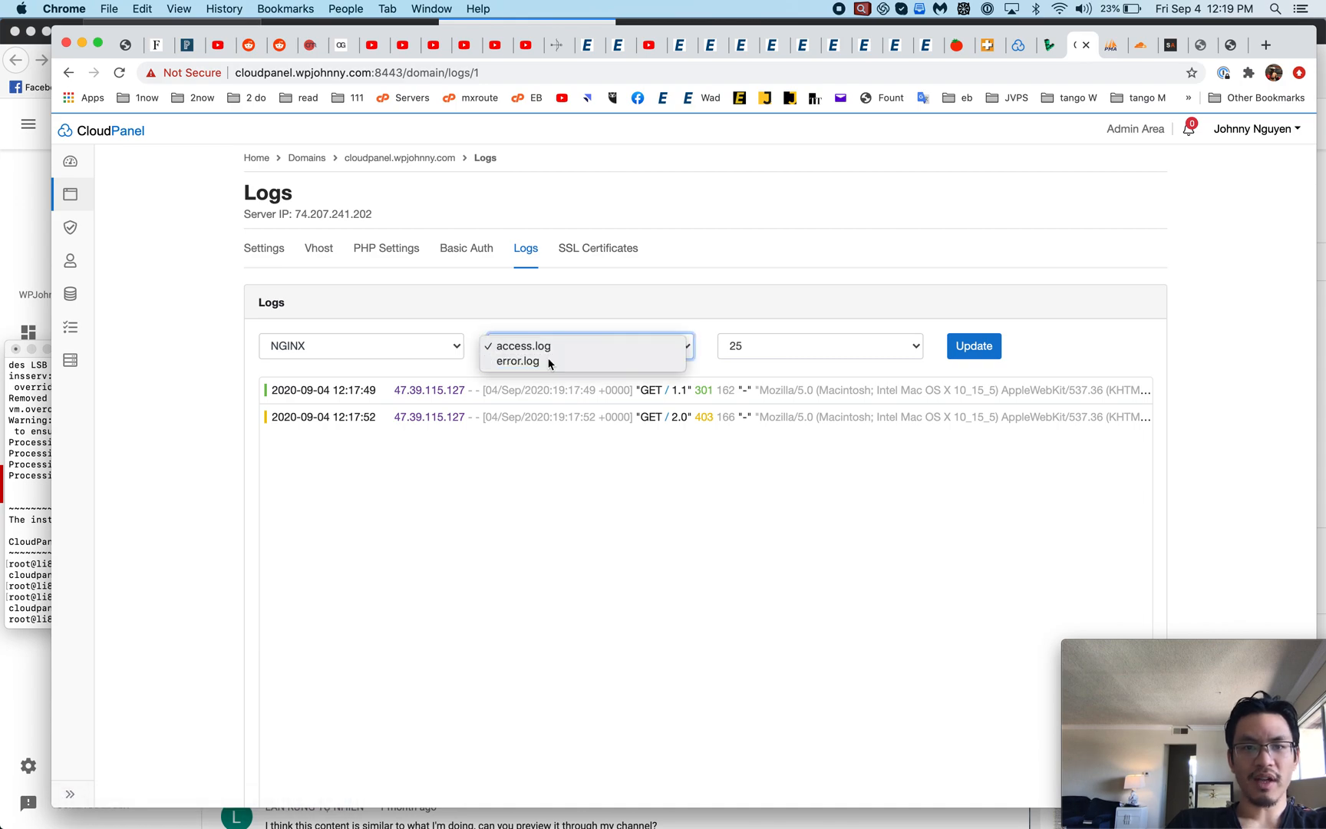
left_click(517, 361)
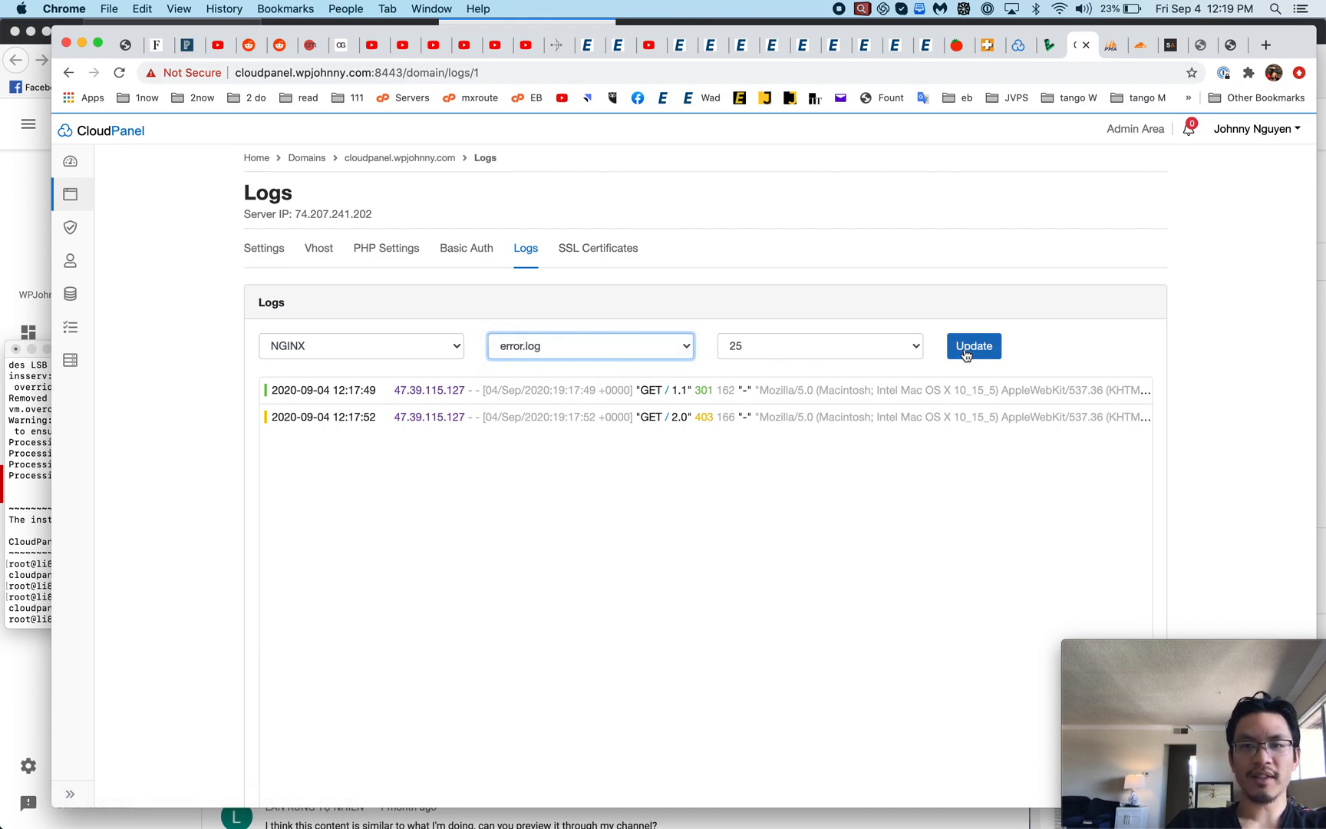
left_click(973, 347)
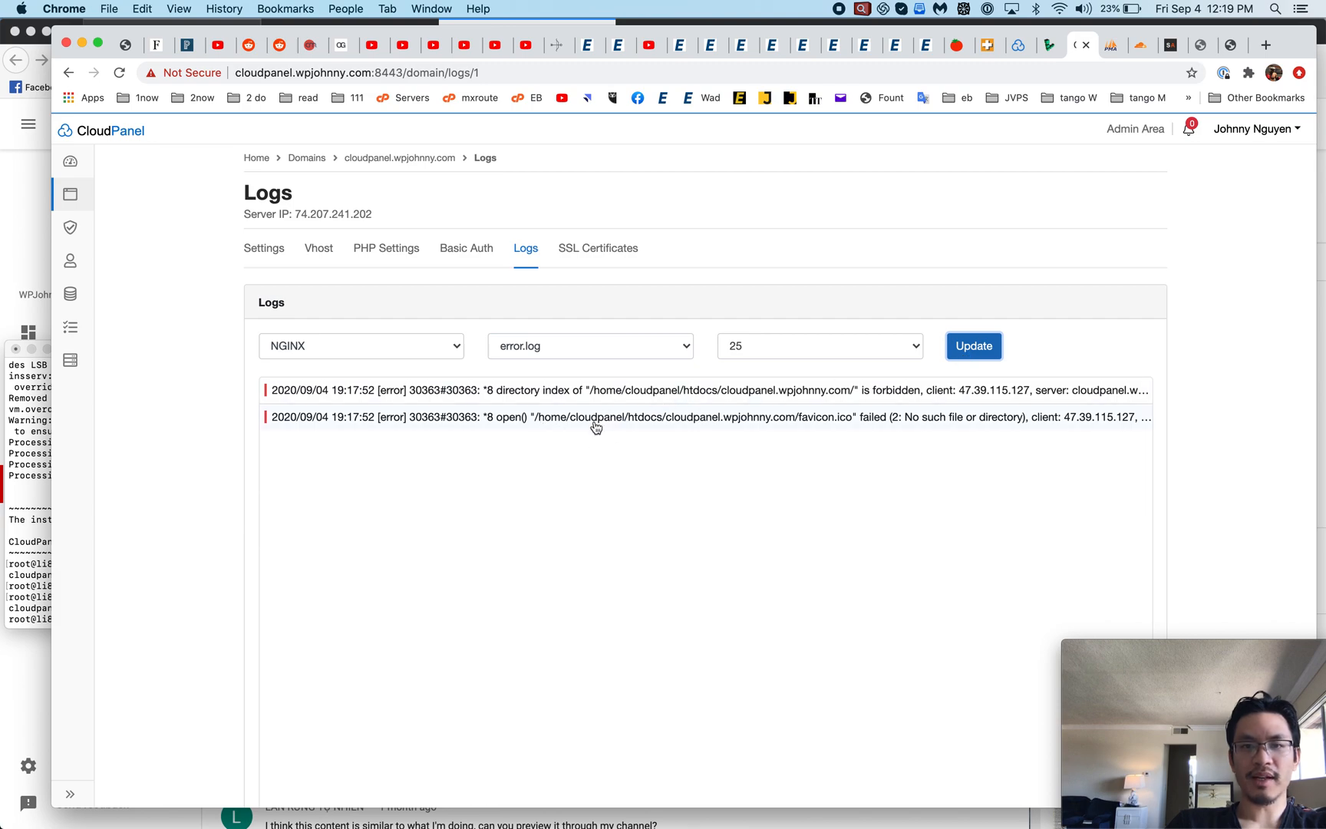
mouse_move(583, 294)
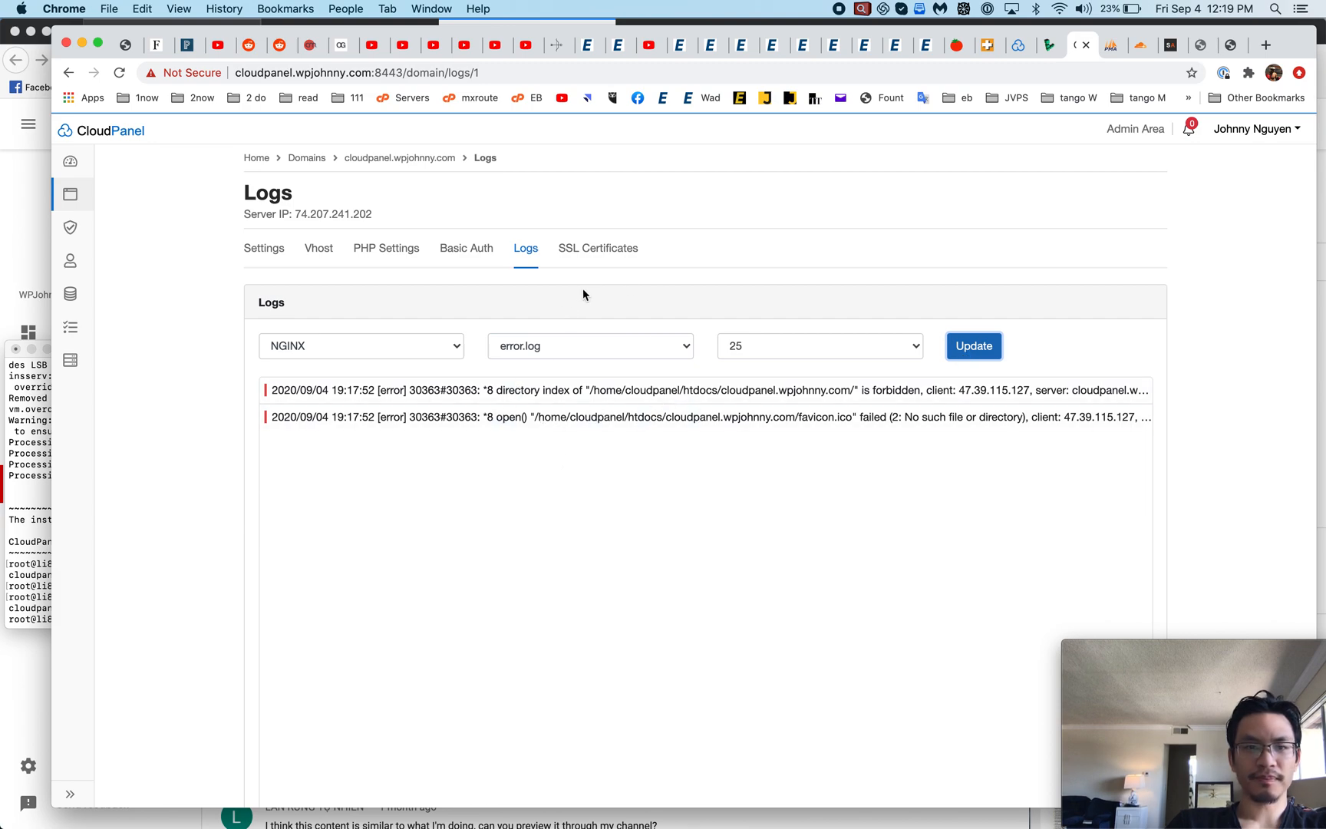
left_click(597, 248)
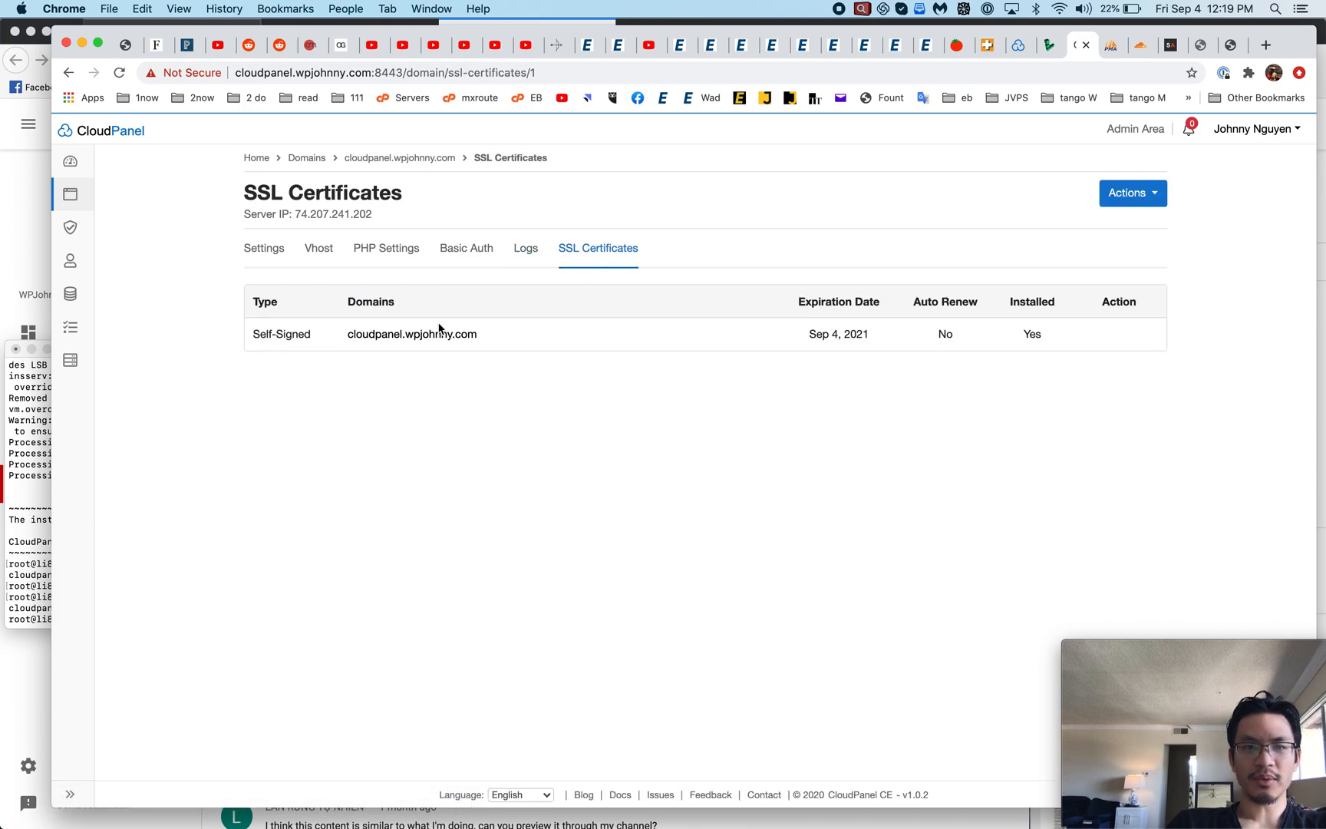
mouse_move(900, 335)
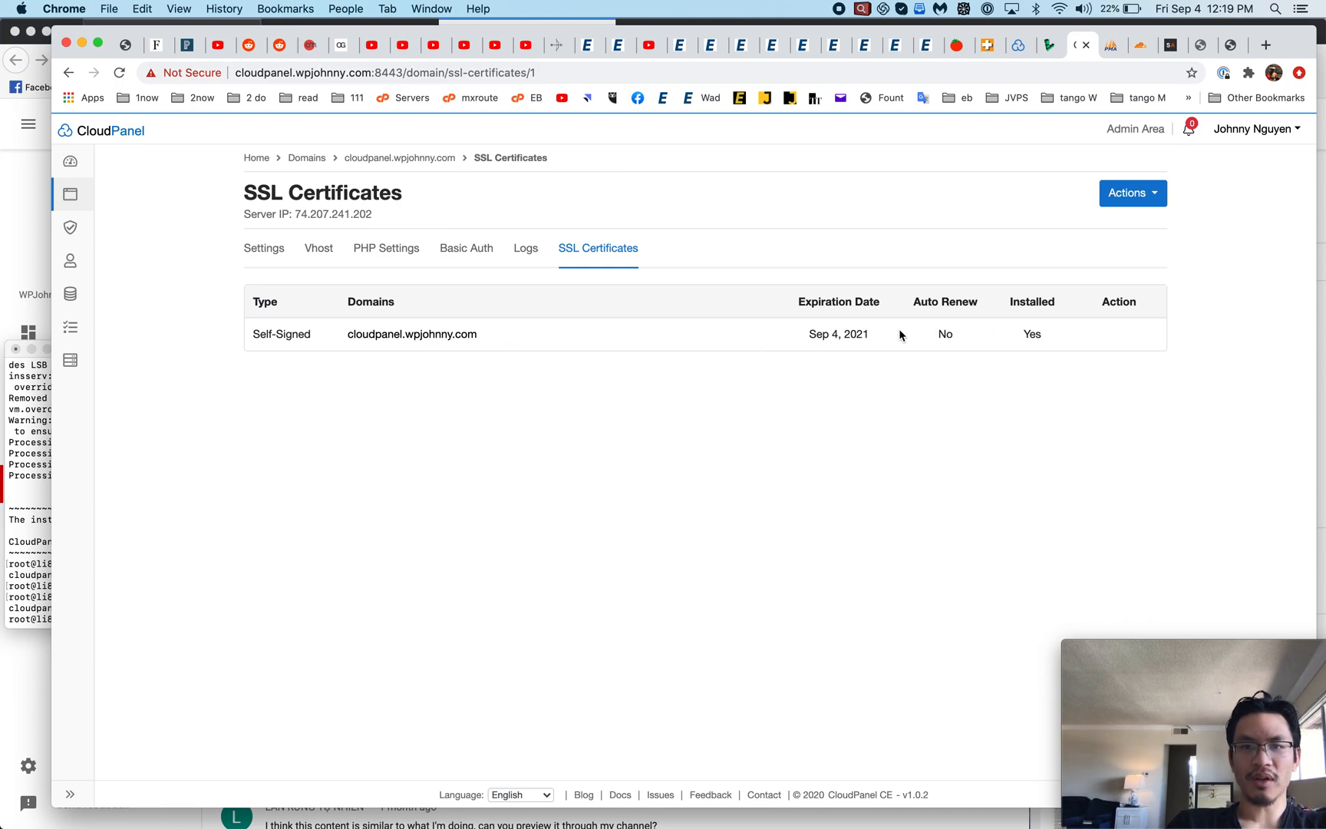
Inspect the self-signed certificate, then start a New Let's Encrypt Certificate from Actions
double_click(944, 334)
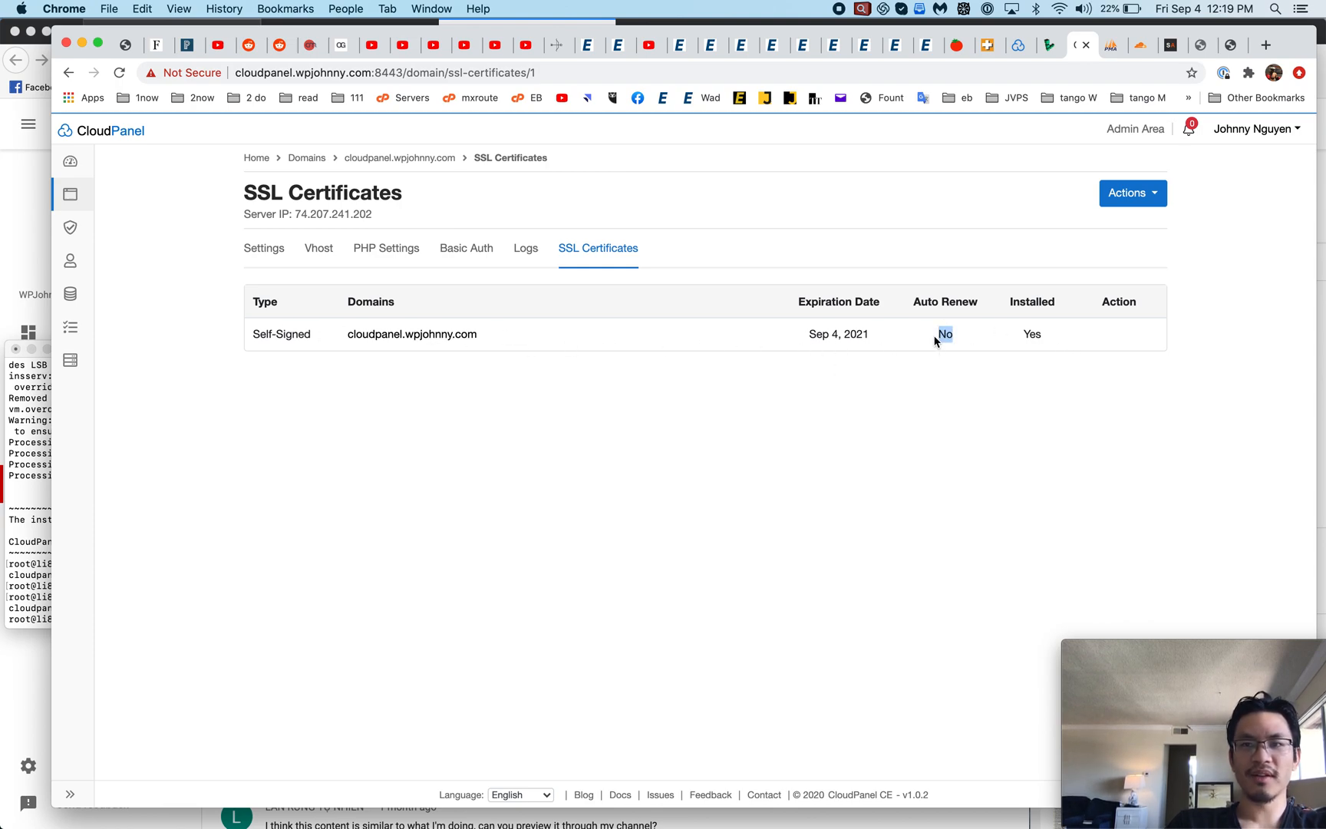
left_click(1132, 193)
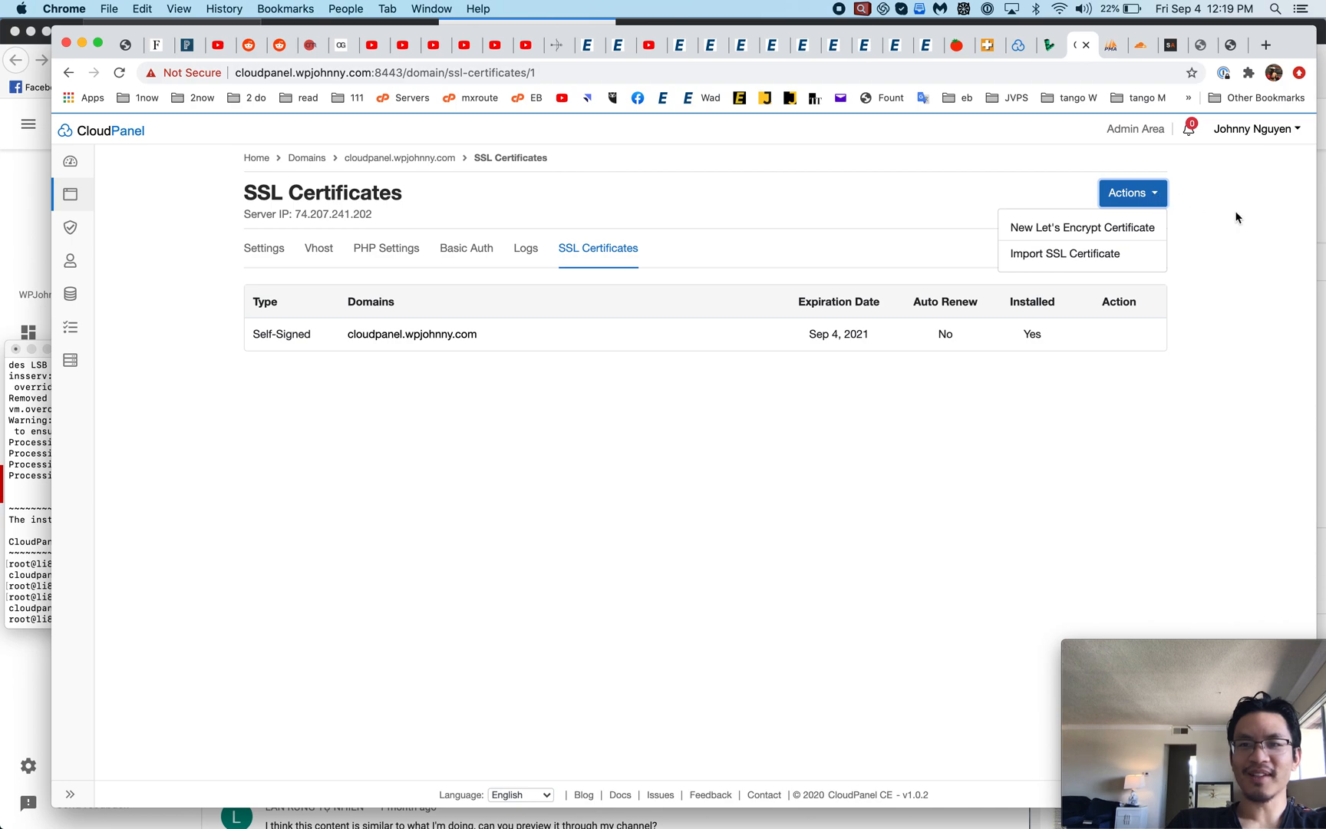
double_click(412, 334)
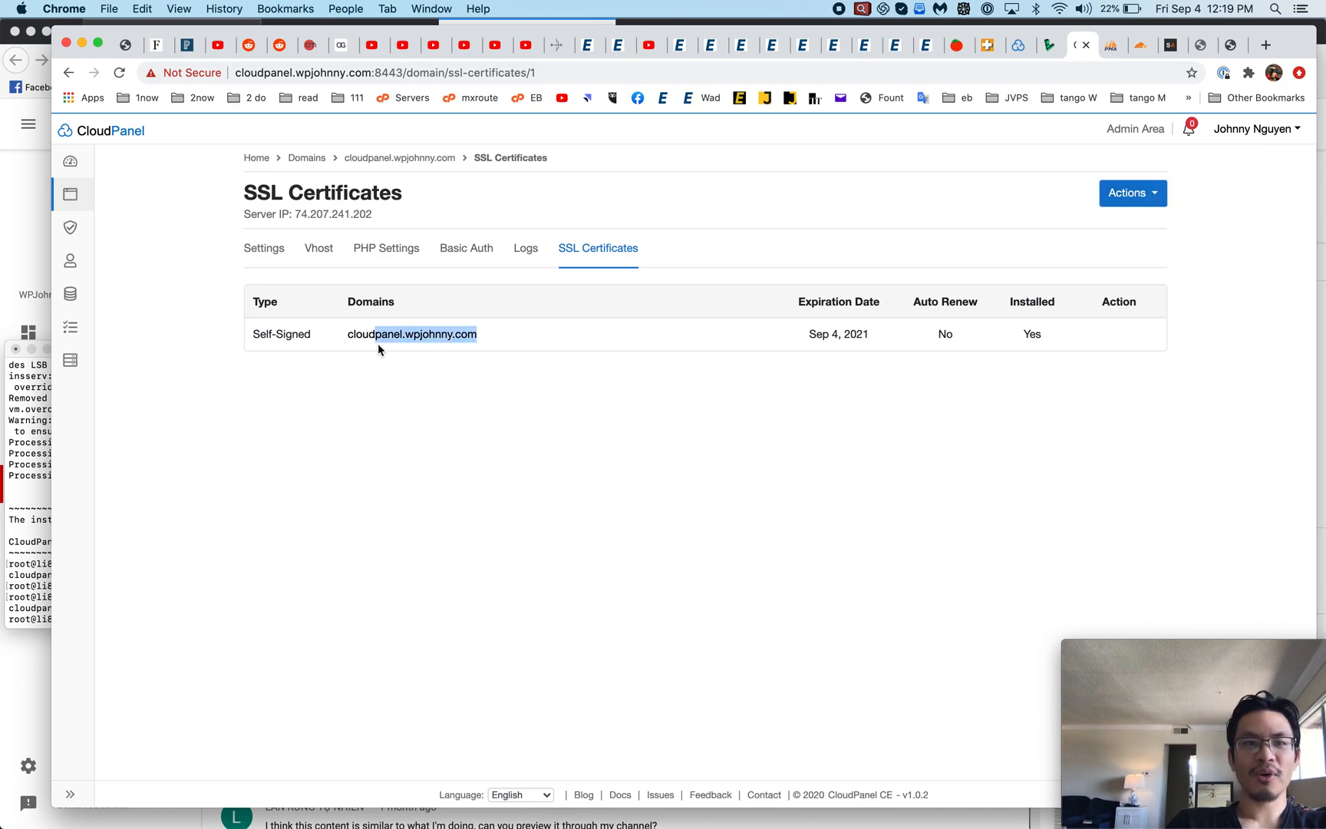
left_click(1132, 192)
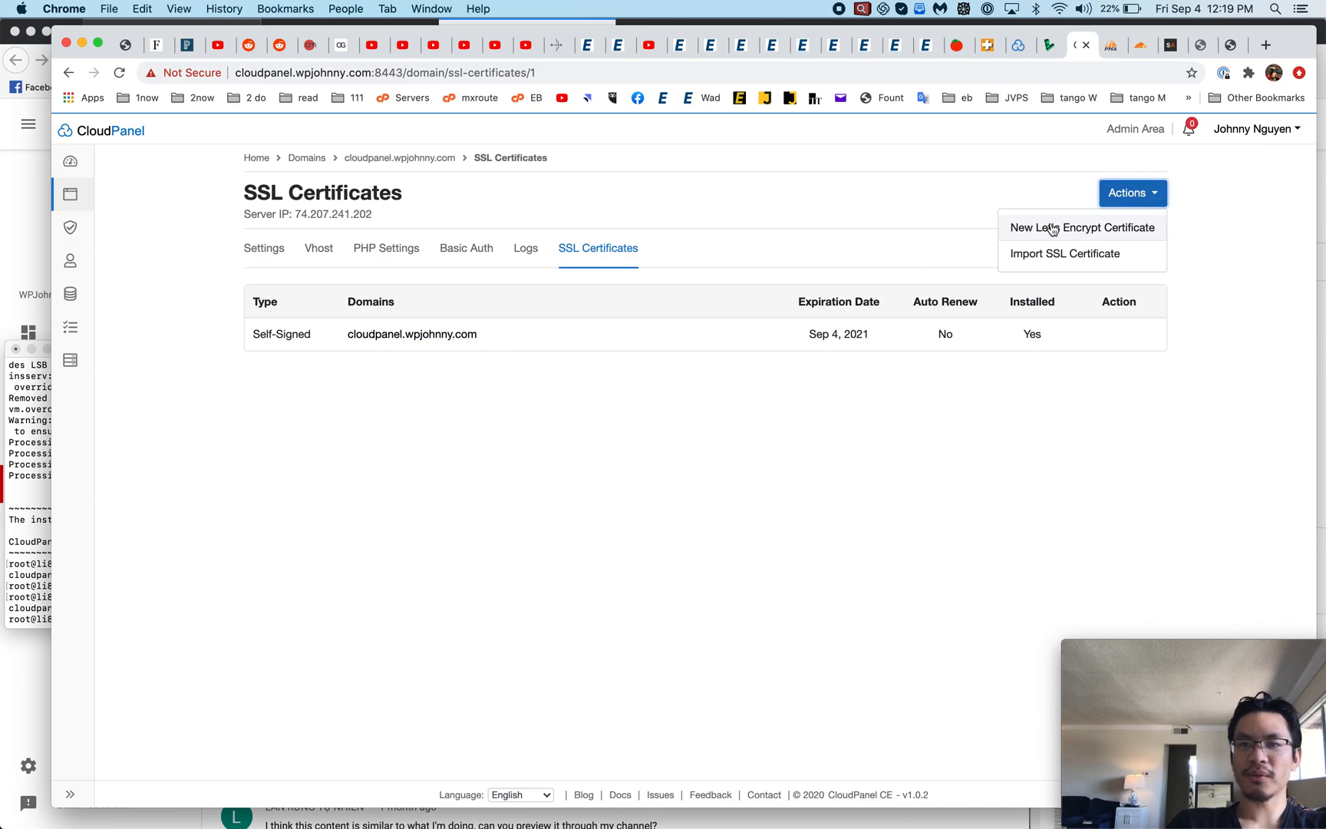
left_click(1083, 226)
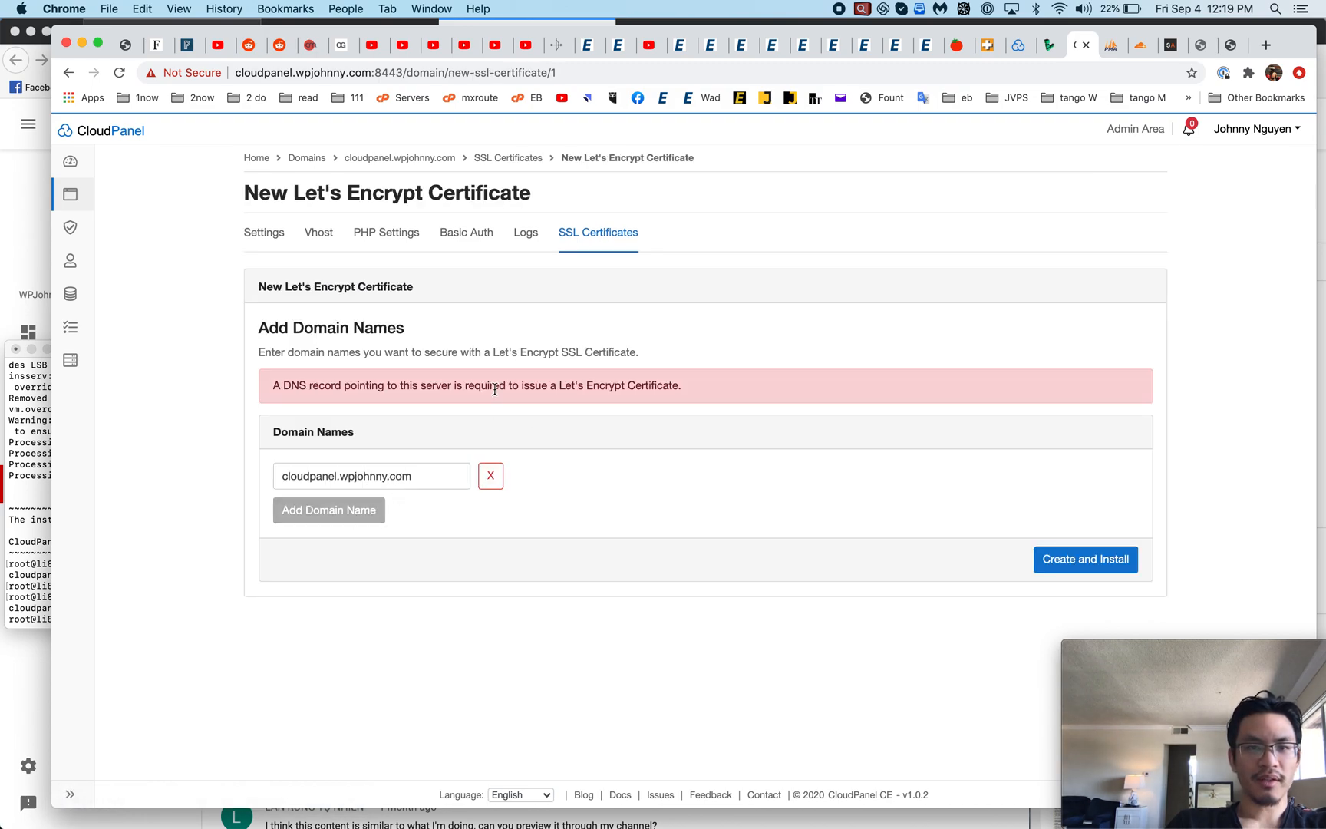
Create and install the Let's Encrypt certificate for cloudpanel.wpjohnny.com
left_click(371, 475)
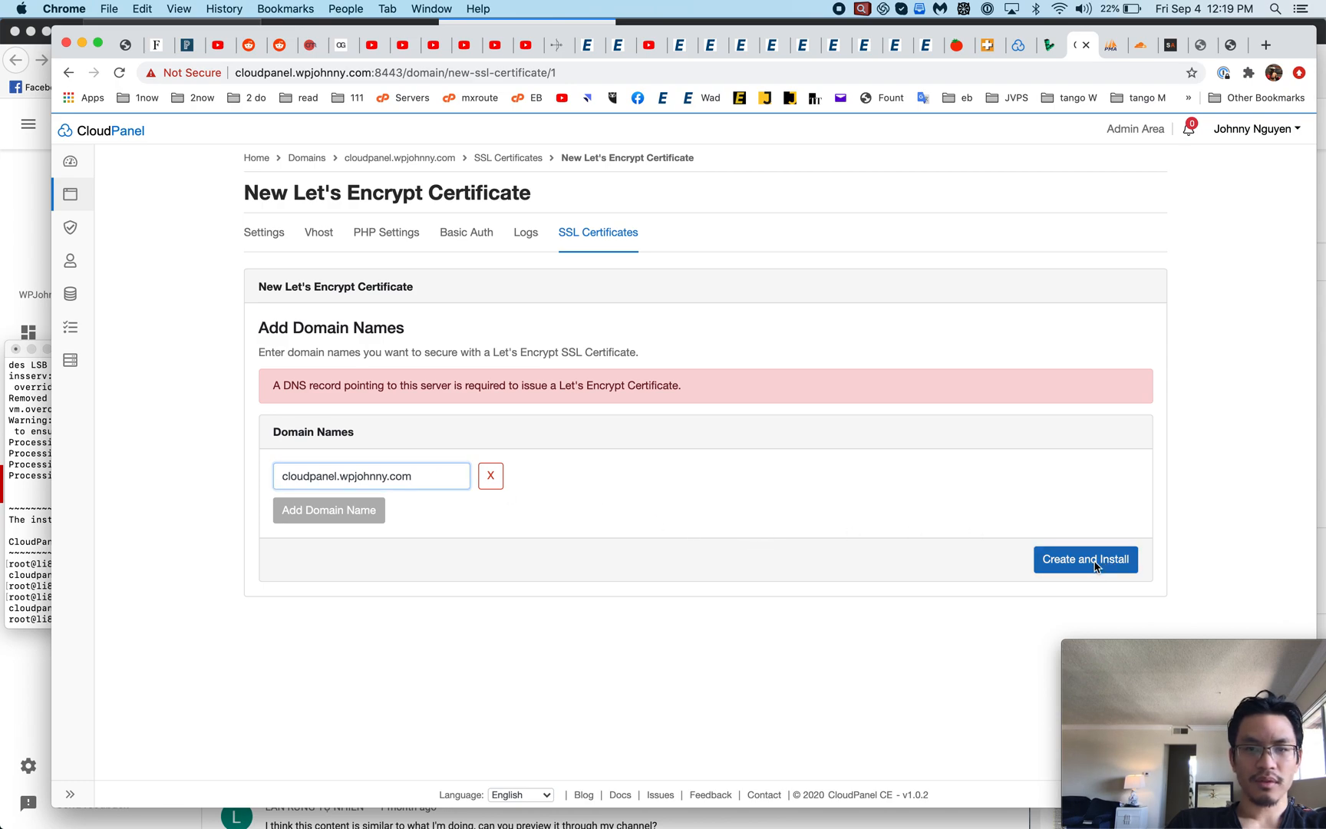
left_click(1086, 559)
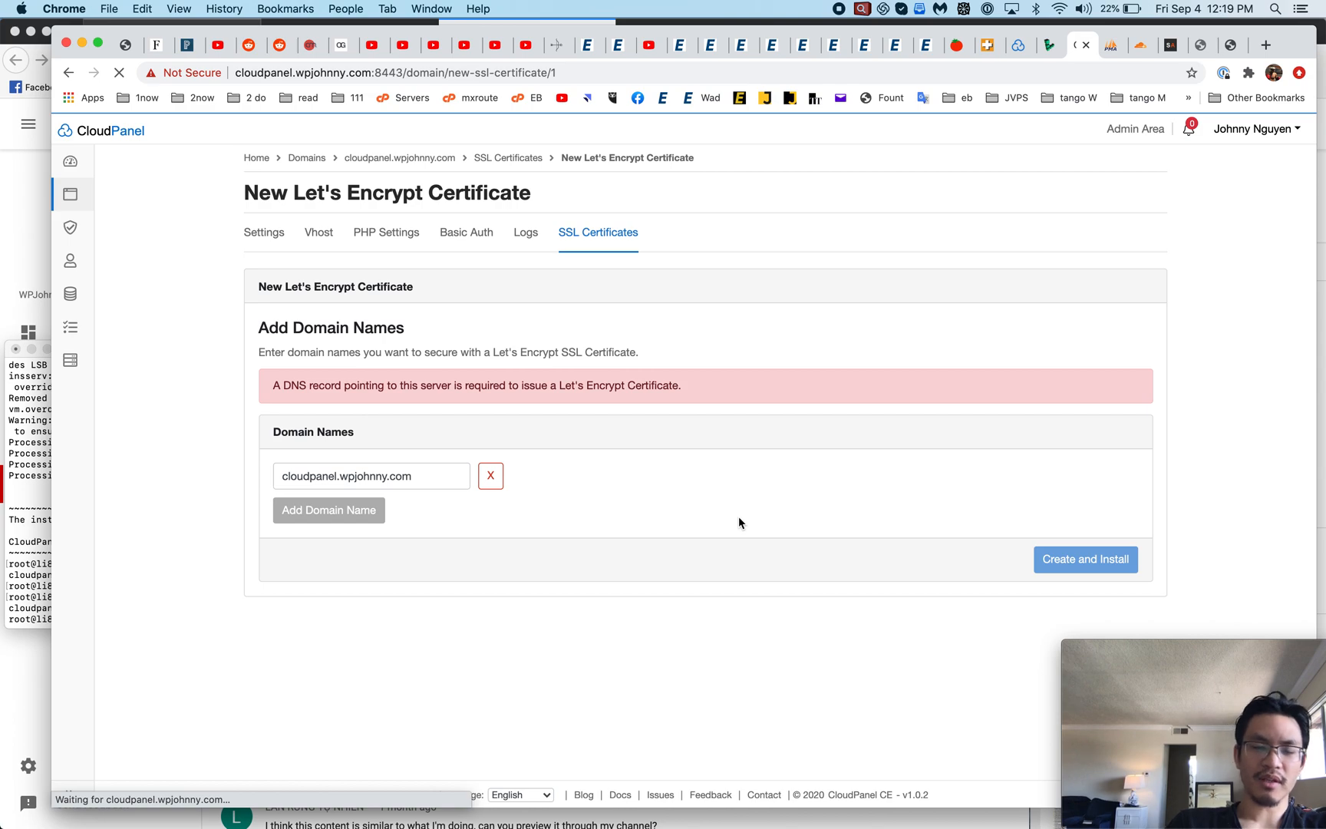
left_click(1085, 559)
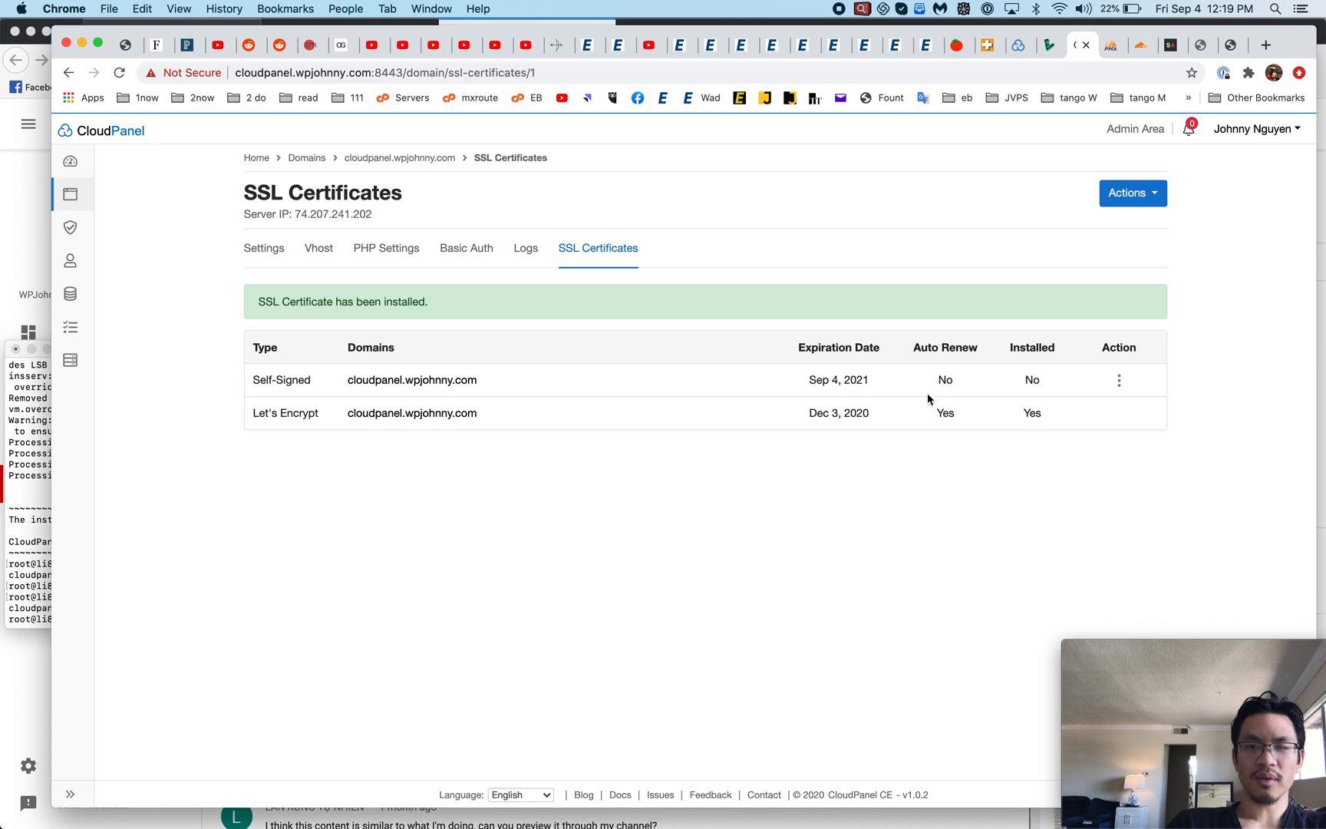
Check the old self-signed certificate's actions, then visit cloudpanel.wpjohnny.com in a new tab
left_click(1118, 380)
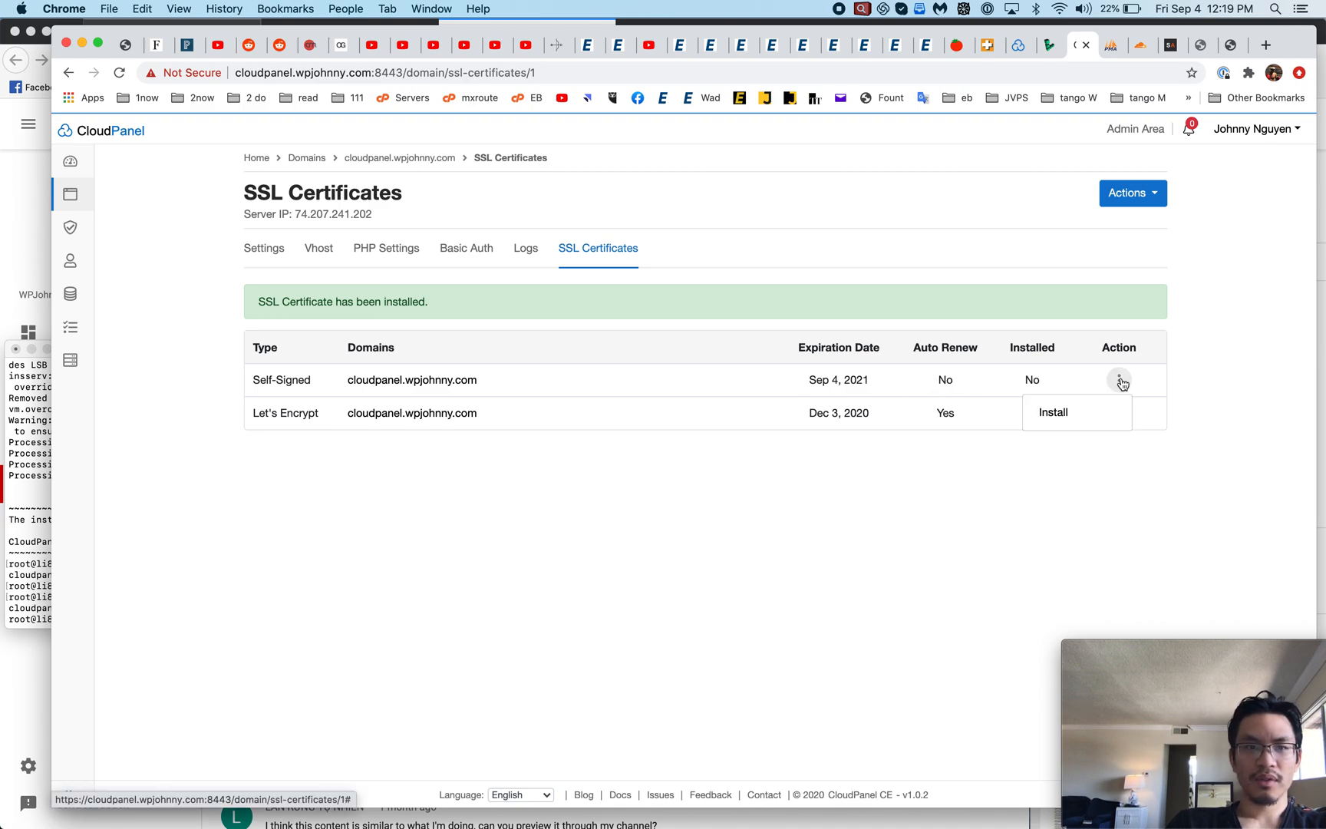
left_click(1052, 413)
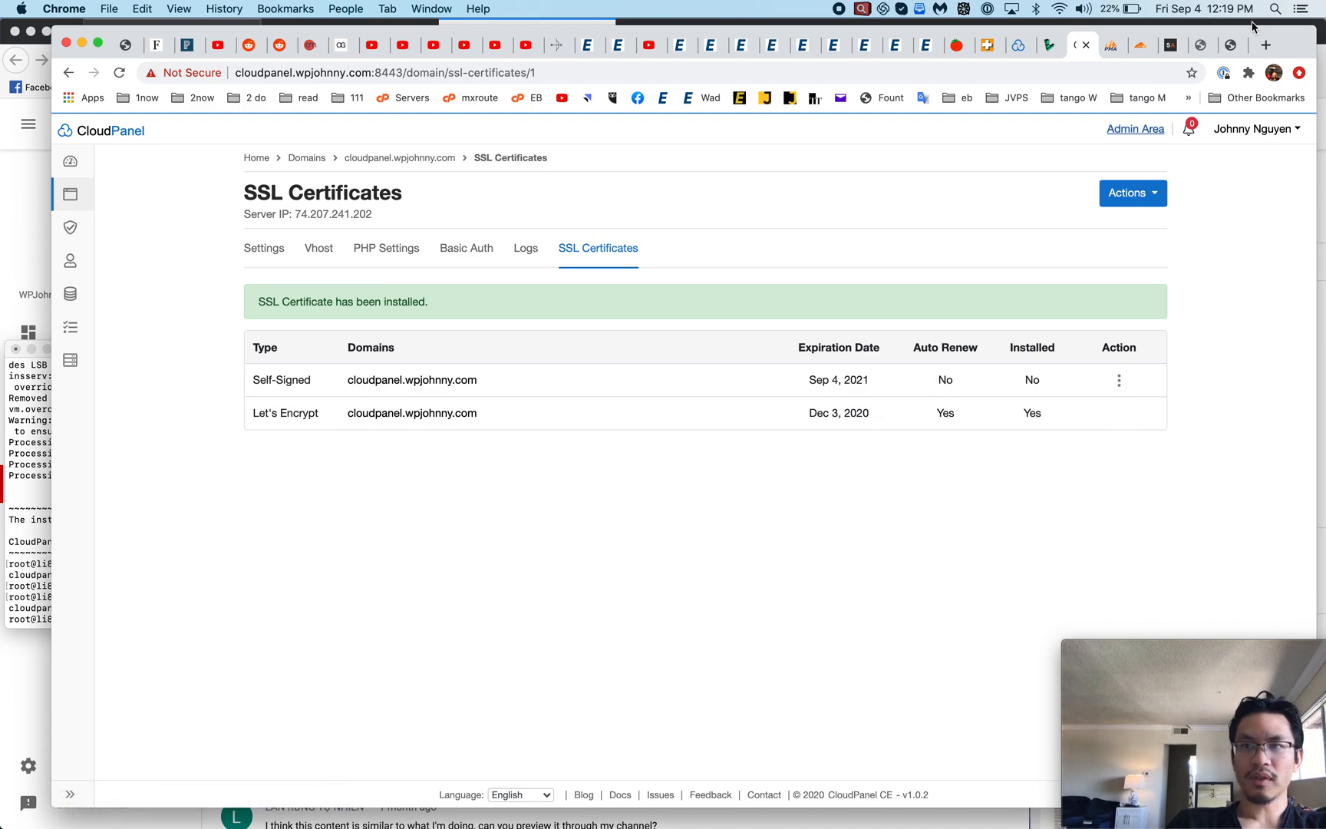
type("cloudpanel.wpjohnny.com")
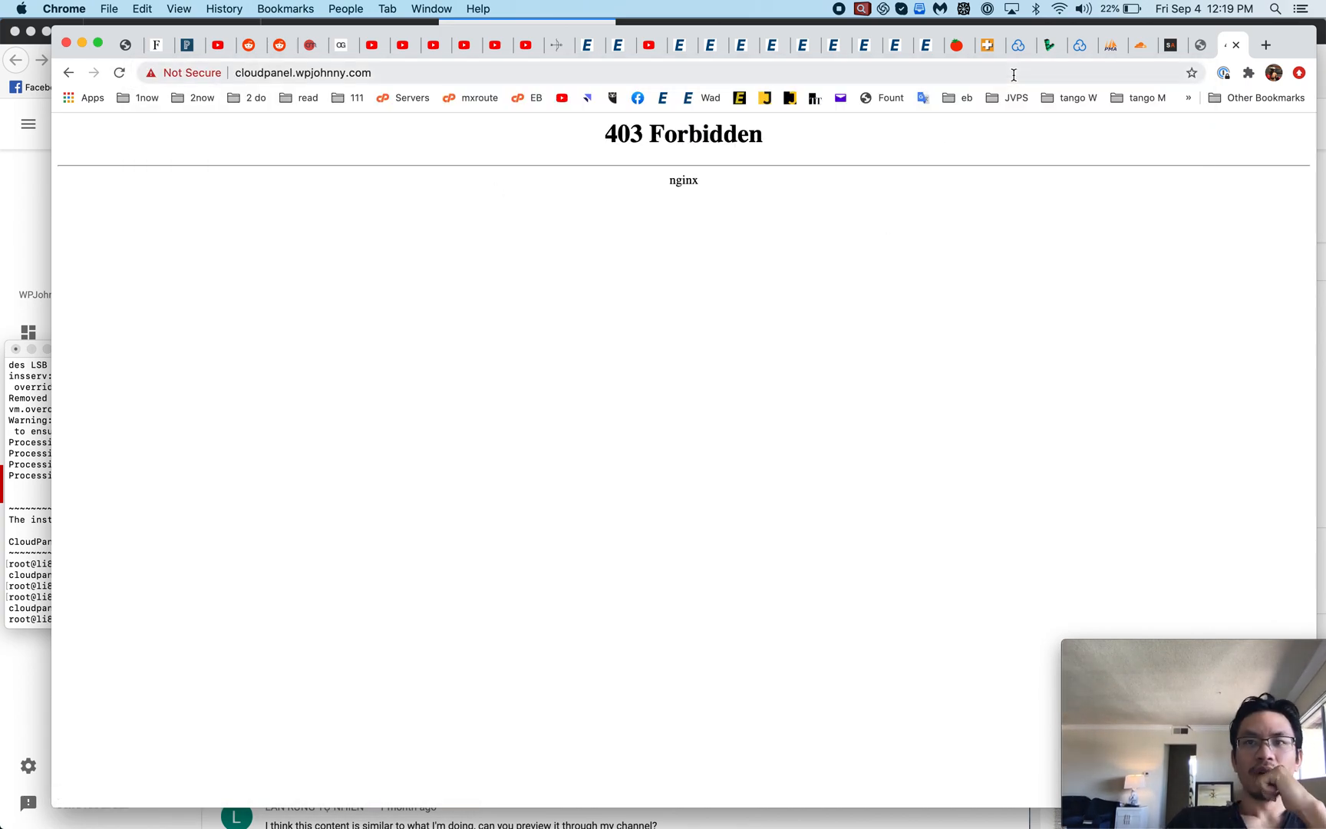
Revisit cloudpanel.wpjohnny.com's PHP Settings tab and return to its Settings tab
left_click(1083, 45)
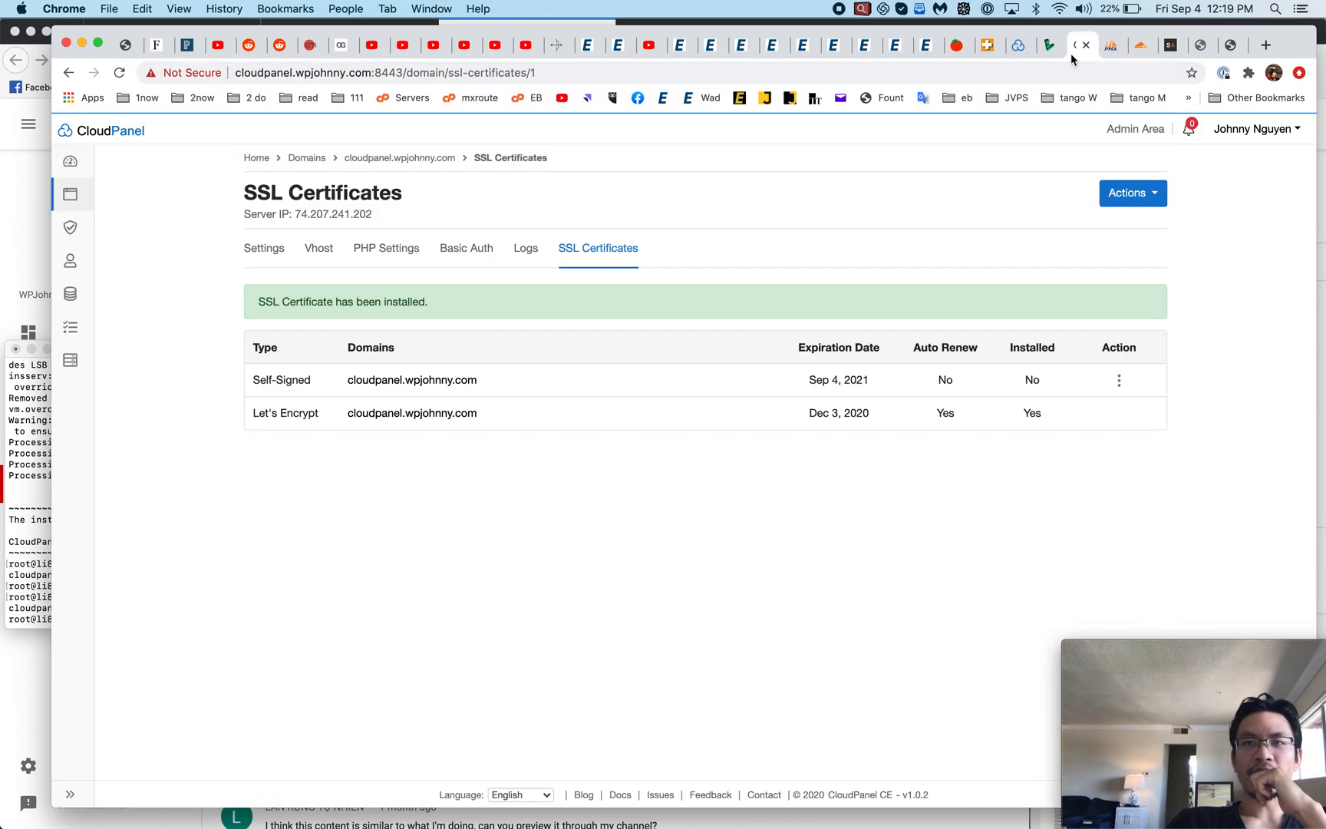
left_click(264, 248)
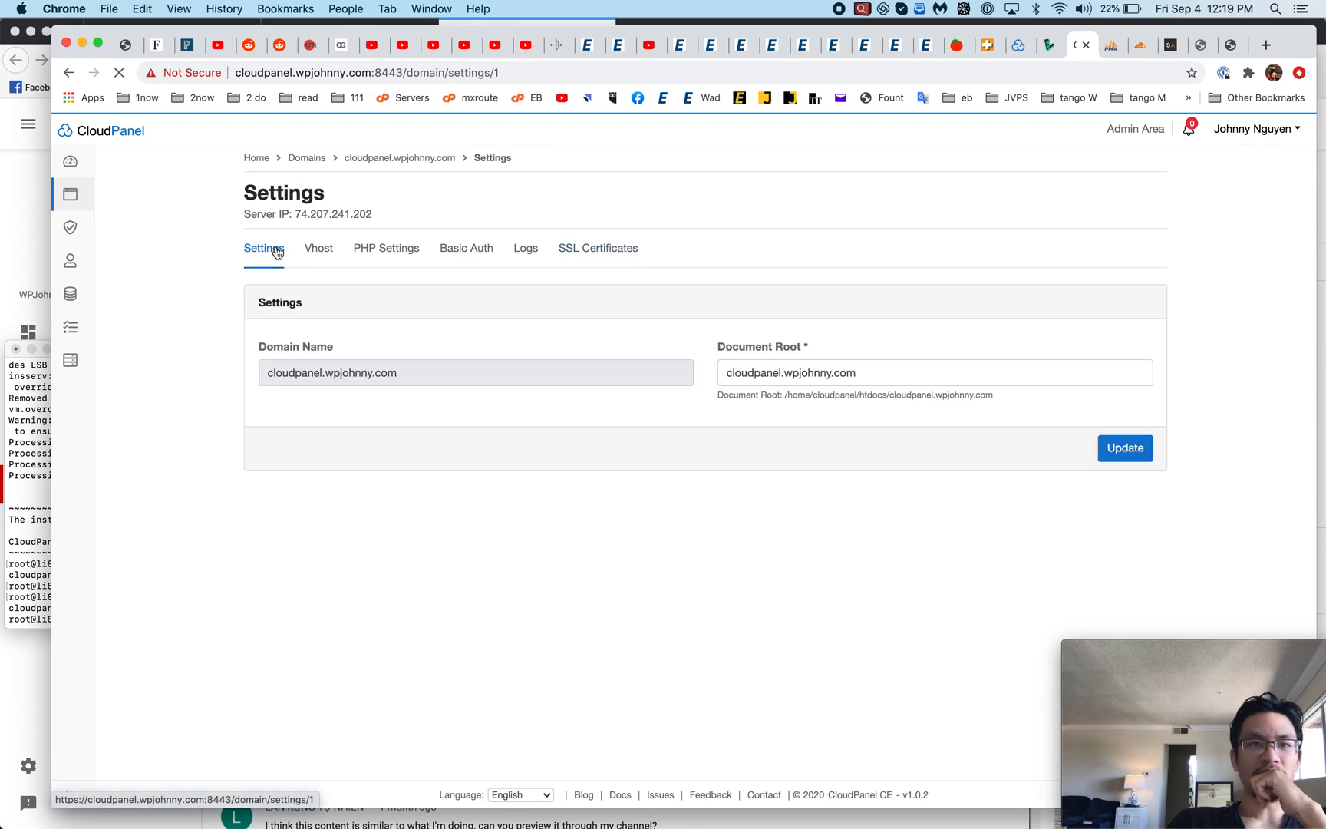
left_click(386, 248)
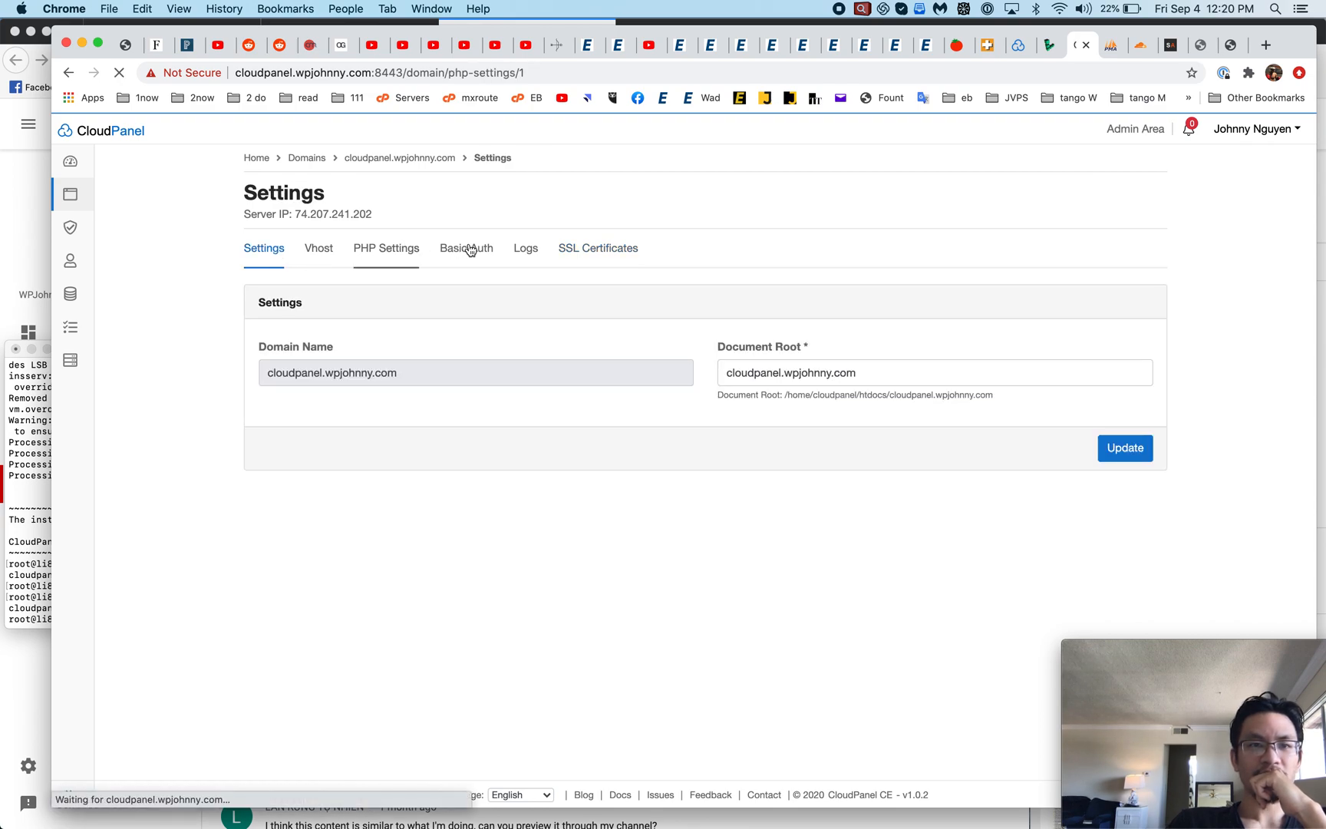
left_click(386, 248)
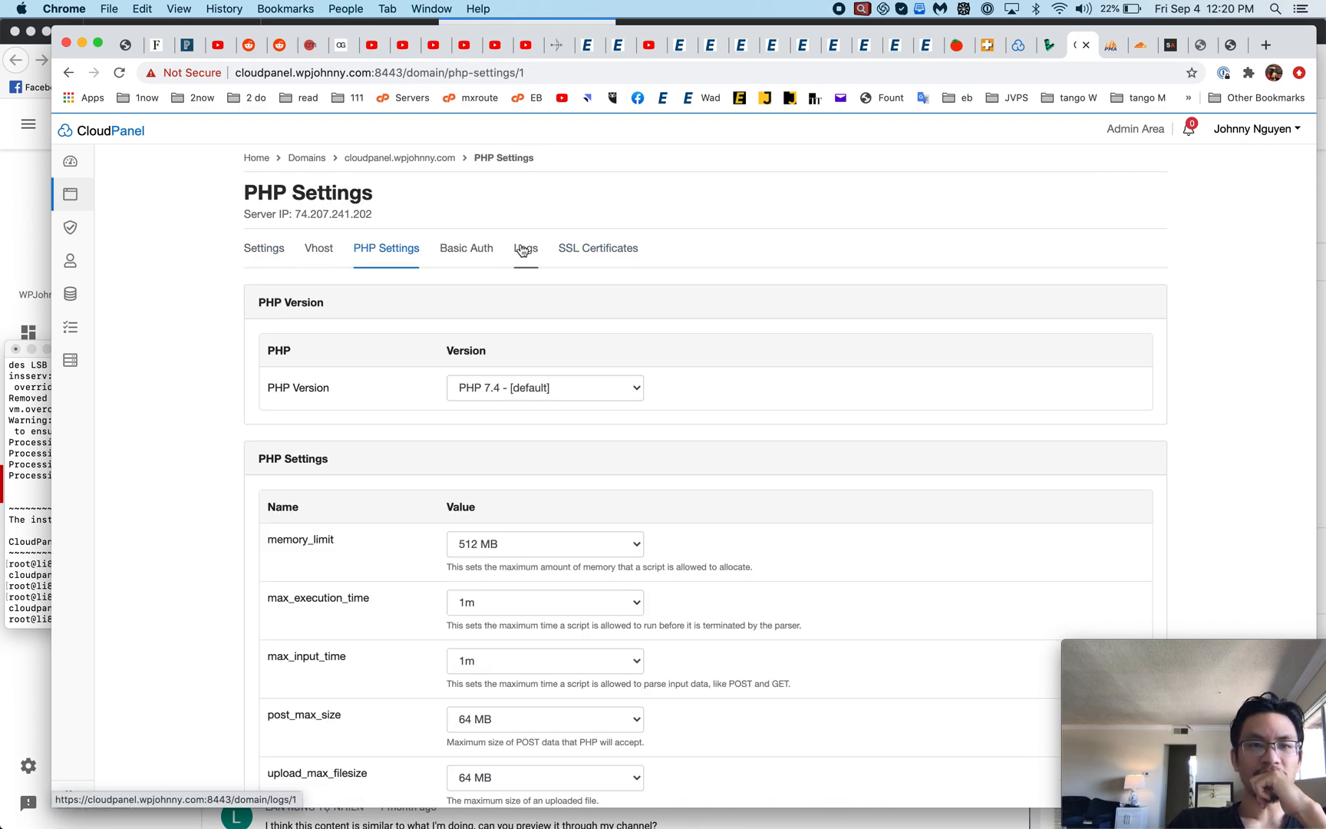
left_click(264, 248)
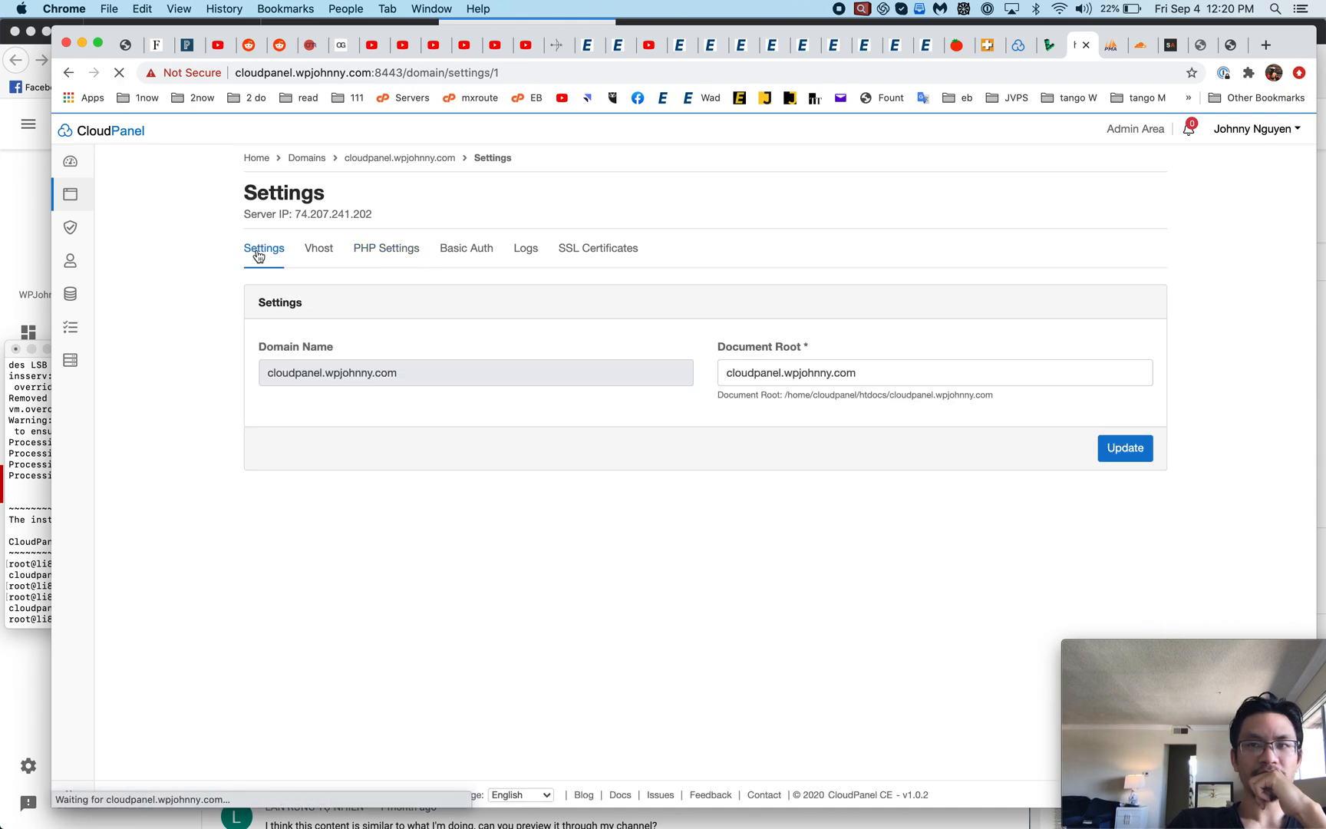
mouse_move(72, 260)
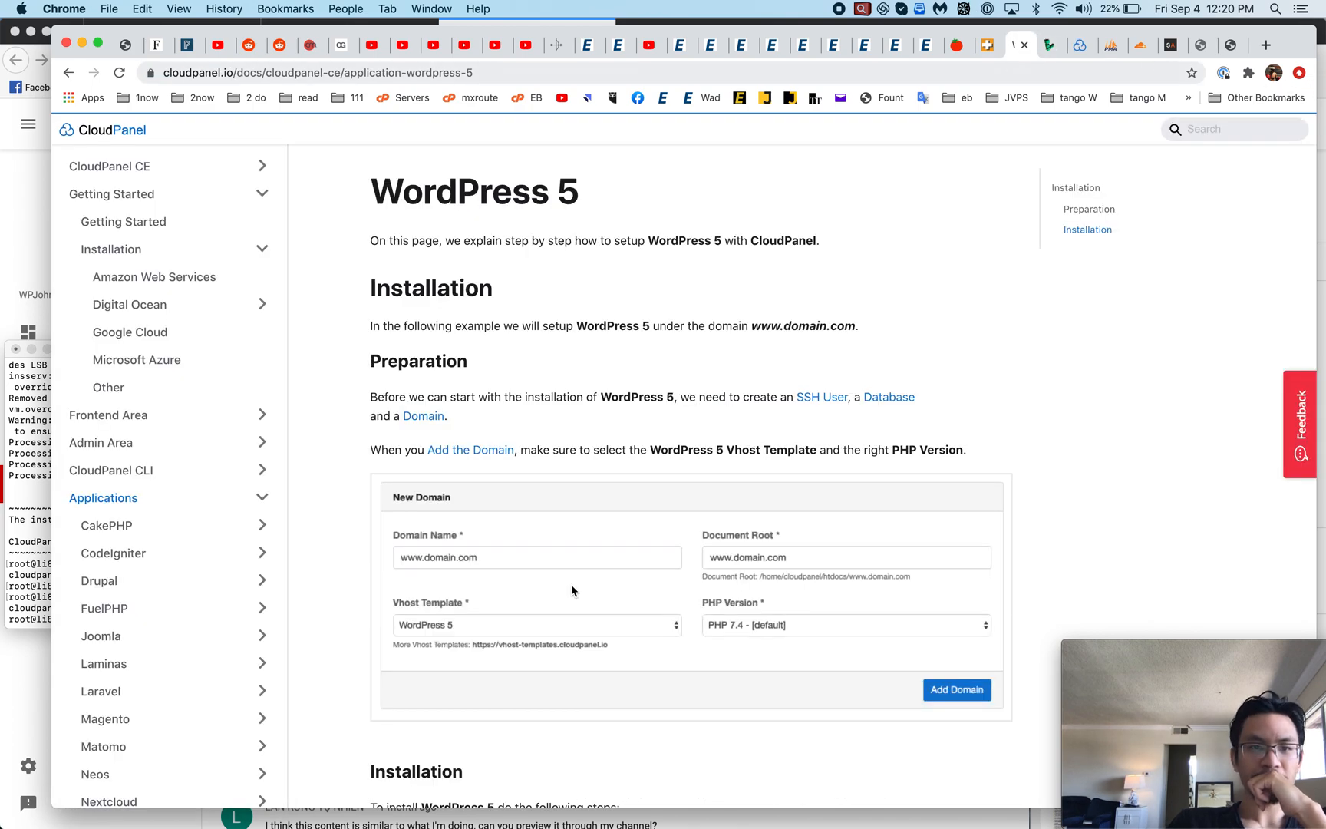
Read the WordPress 5 guide's setup commands down to the installation wizard step
scroll("down", 3)
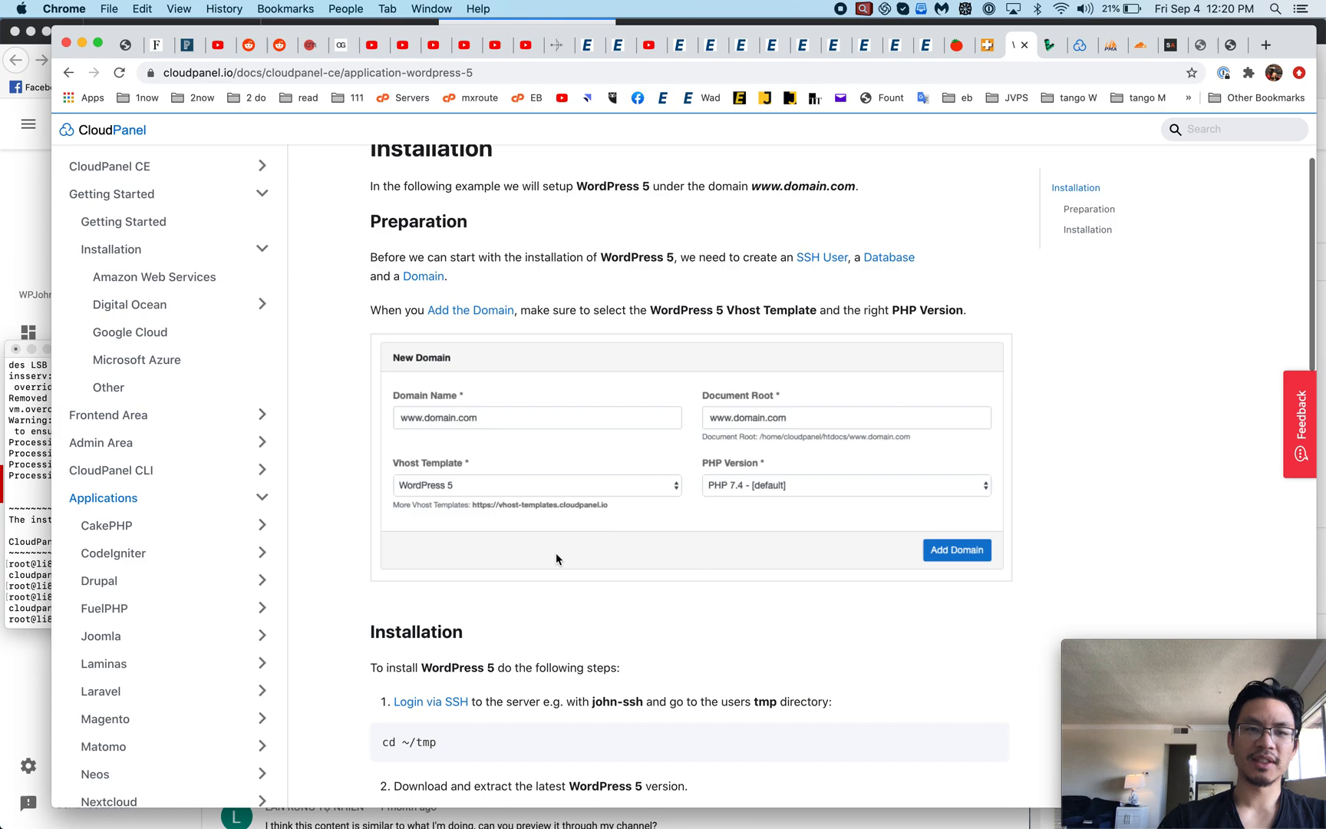
mouse_move(542, 549)
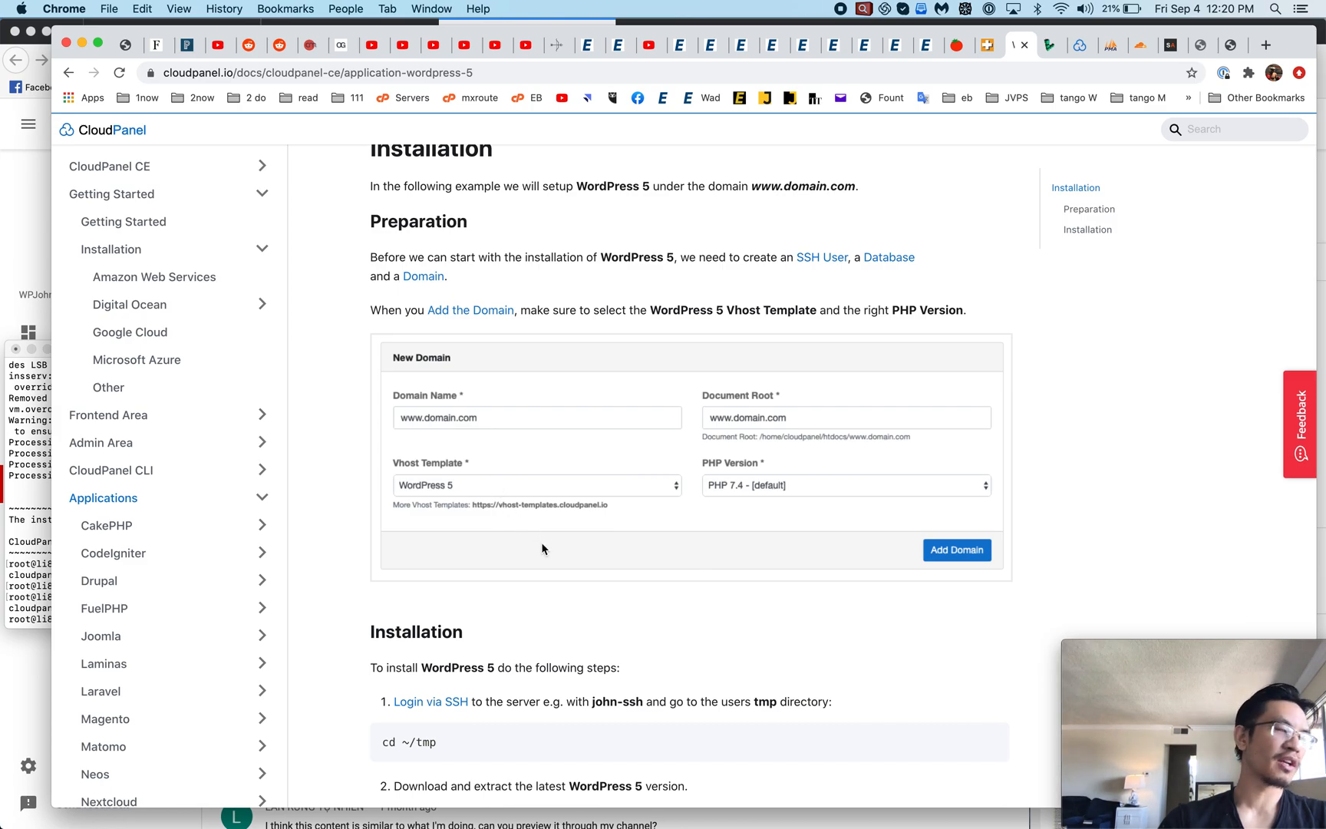
scroll("down", 3)
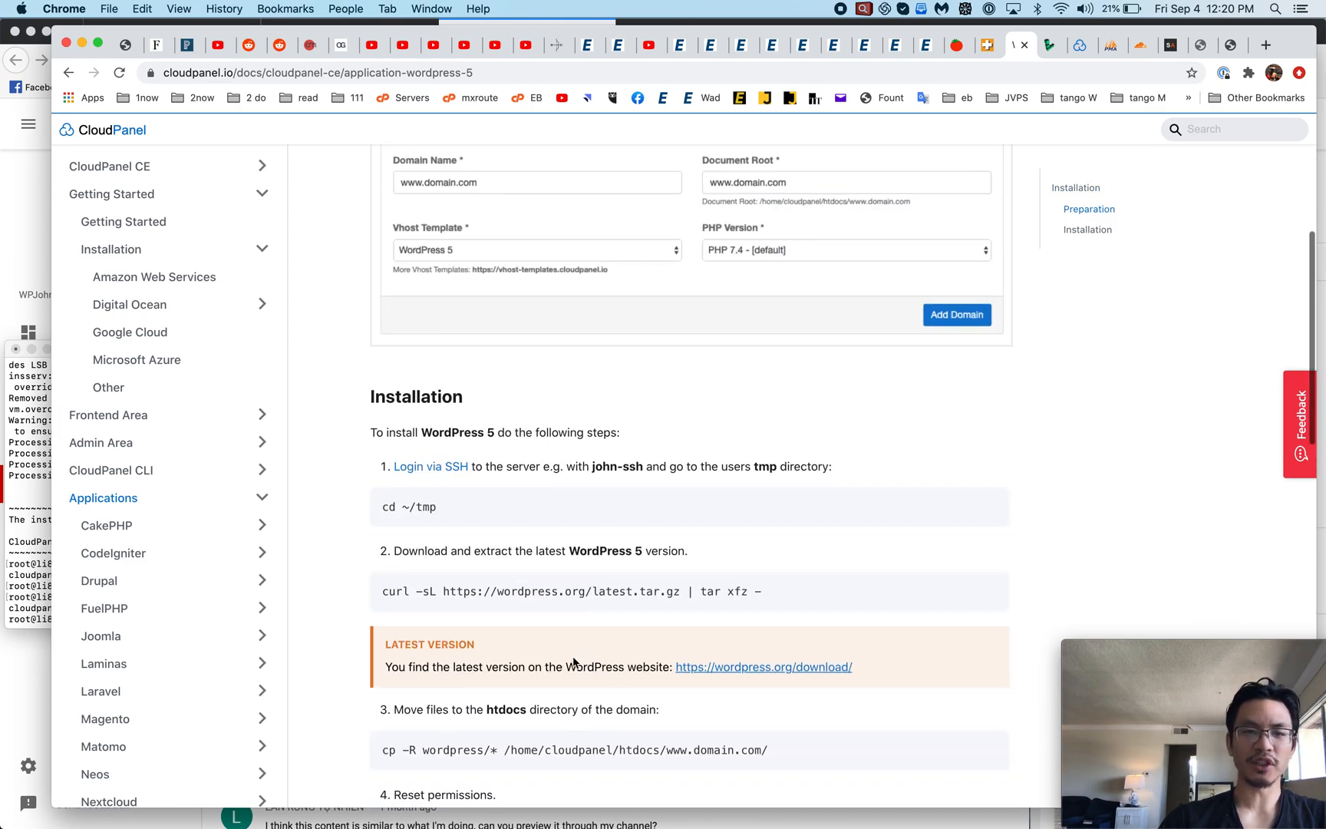
scroll("down", 3)
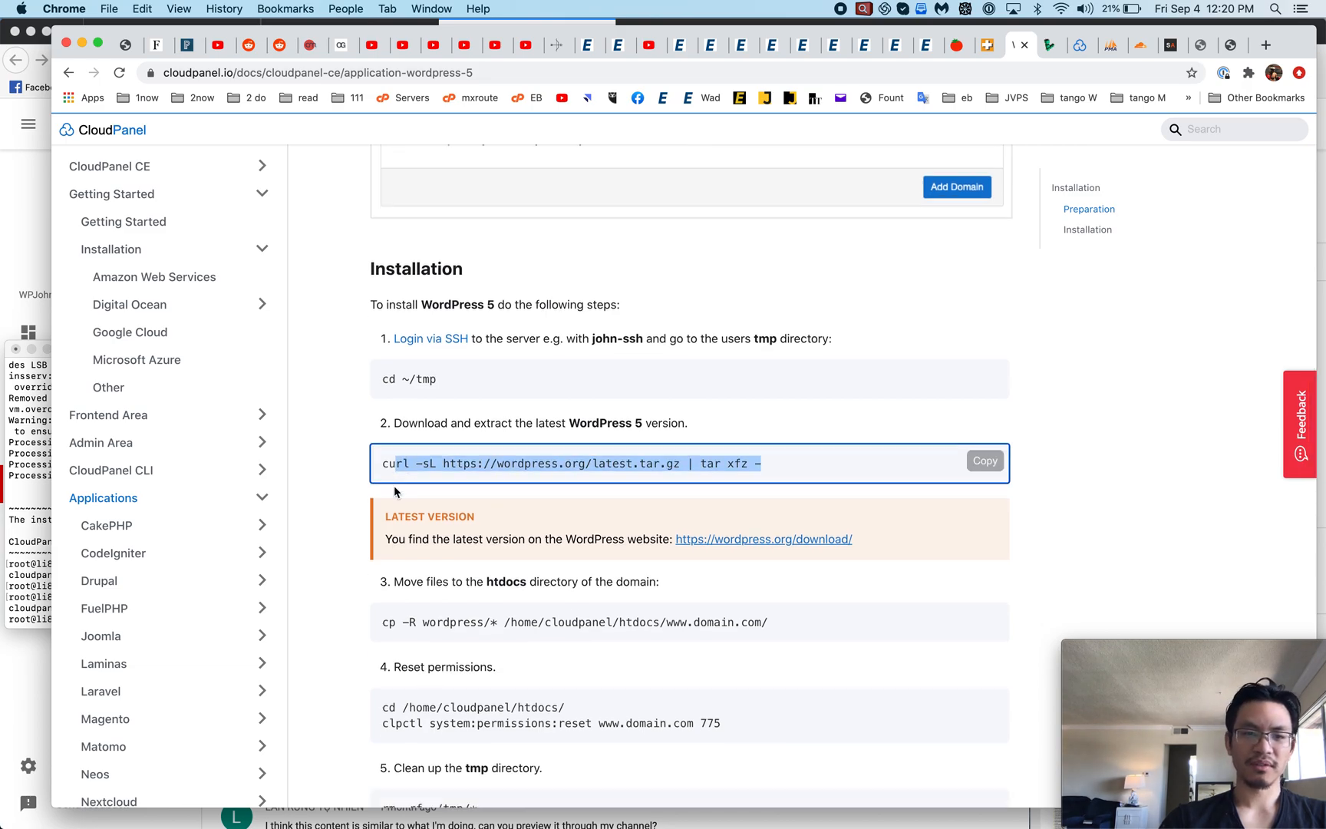
scroll("down", 3)
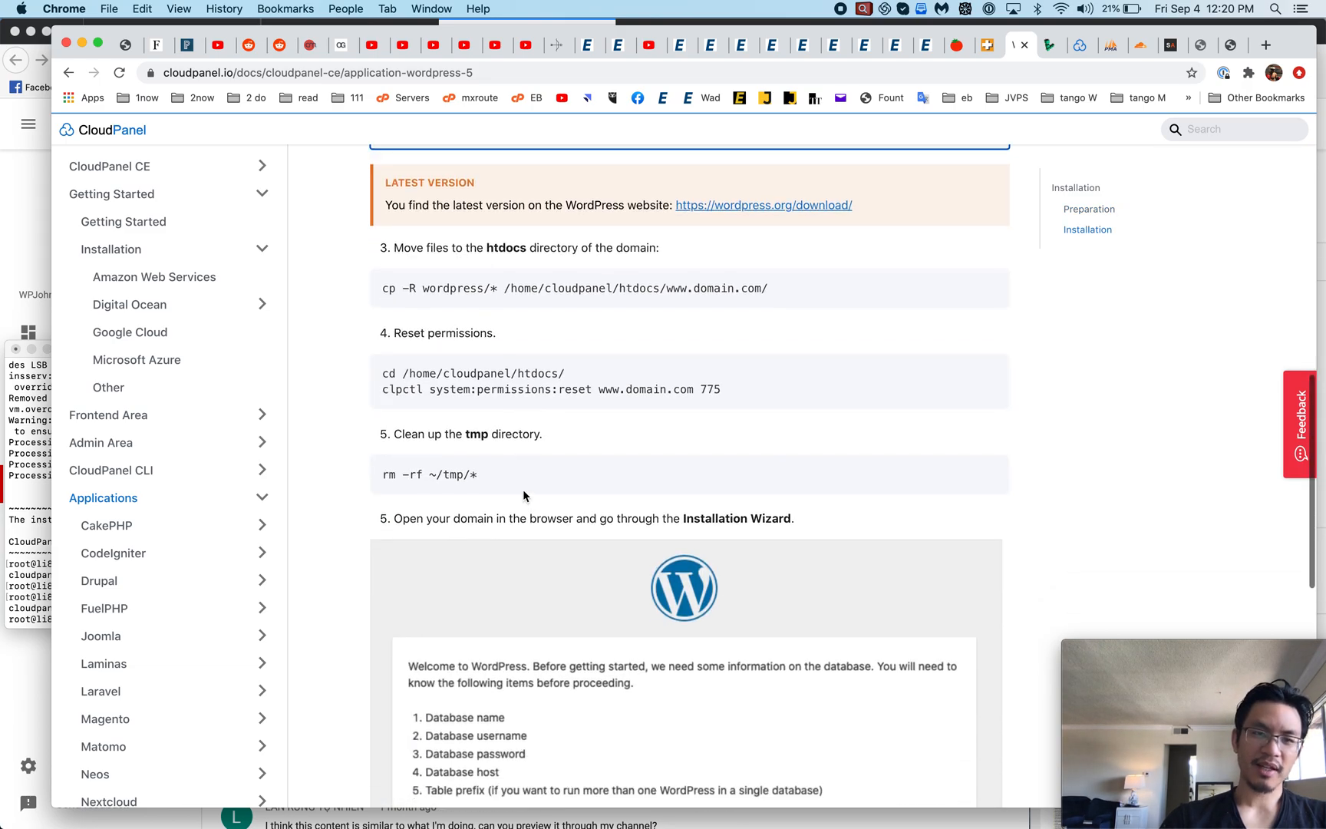
scroll("down", 3)
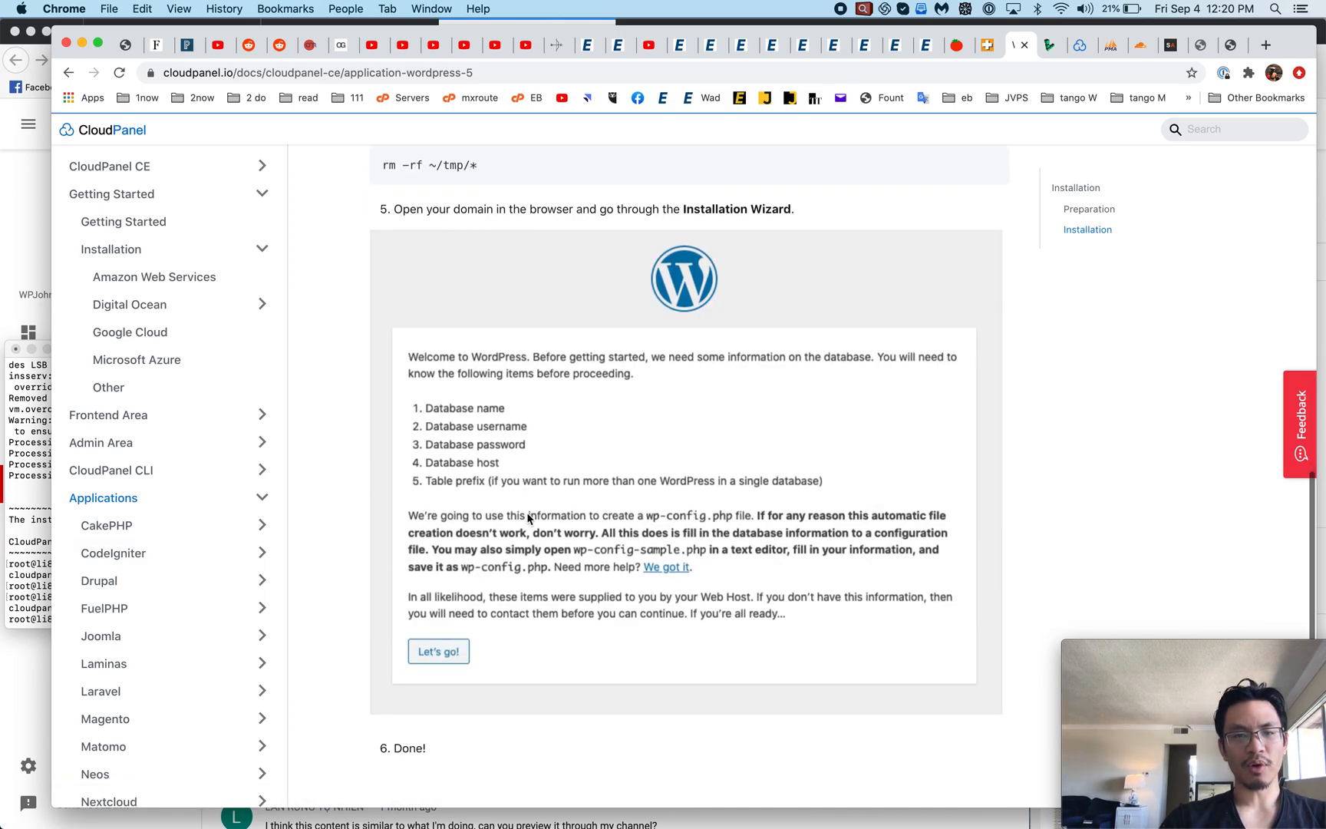
scroll("up", 3)
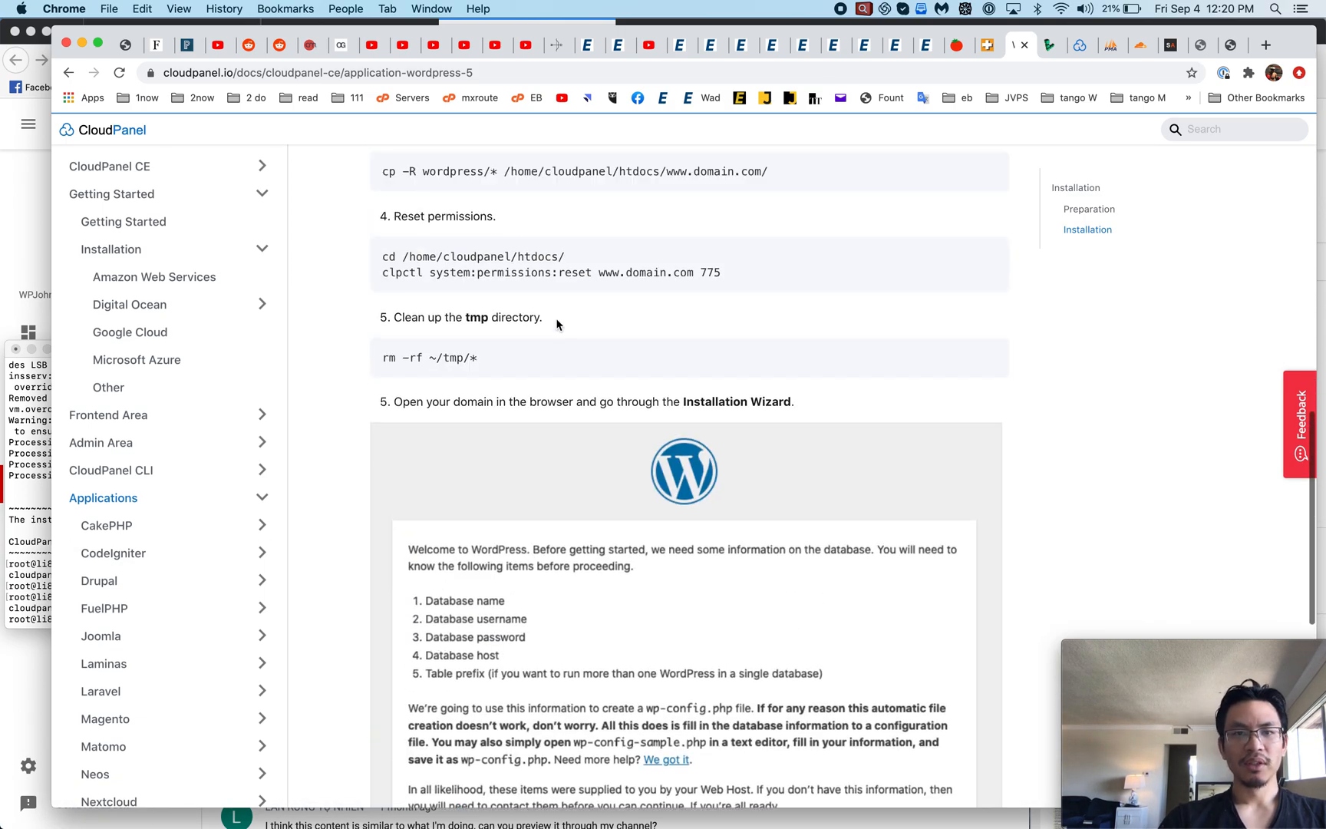
scroll("down", 3)
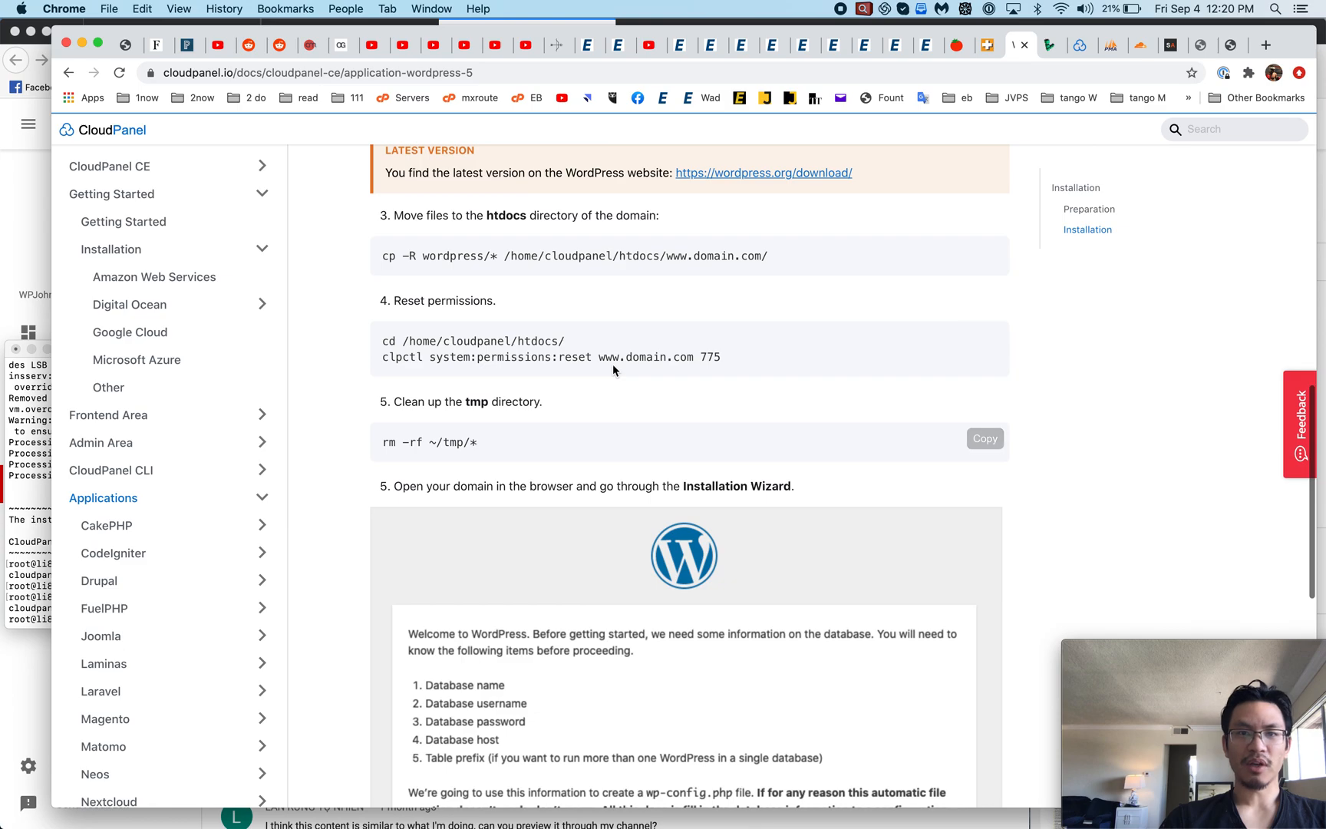
scroll("down", 3)
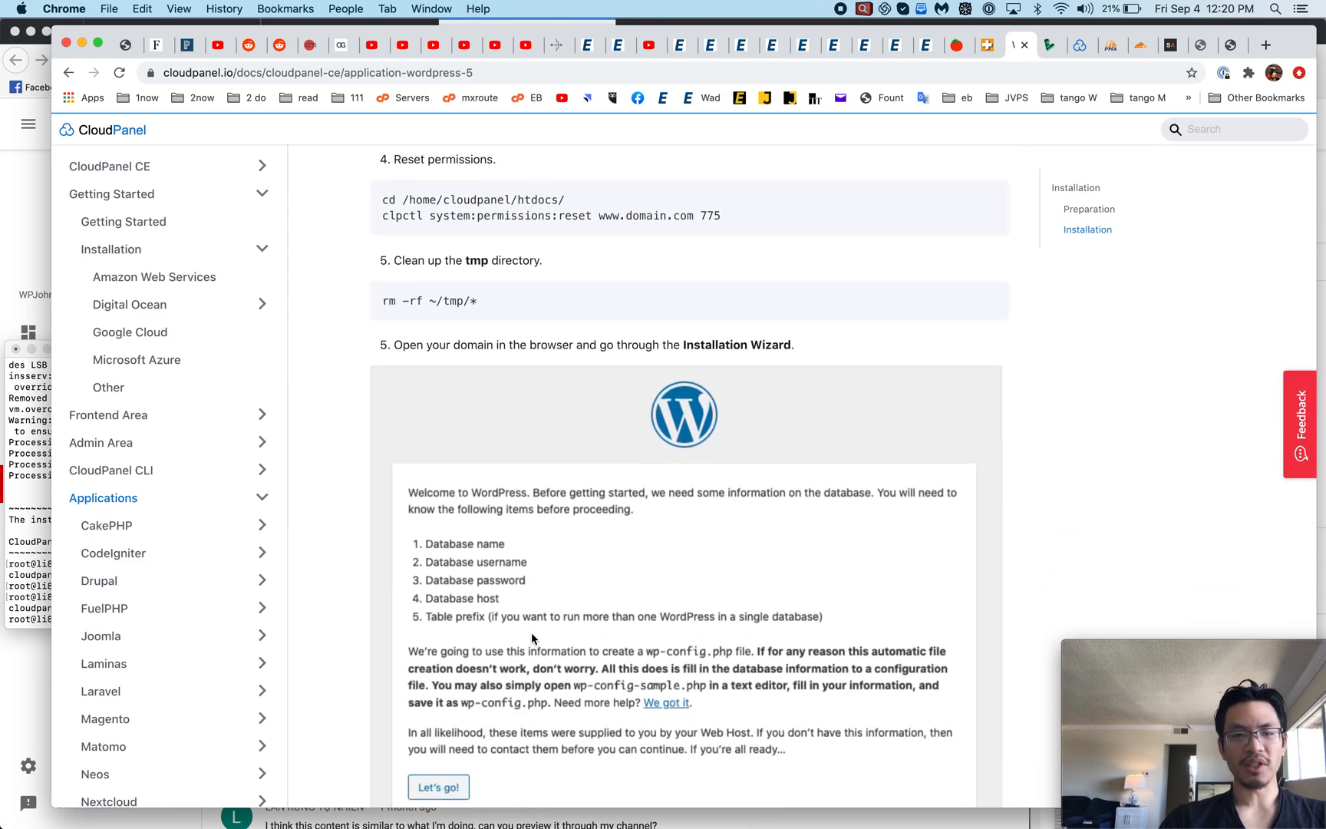
scroll("down", 3)
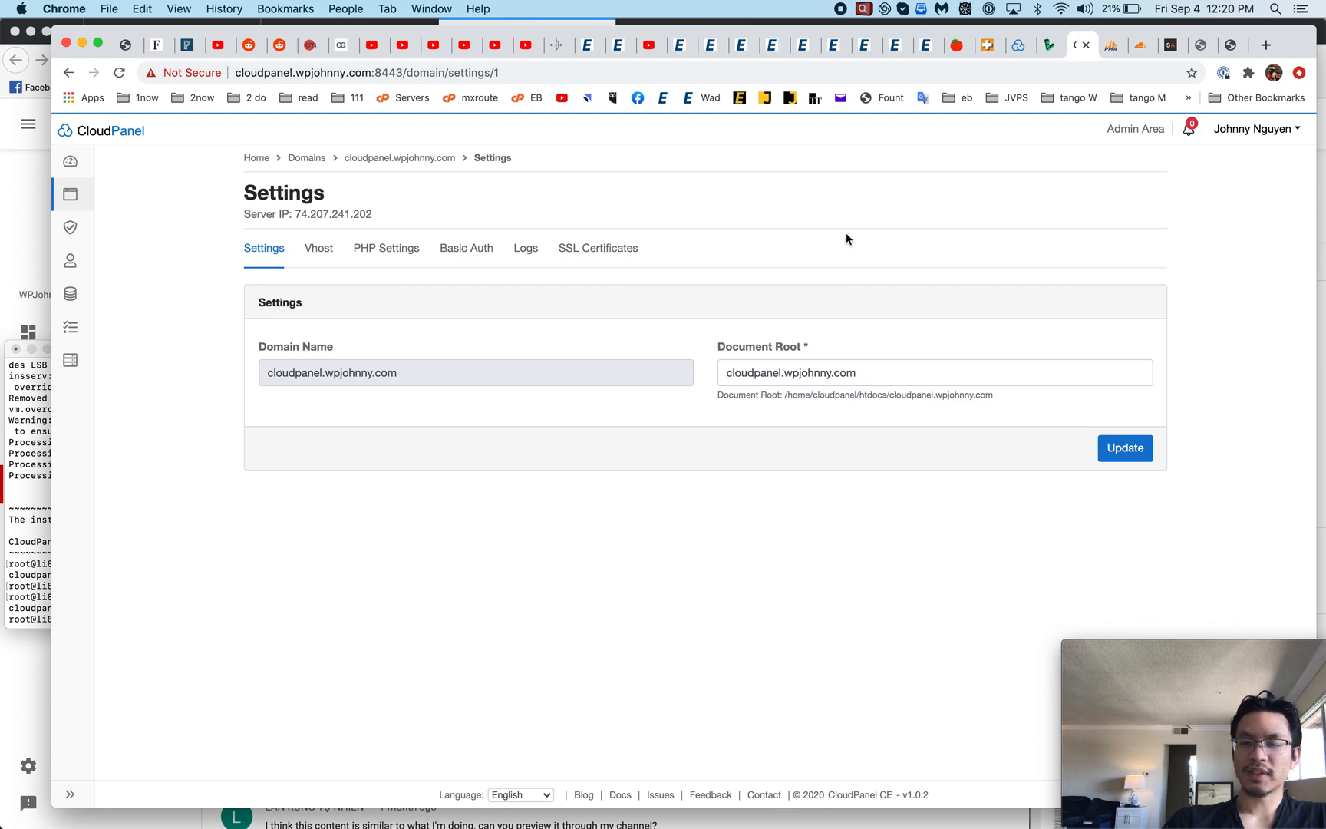
mouse_move(306, 158)
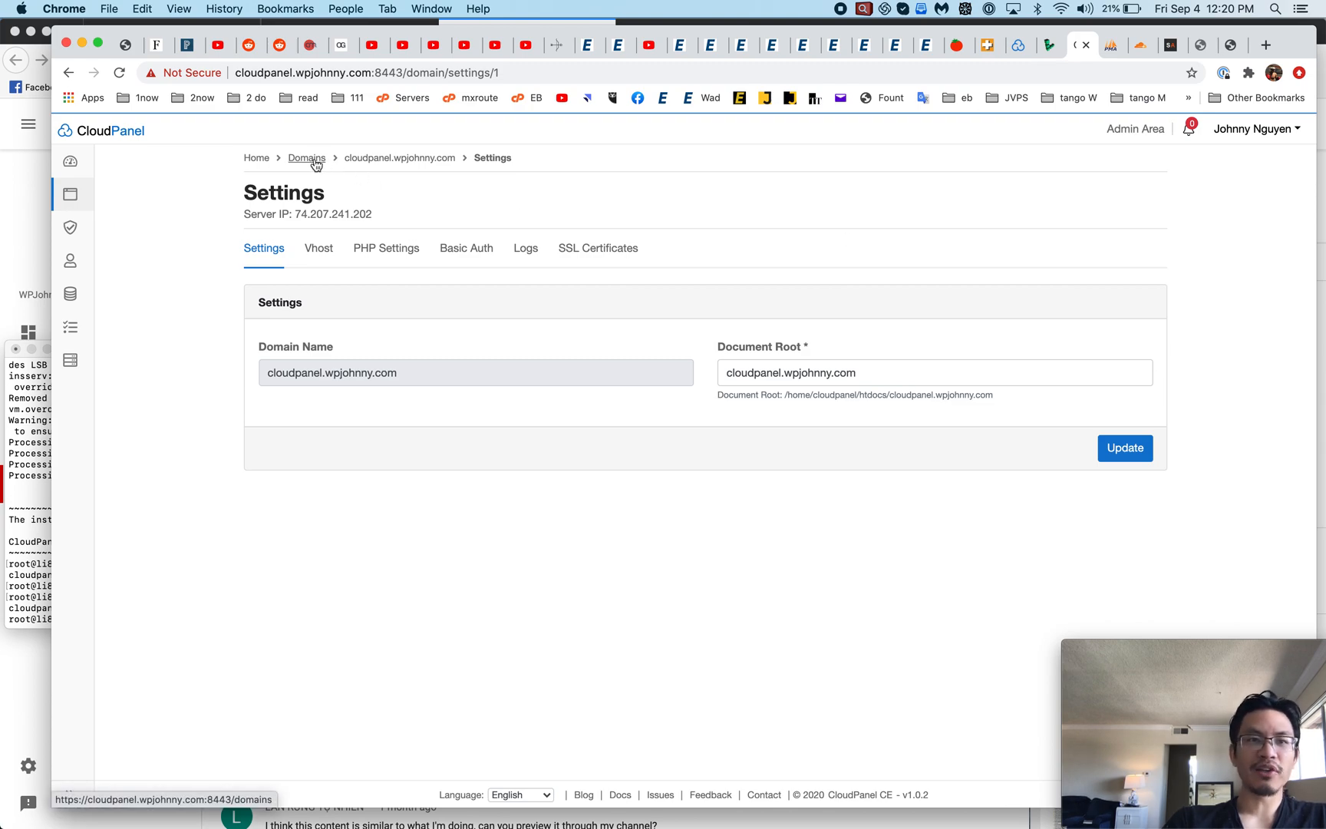
Go back to the Domains list, then to the CloudPanel Dashboard
left_click(306, 159)
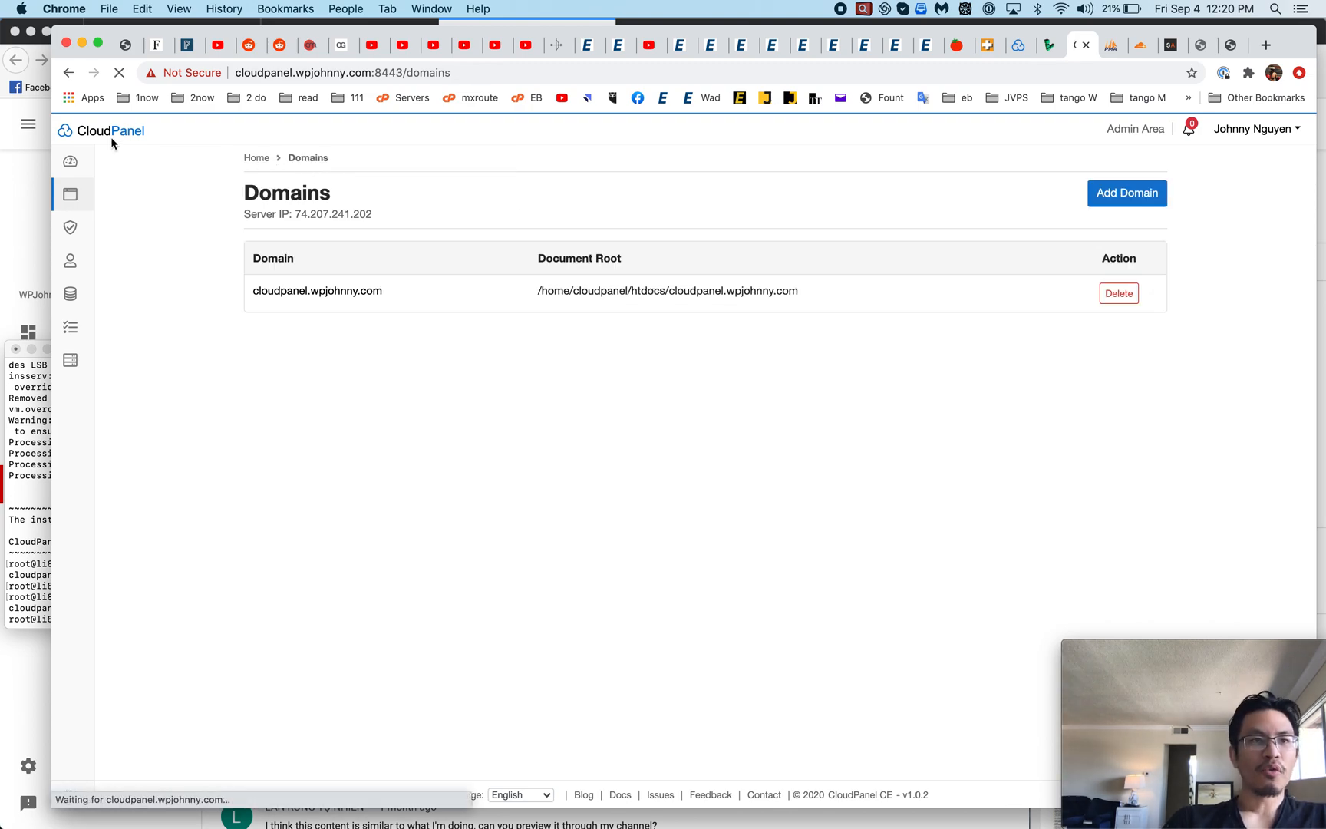
left_click(90, 160)
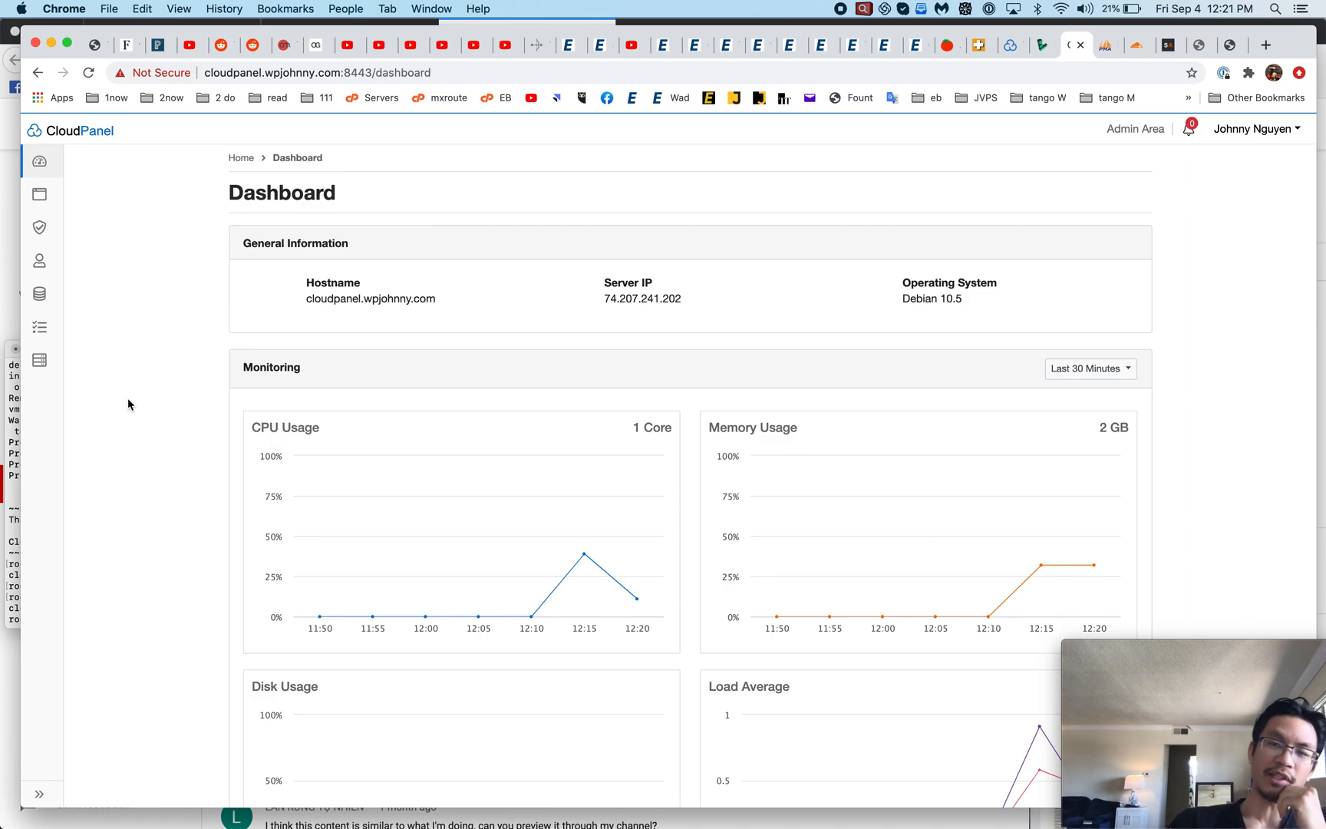
mouse_move(453, 586)
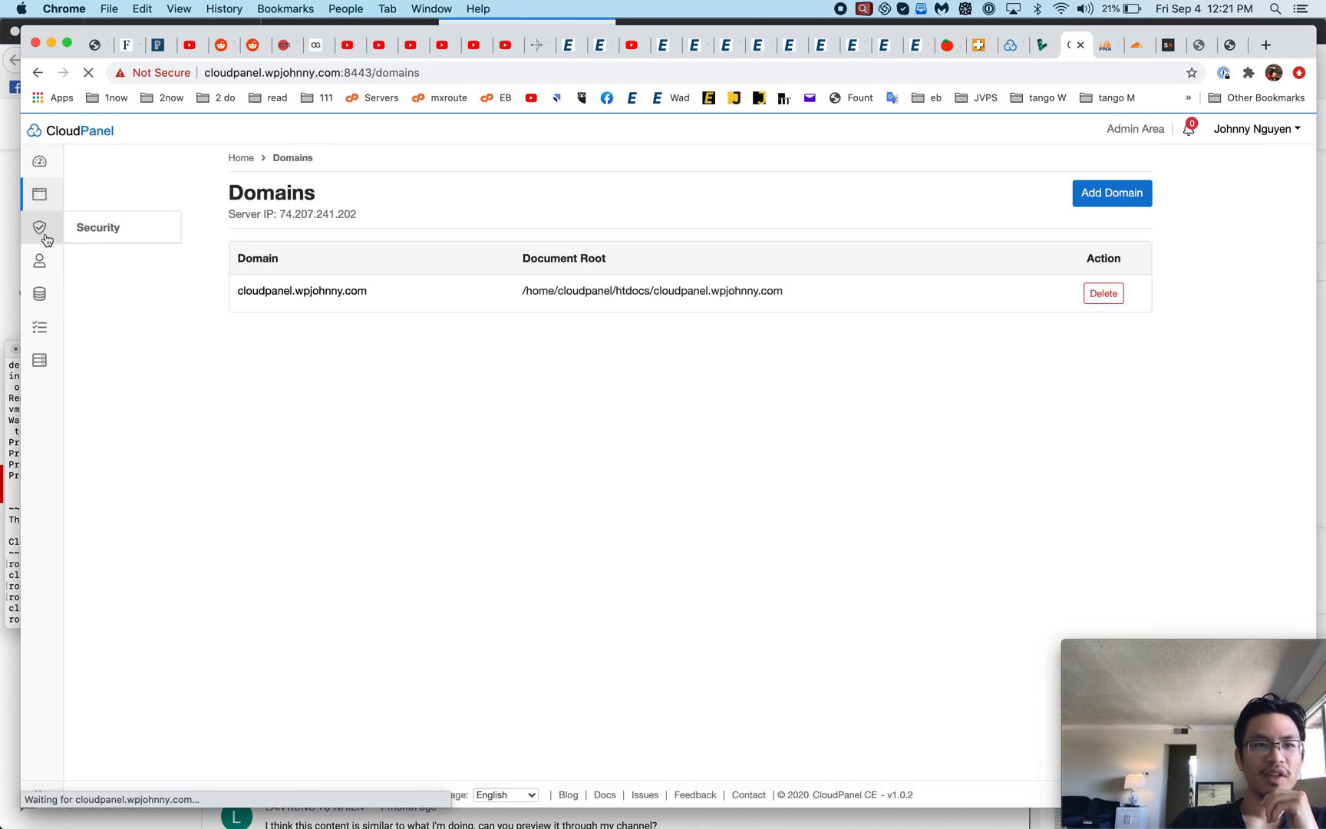
left_click(39, 293)
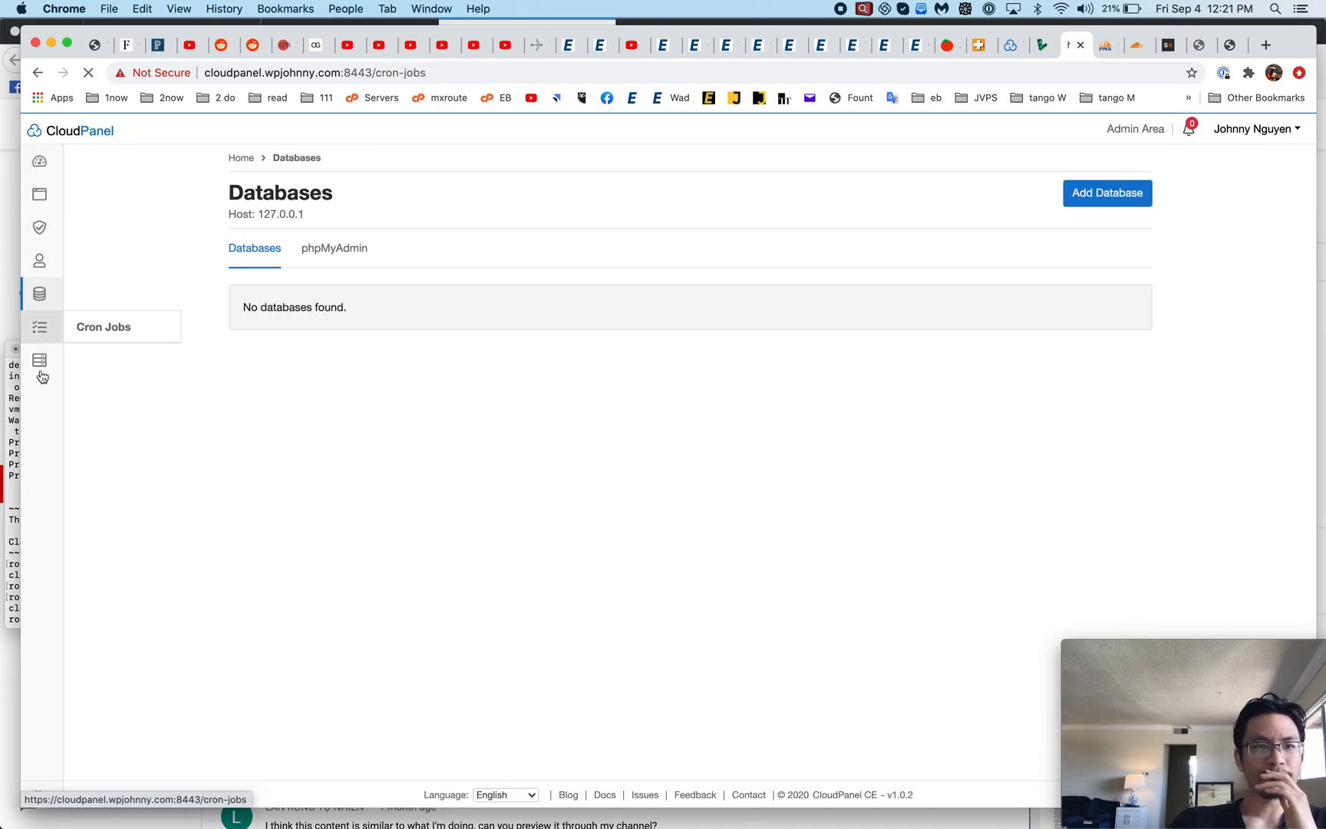
left_click(39, 359)
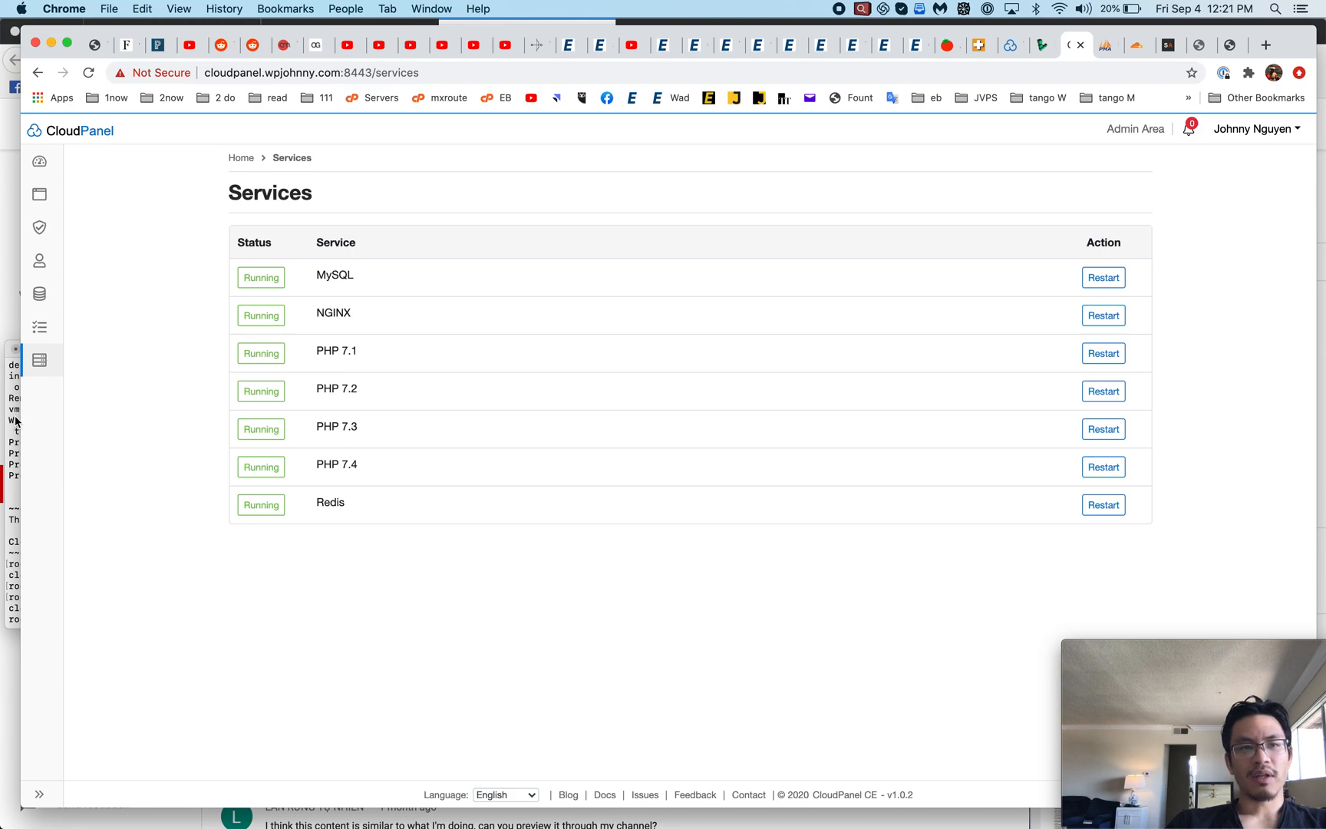
mouse_move(39, 161)
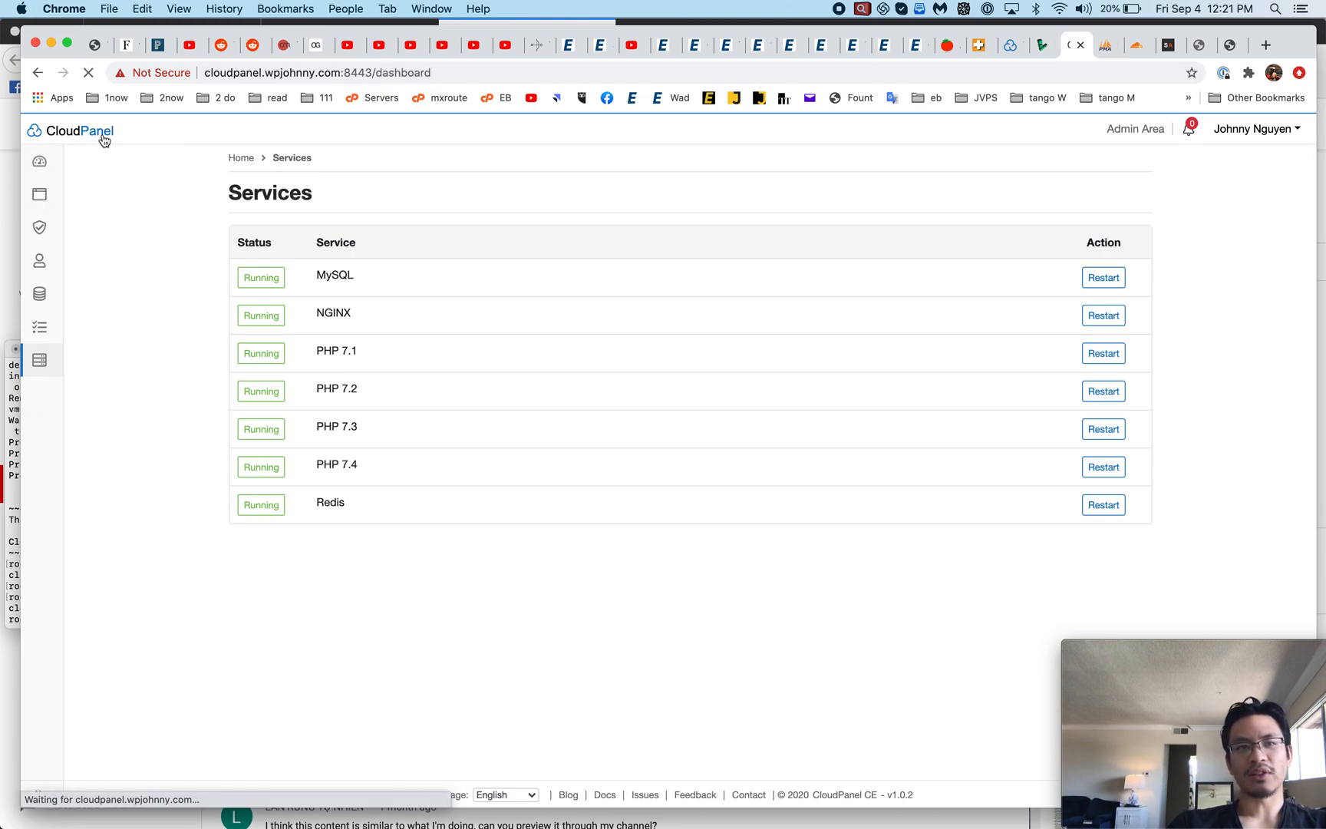
left_click(38, 161)
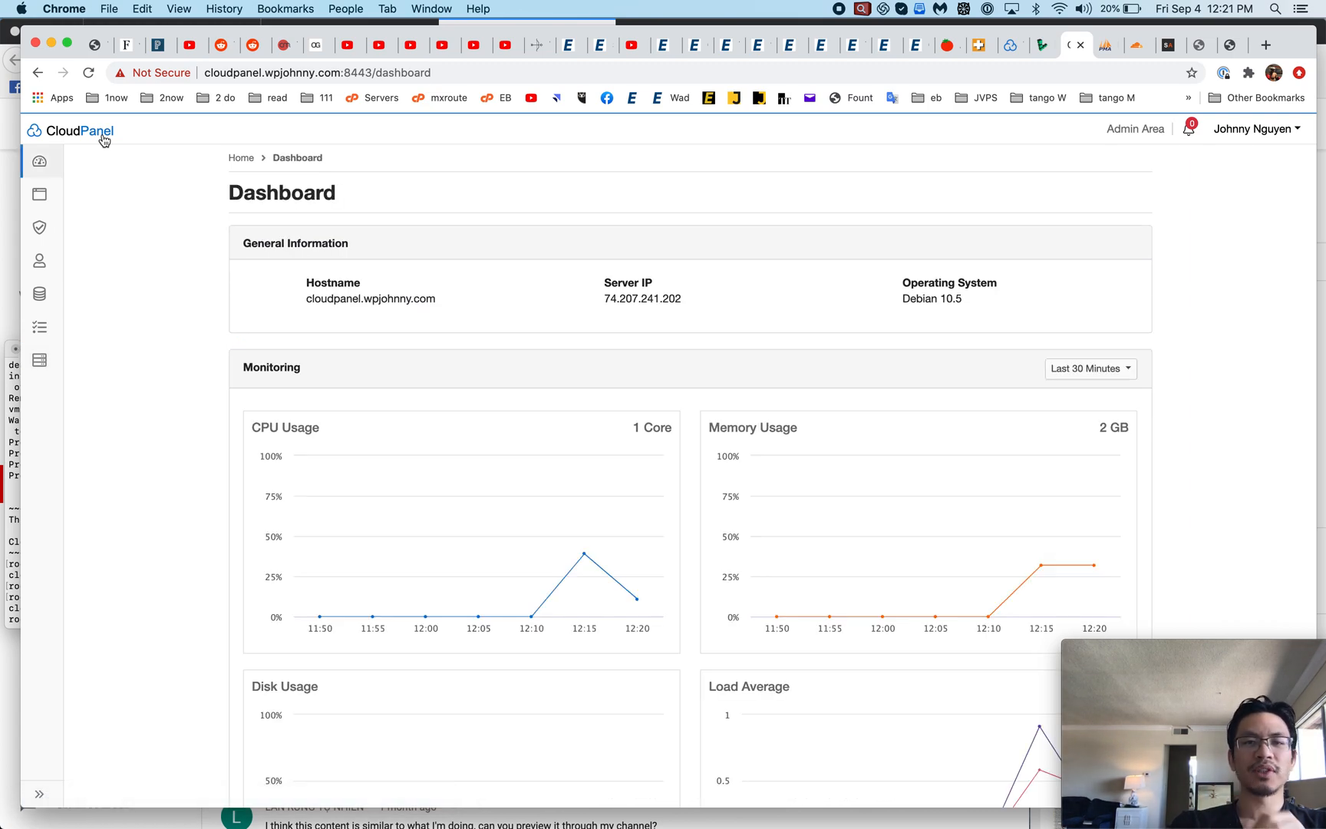
mouse_move(669, 208)
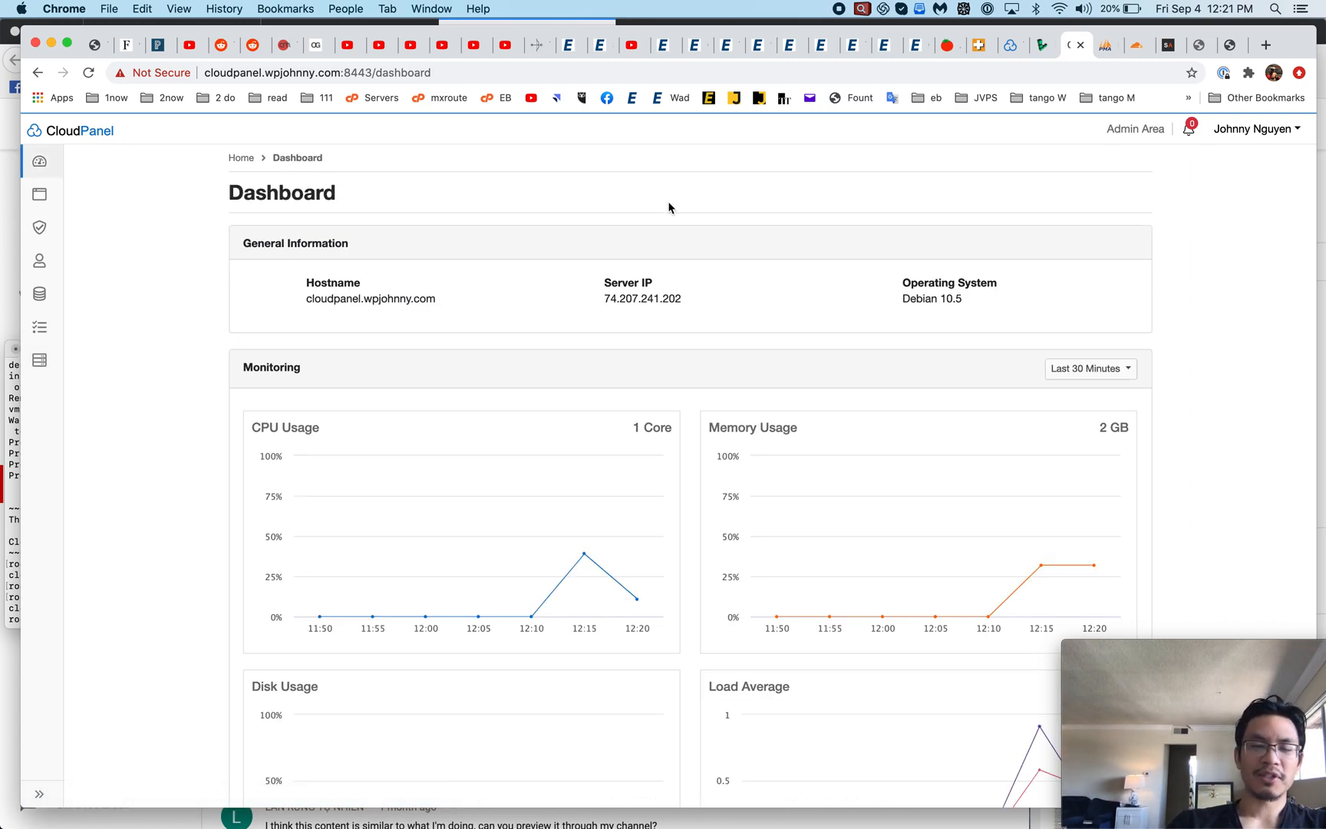